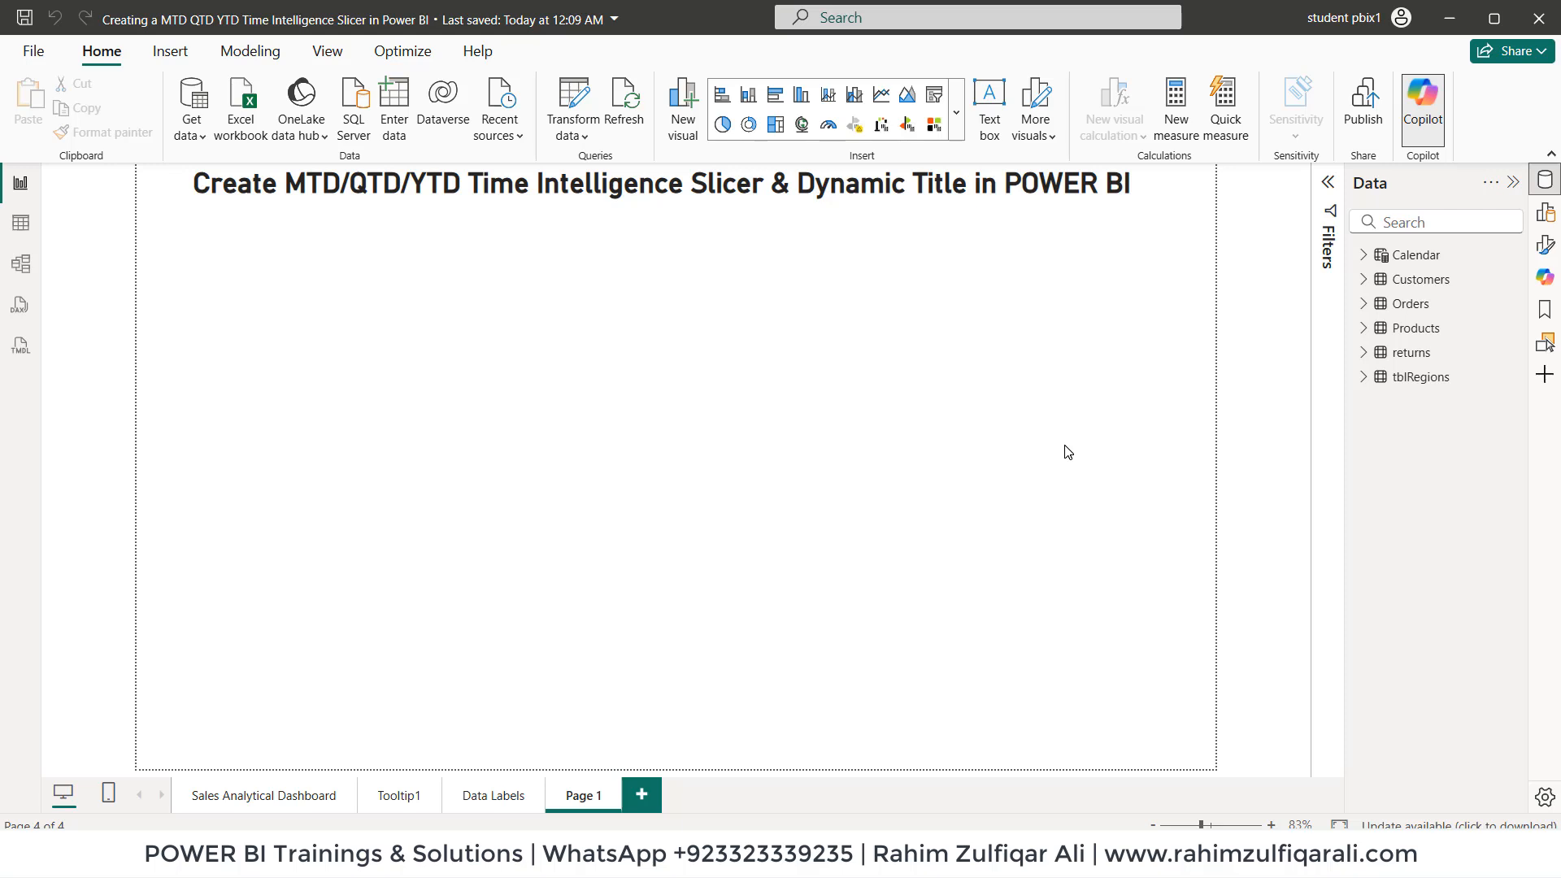
mouse_move(311, 214)
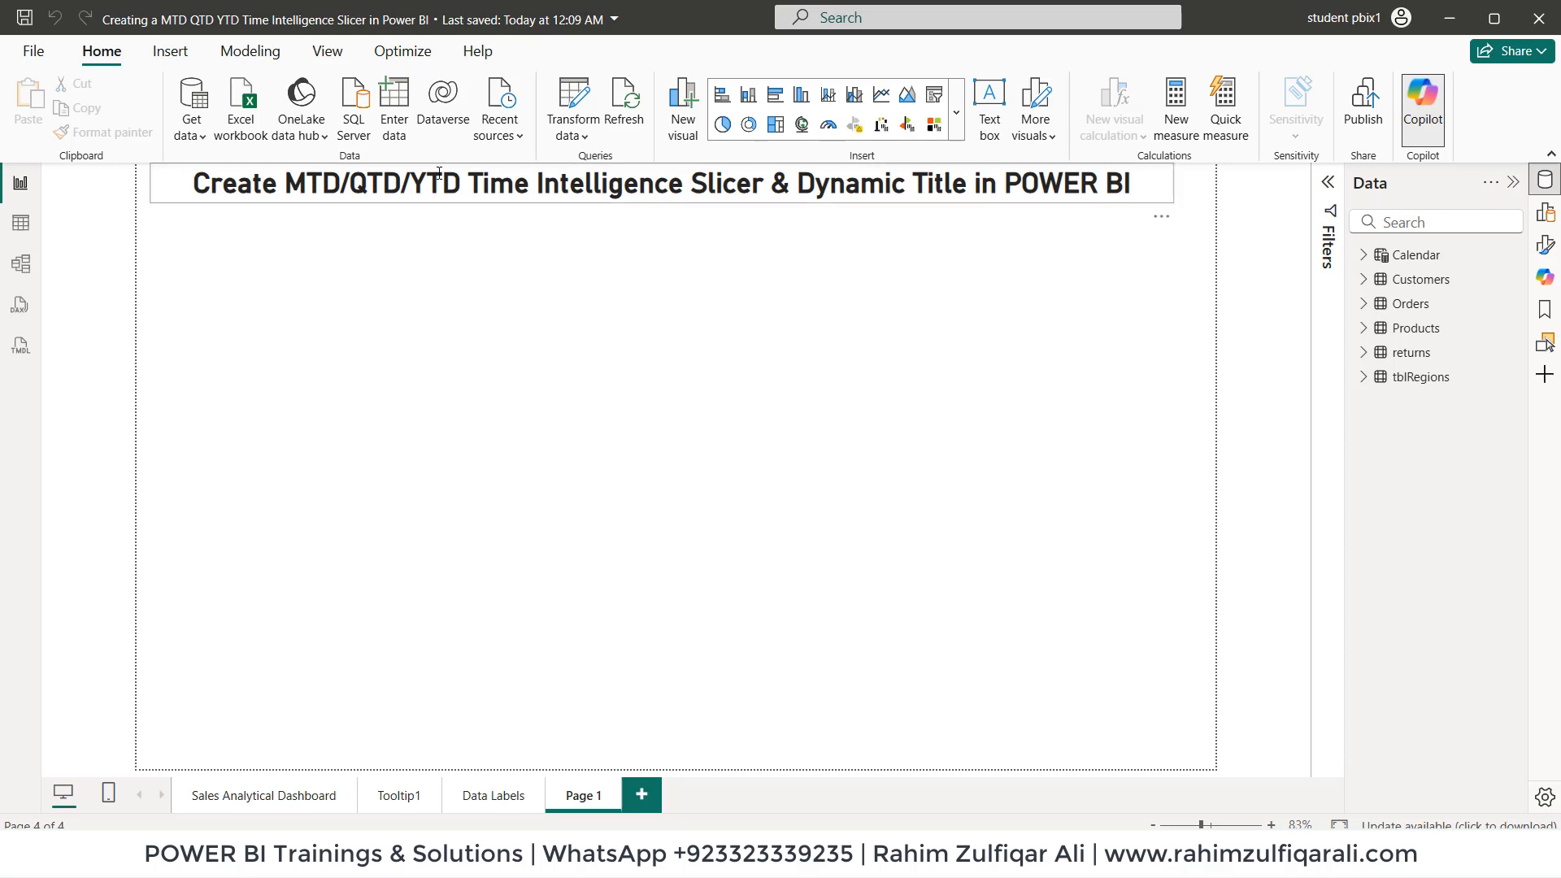
mouse_move(617, 208)
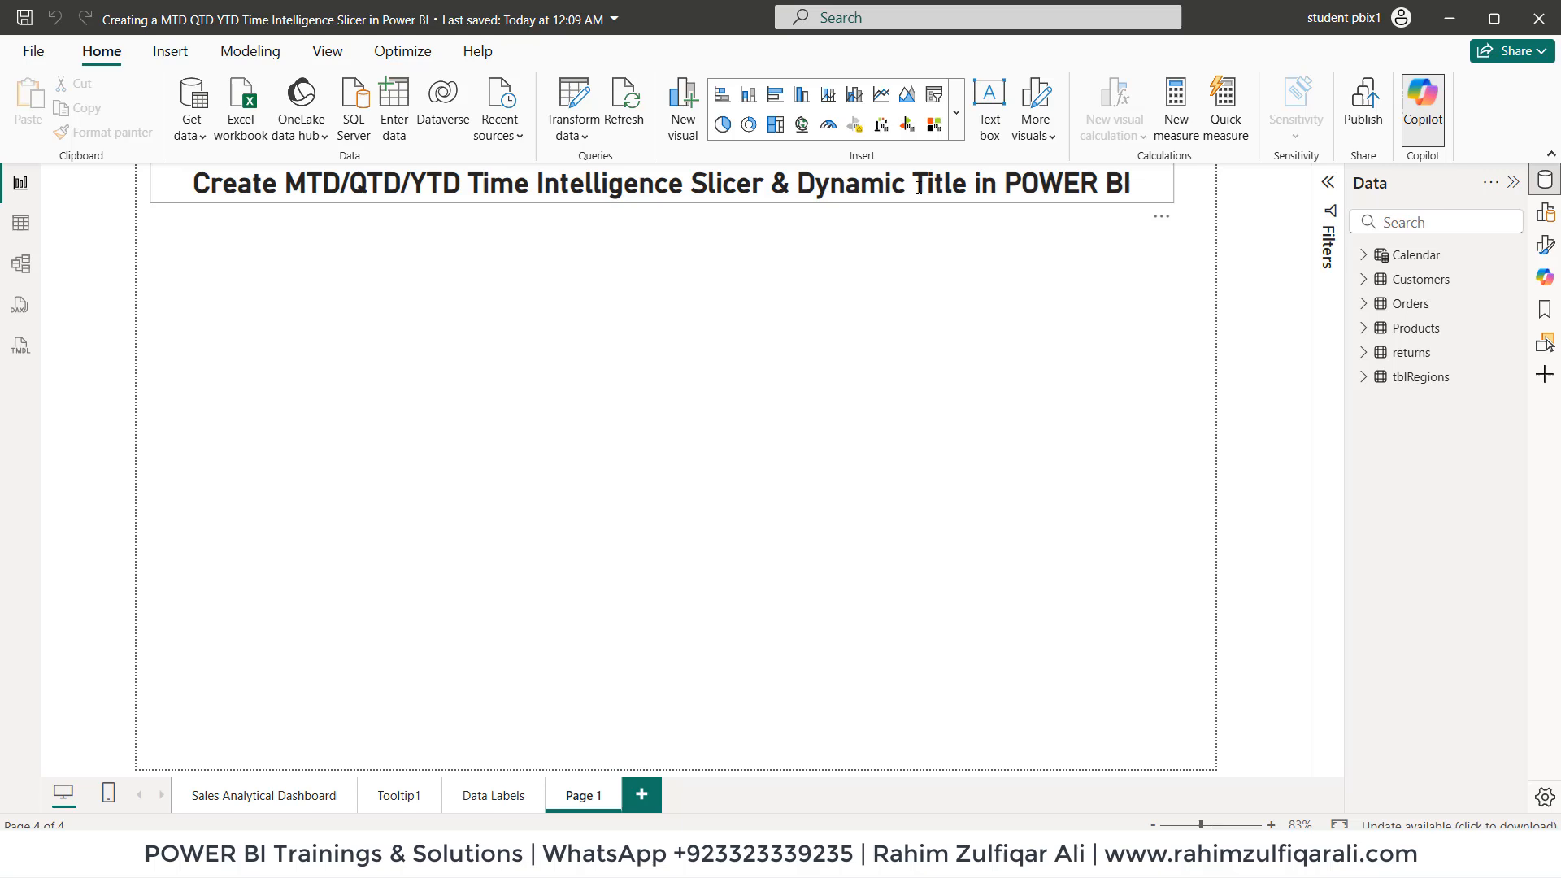
mouse_move(1482, 297)
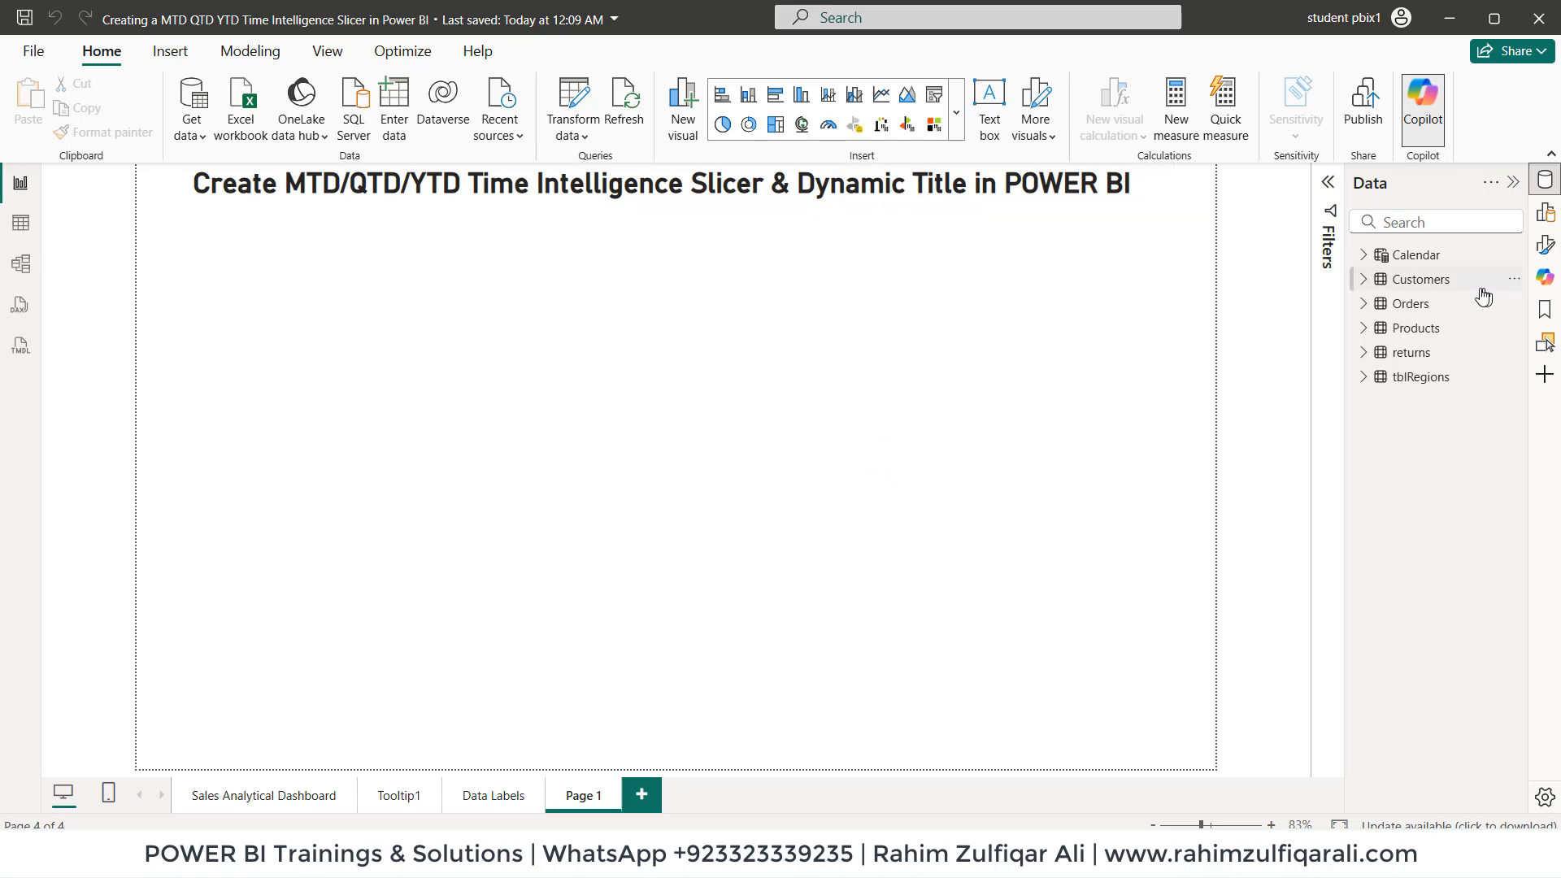
Step: Expand Orders and review the Current MTD formula's TOTALMTD, DATESMTD and Calendar Date parts
click(1362, 303)
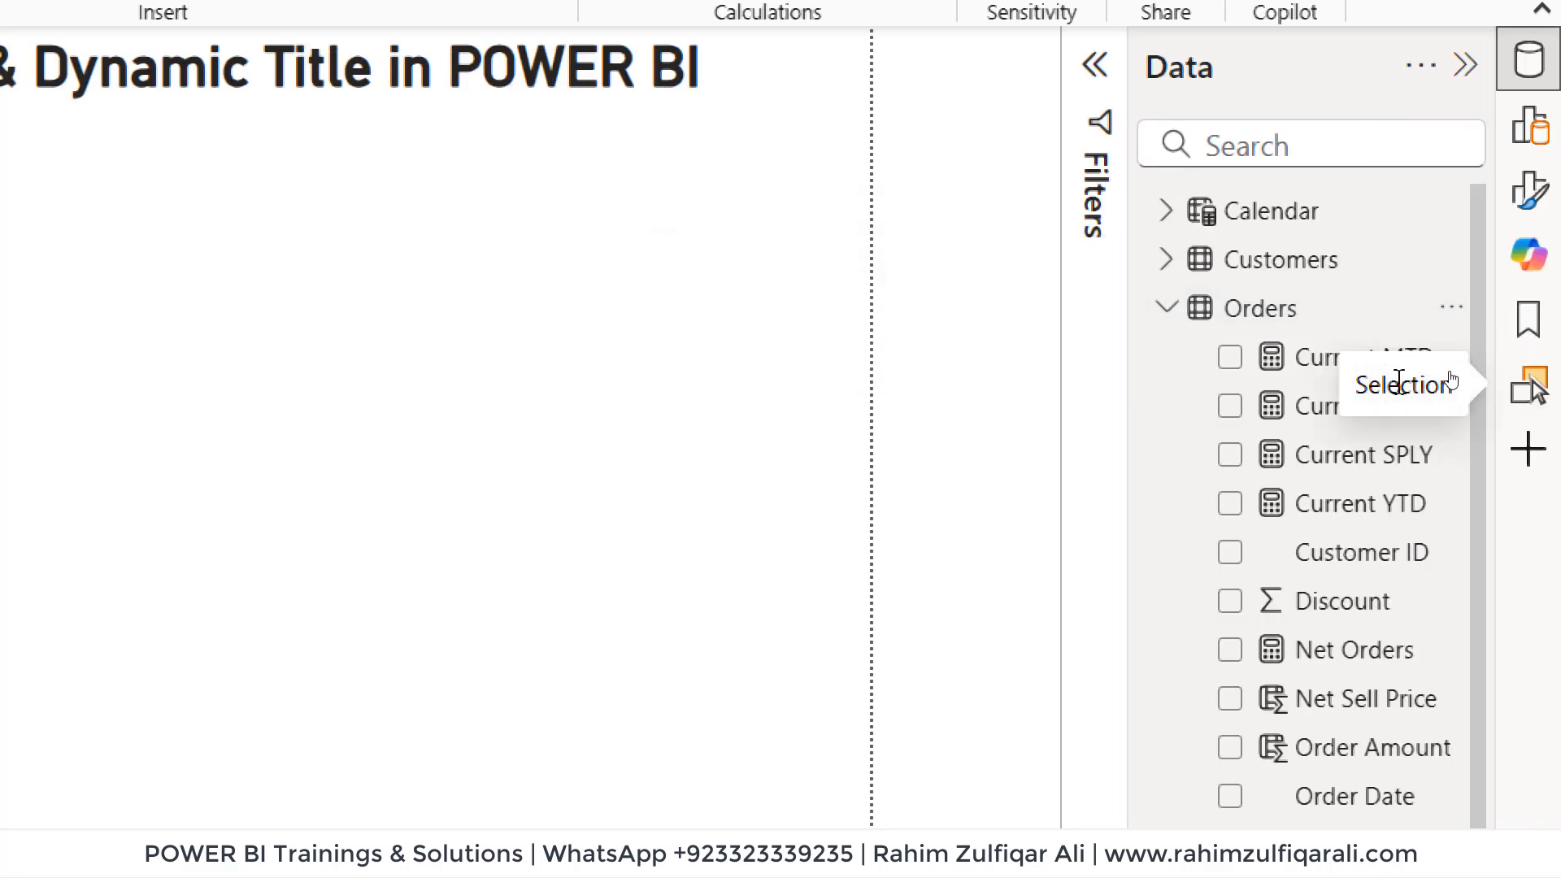
mouse_move(1364, 405)
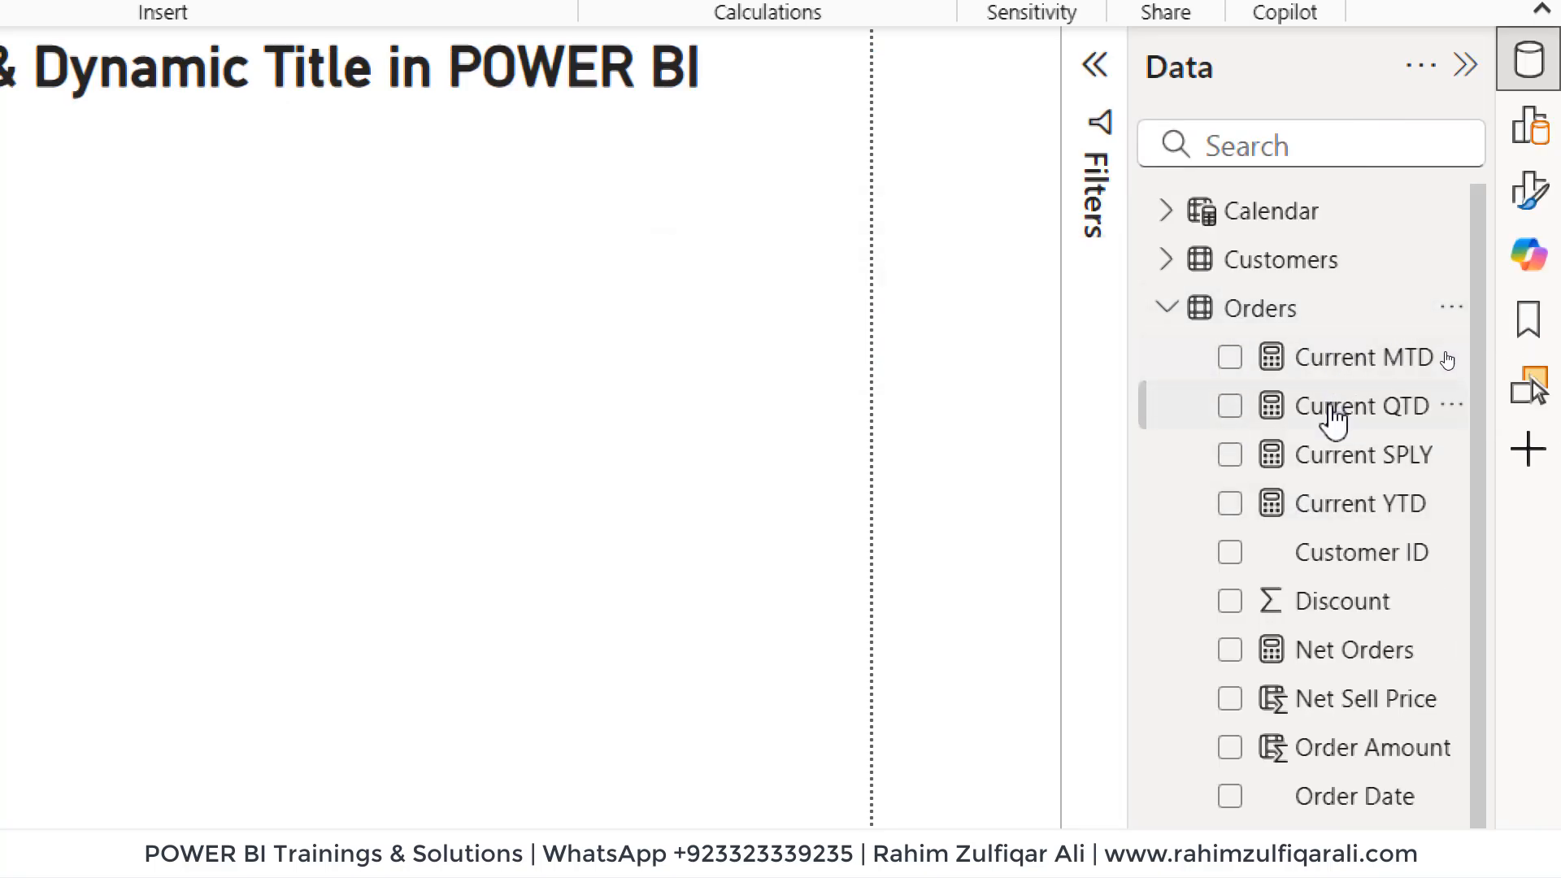
mouse_move(1364, 502)
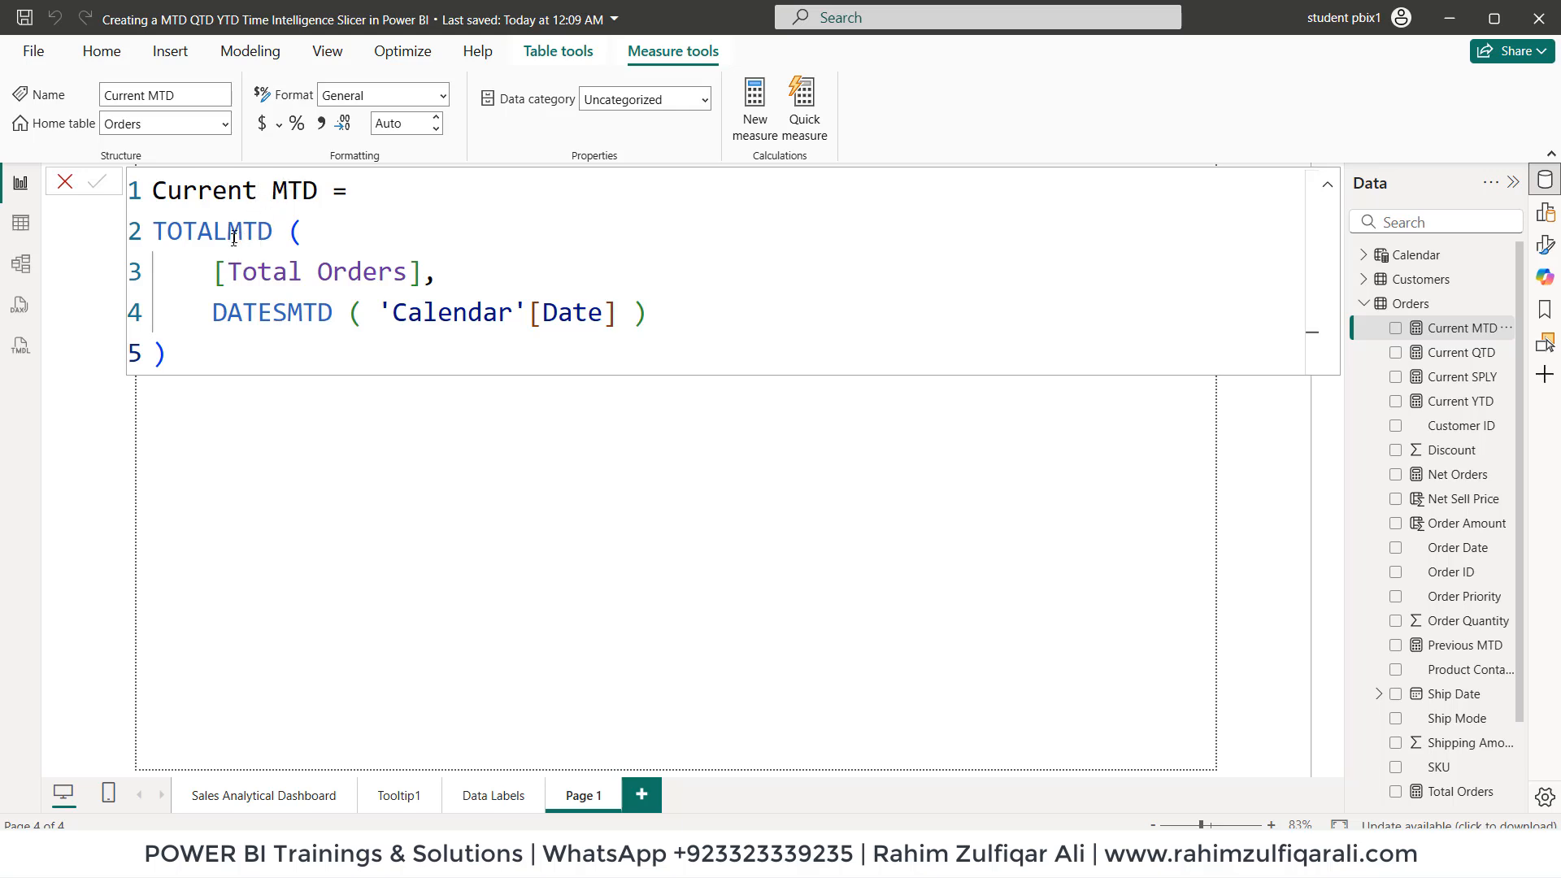
double_click(212, 231)
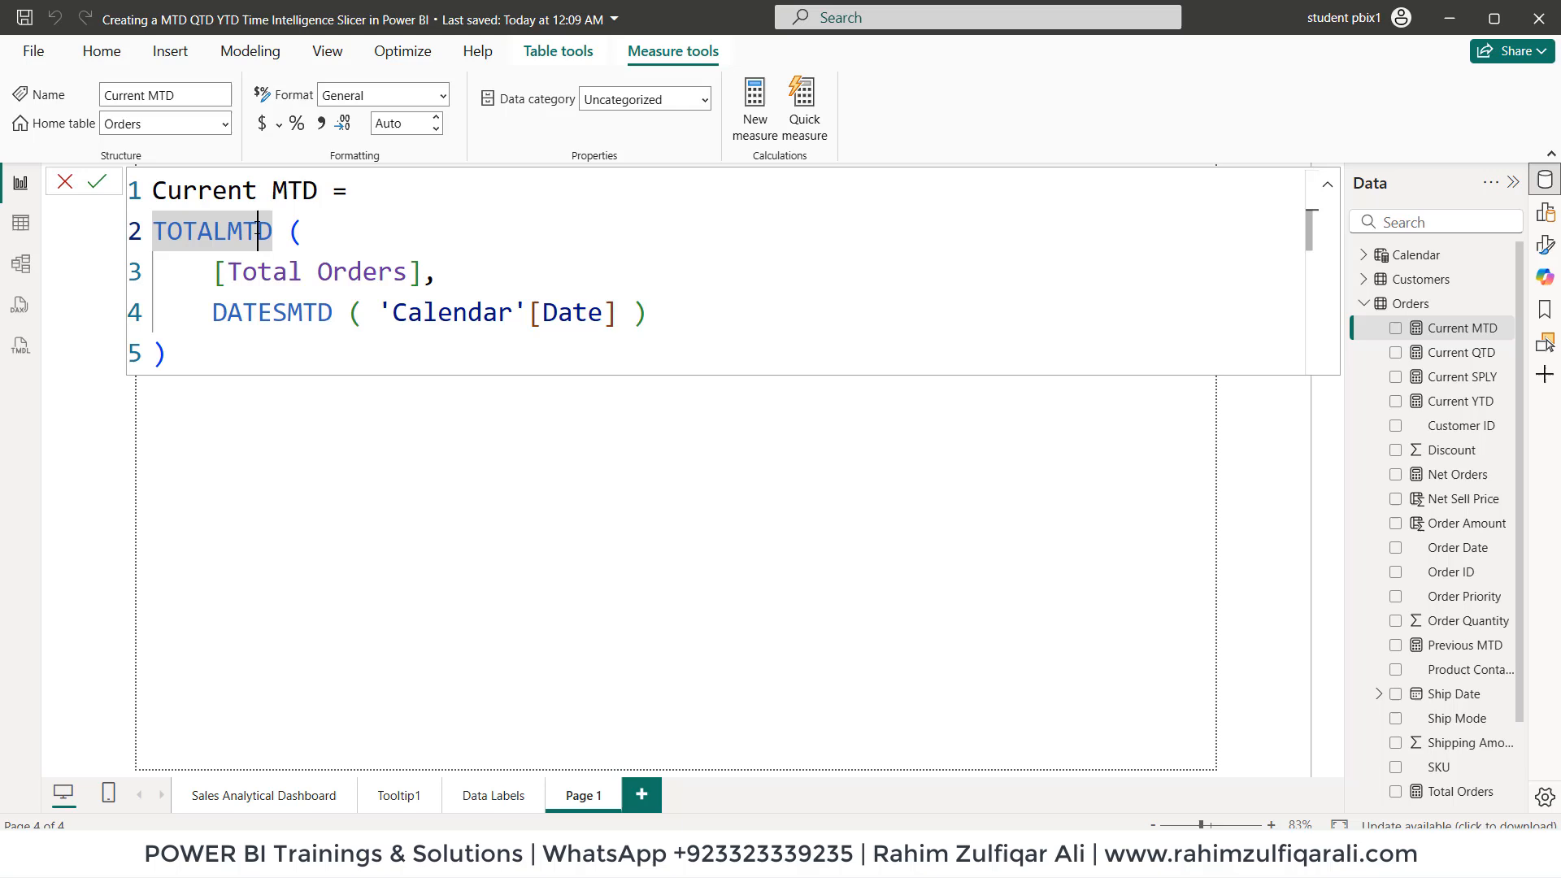
double_click(309, 271)
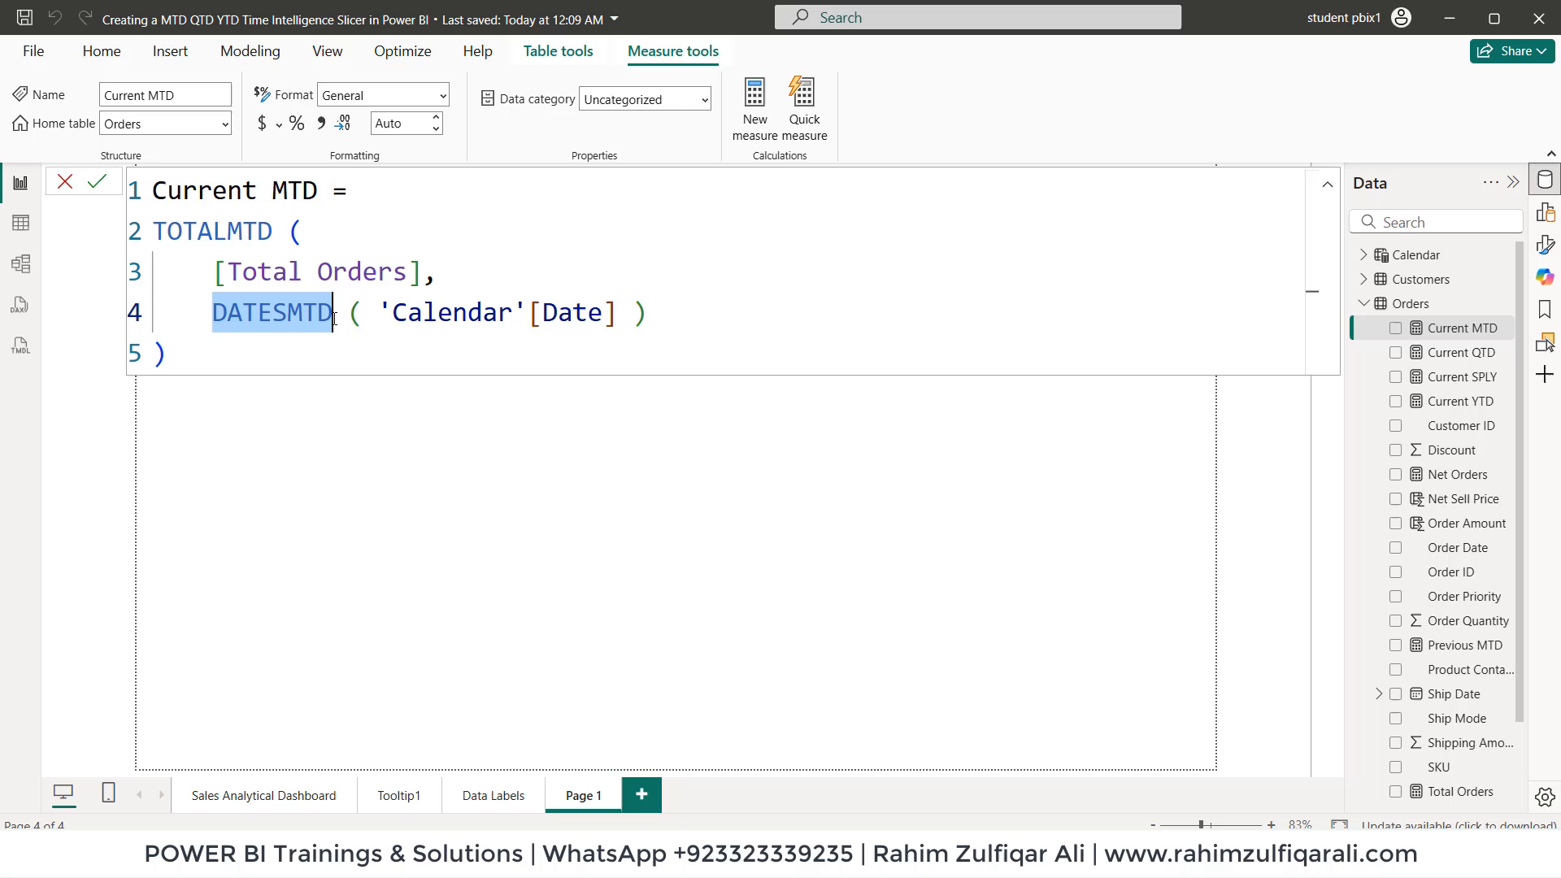
double_click(452, 312)
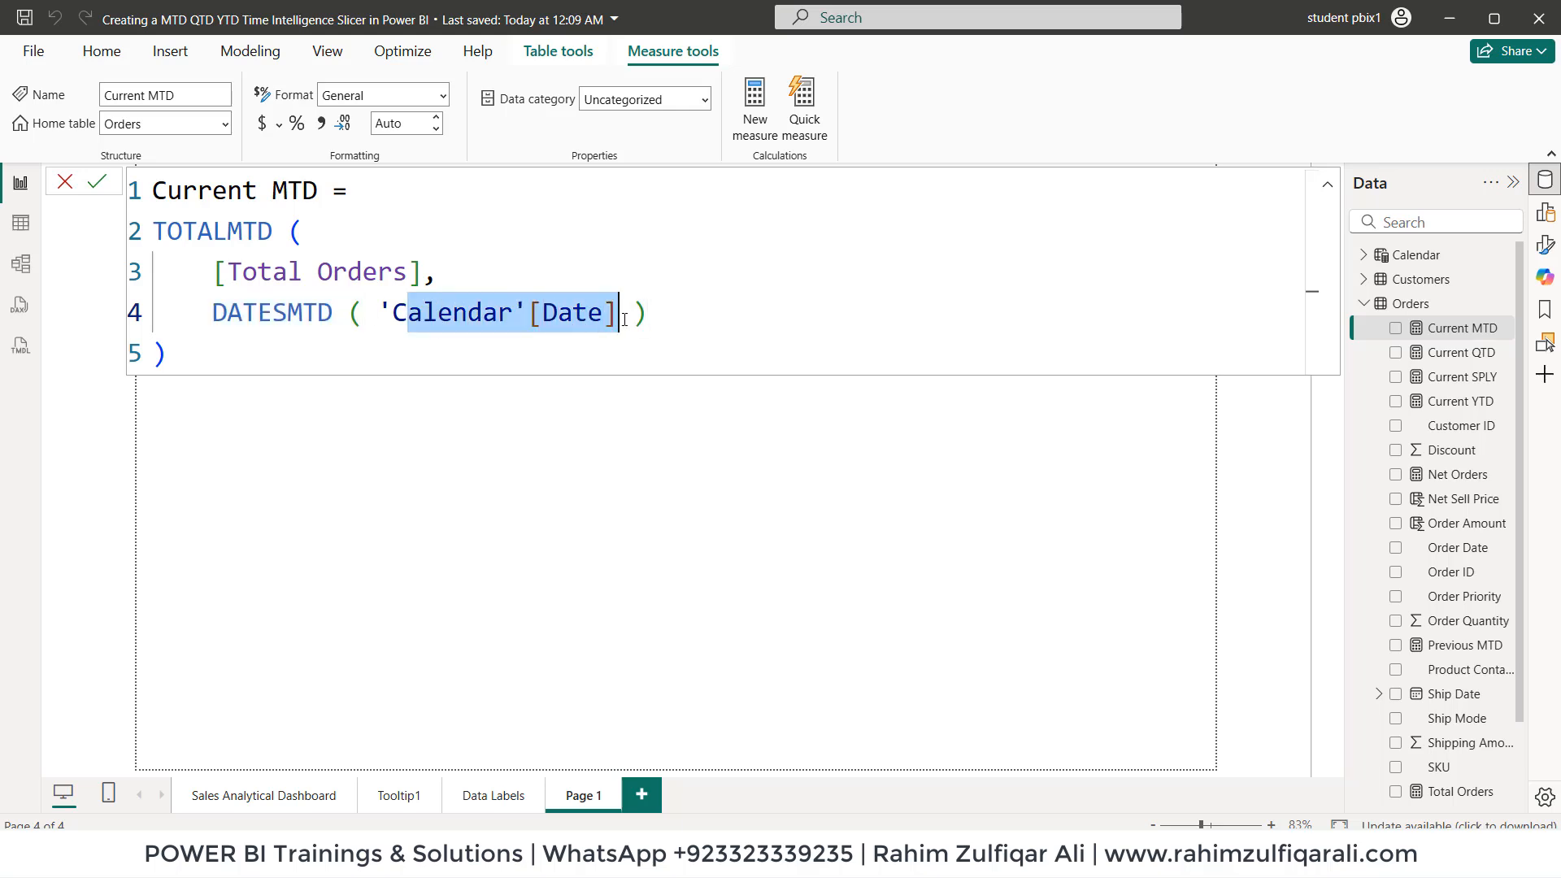
click(177, 354)
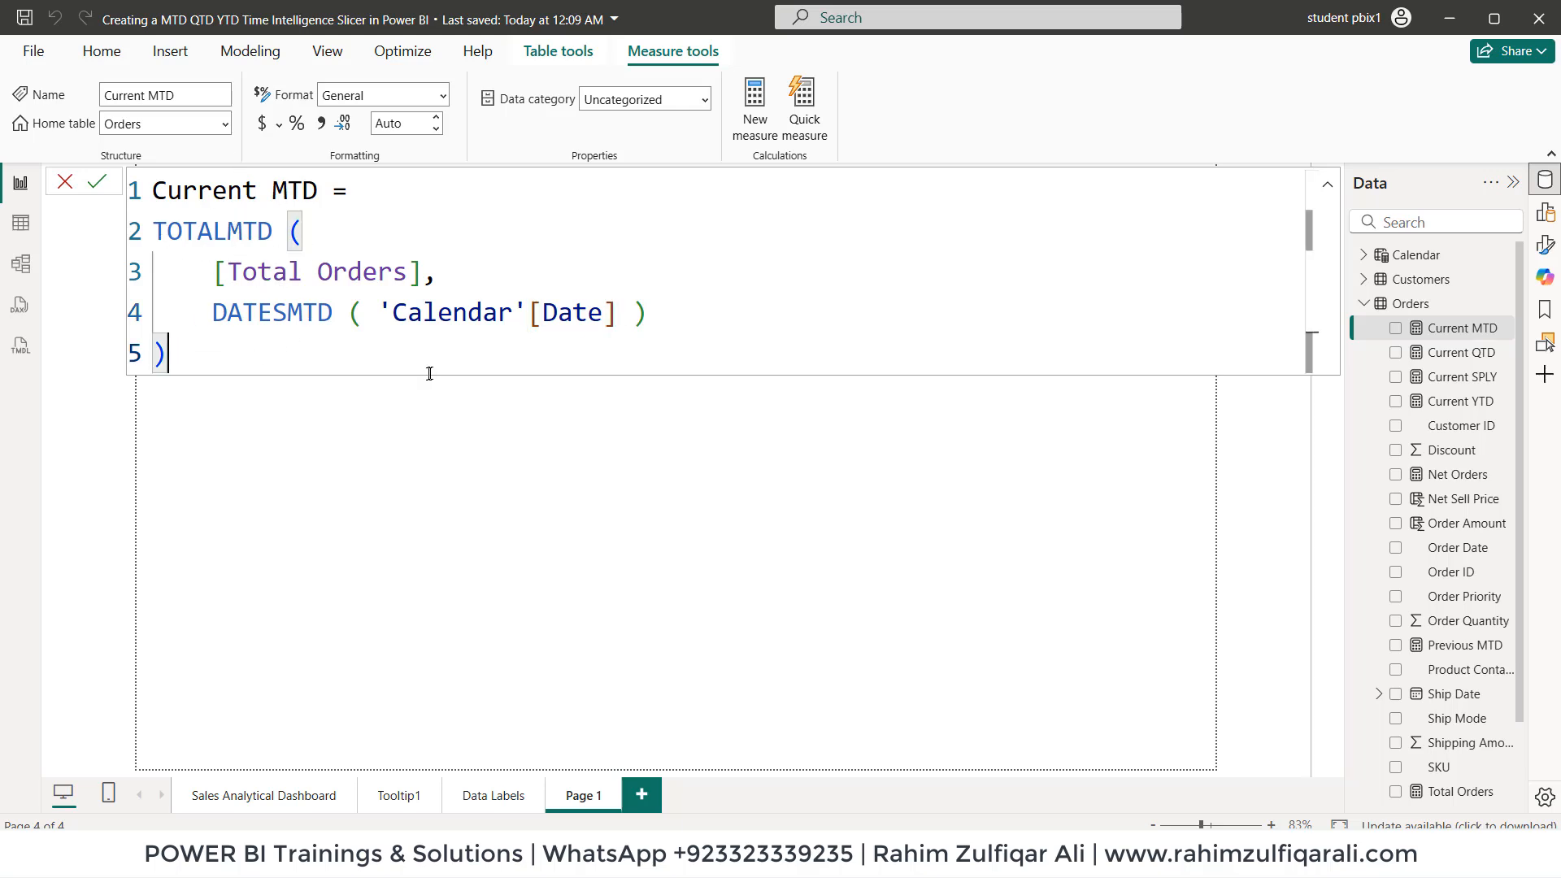
Step: Review the Current QTD formula's TOTALQTD call, then look at Current YTD
click(1464, 352)
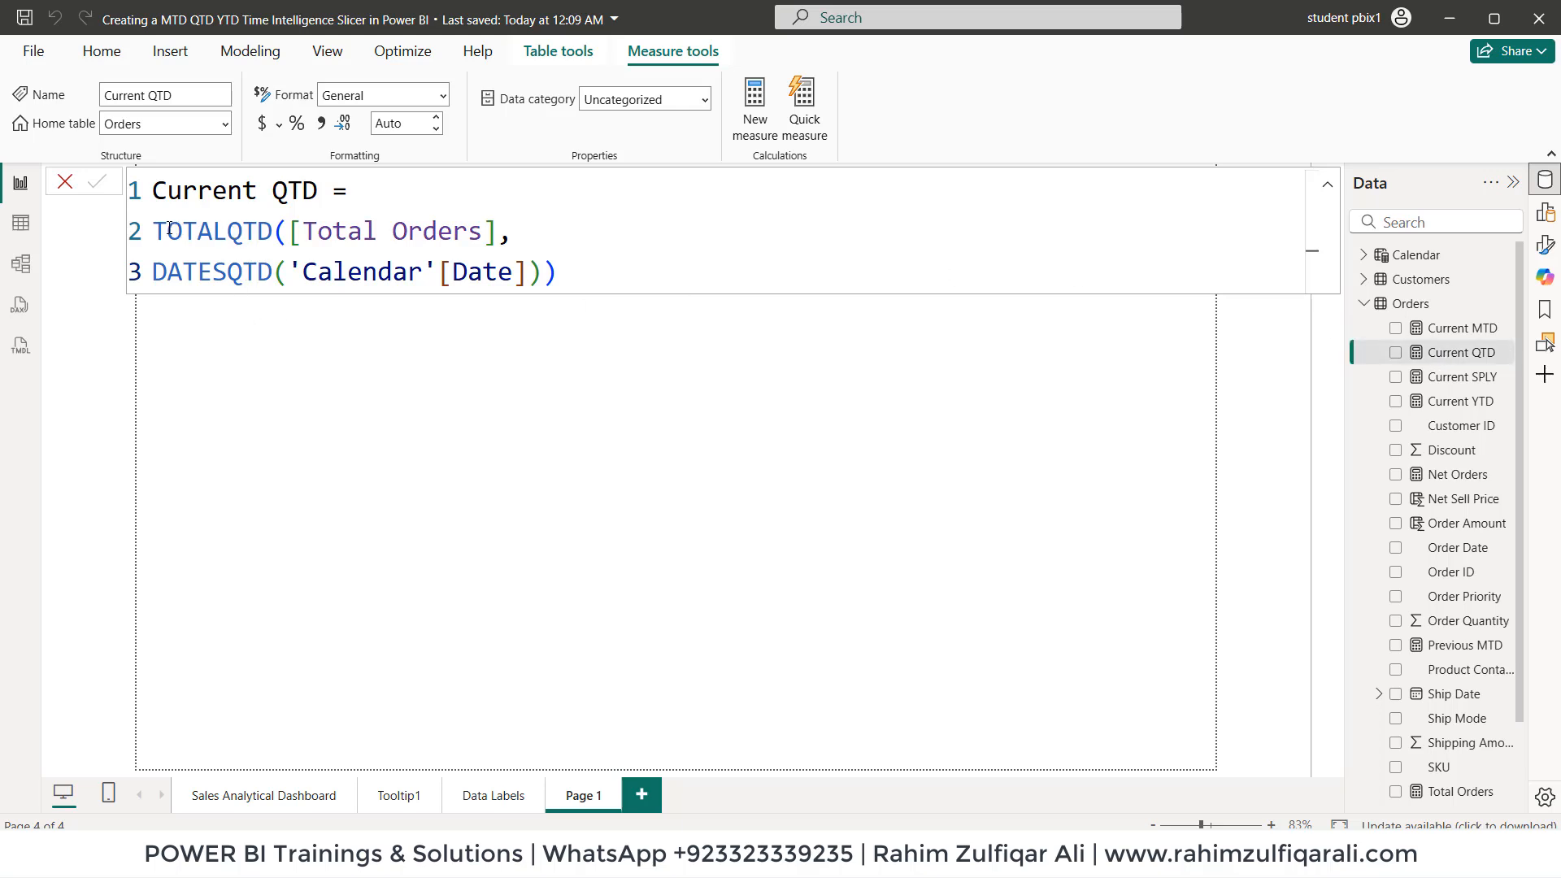
double_click(214, 231)
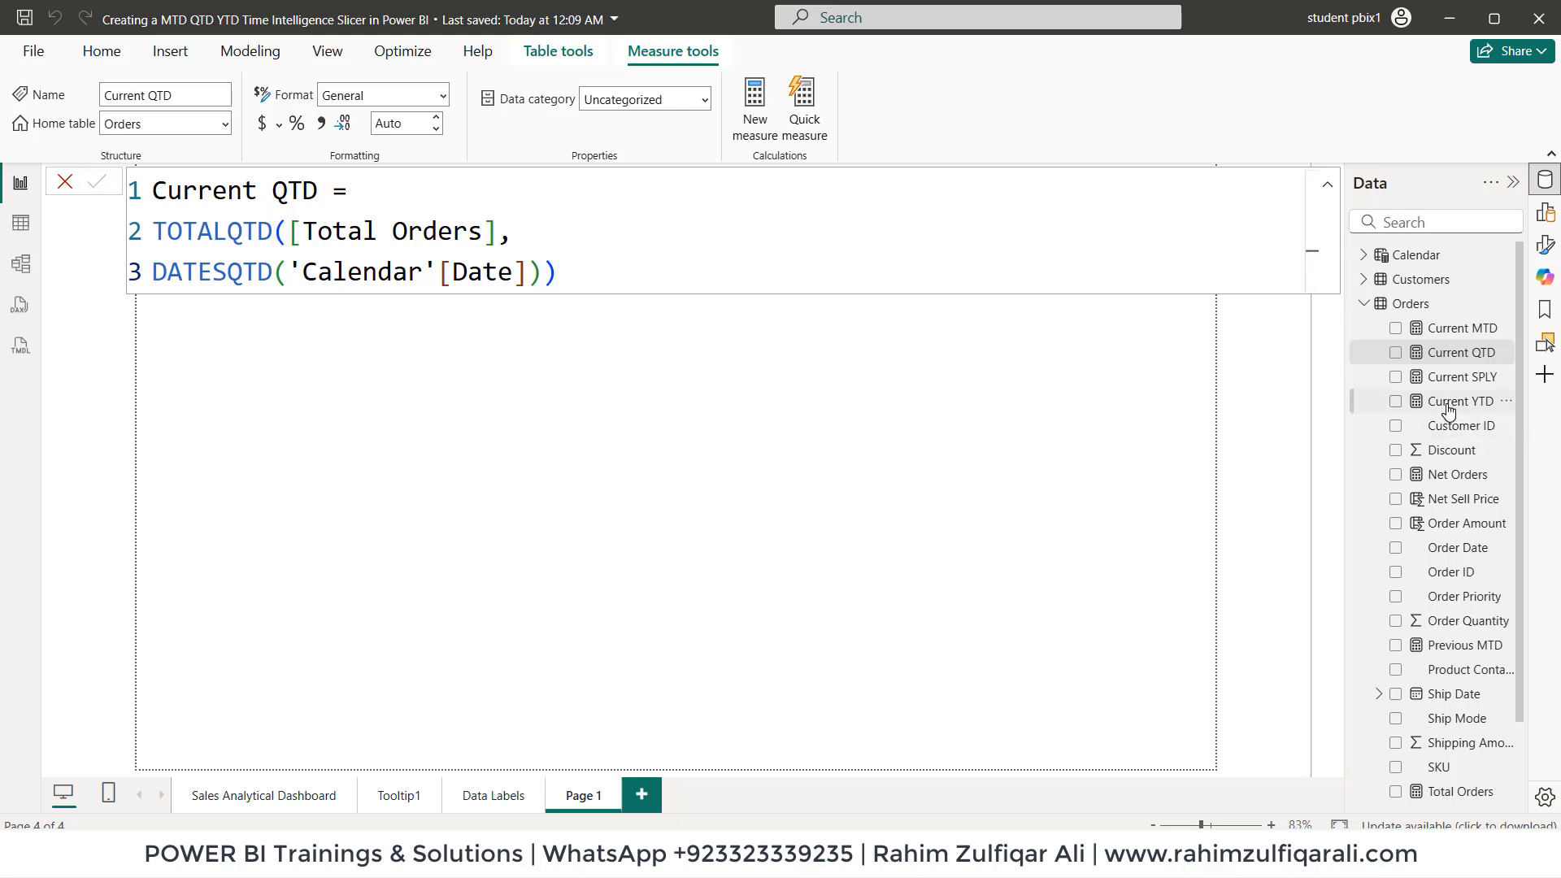
click(1460, 400)
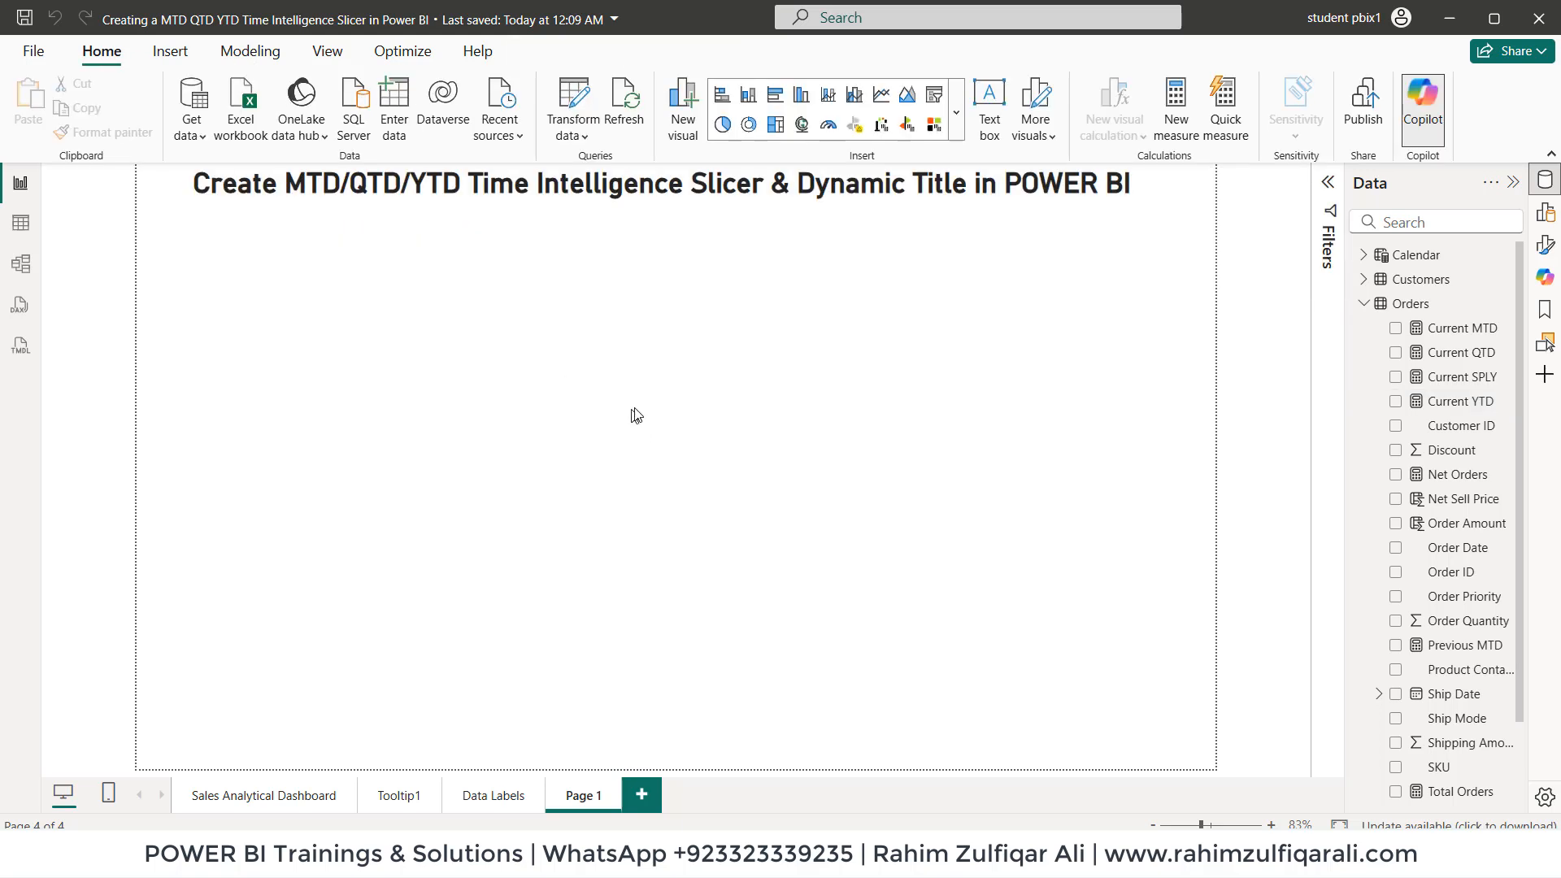
mouse_move(942, 316)
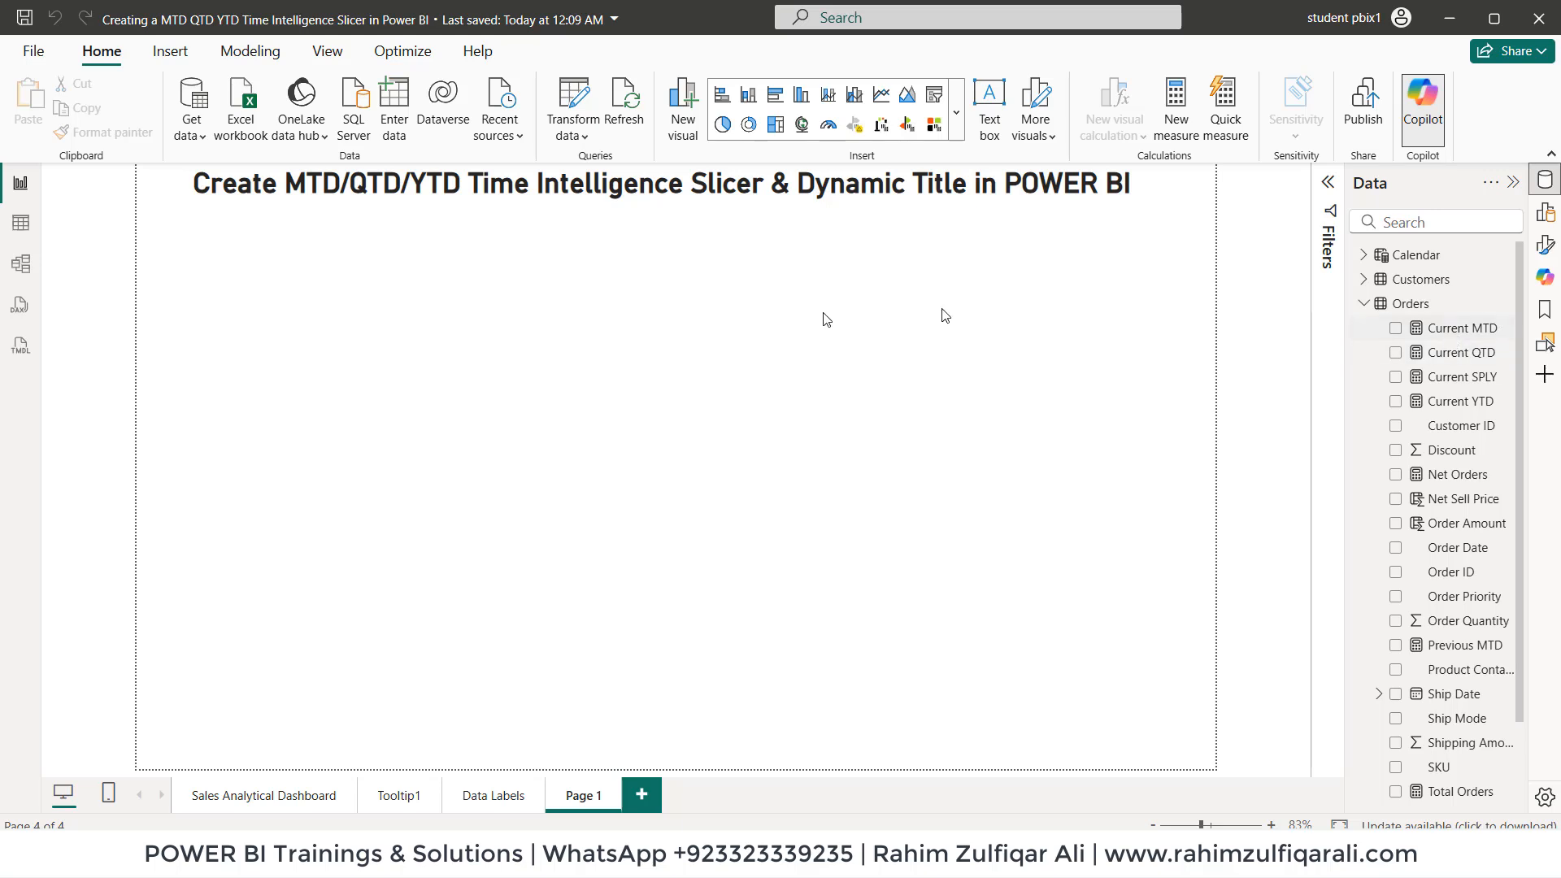
mouse_move(522, 376)
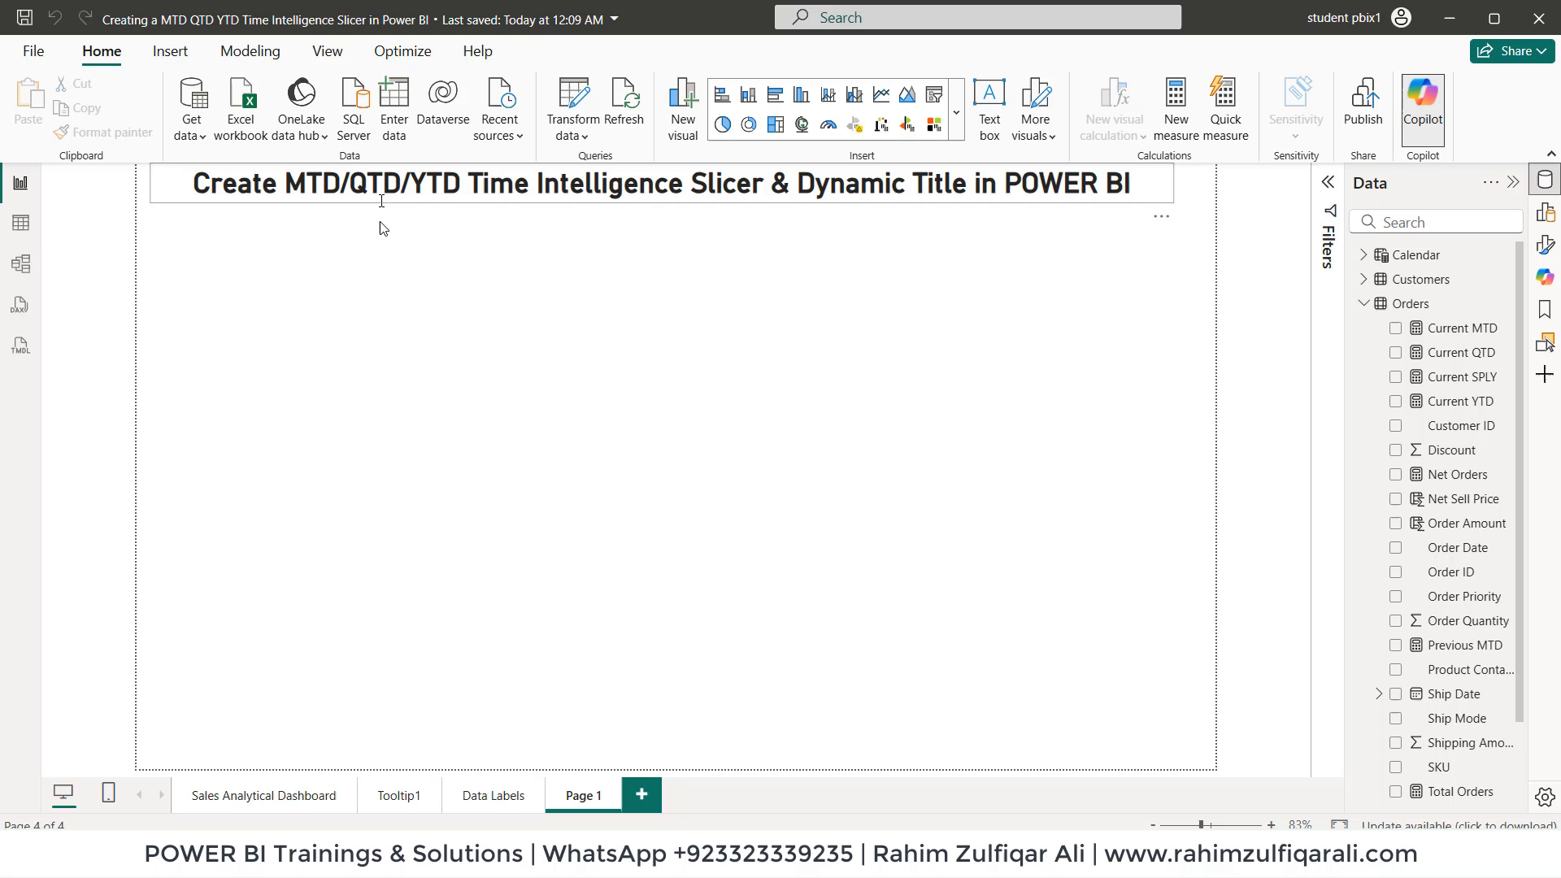
click(685, 293)
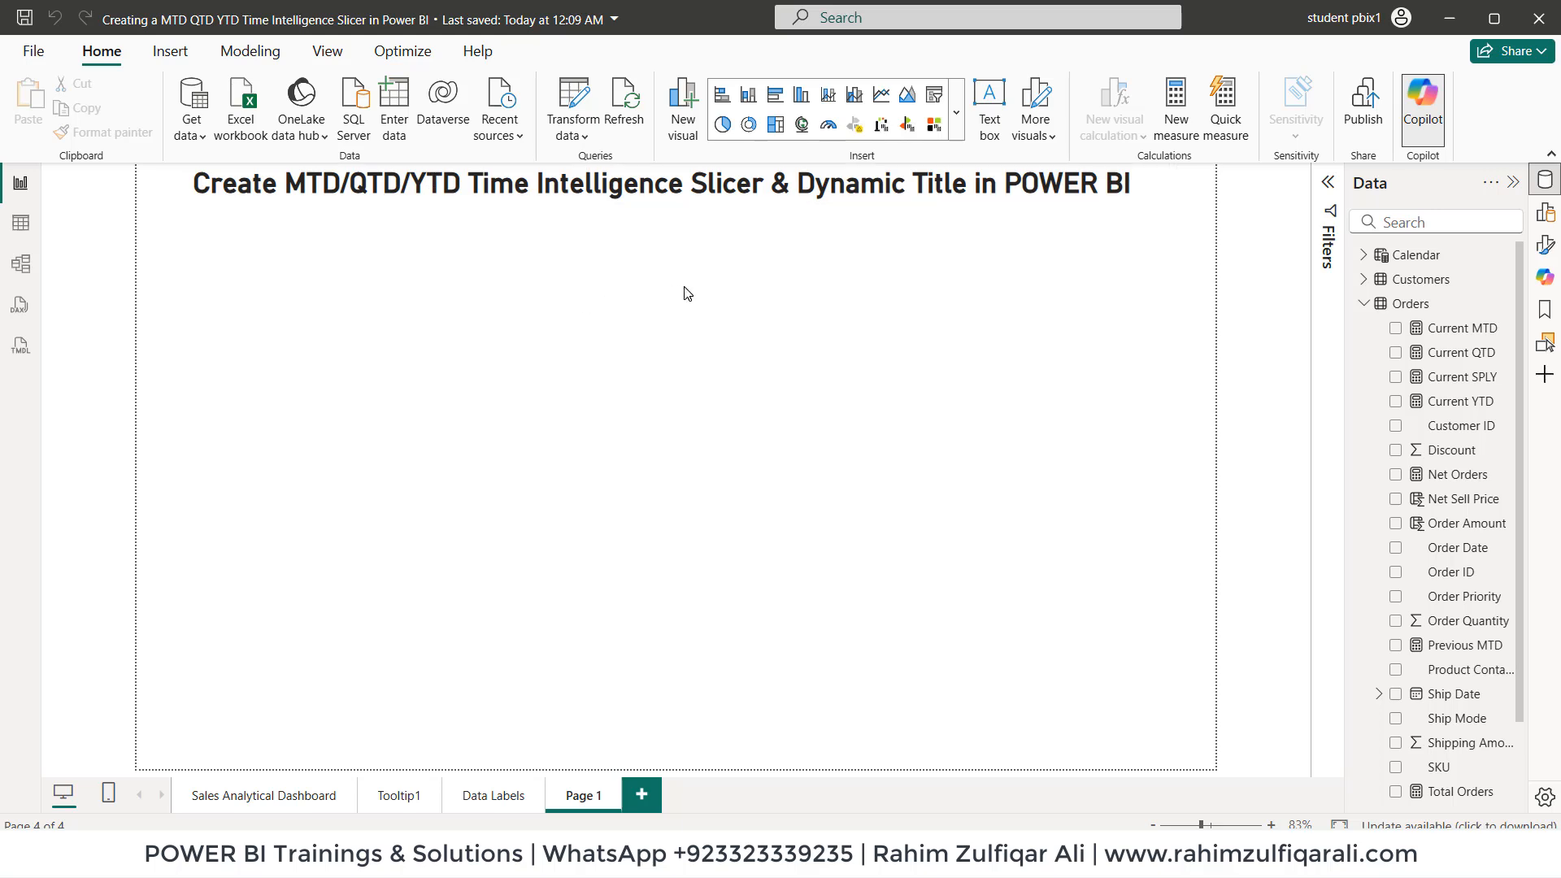
mouse_move(531, 285)
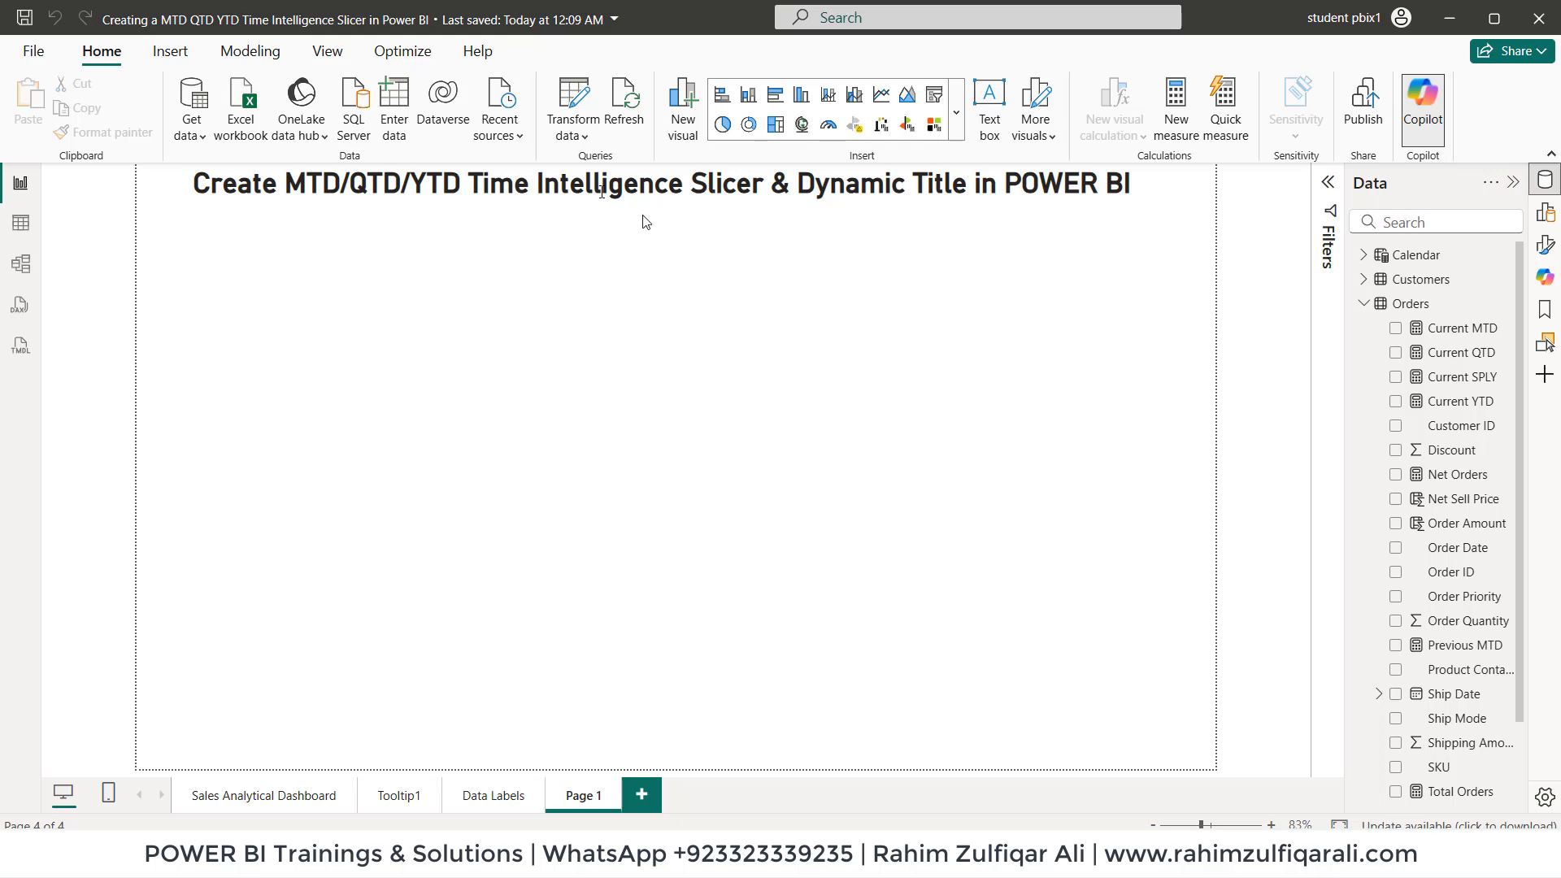
mouse_move(601, 343)
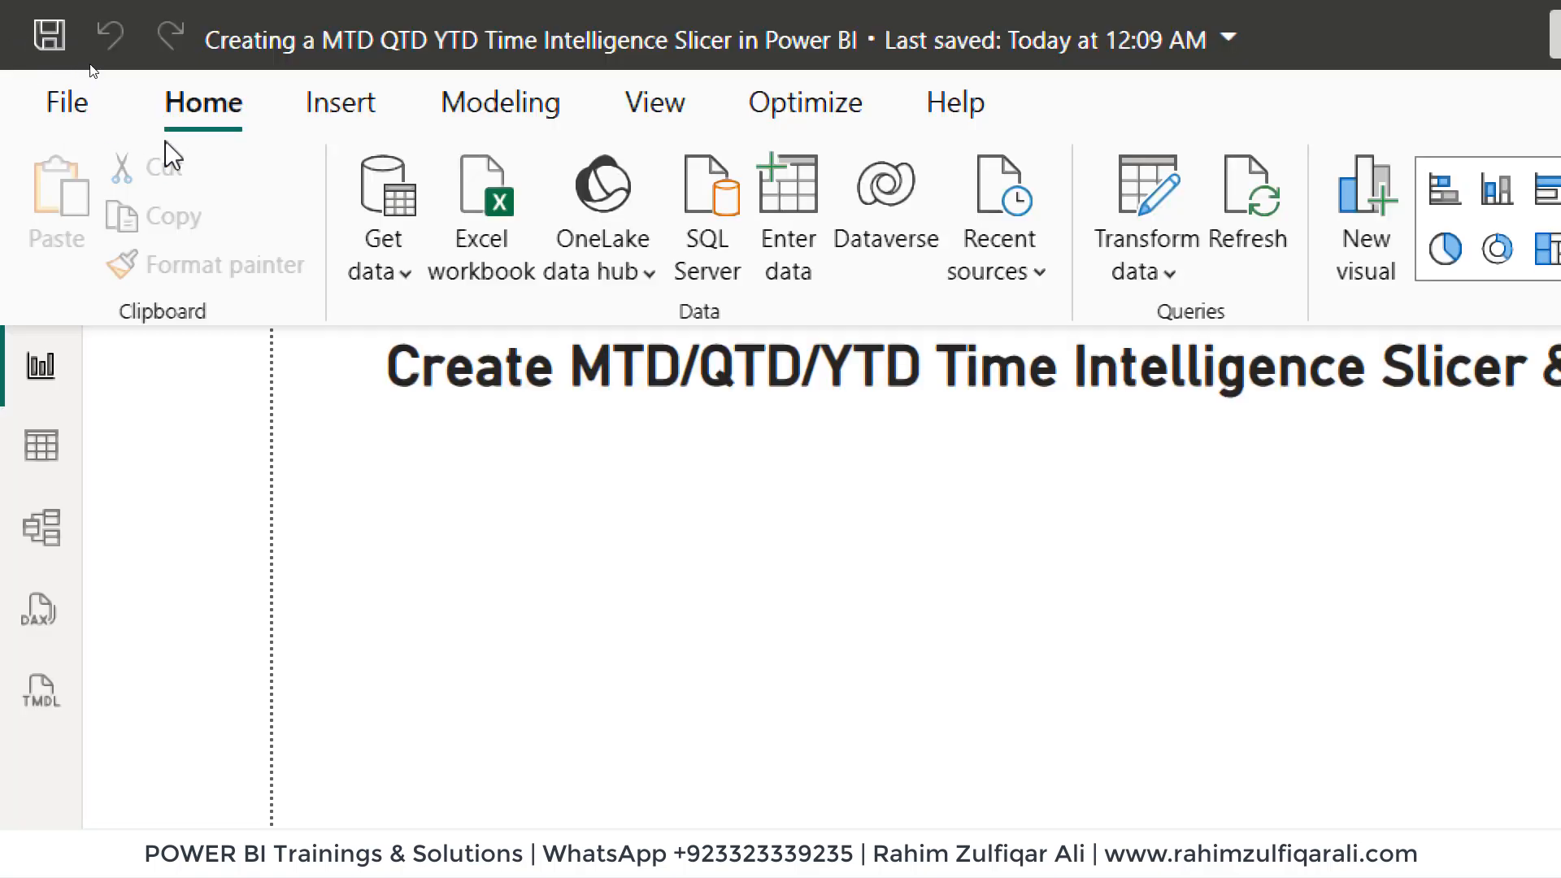
mouse_move(839, 319)
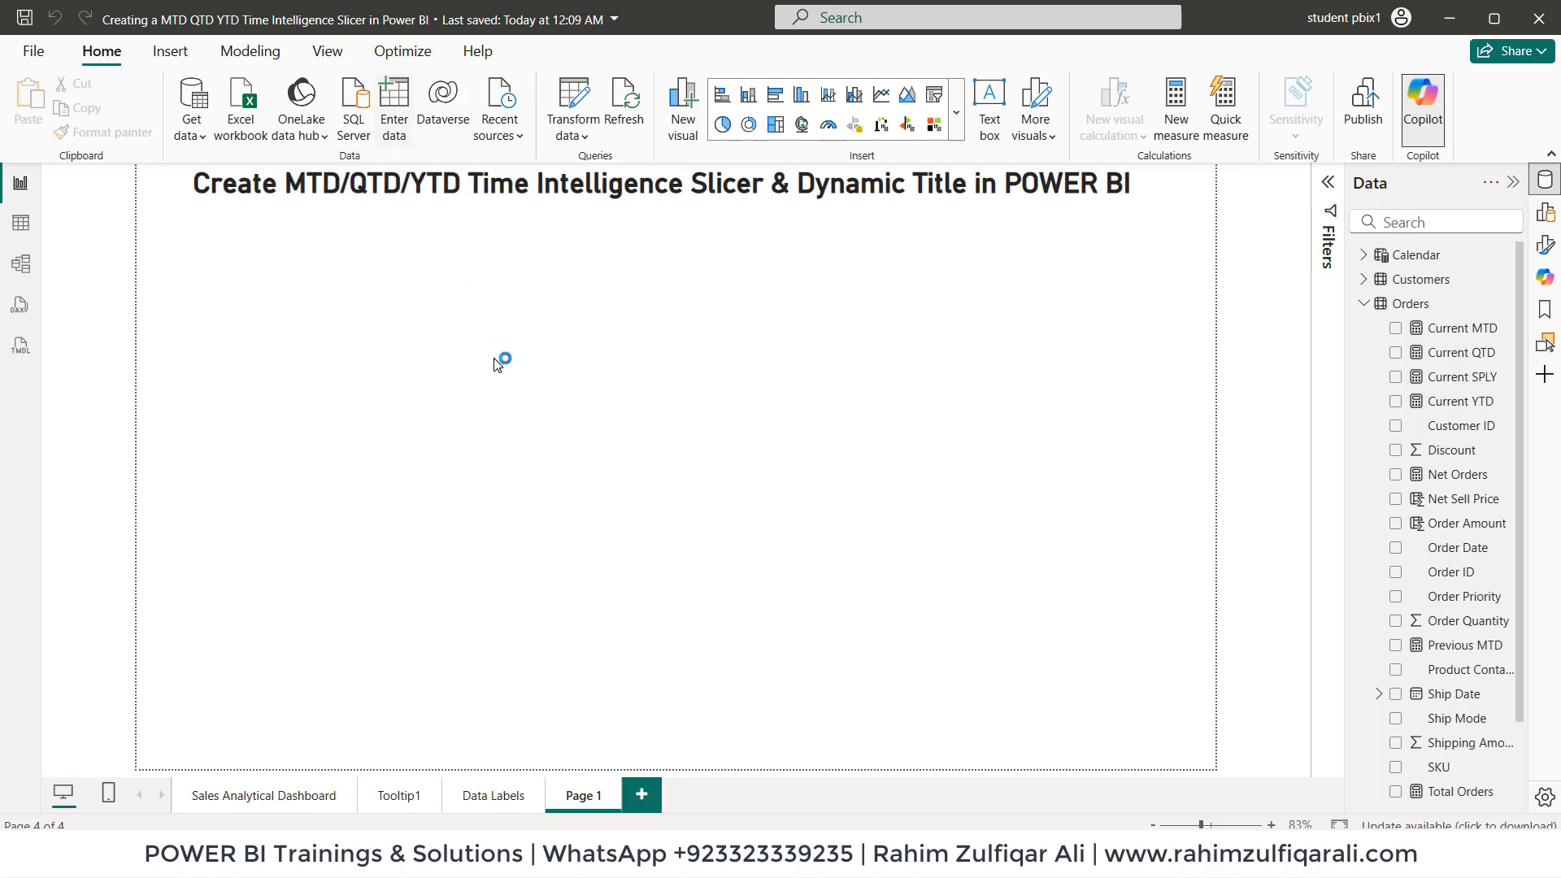
Step: Enter a TimePeriods table with a TimePeriod column of MTD, QTD, YTD and load it
click(392, 104)
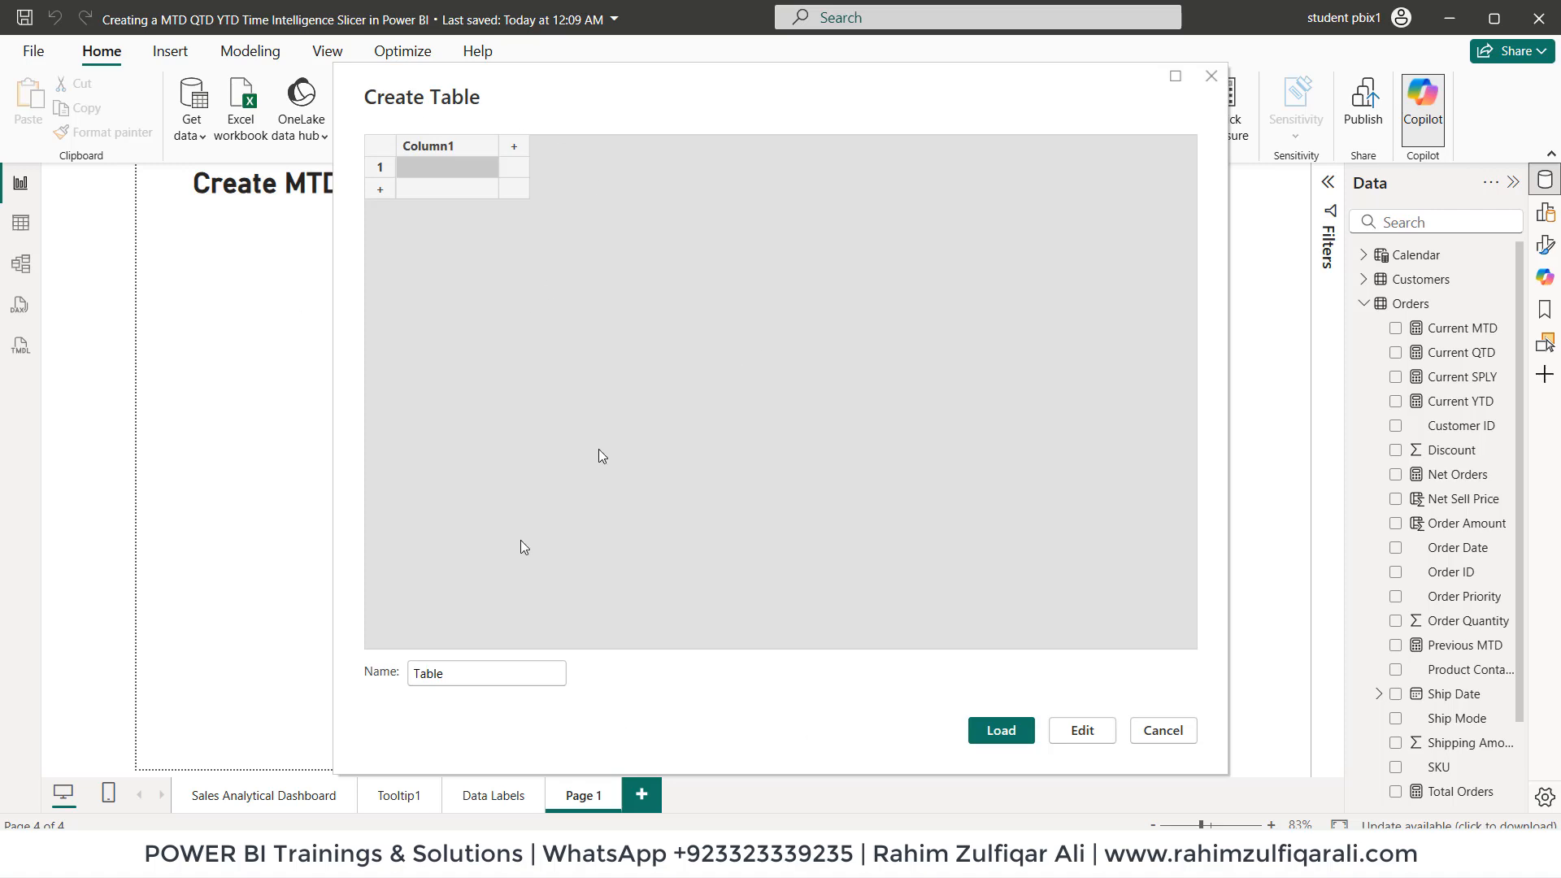
triple_click(486, 673)
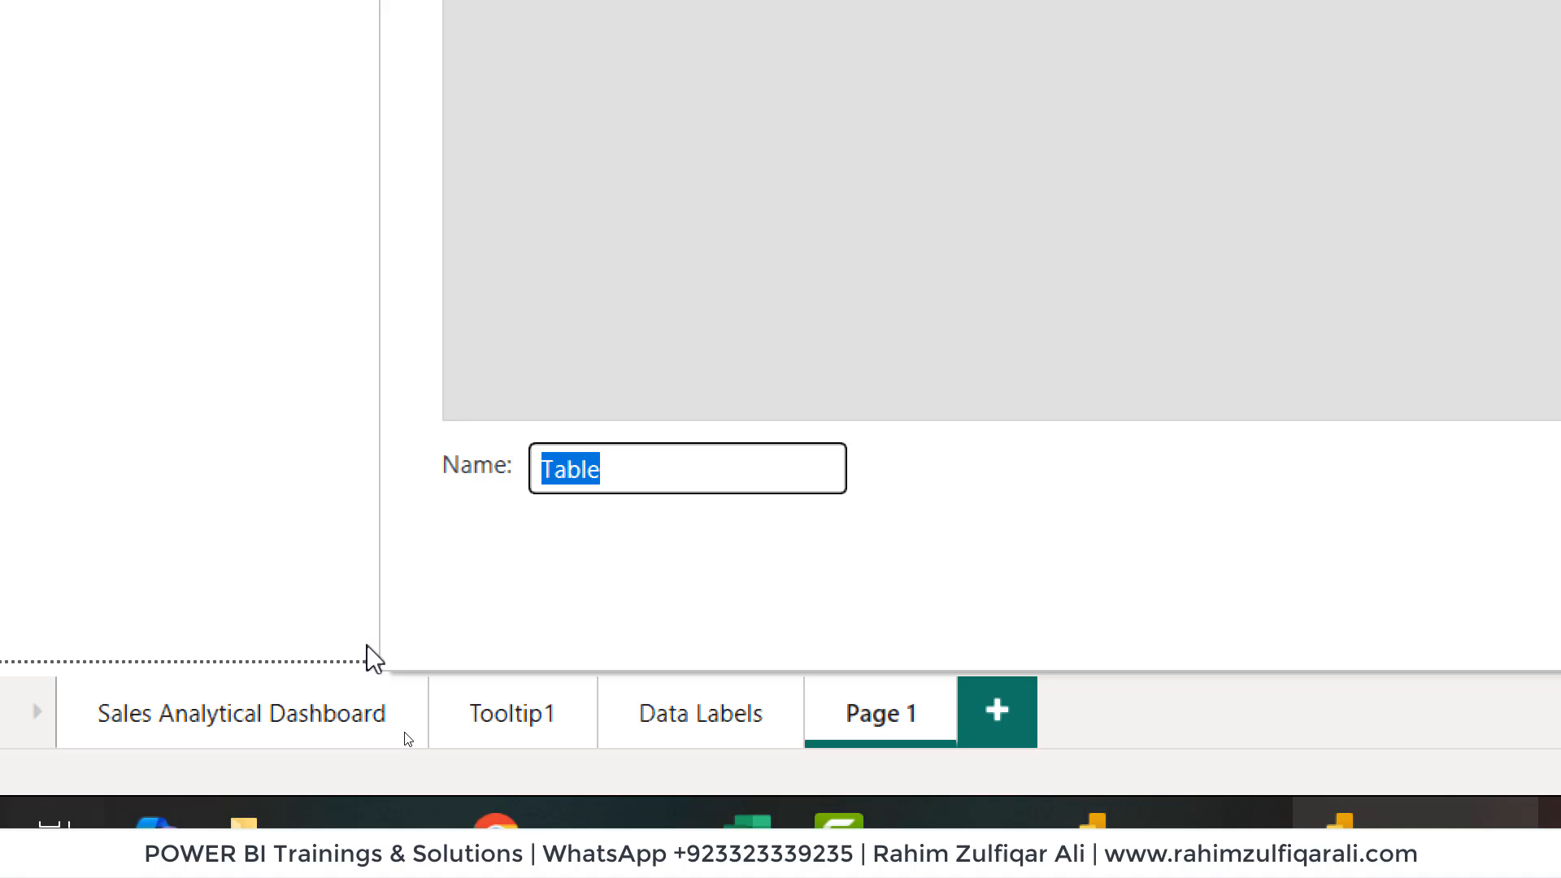
mouse_move(688, 549)
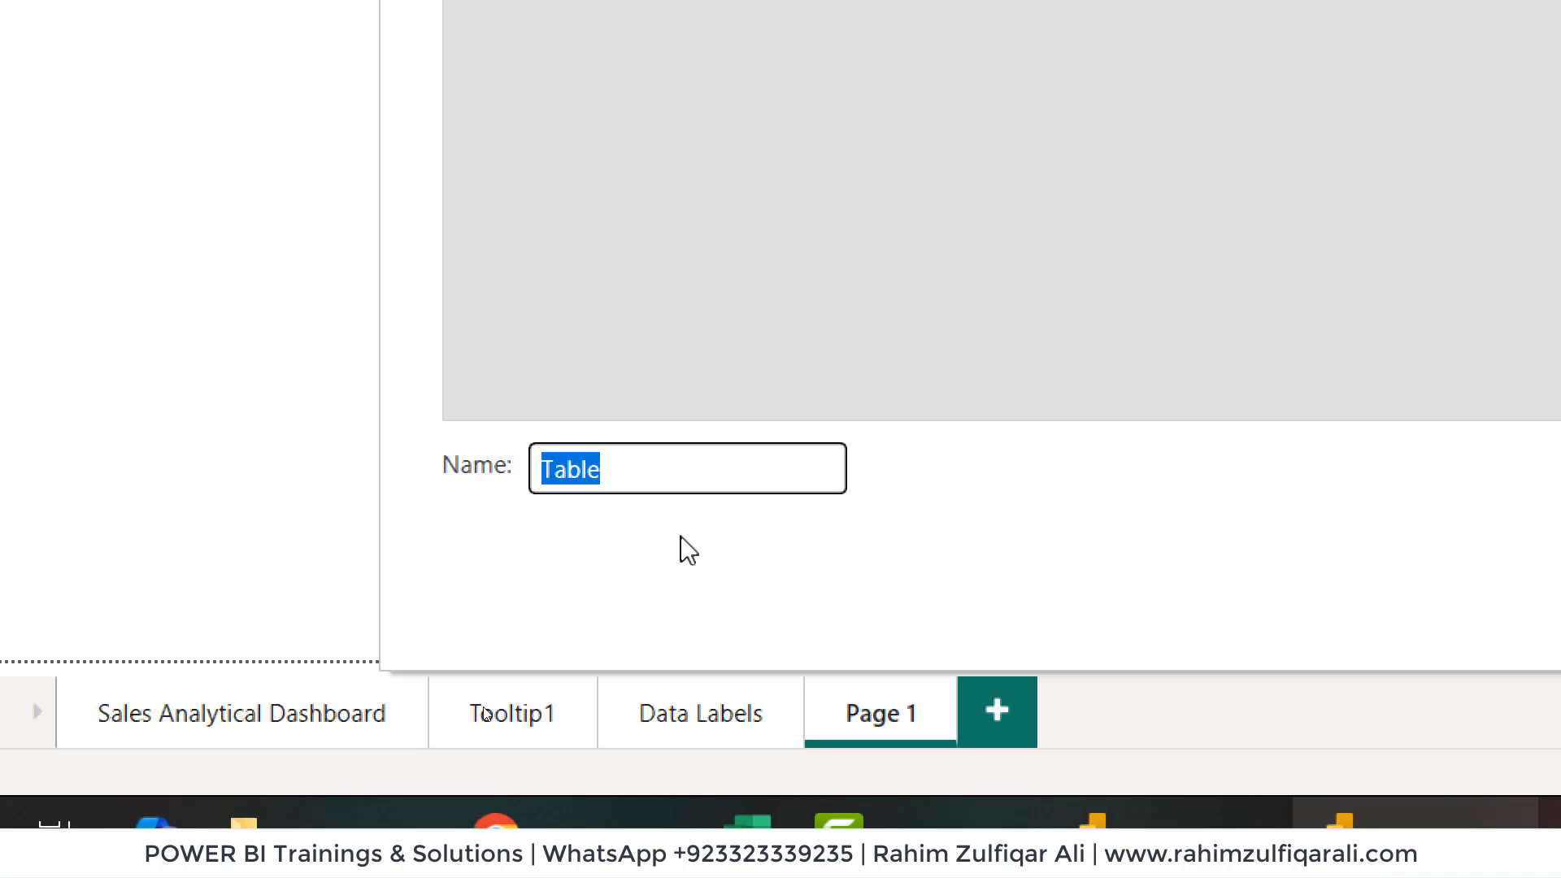
text(Time)
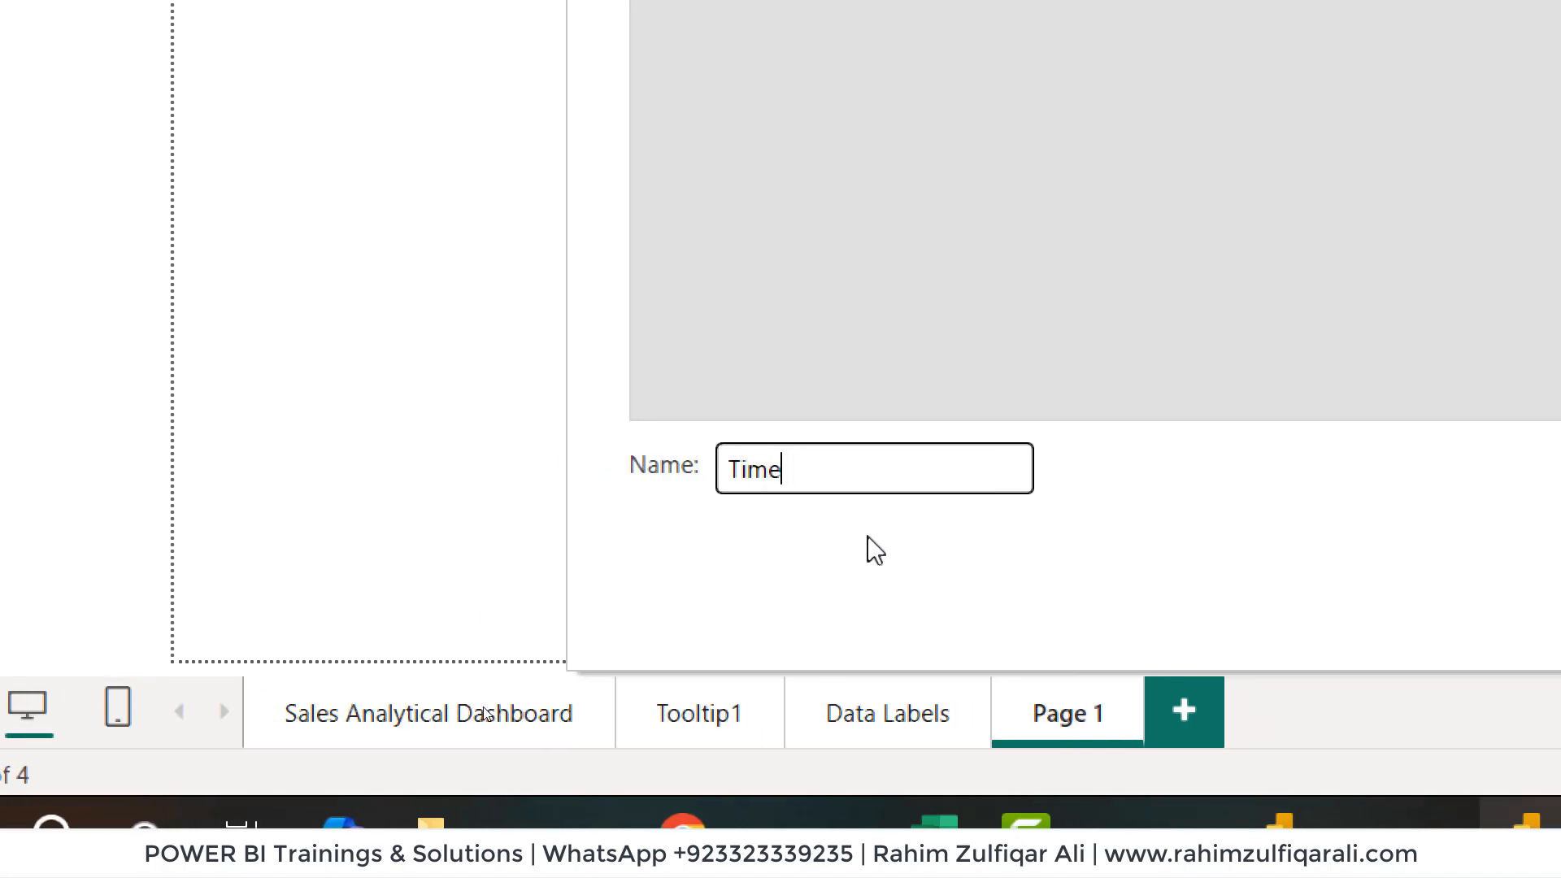
text(Periods)
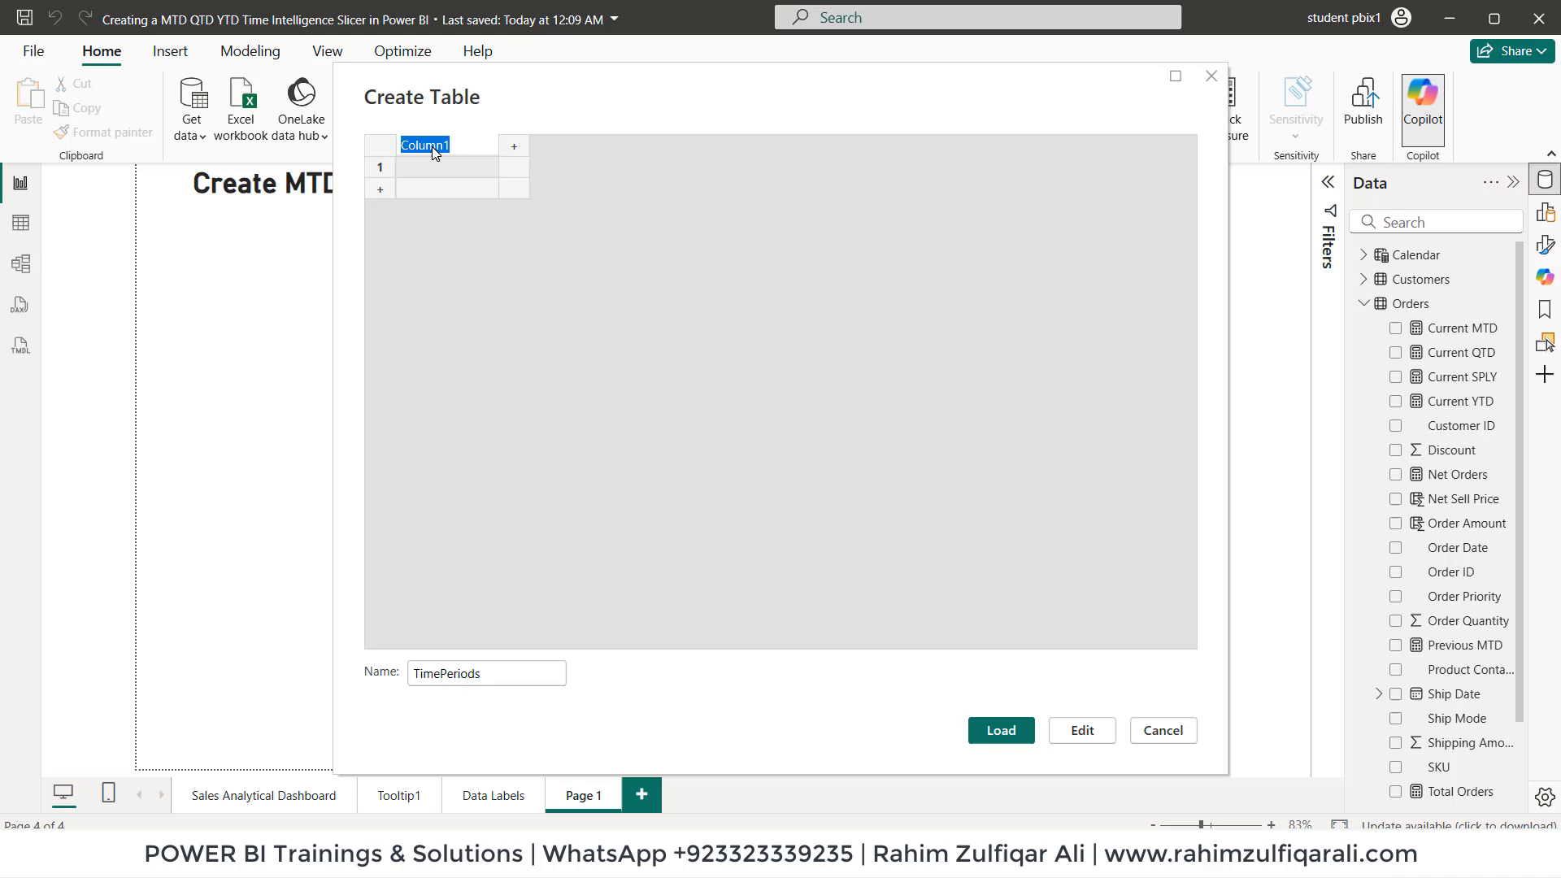
text(TimePer)
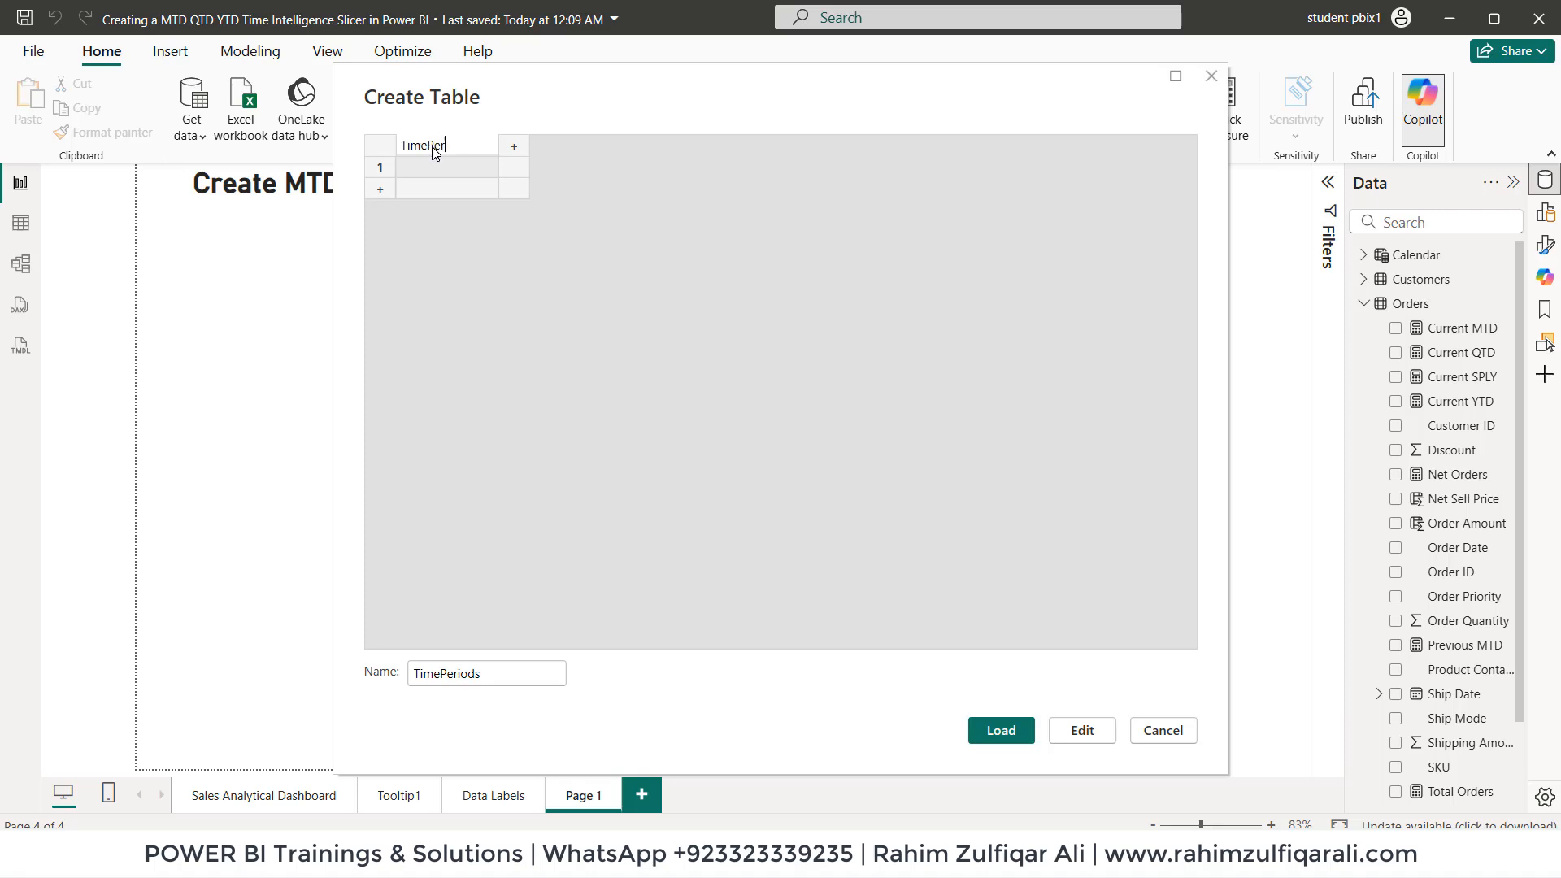
click(446, 166)
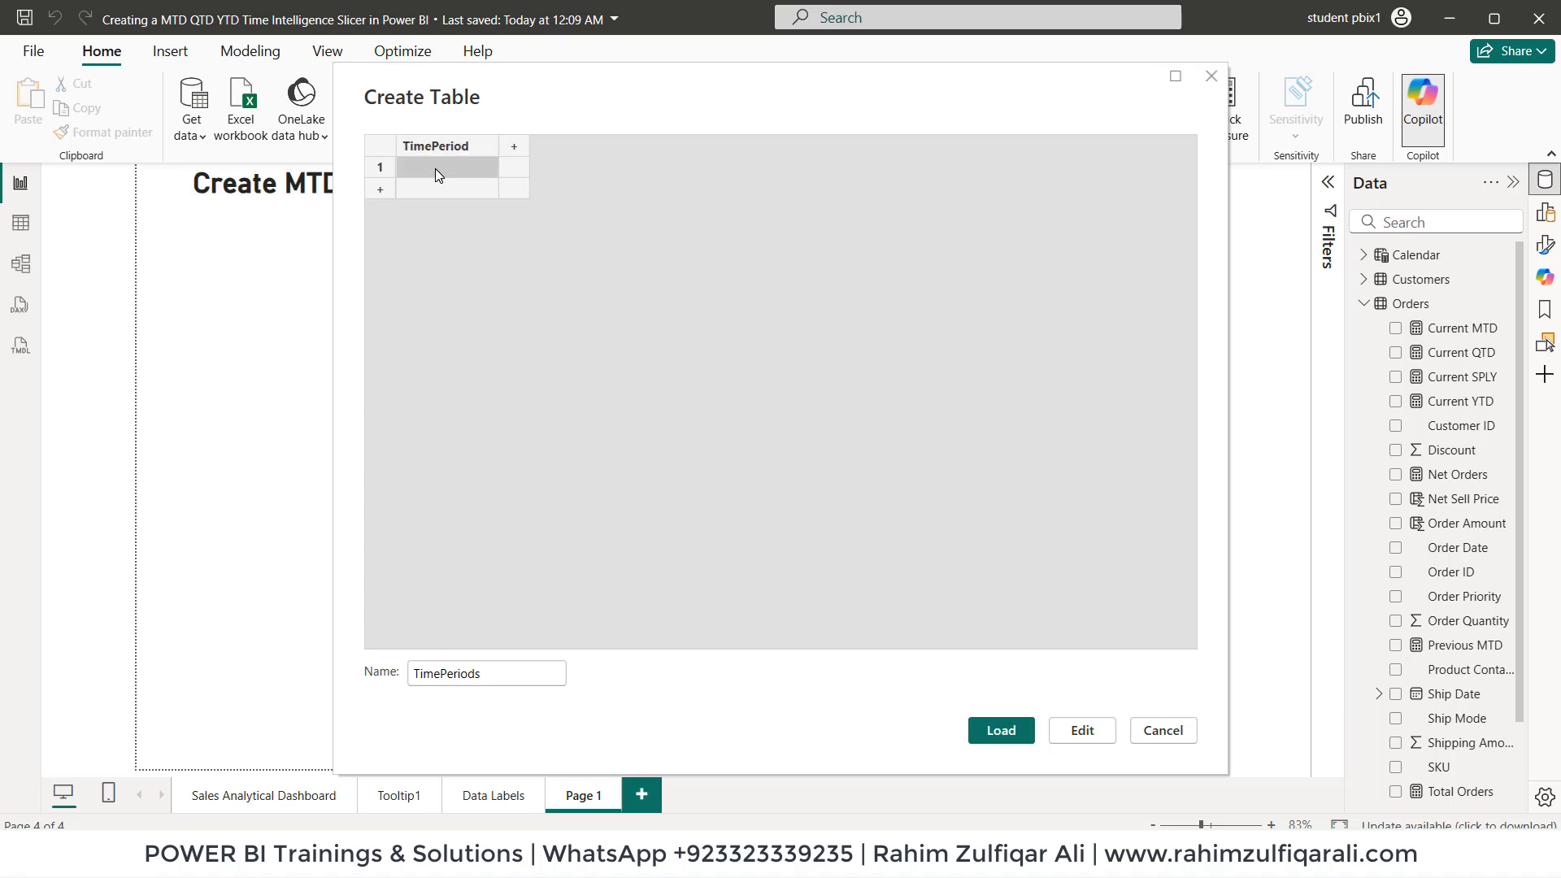
text(MTD)
text(QTD)
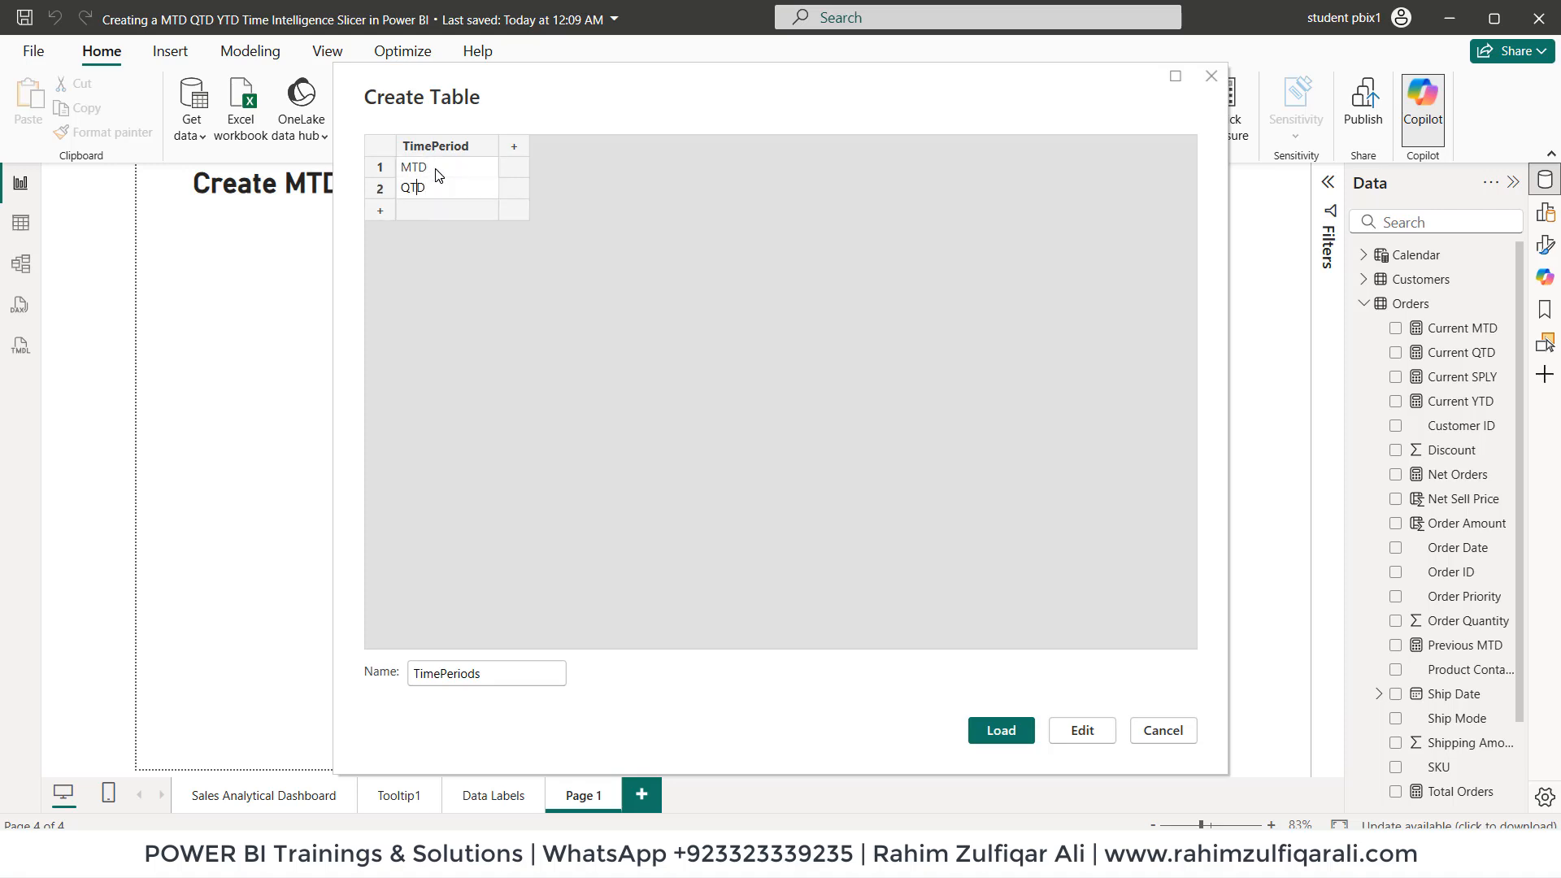
text(YTD)
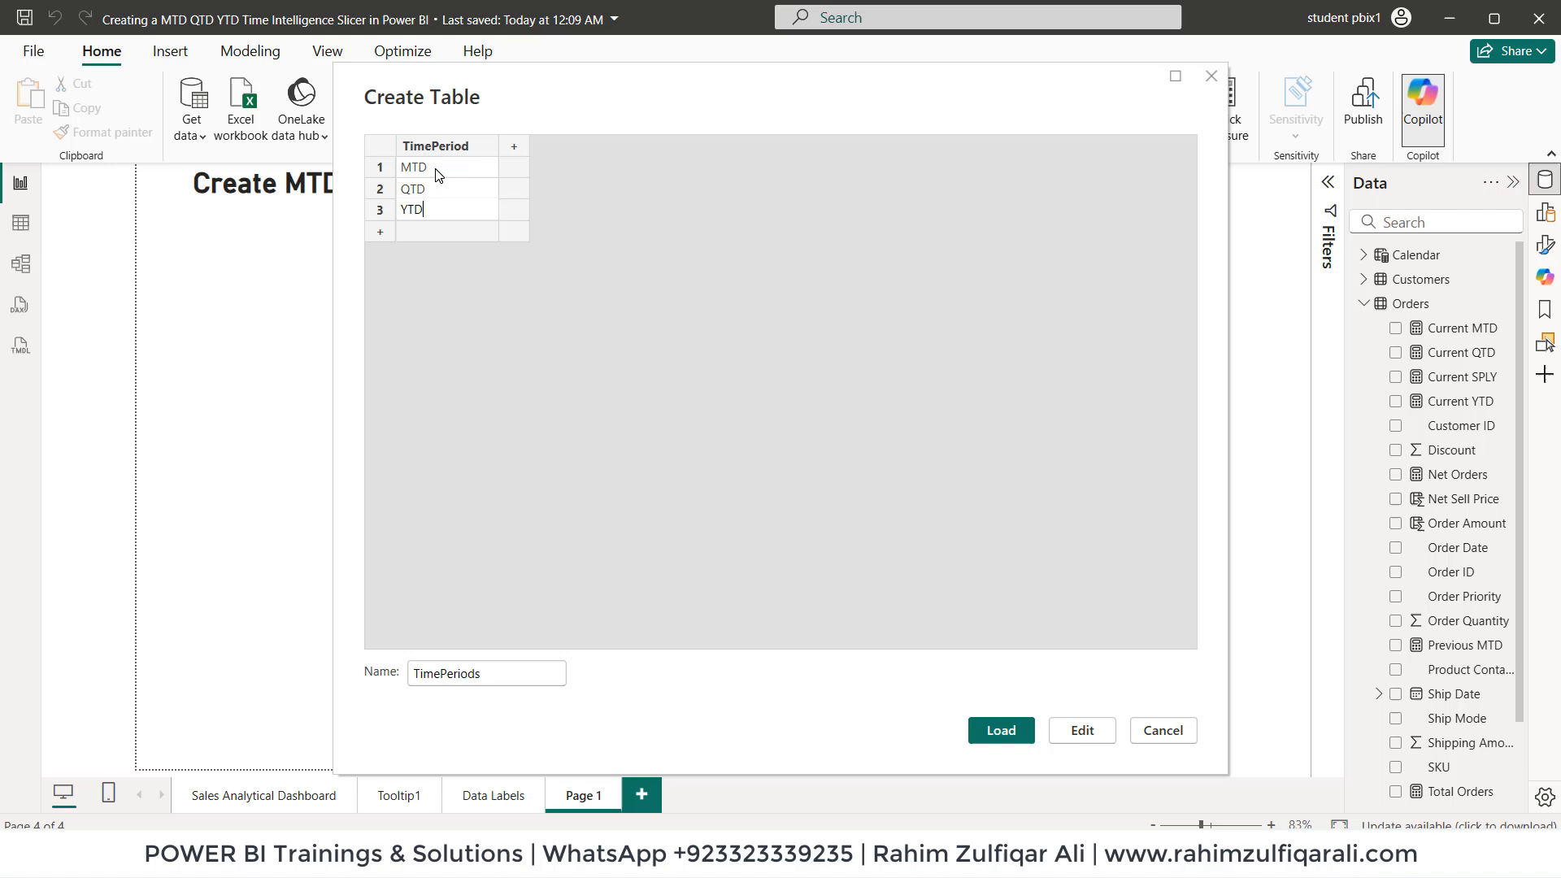
mouse_move(776, 301)
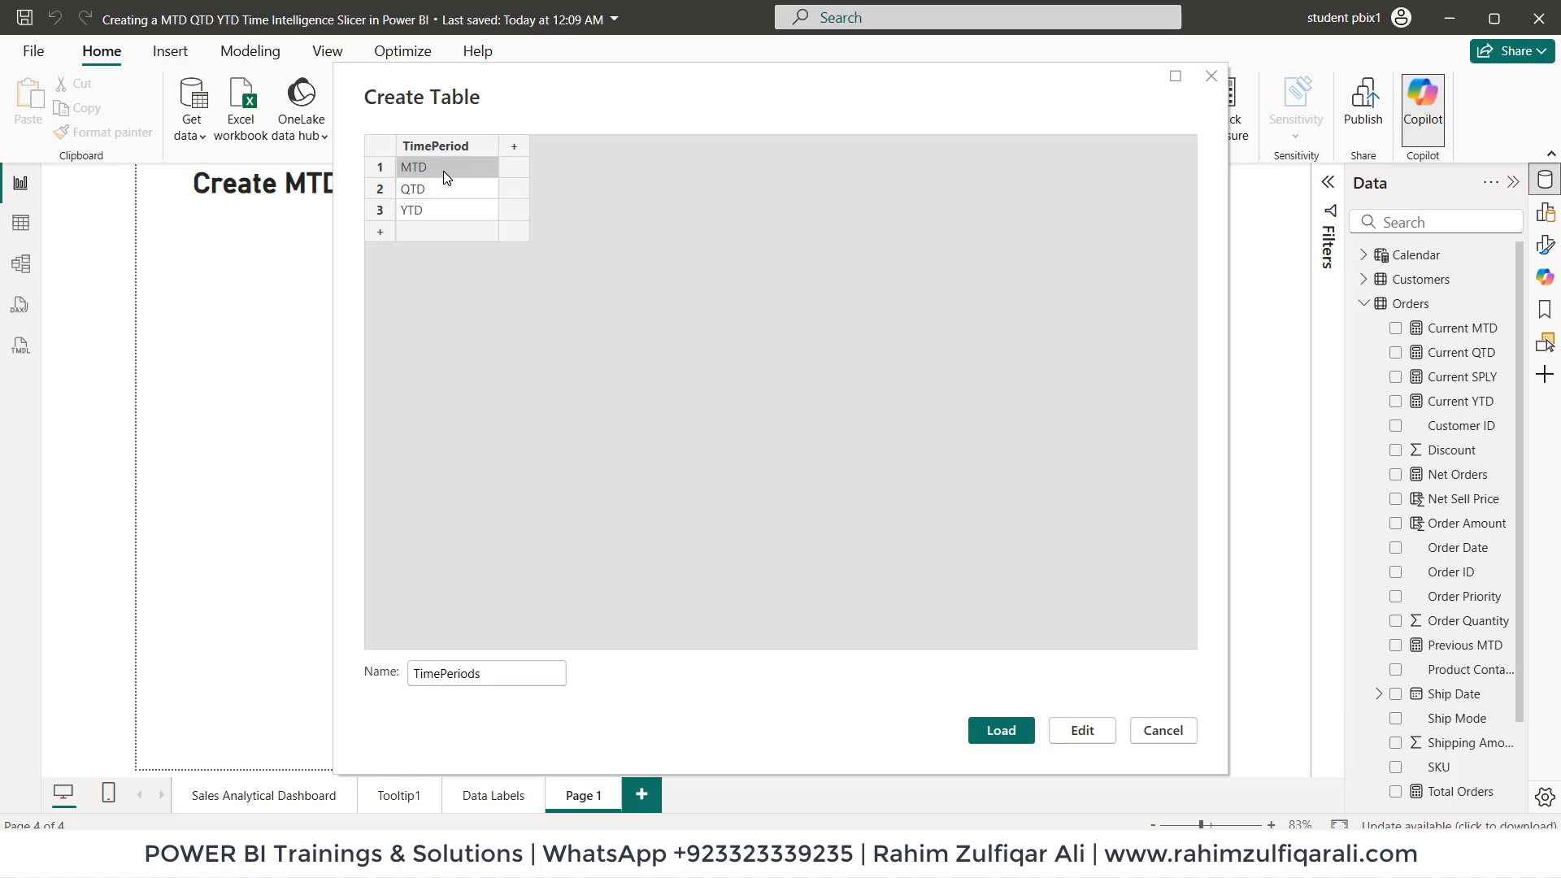
mouse_move(431, 173)
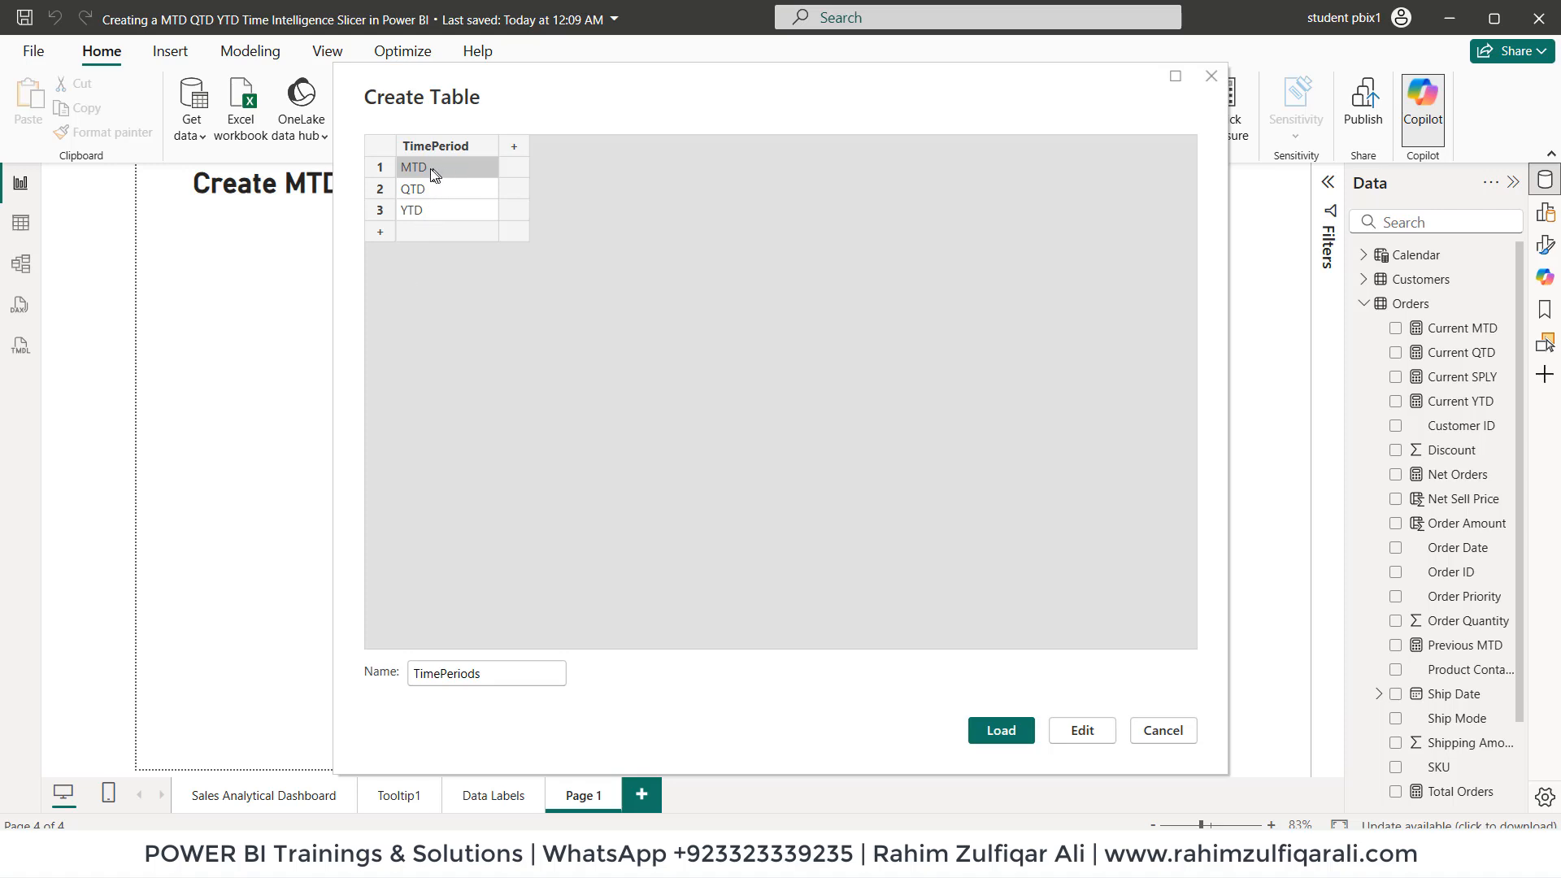
mouse_move(454, 222)
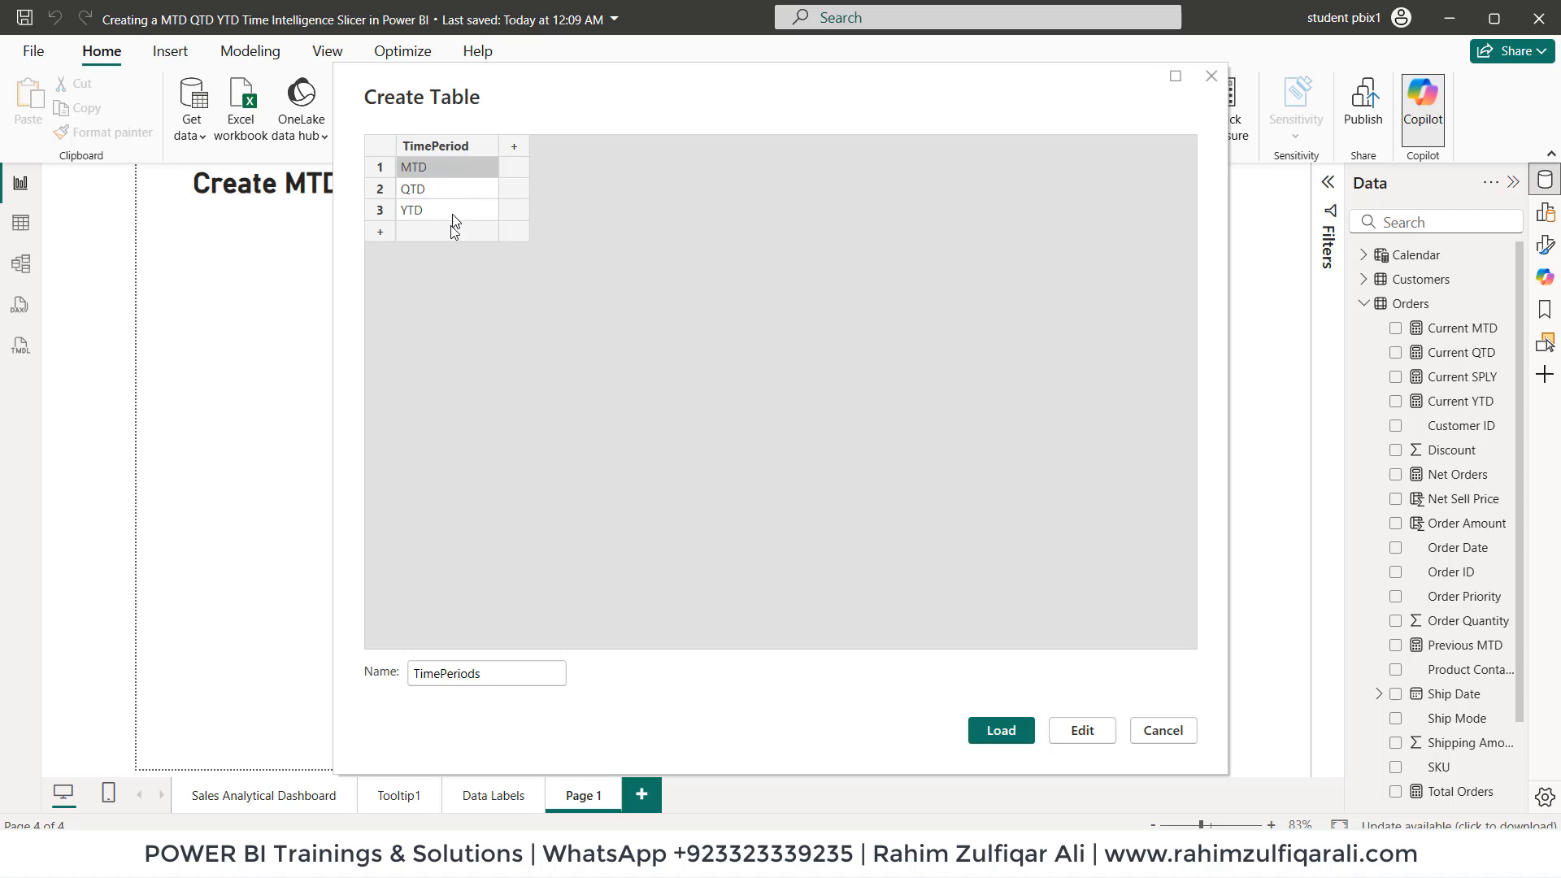
mouse_move(480, 275)
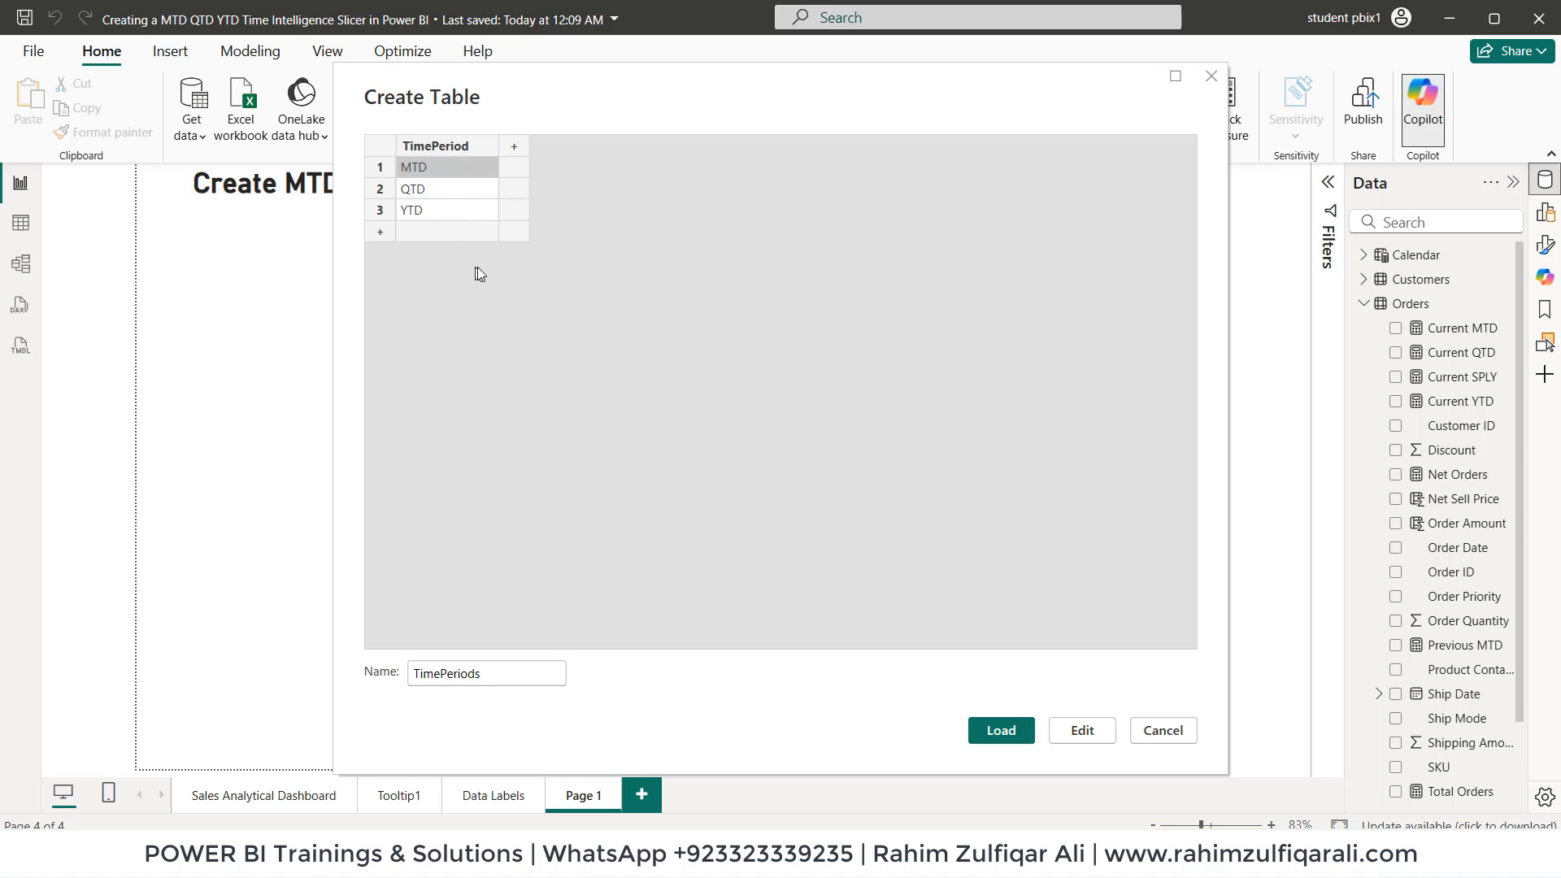
mouse_move(446, 196)
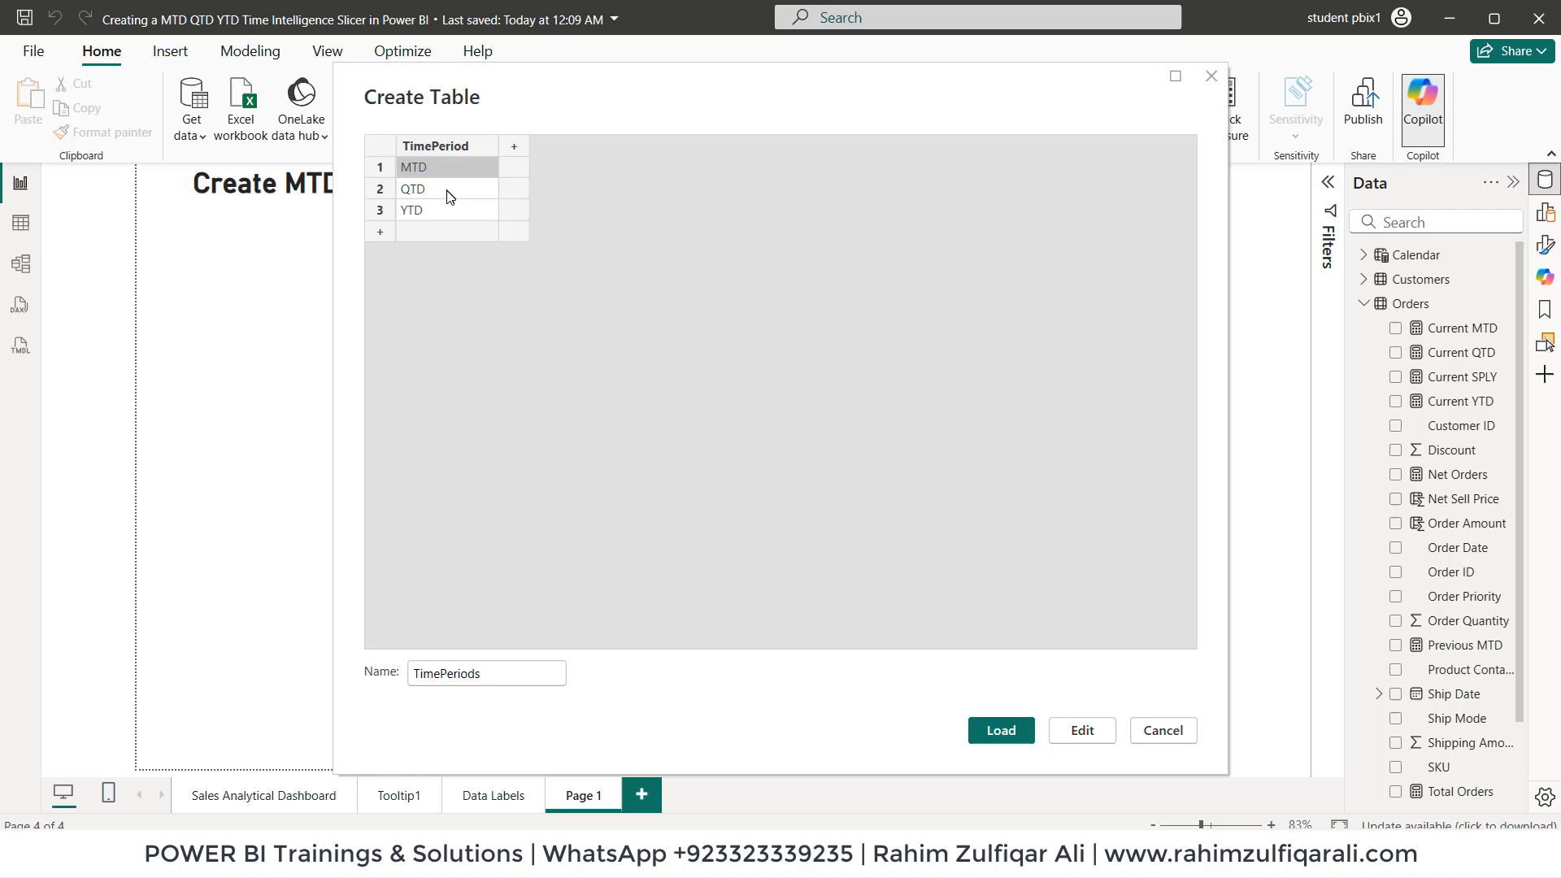
mouse_move(441, 228)
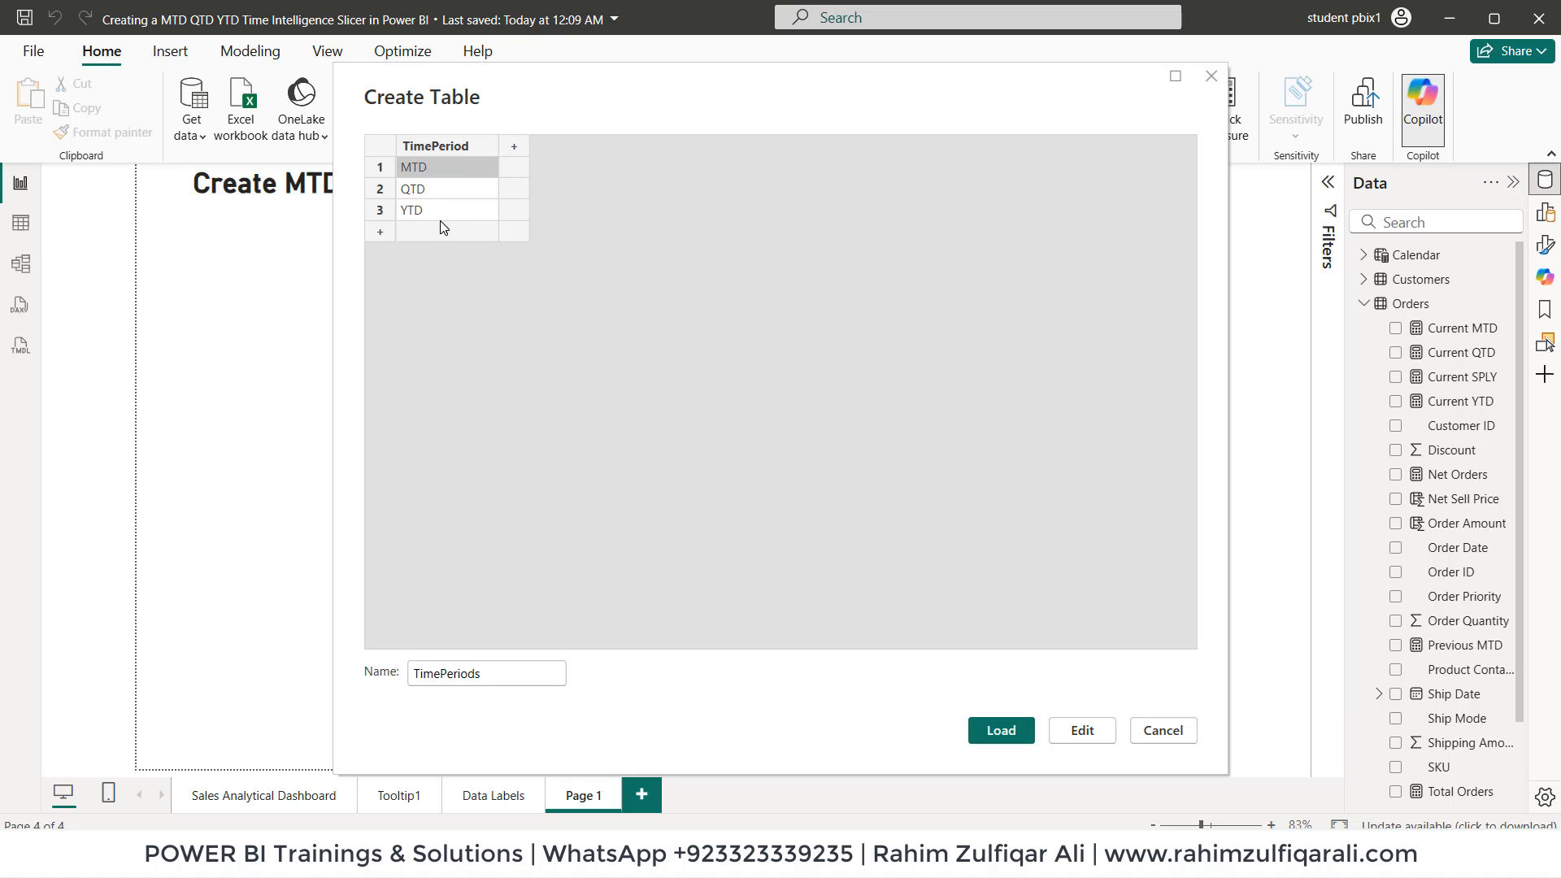
click(438, 187)
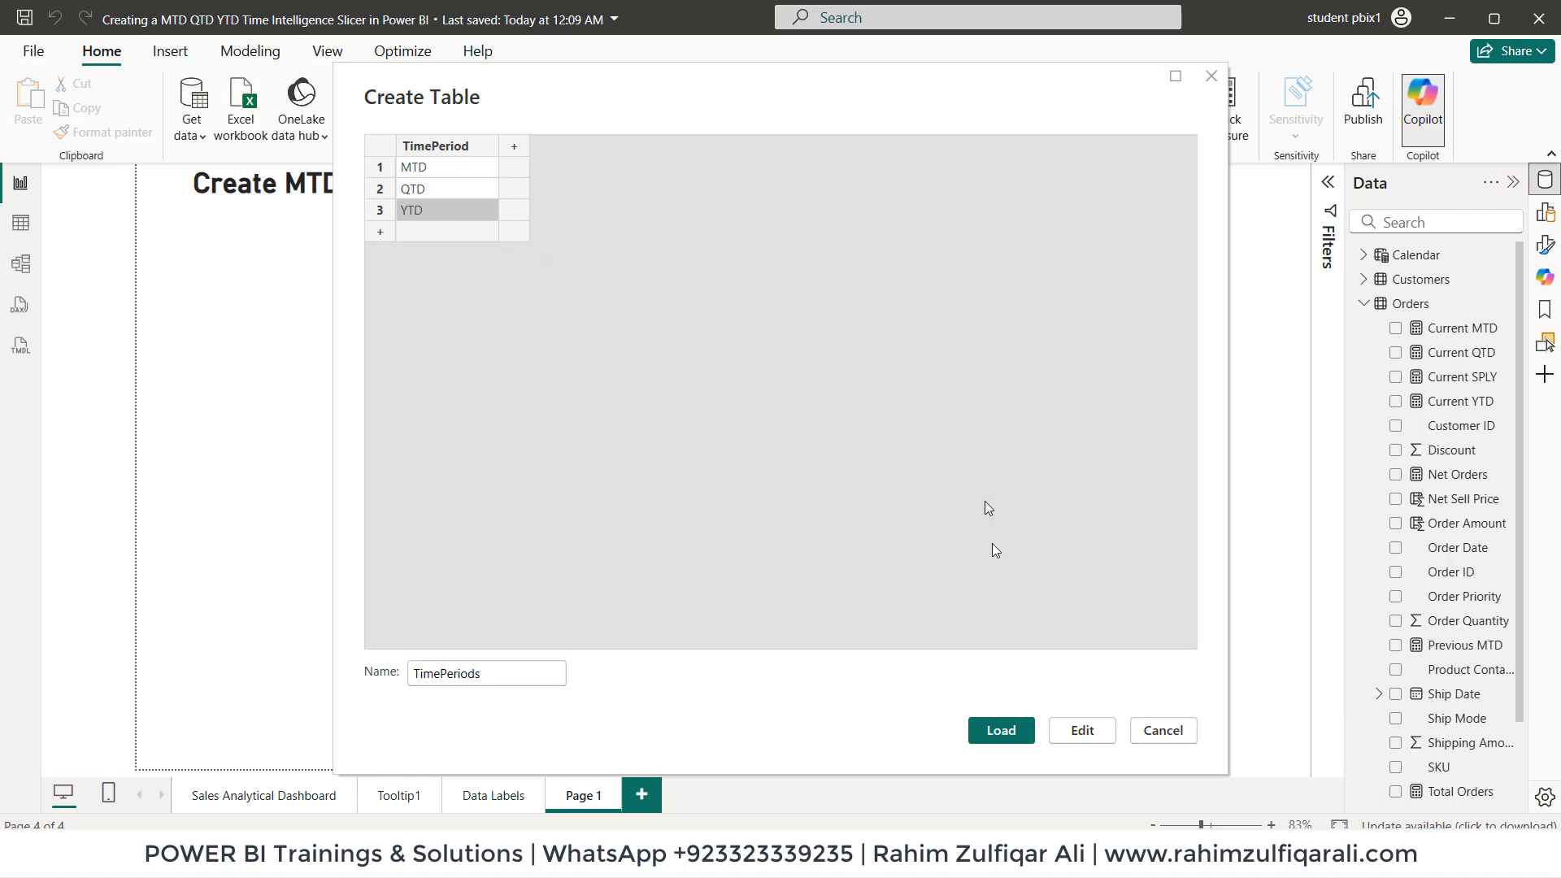
click(999, 730)
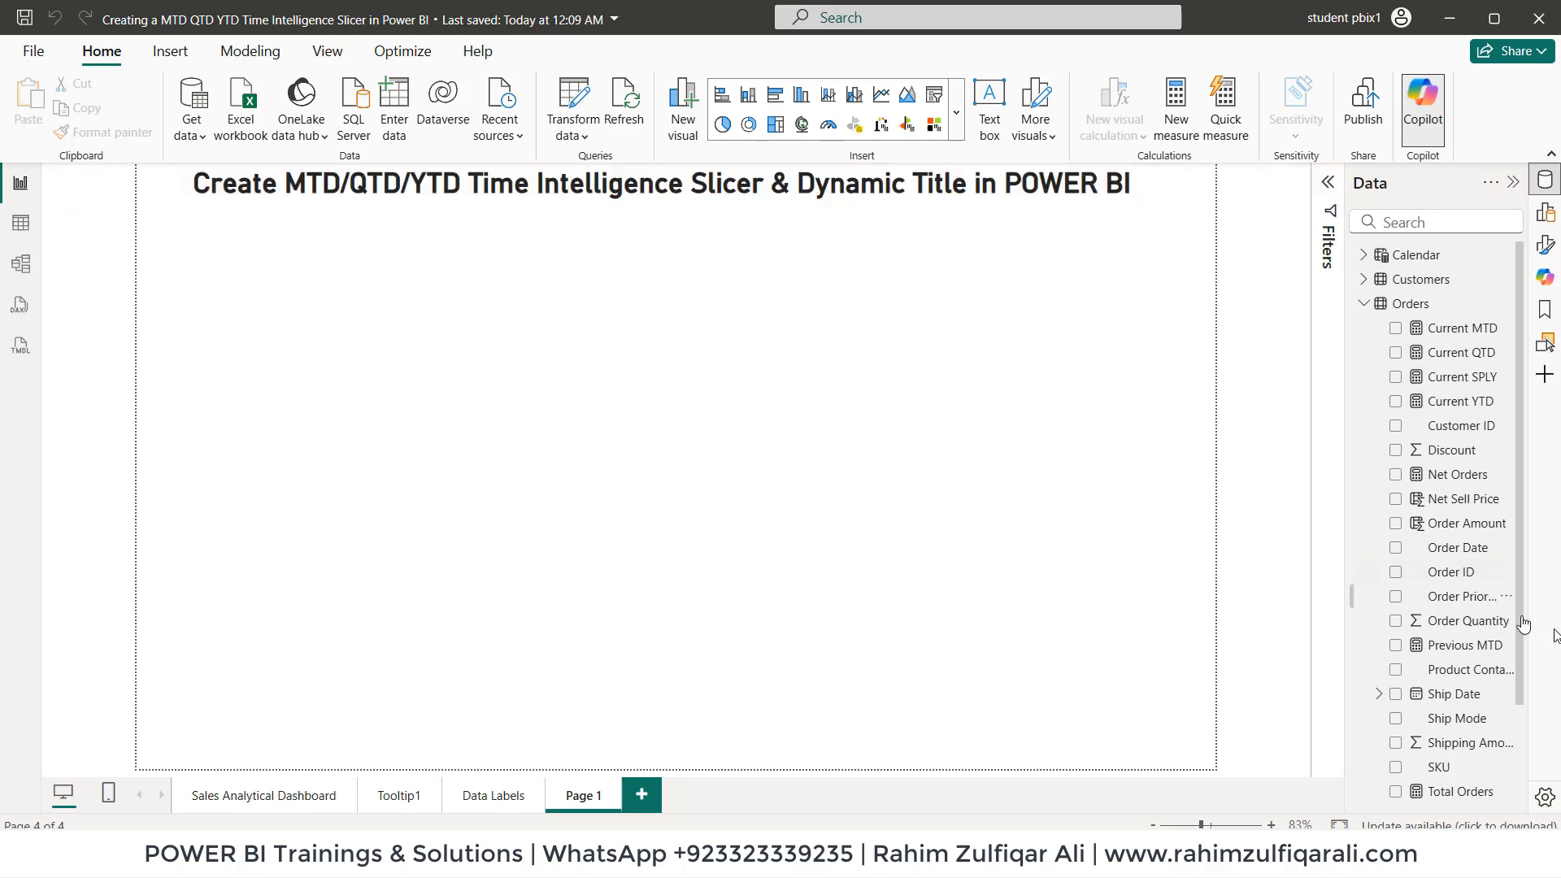
Step: Add a slicer visual to the page built on the TimePeriod field
click(1365, 304)
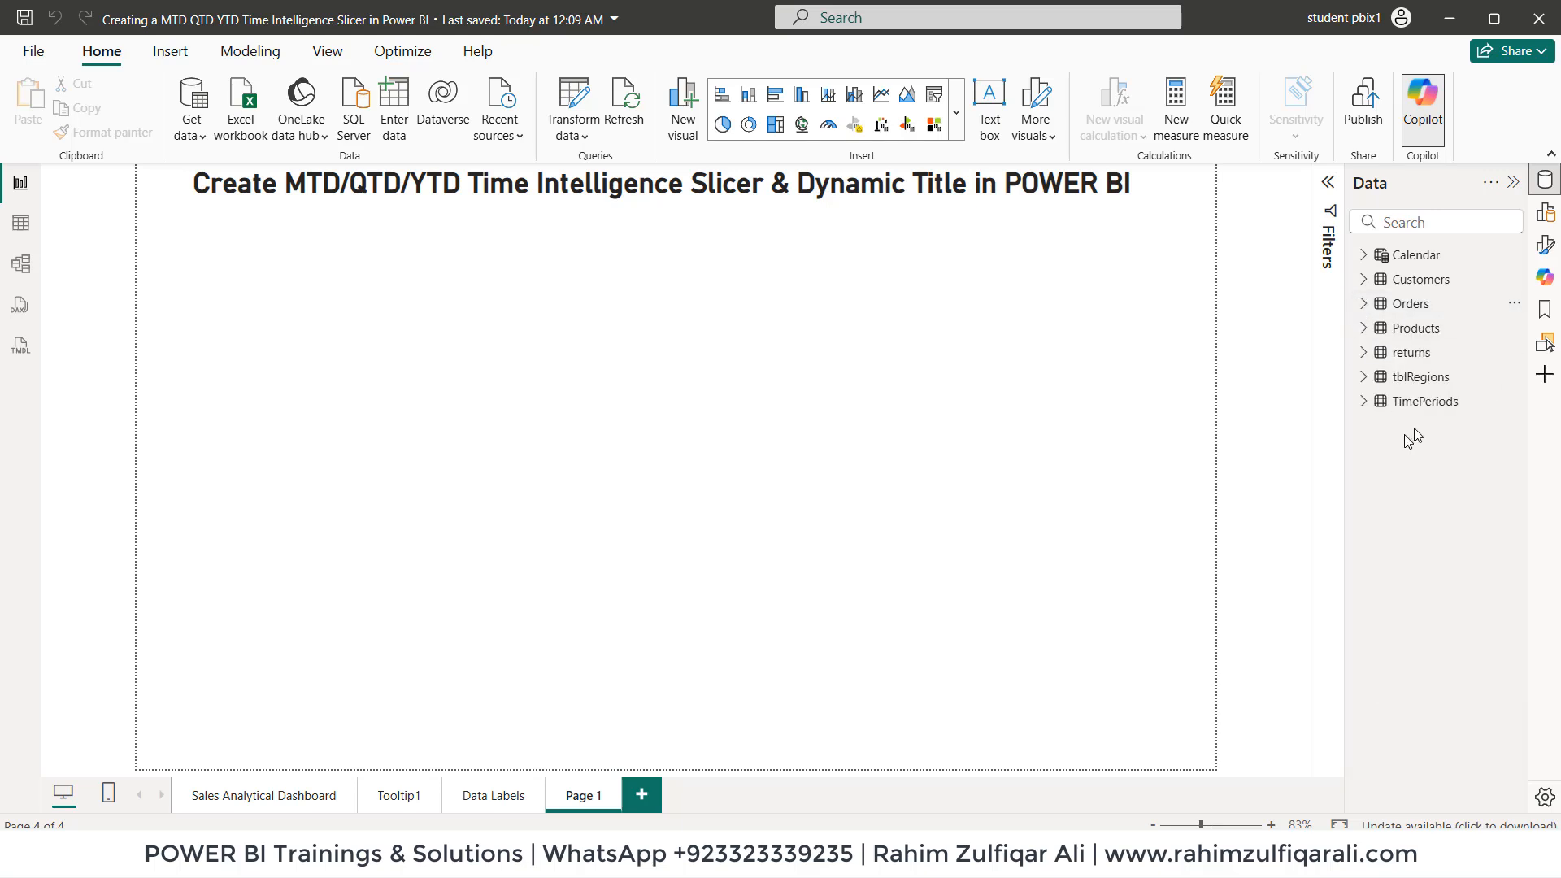
click(1425, 401)
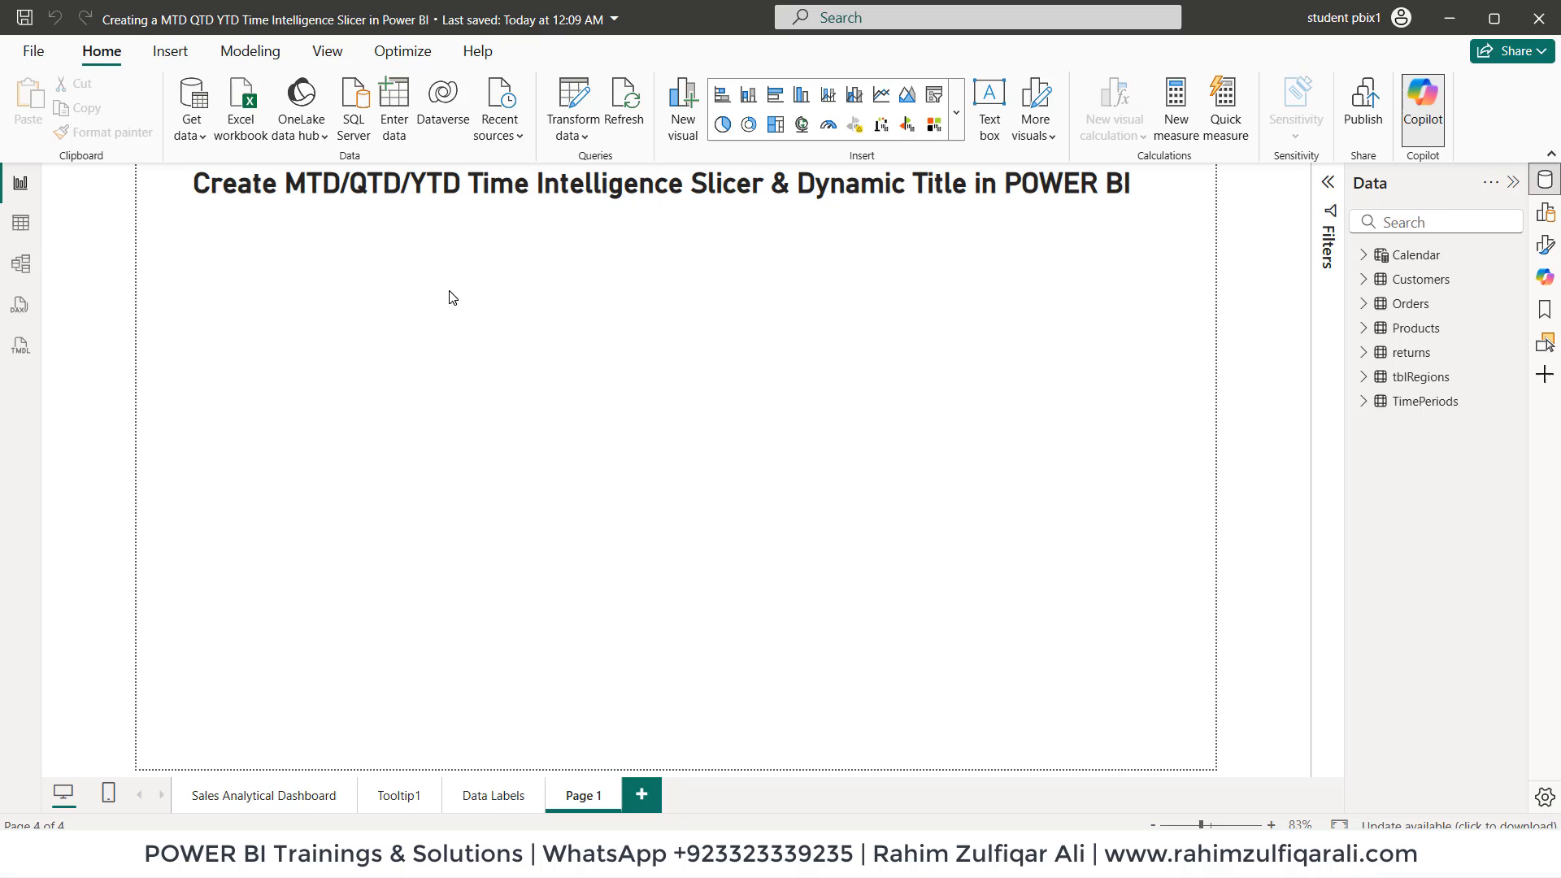
right_click(449, 296)
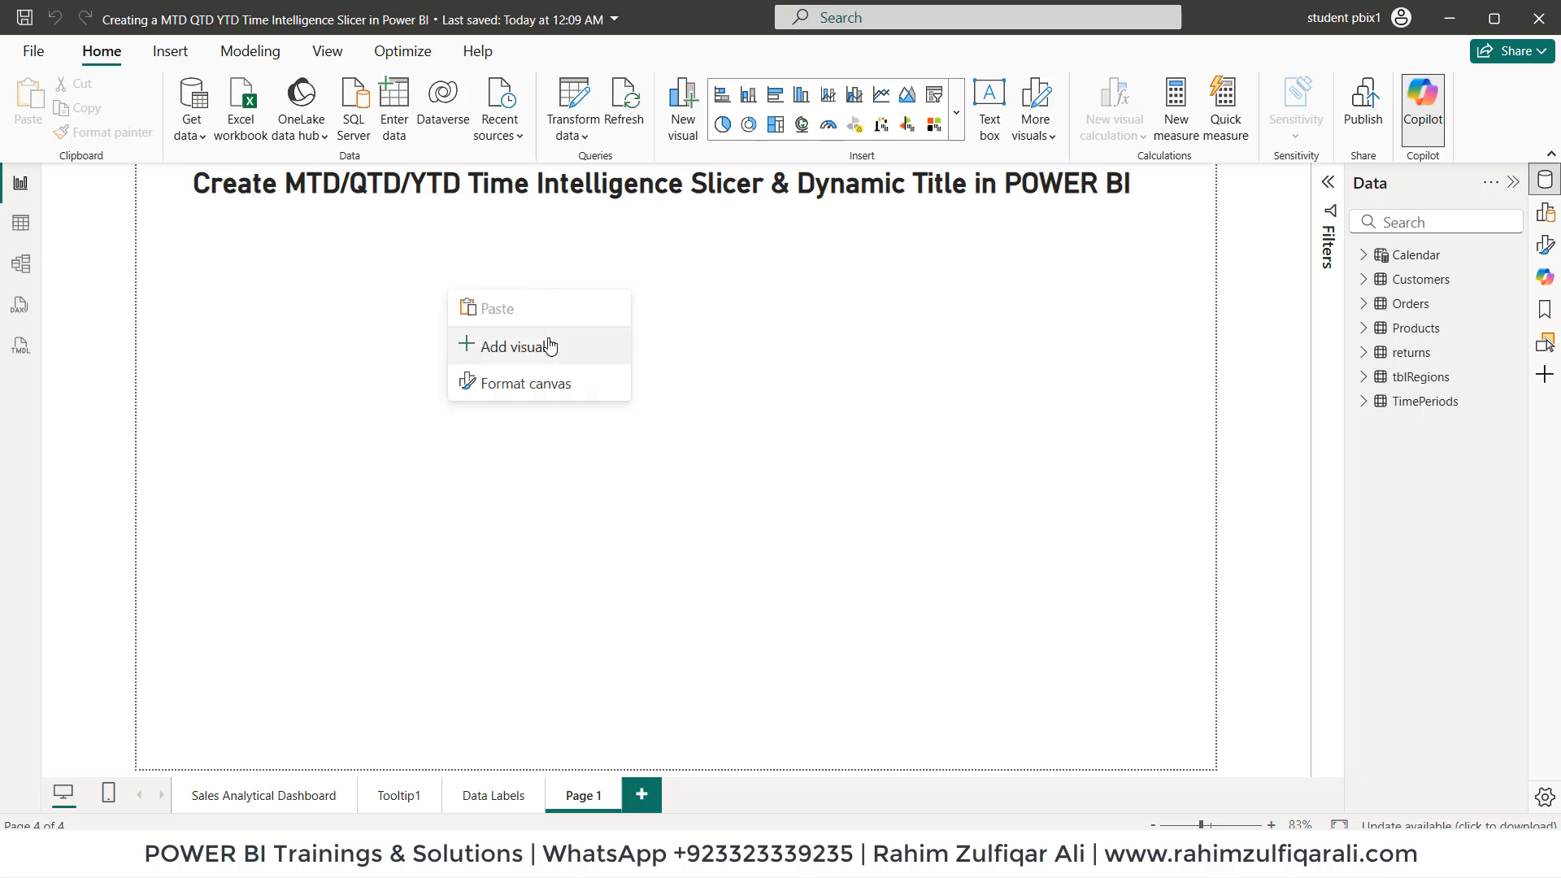
click(519, 345)
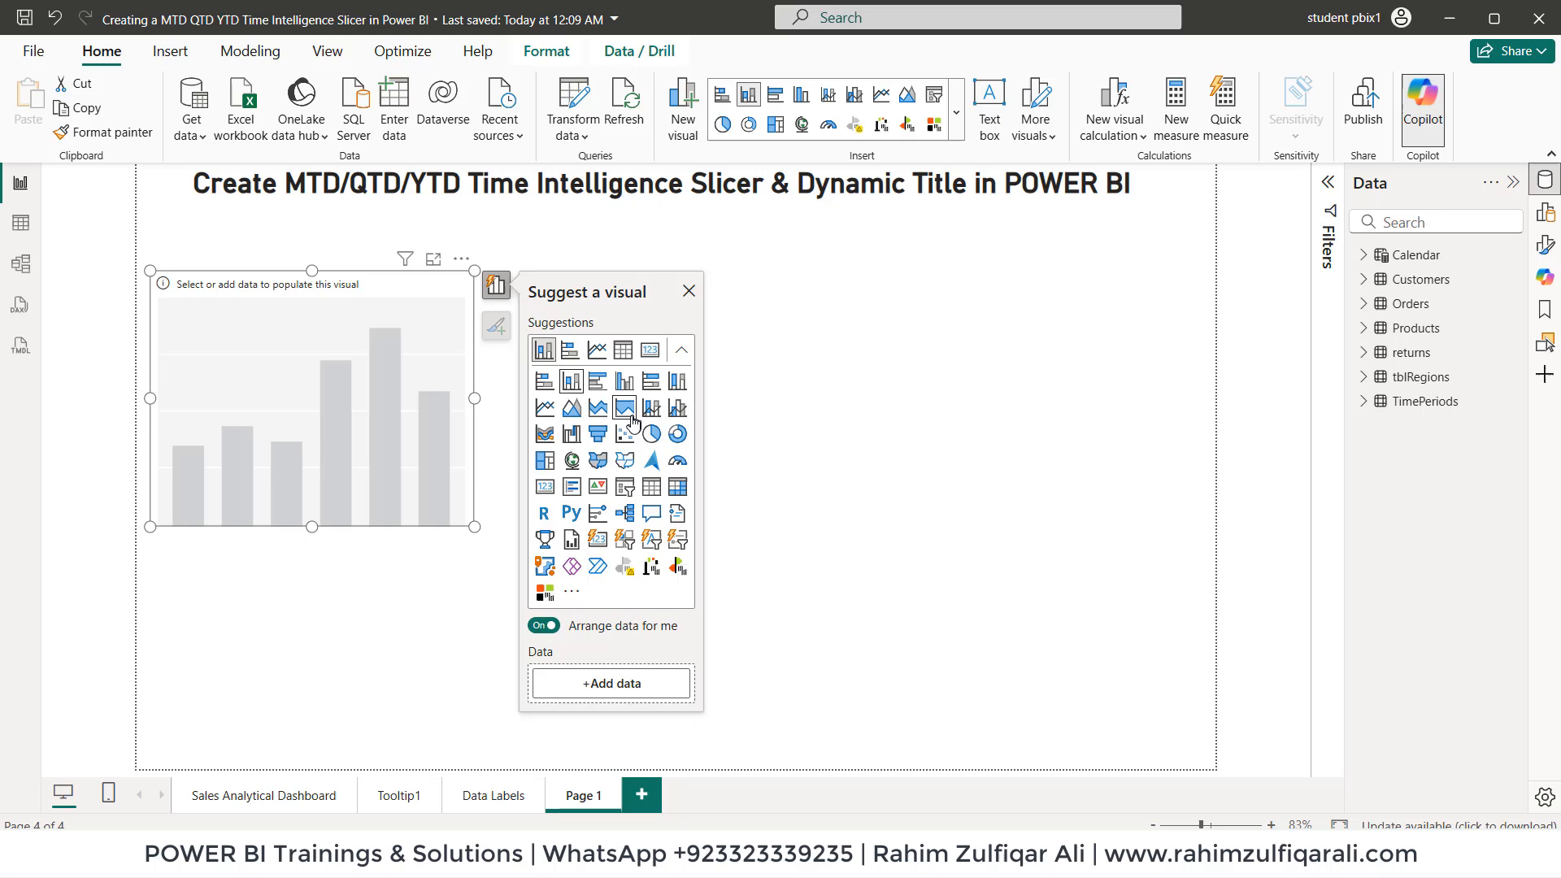
click(625, 487)
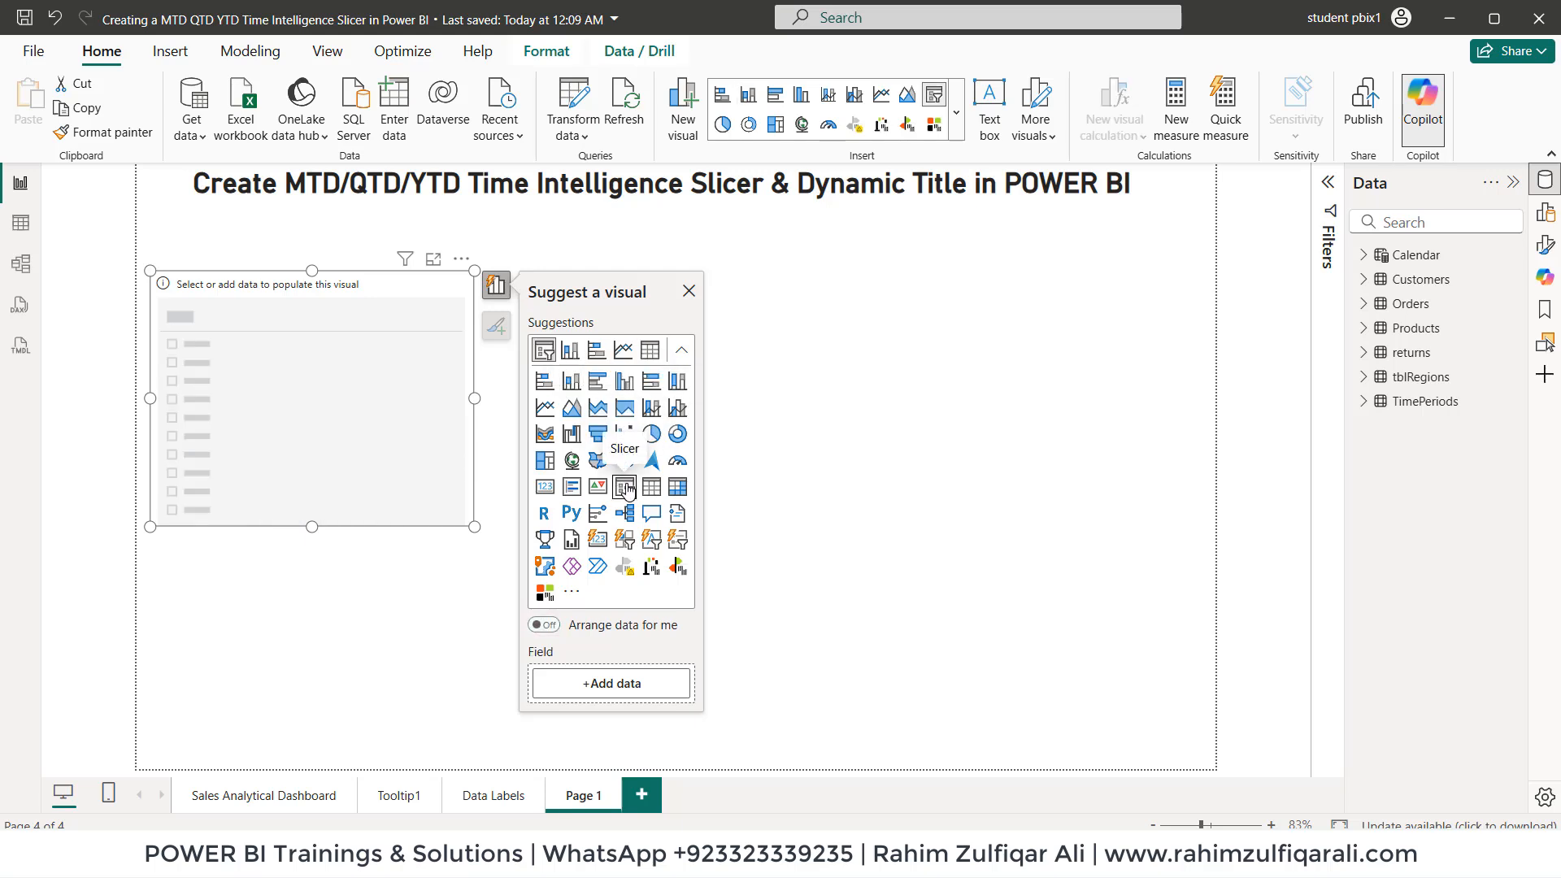
click(611, 683)
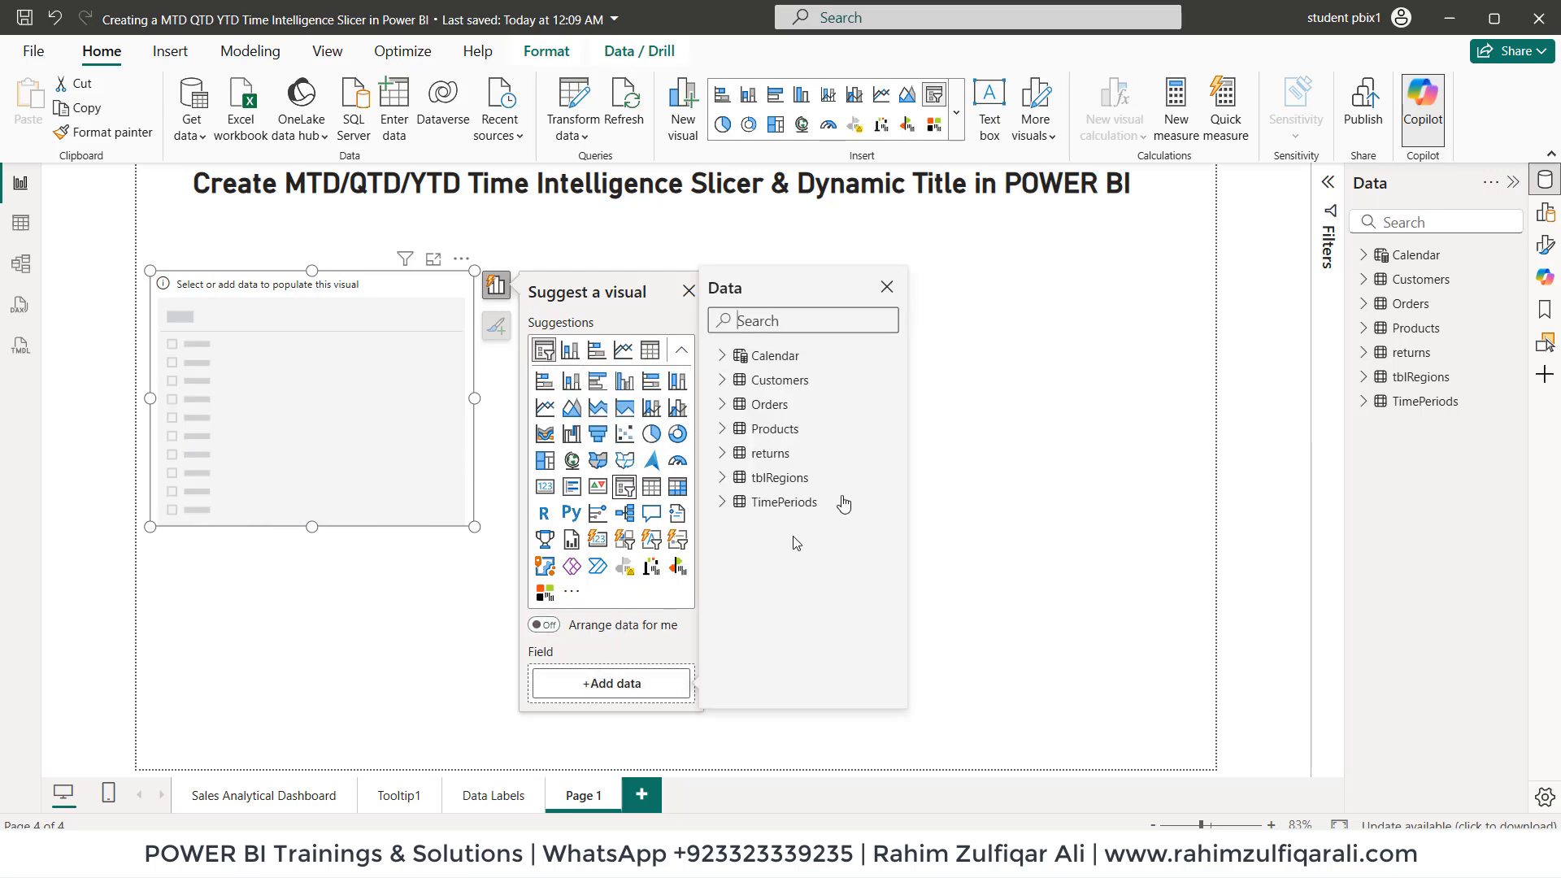
text(time)
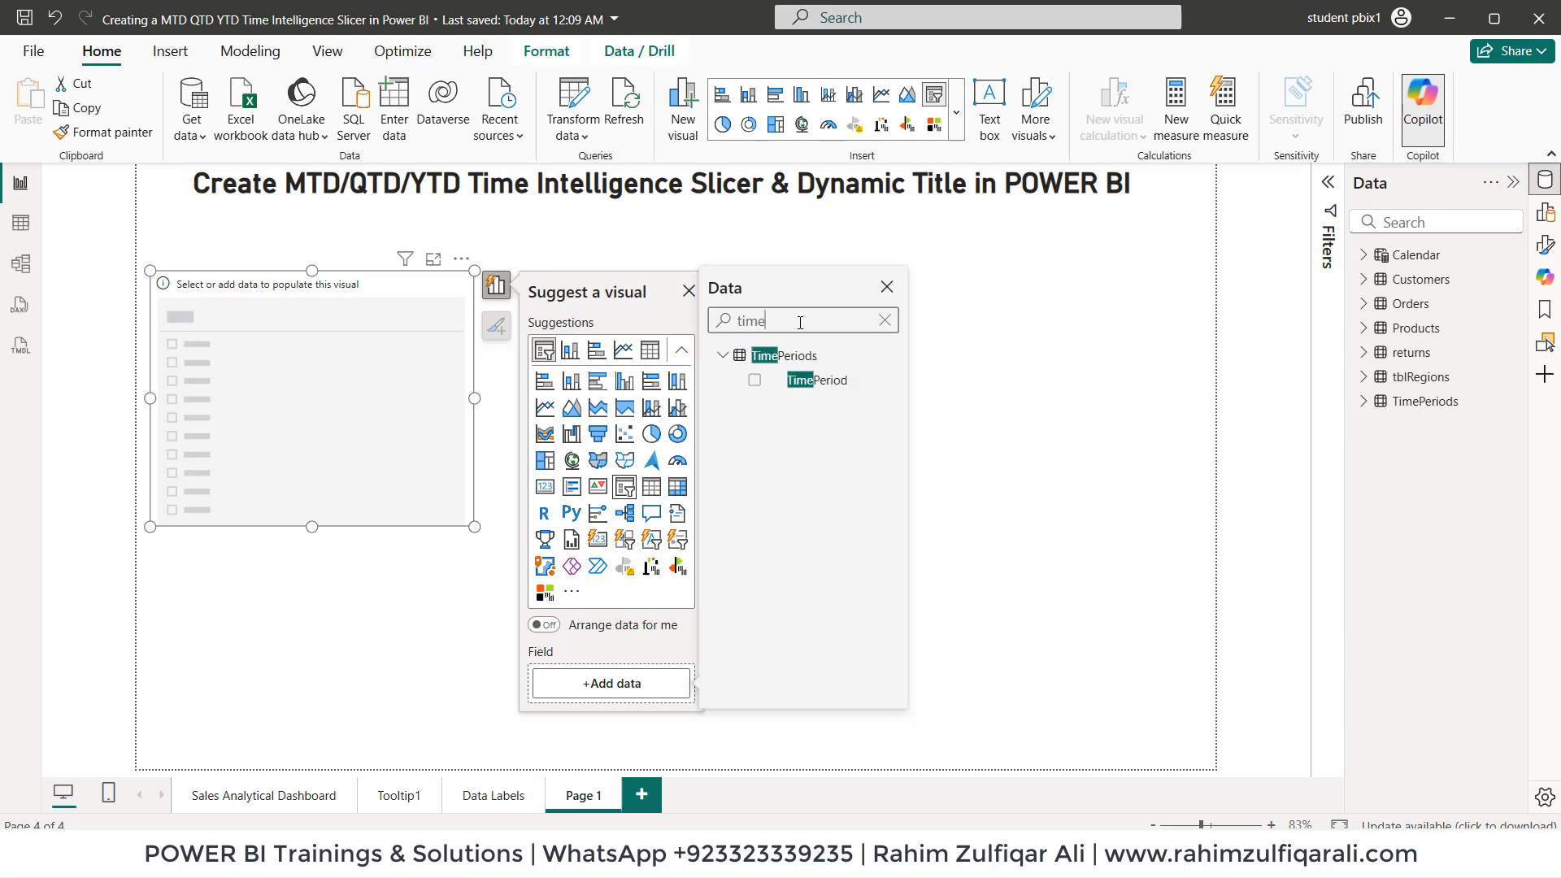
click(753, 380)
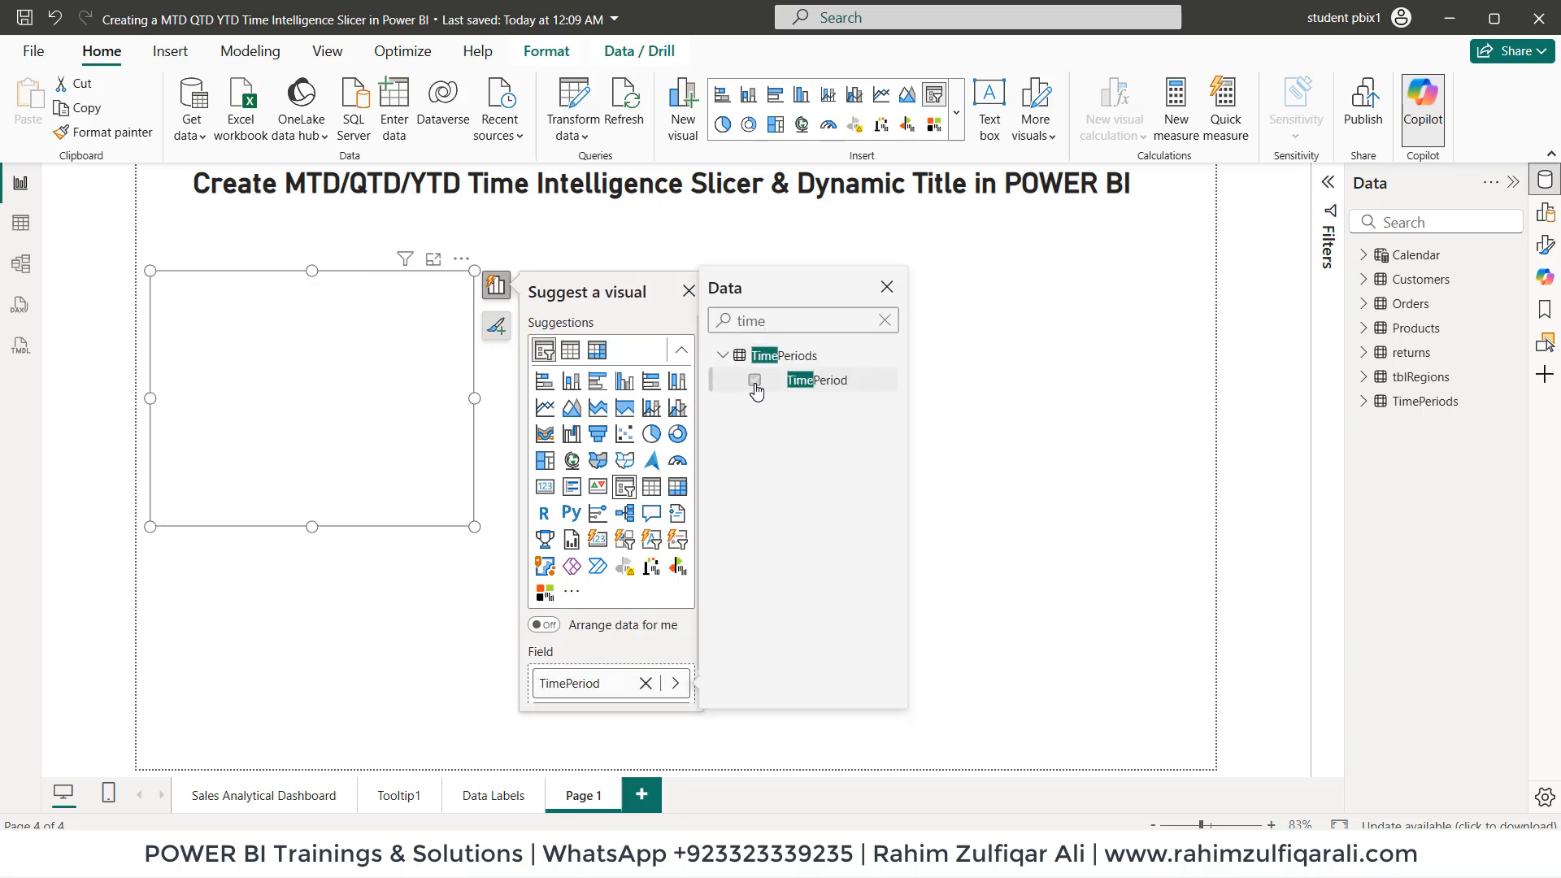
click(755, 380)
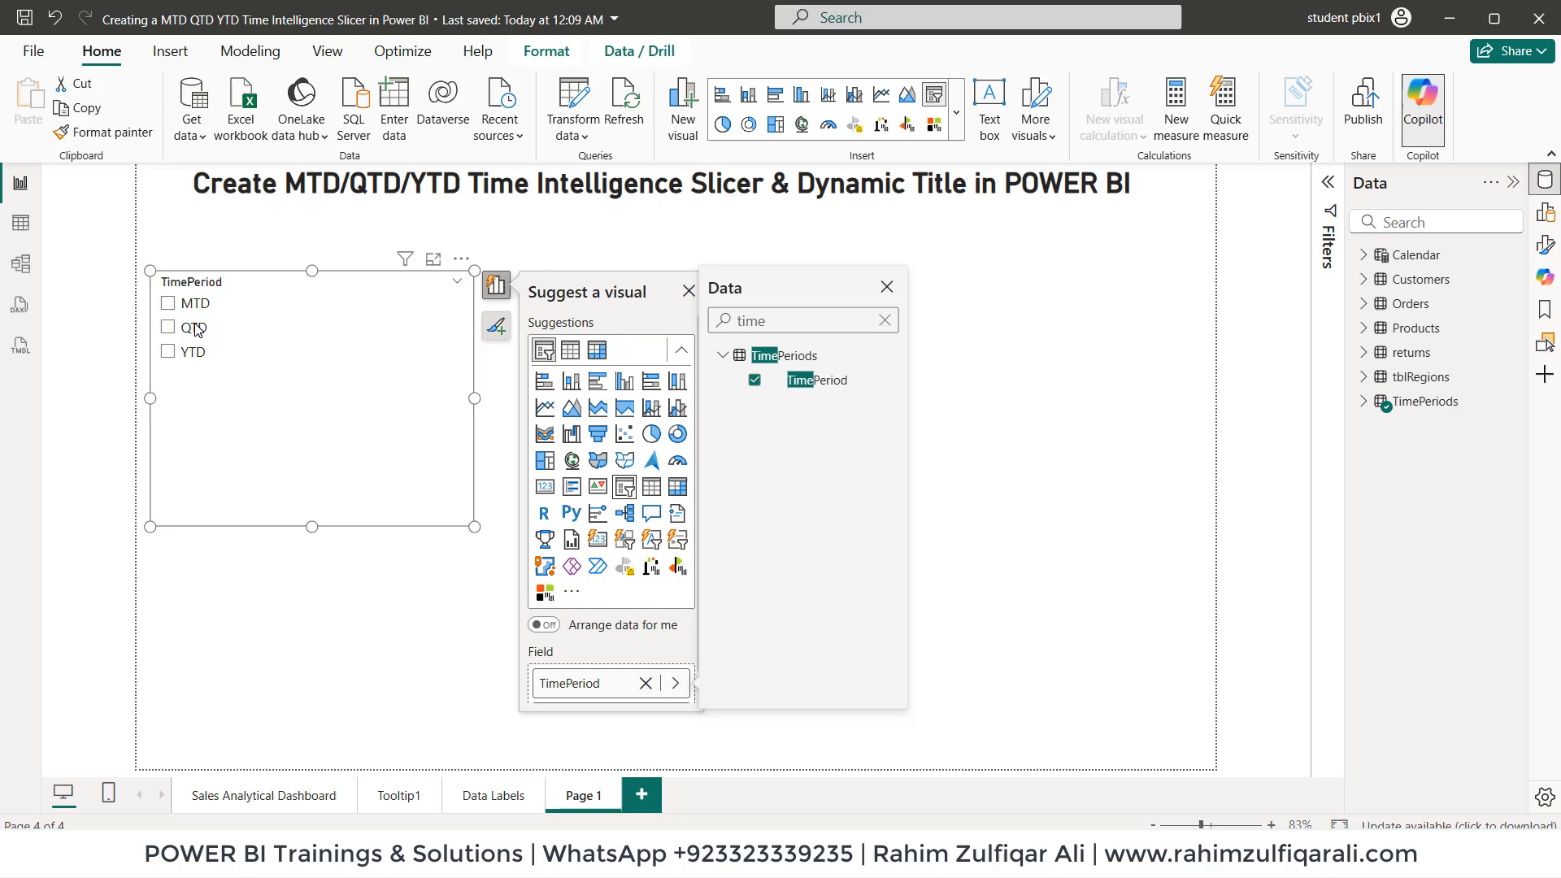
mouse_move(408, 329)
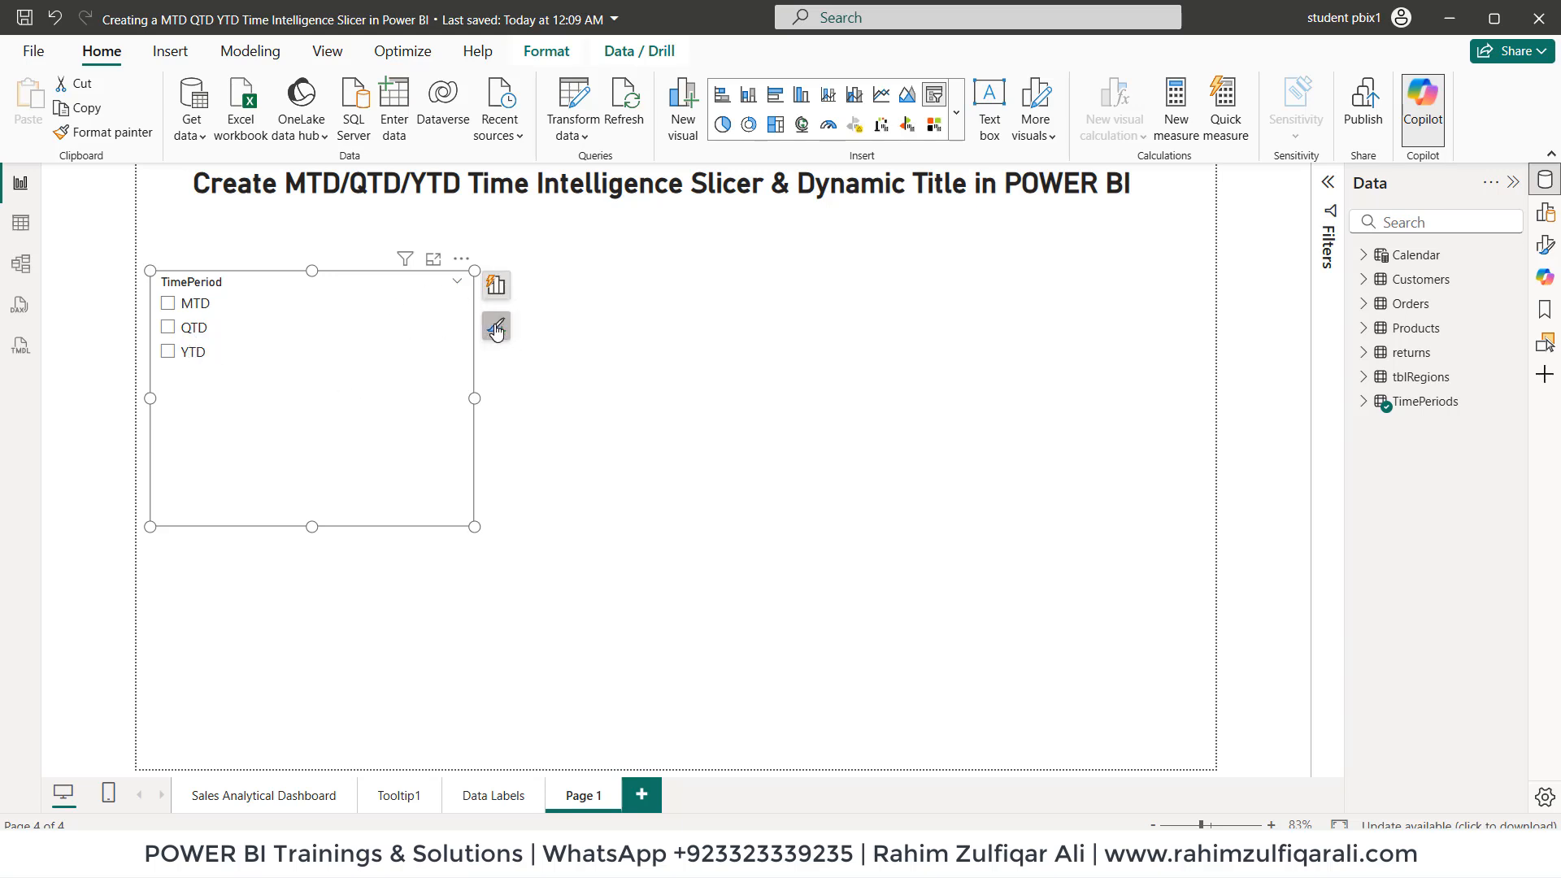
Step: Set the TimePeriod slicer style to Tile and select the MTD tile
click(496, 327)
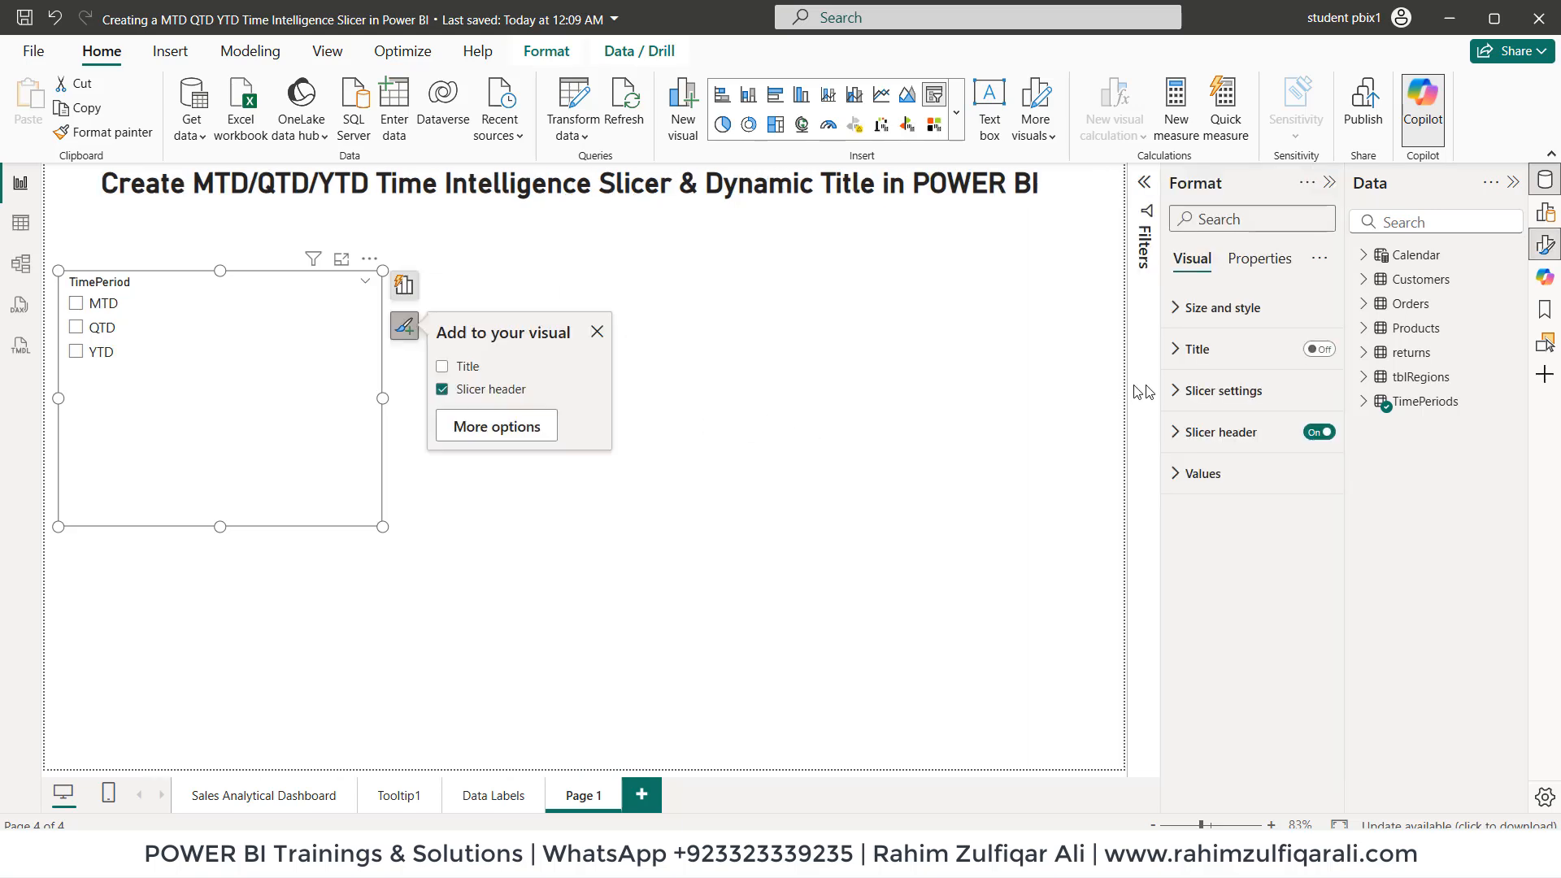
click(1223, 390)
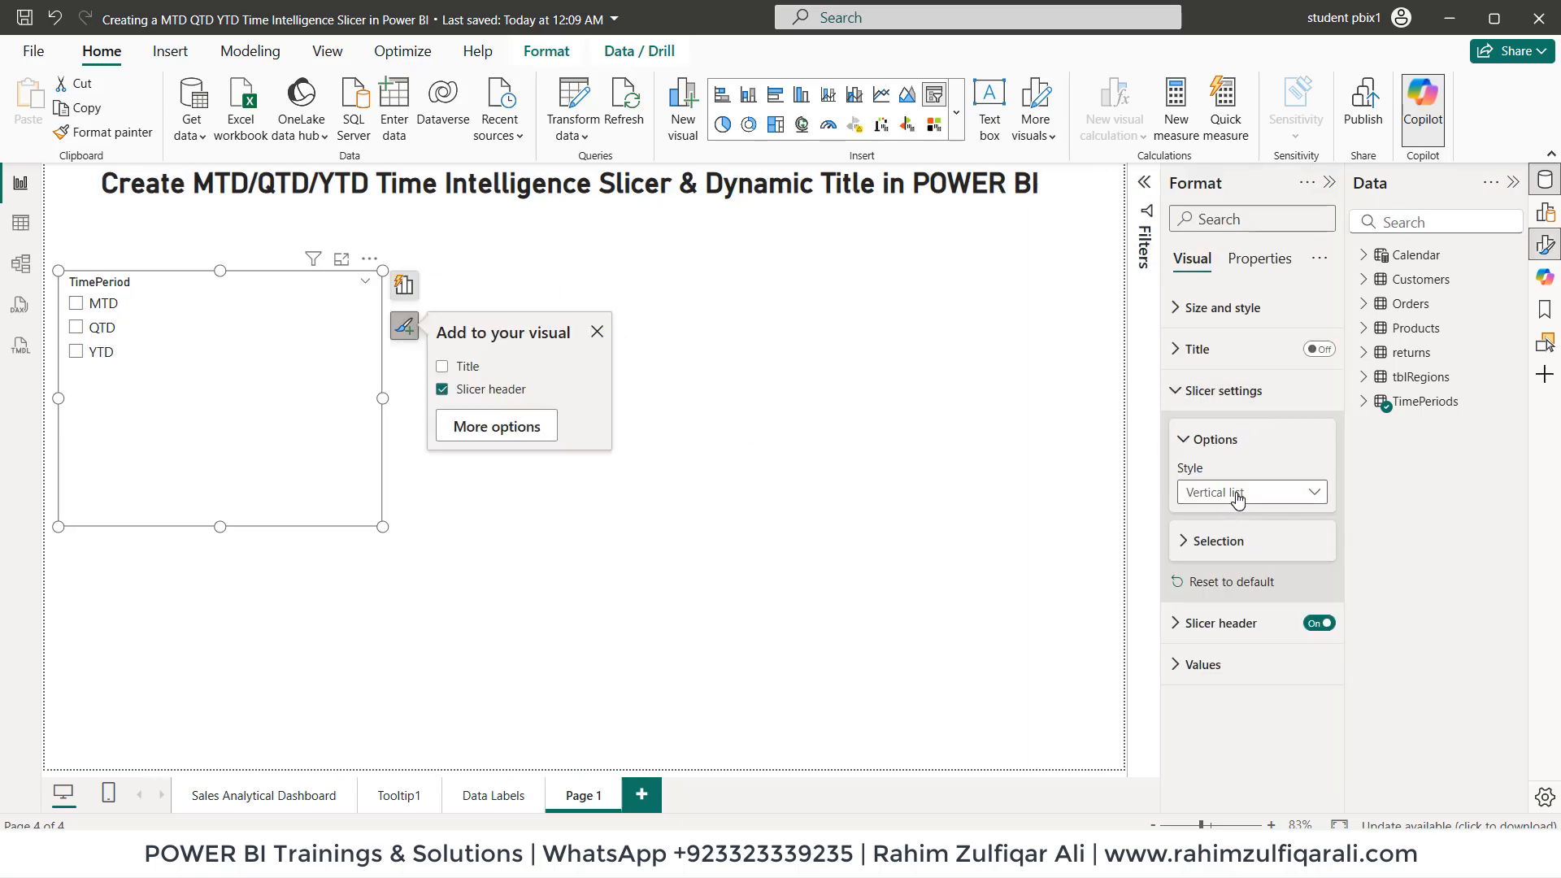
click(1251, 493)
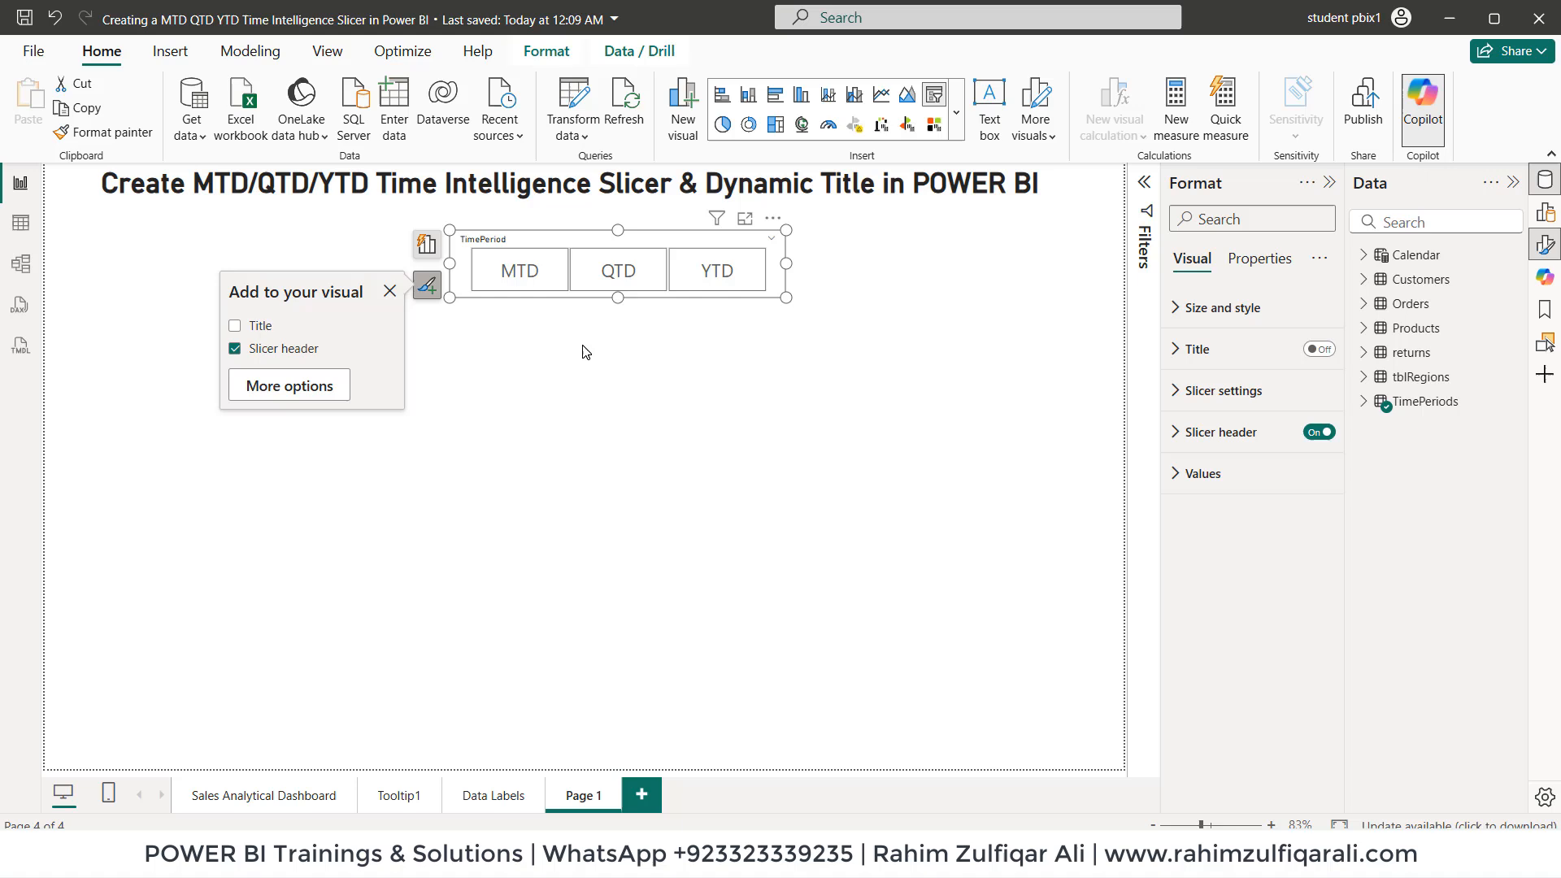
click(519, 270)
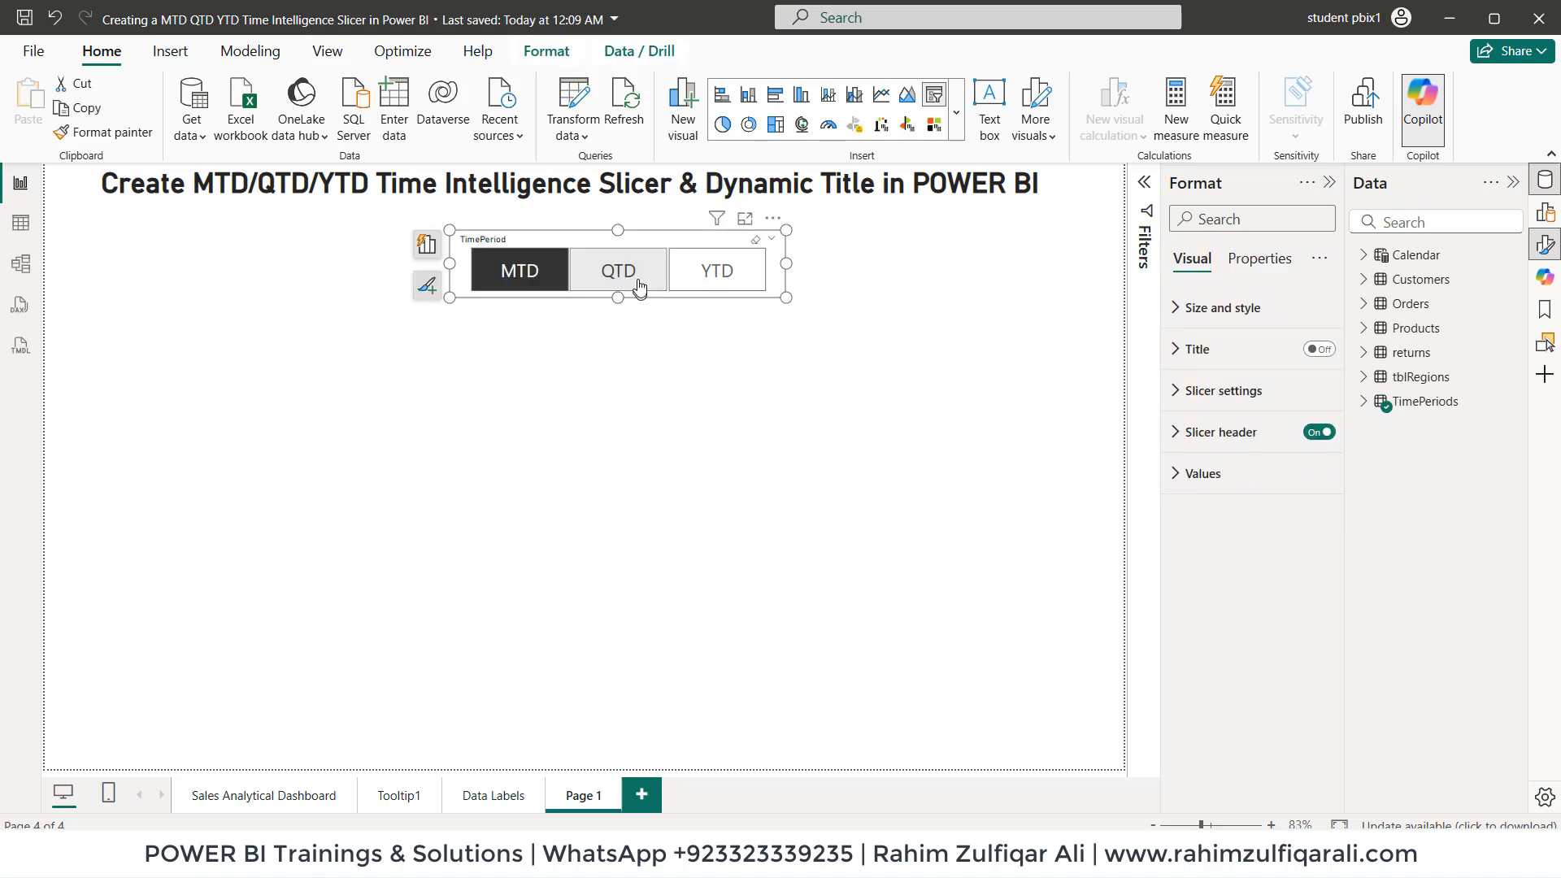
click(717, 270)
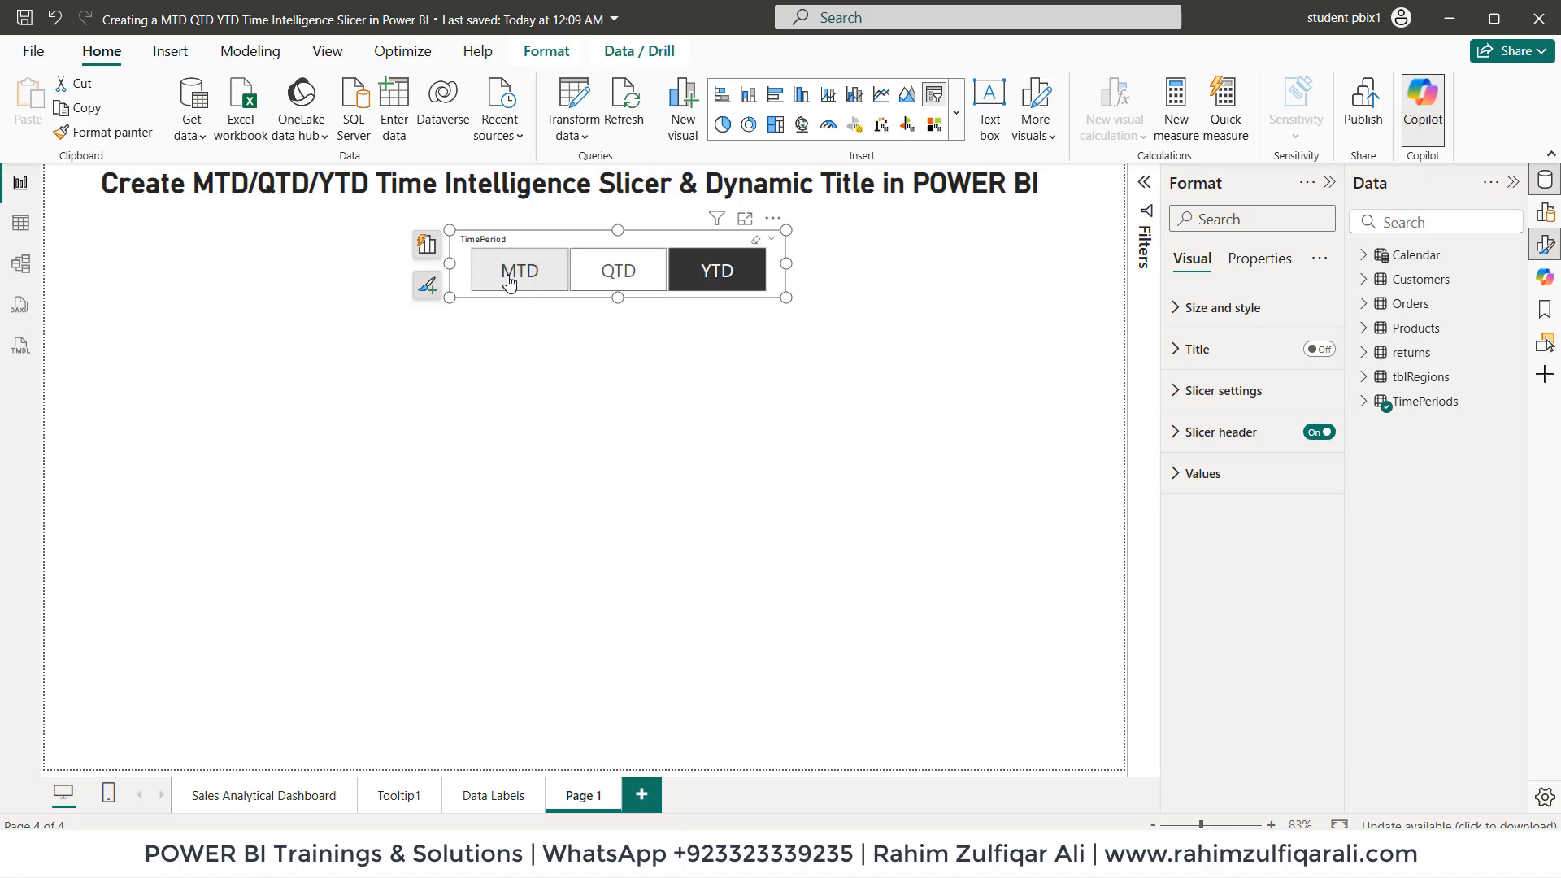
click(518, 270)
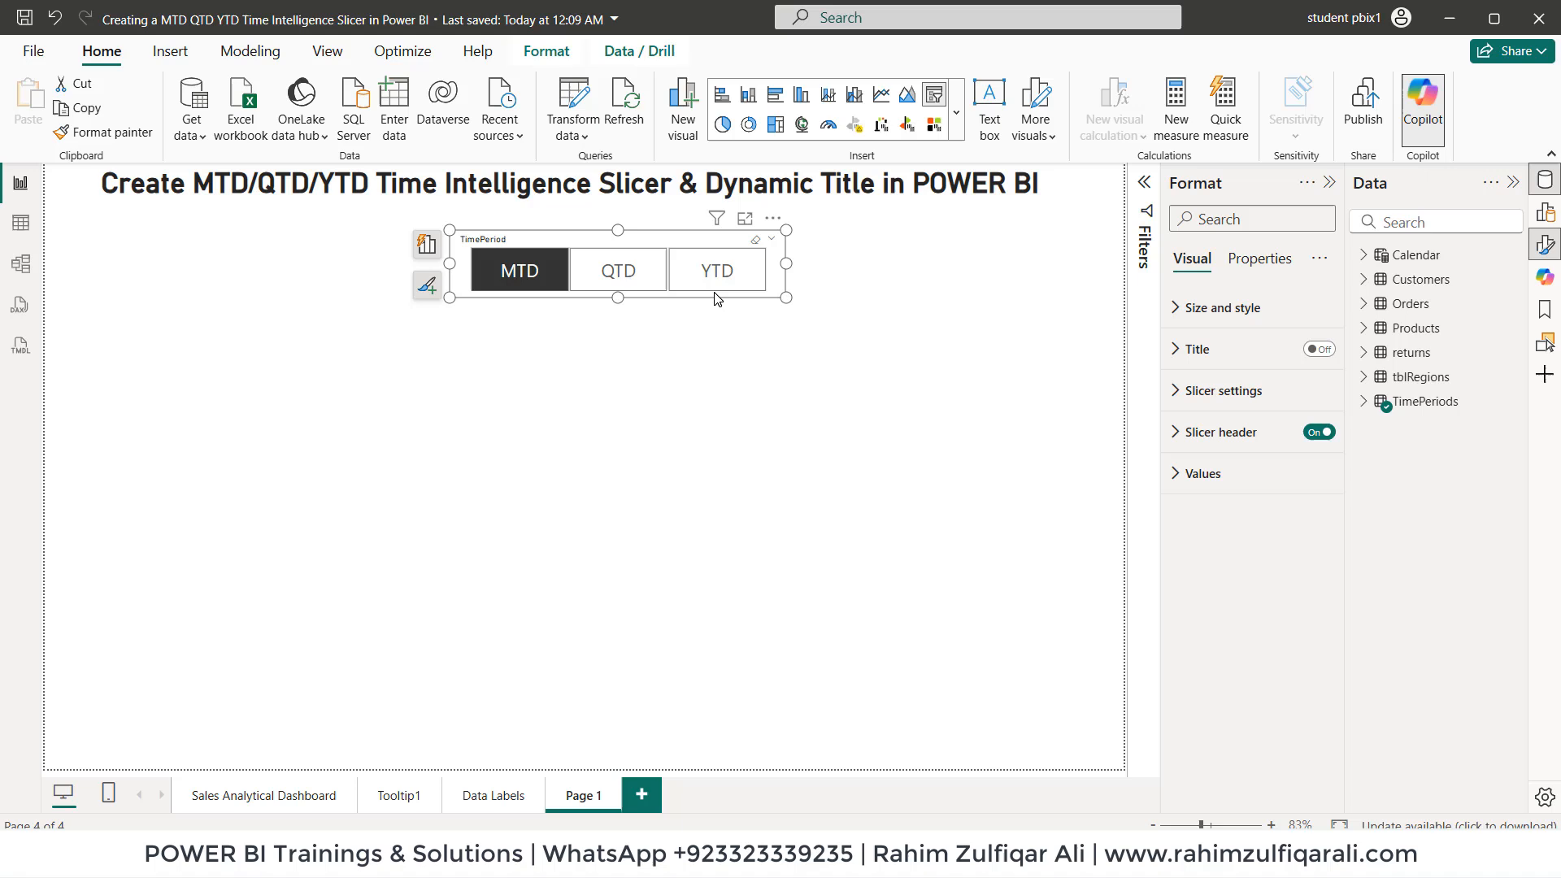
click(1411, 304)
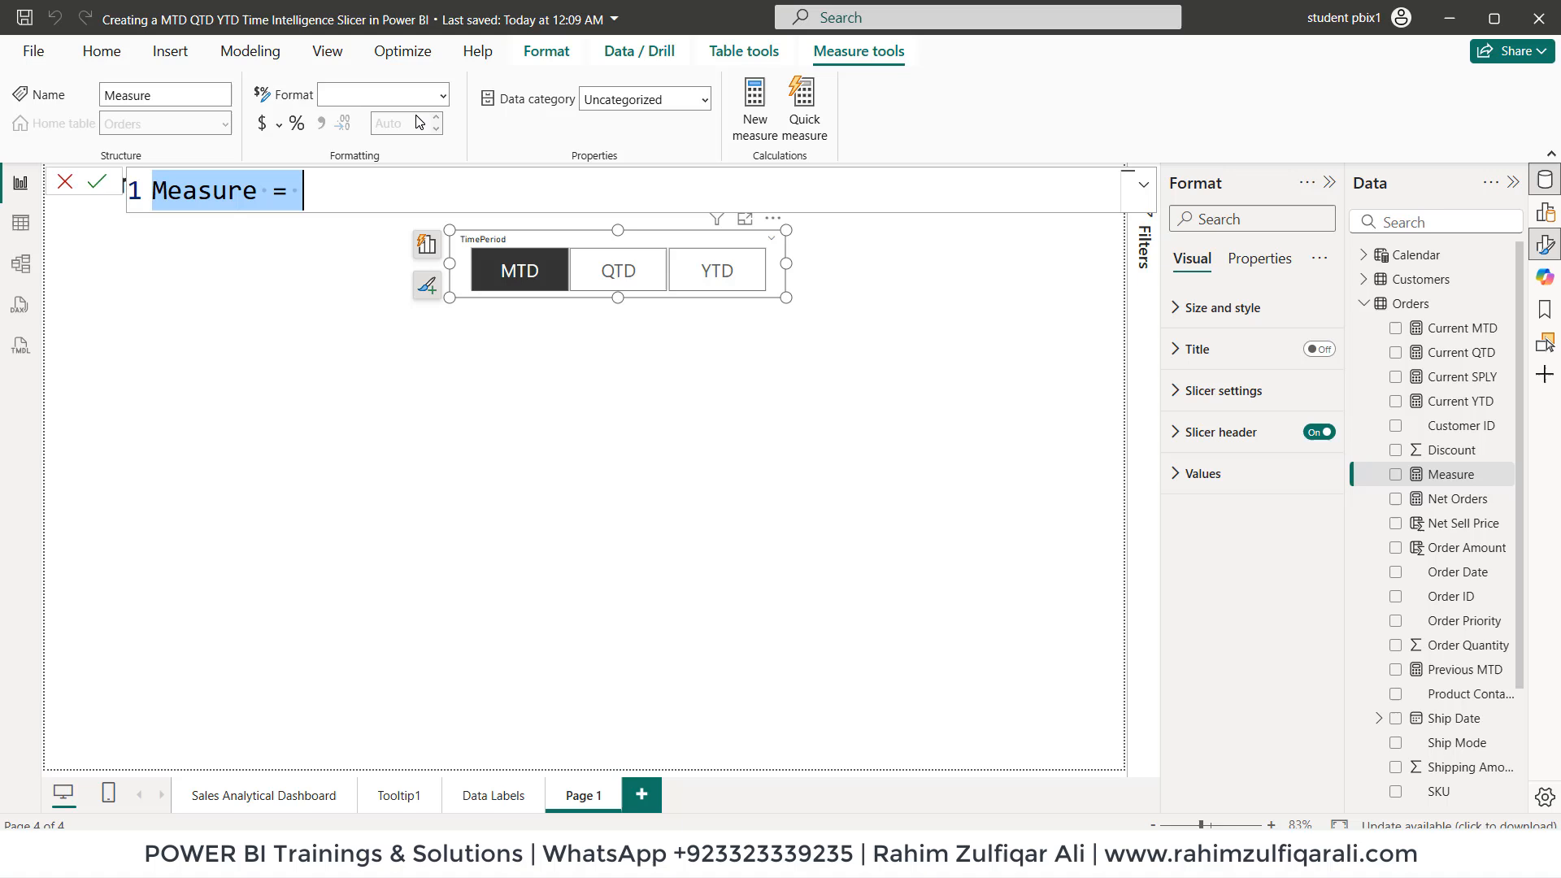
Step: Name the new measure 'Selected Time Period Sales =' and begin VAR SelectedPeriod on line two
text(S)
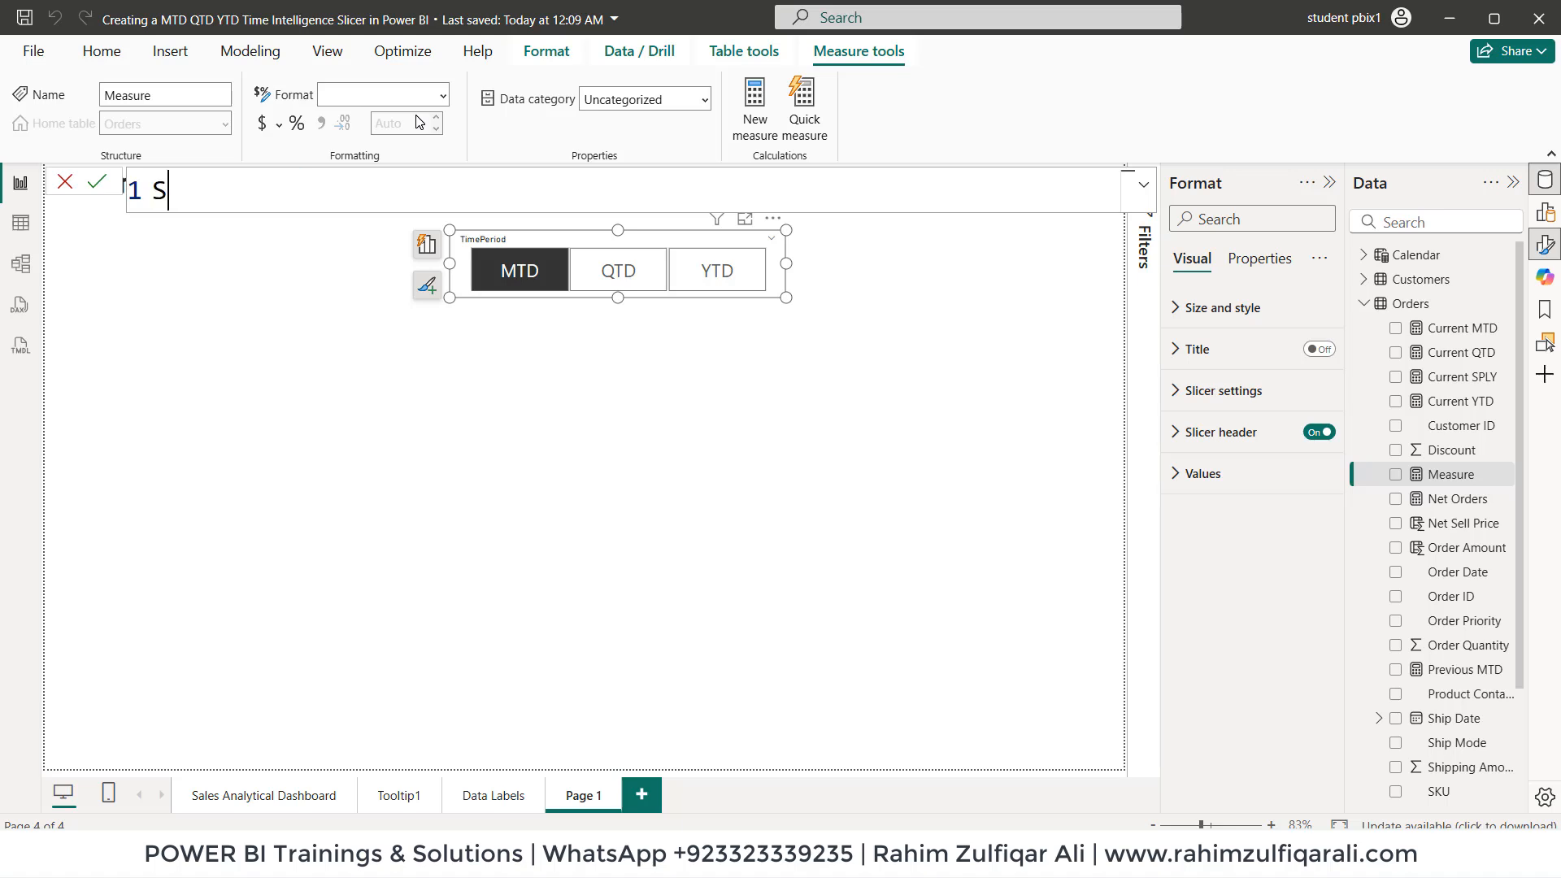
text(elected)
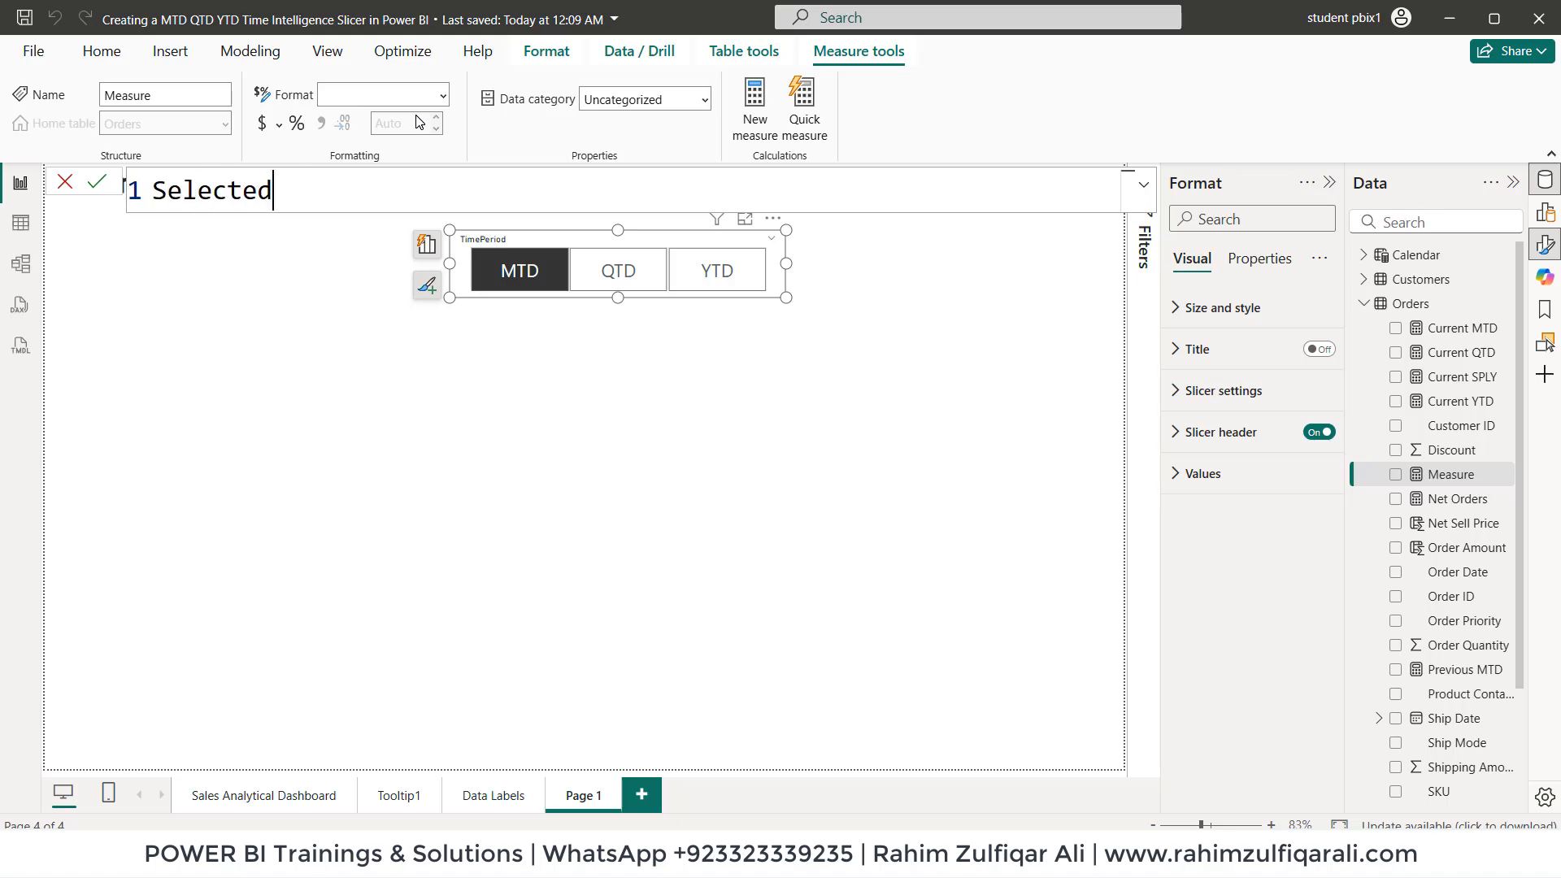
text(Tim)
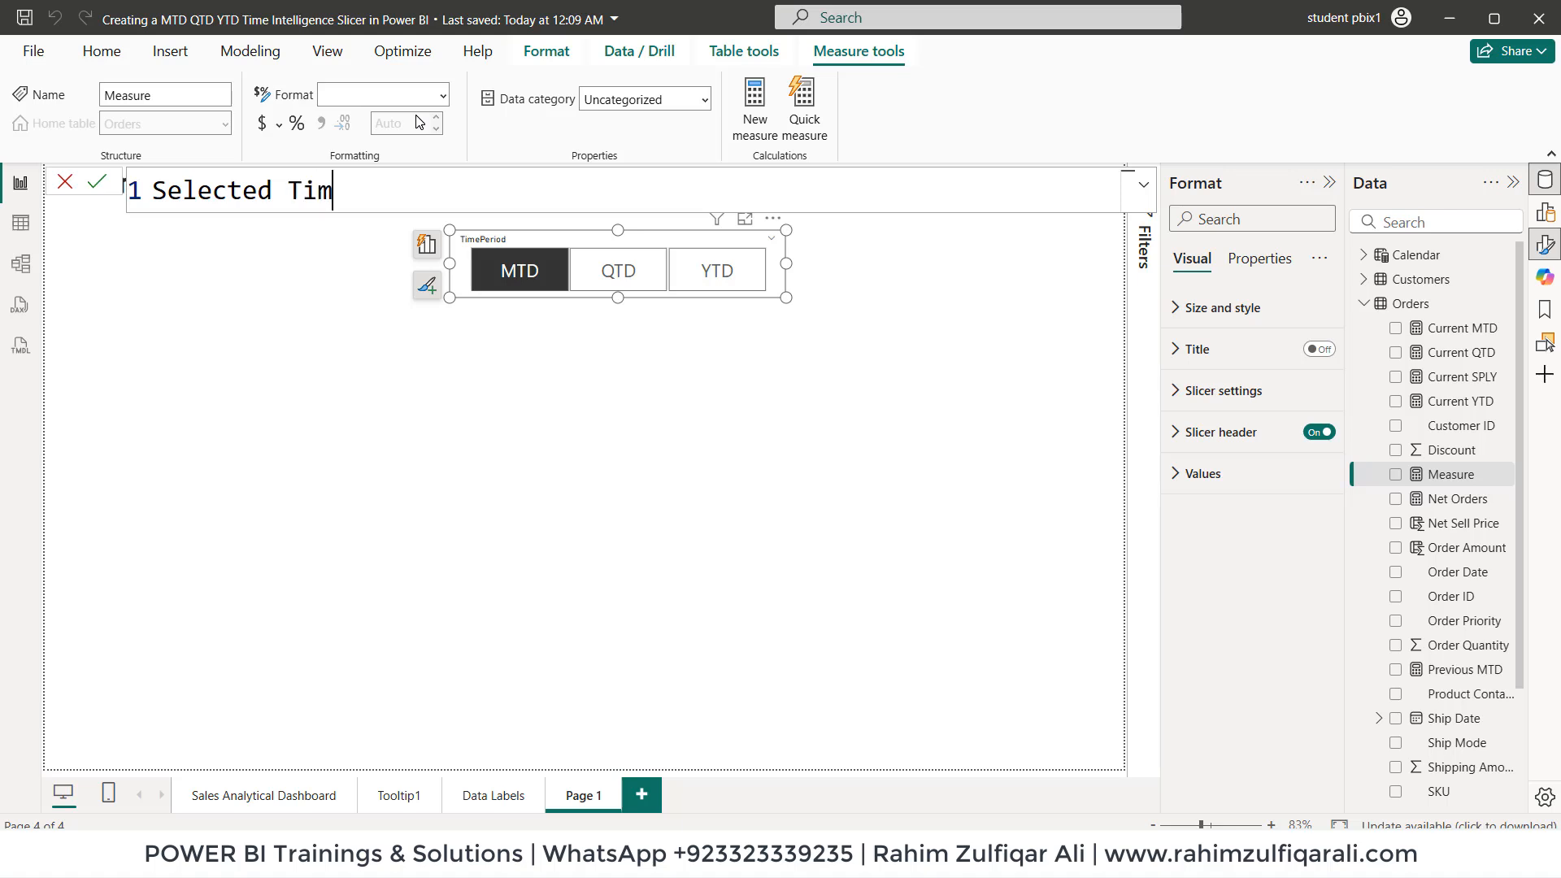
text(e Period S)
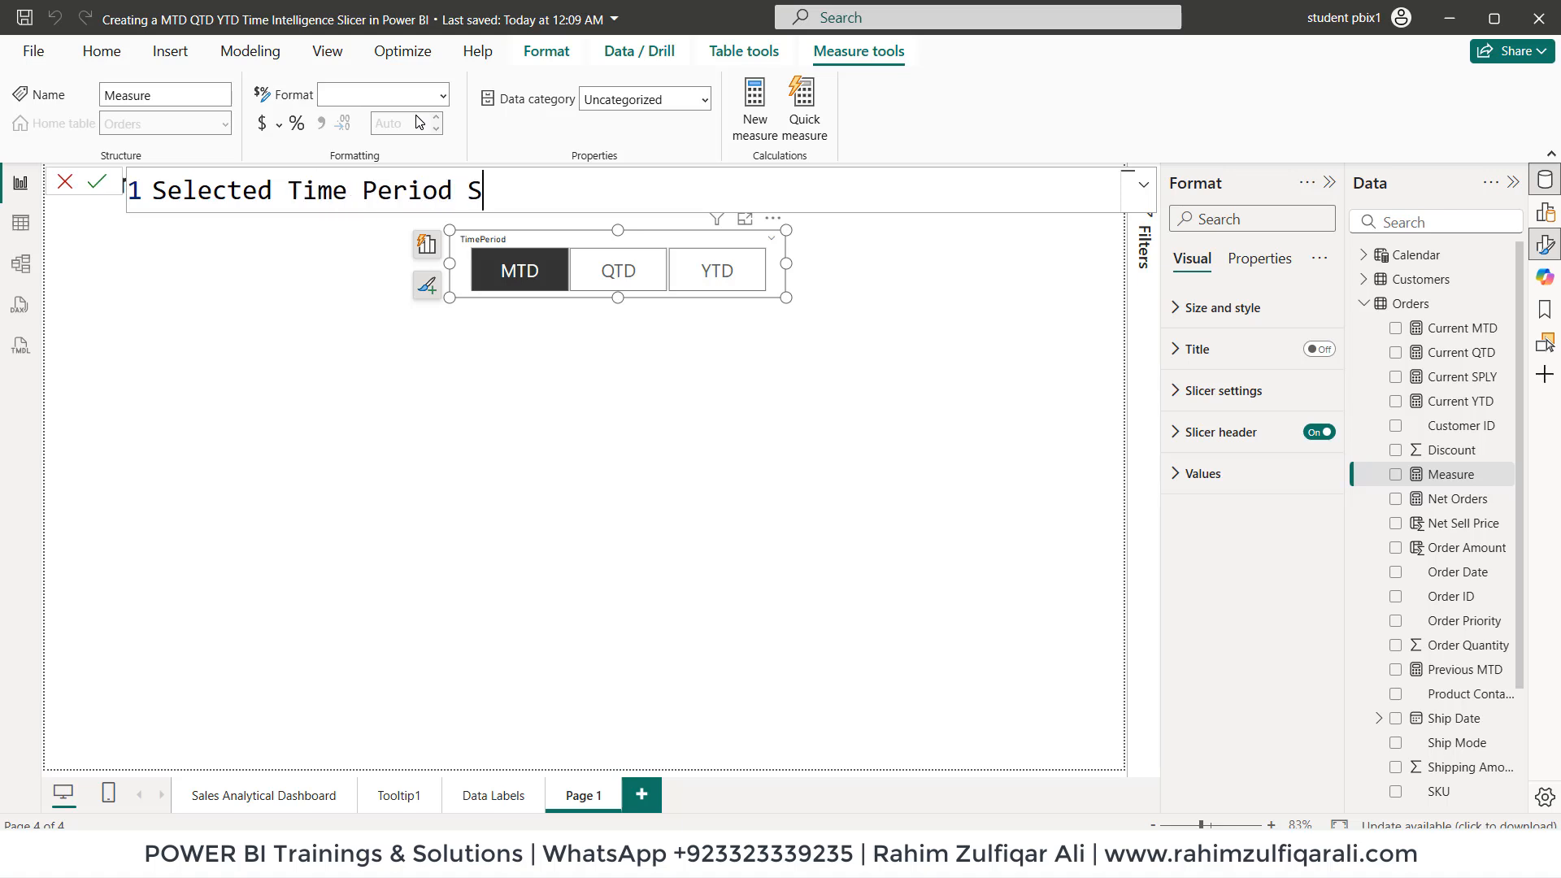
text(ales =)
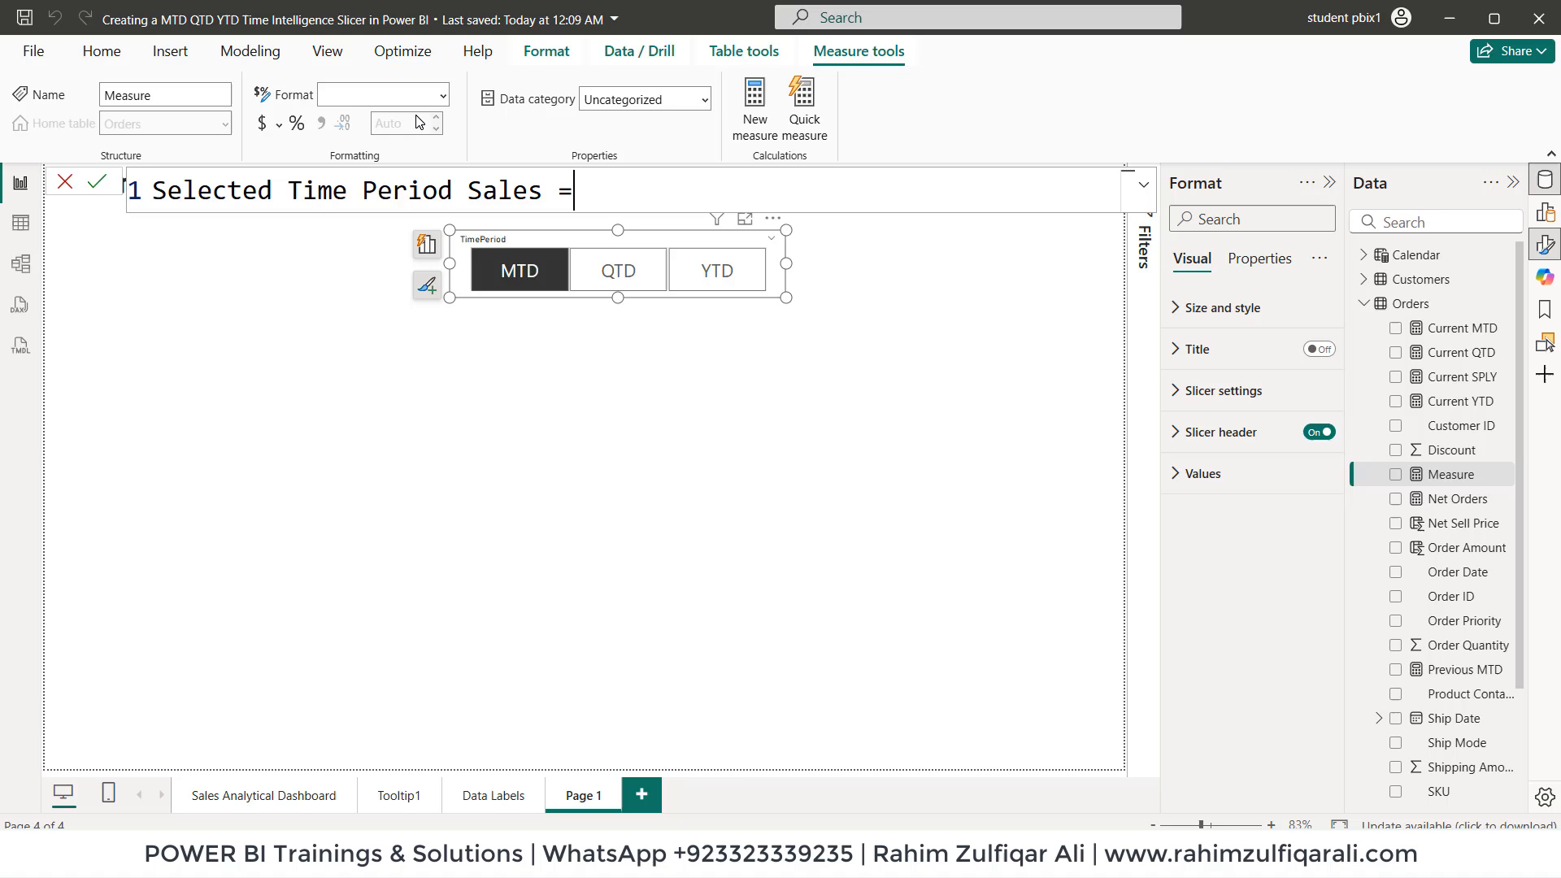
mouse_move(574, 190)
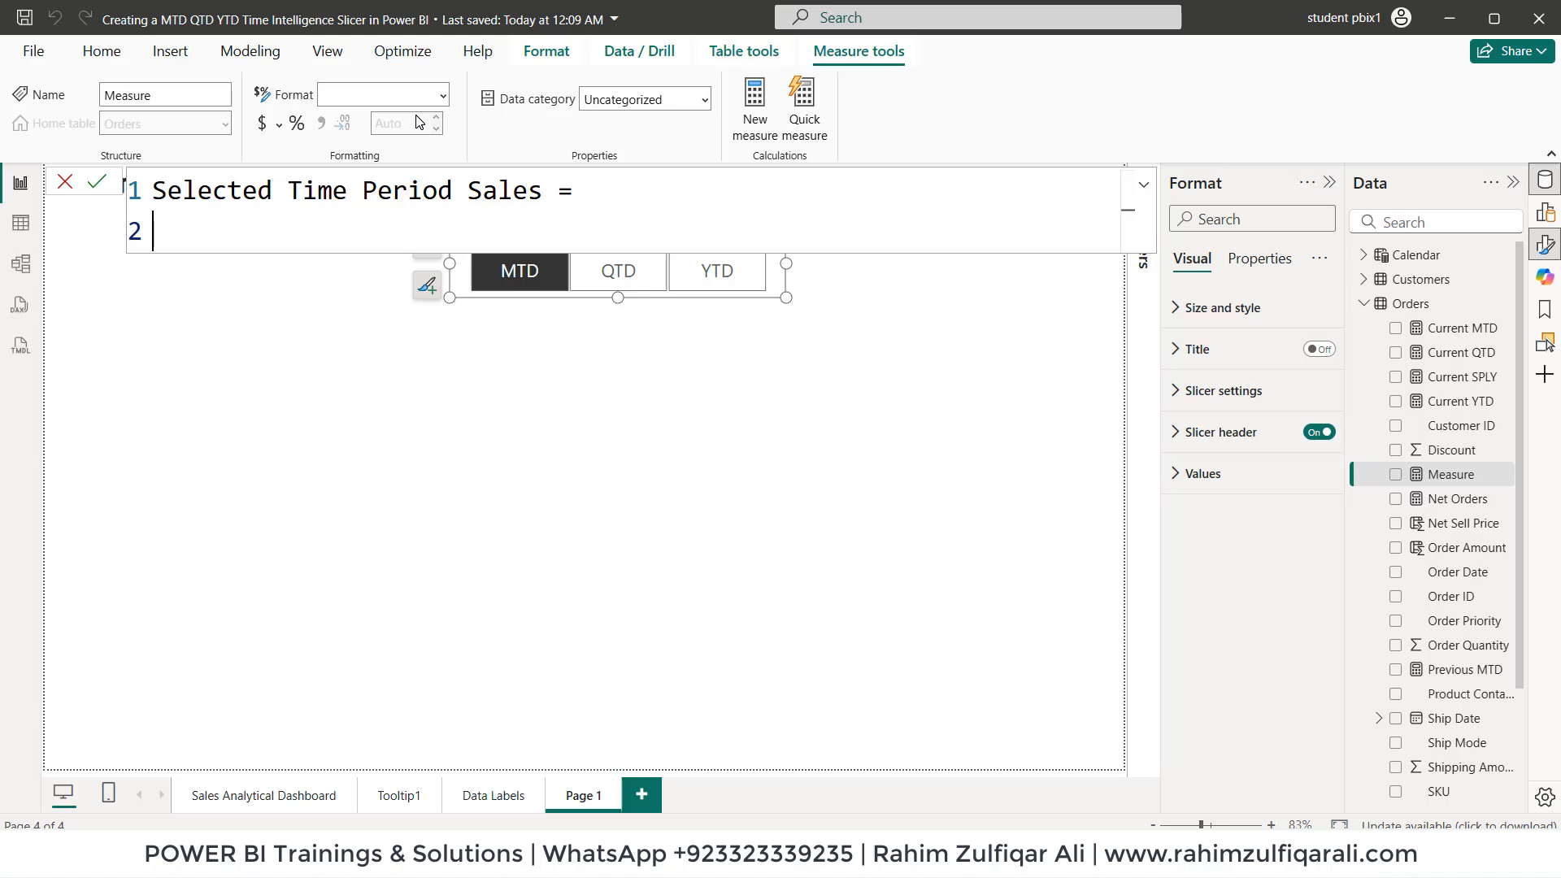
text(var)
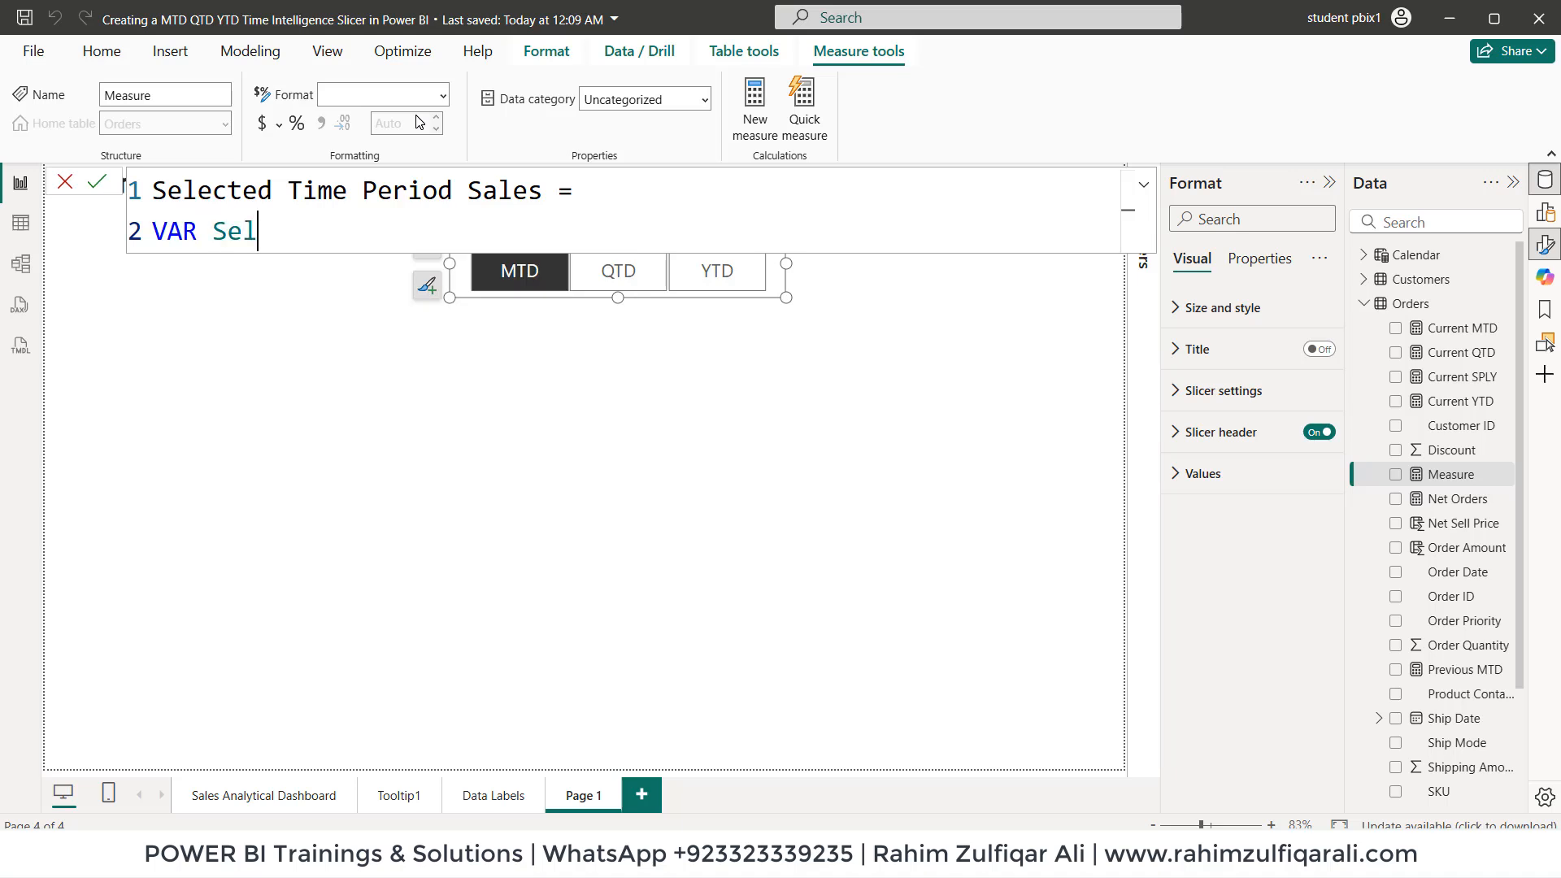
text(ected)
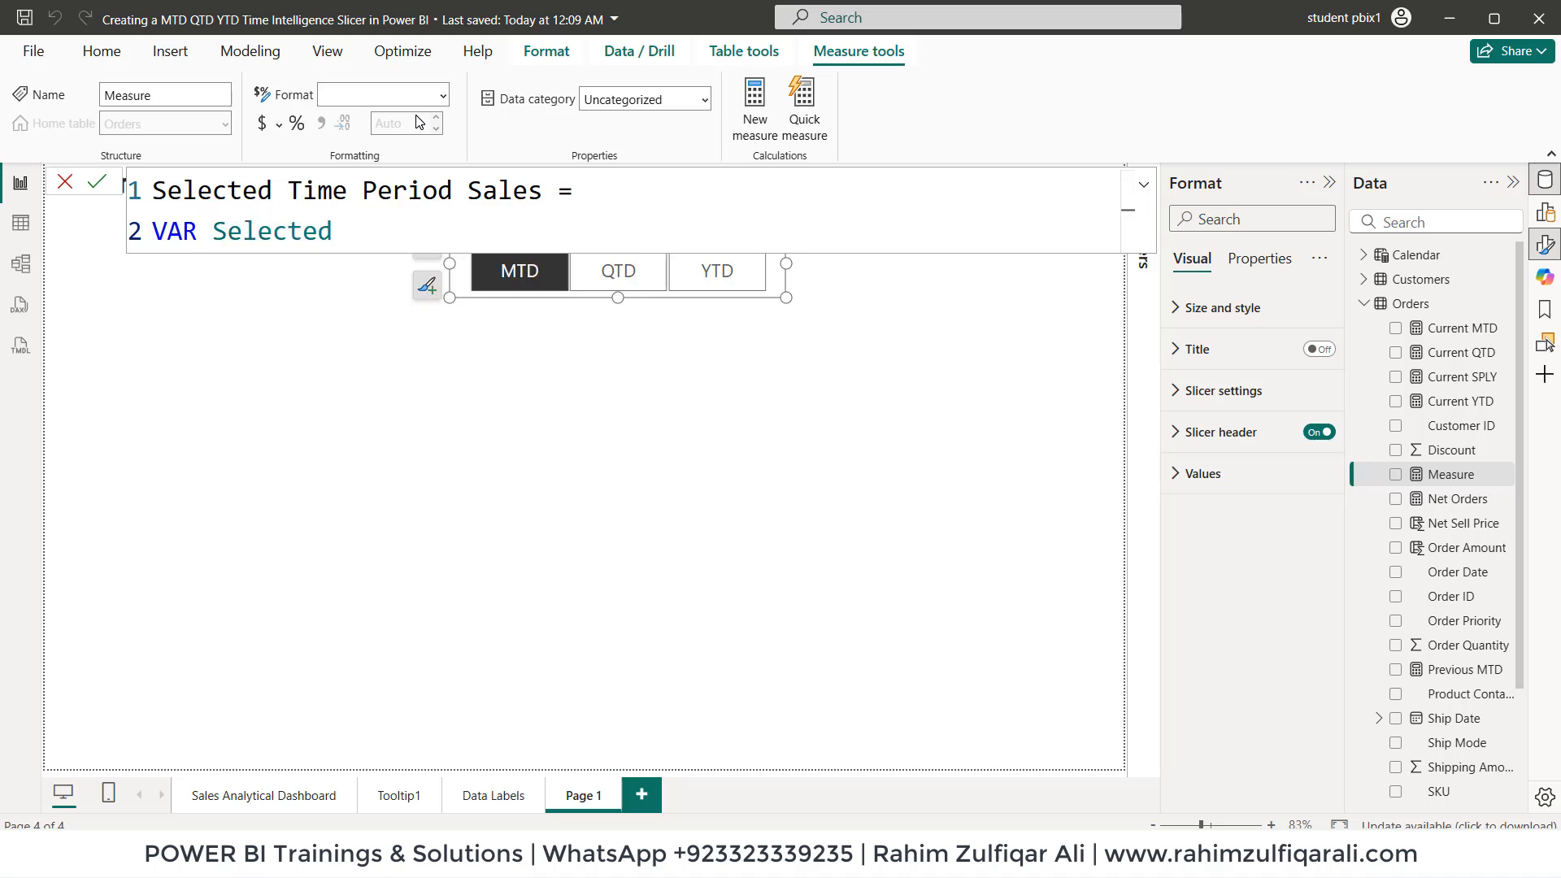
text(Perio)
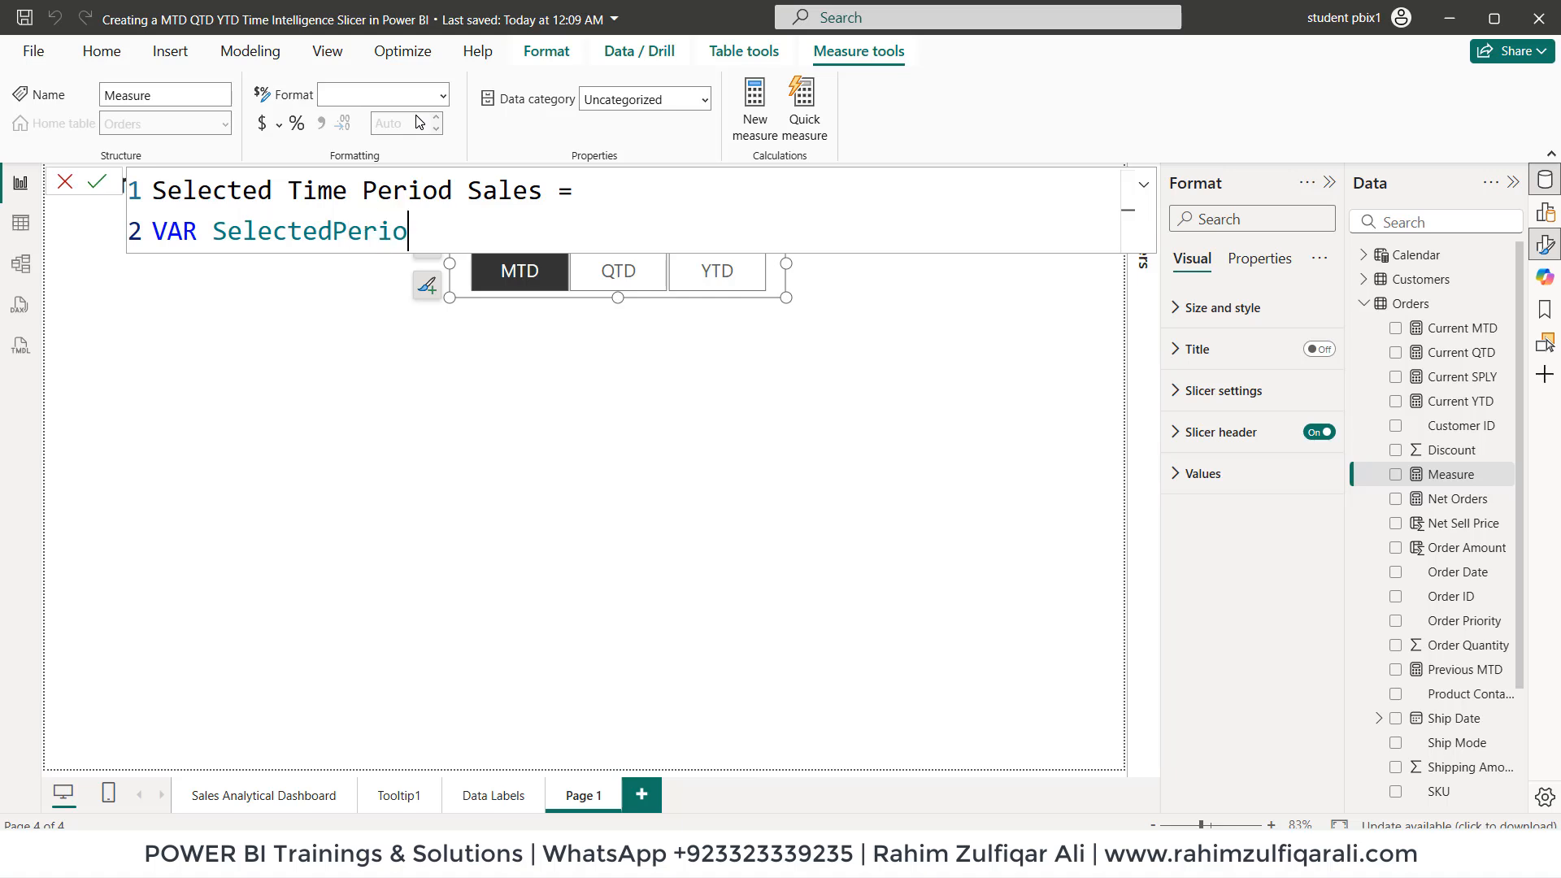
text(d =)
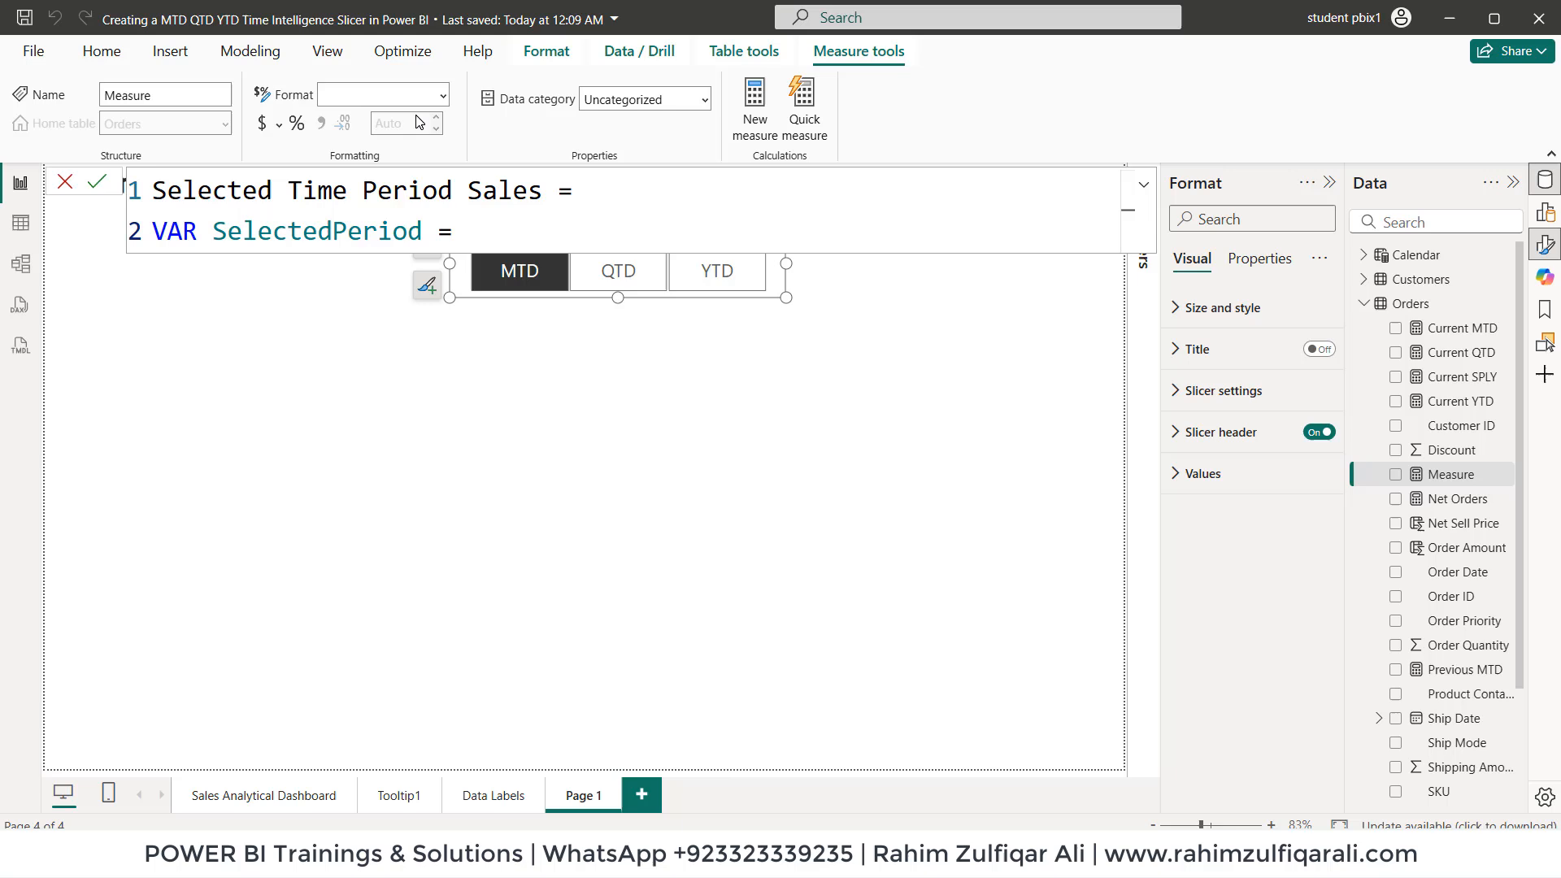
Step: Set SelectedPeriod to SELECTEDVALUE(TimePeriods[TimePeriod])
text(sele)
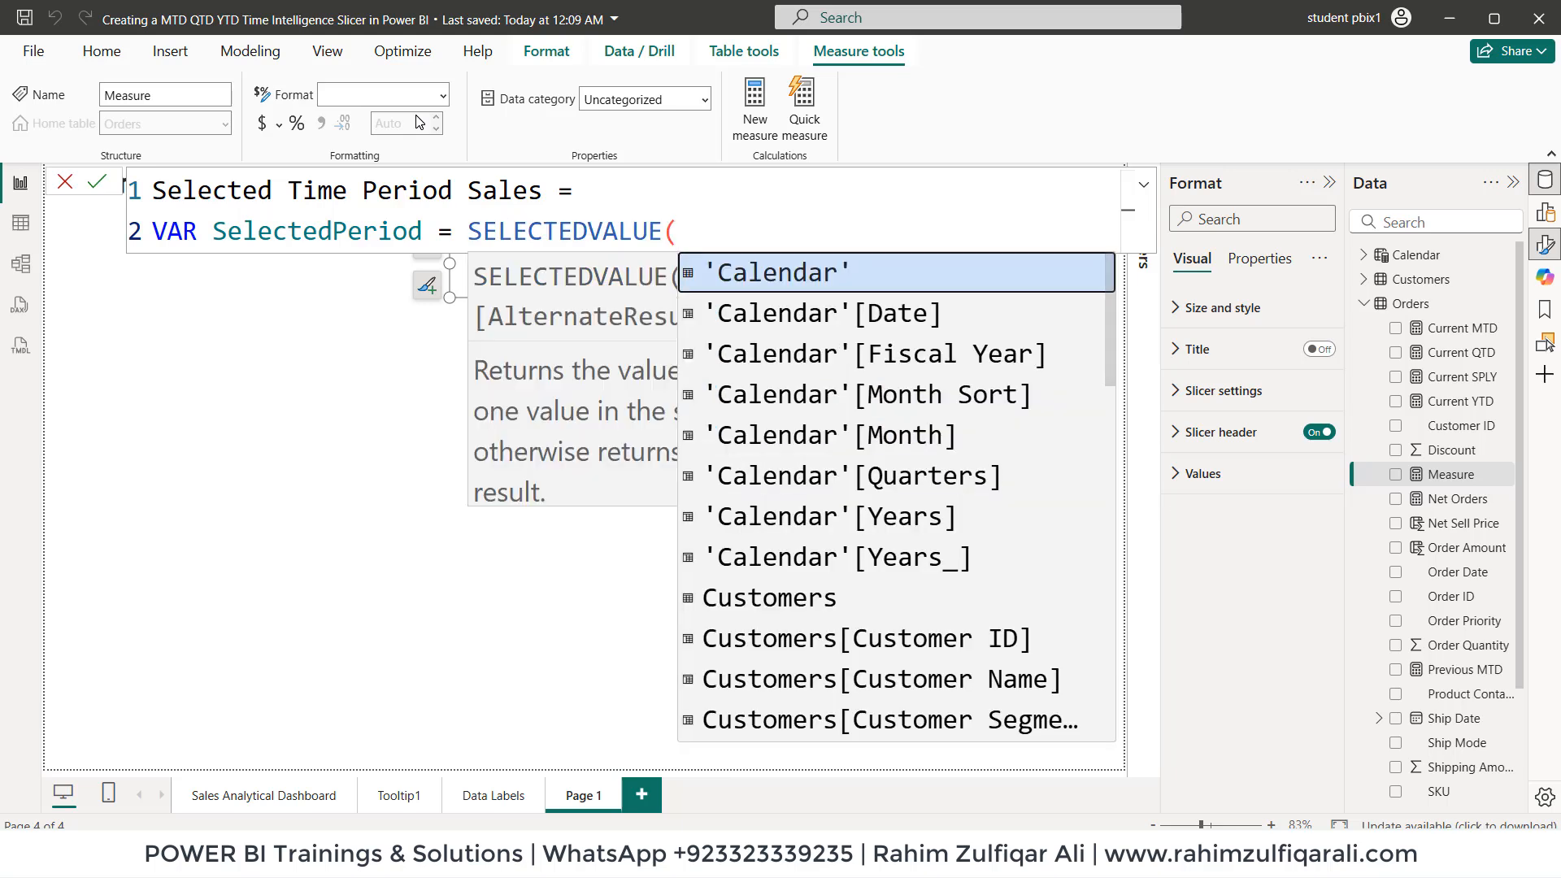
text(time)
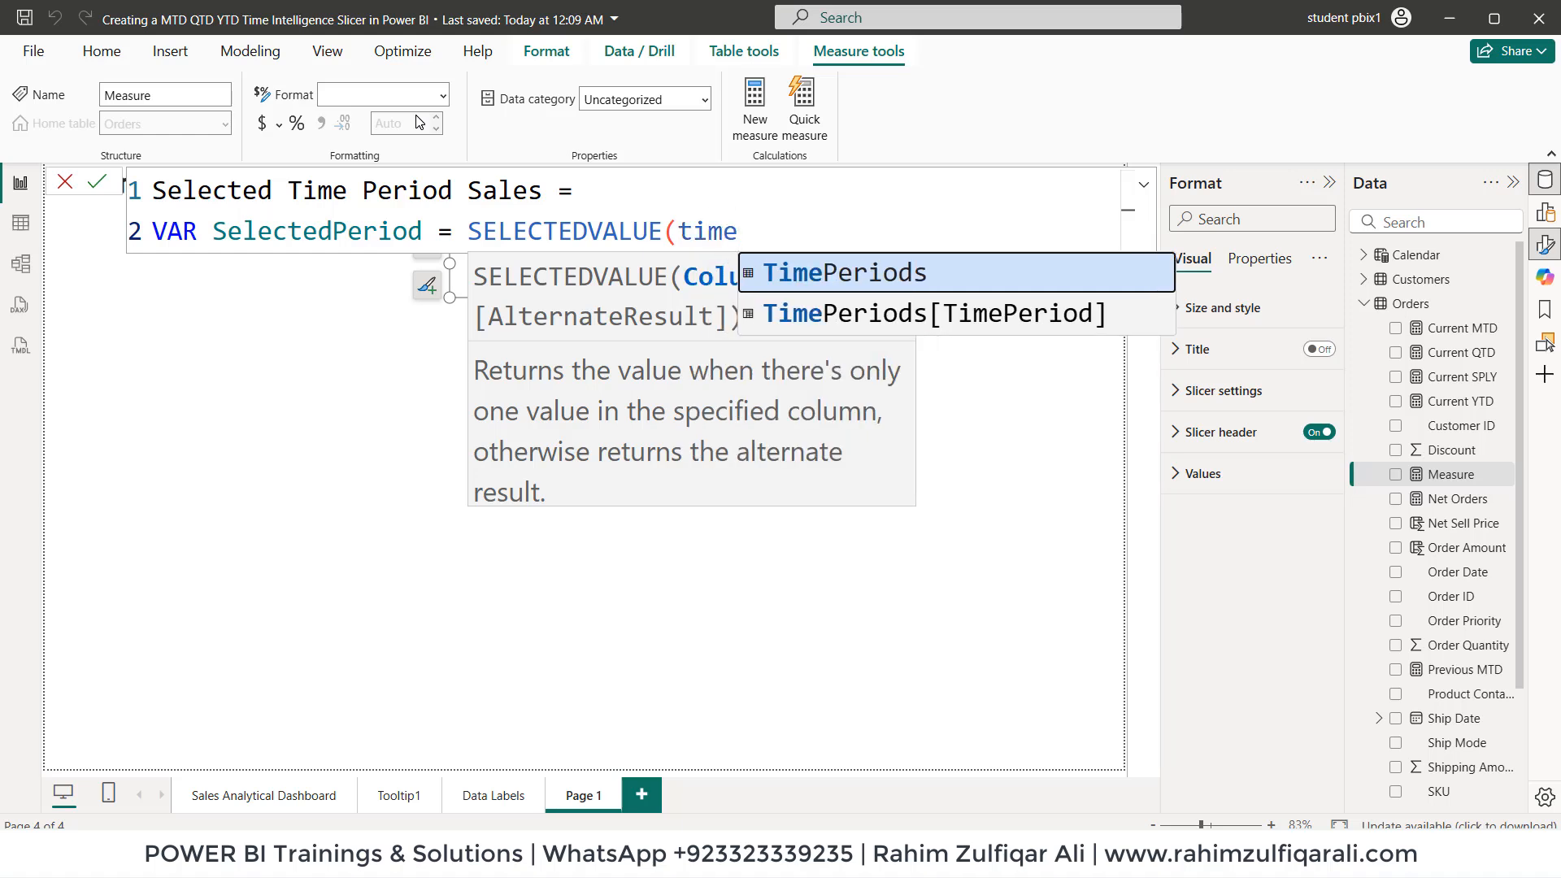
click(933, 314)
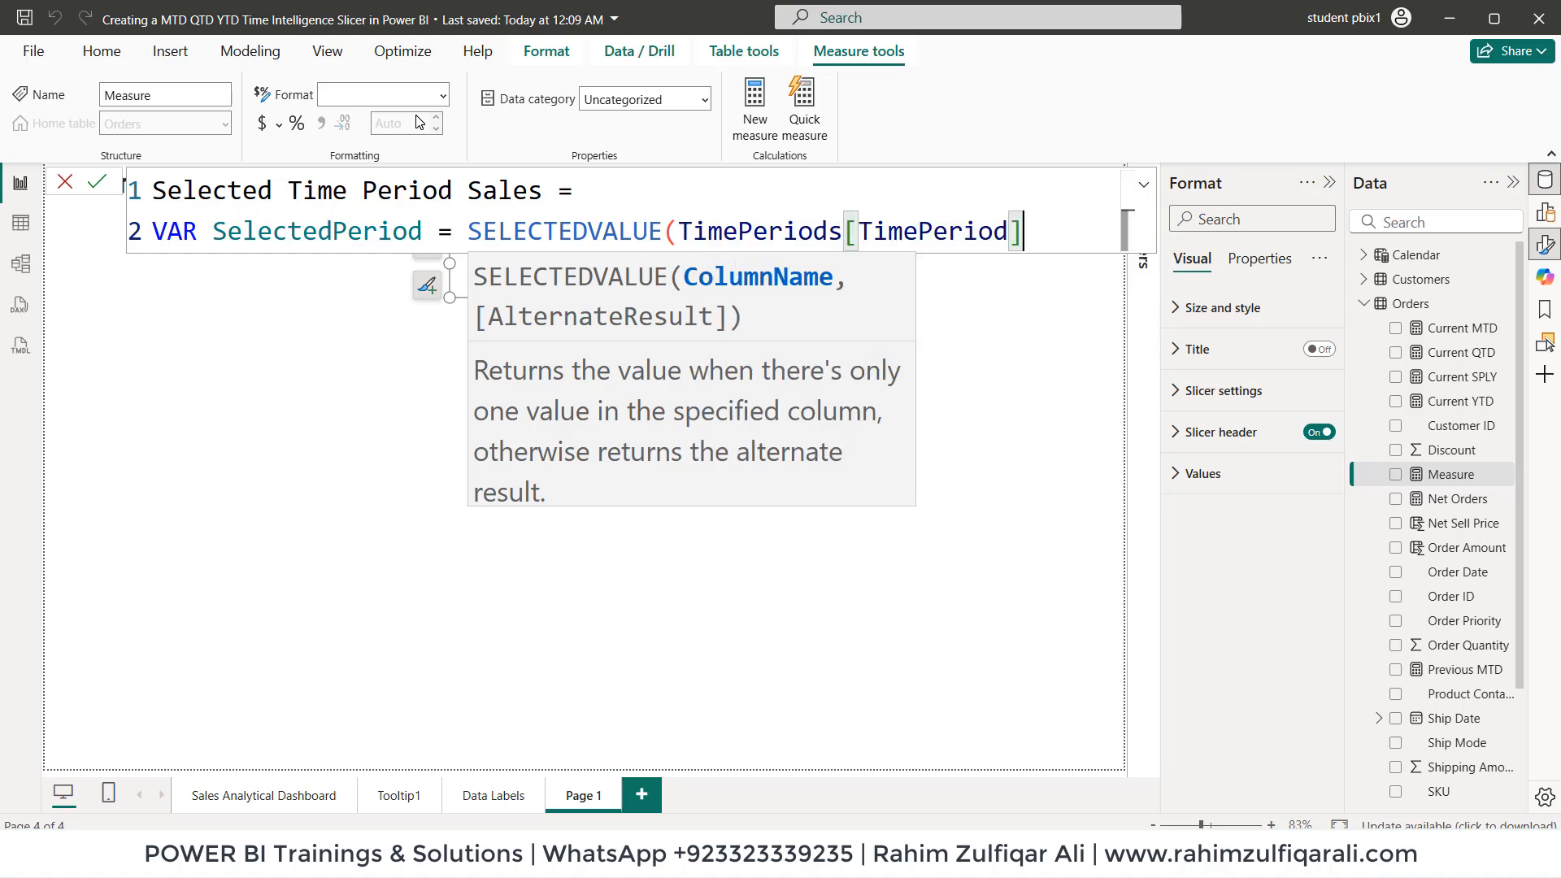
text())
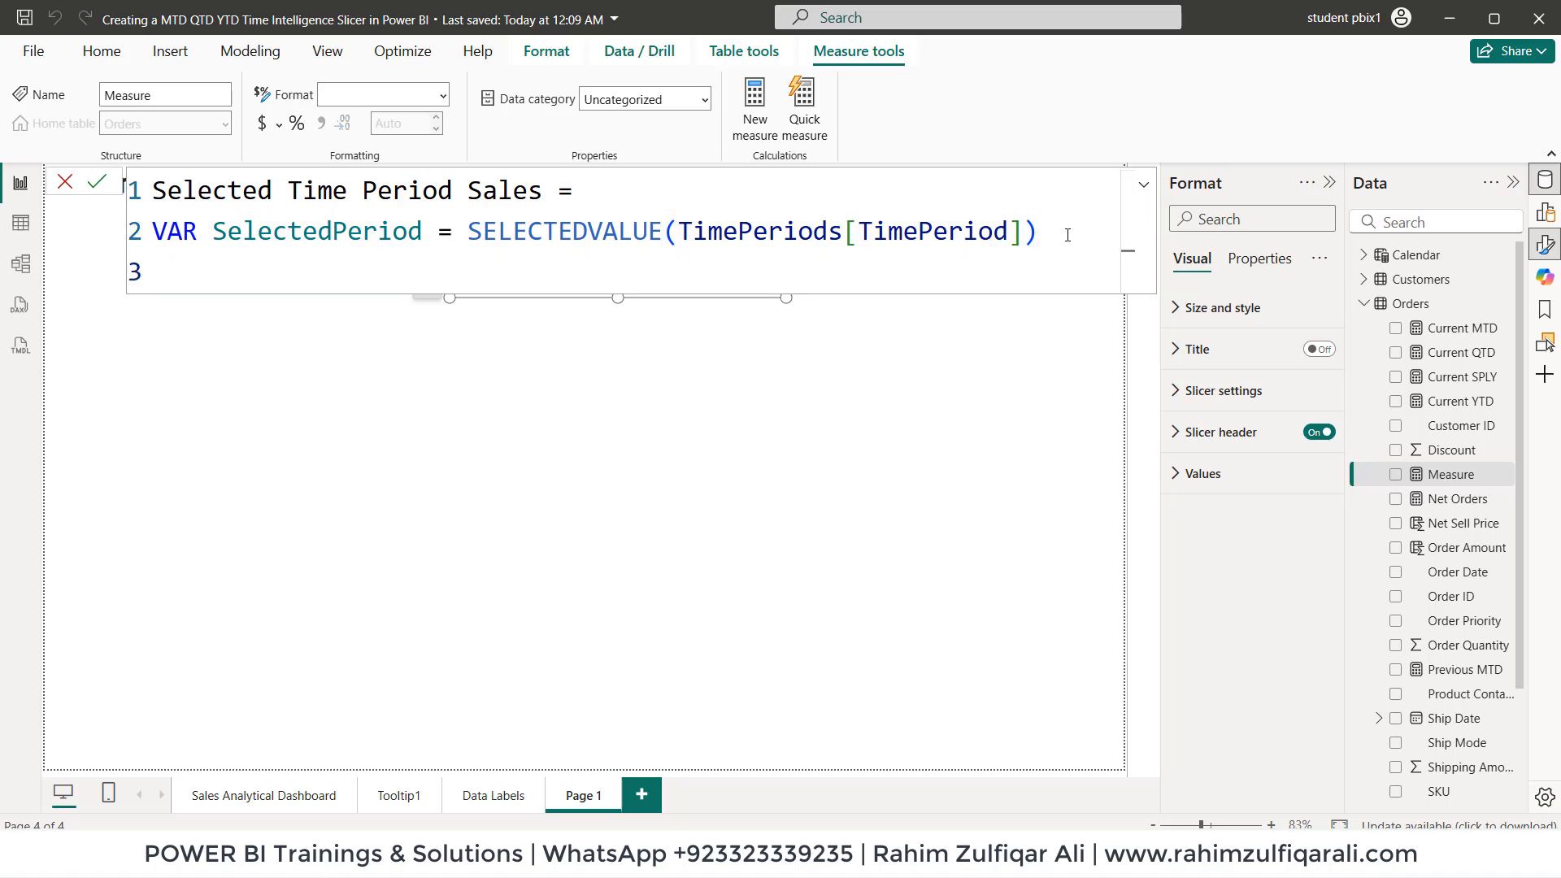
Step: Start RETURN SWITCH on SelectedPeriod, mapping "MTD" to [Current MTD]
text(RETURN)
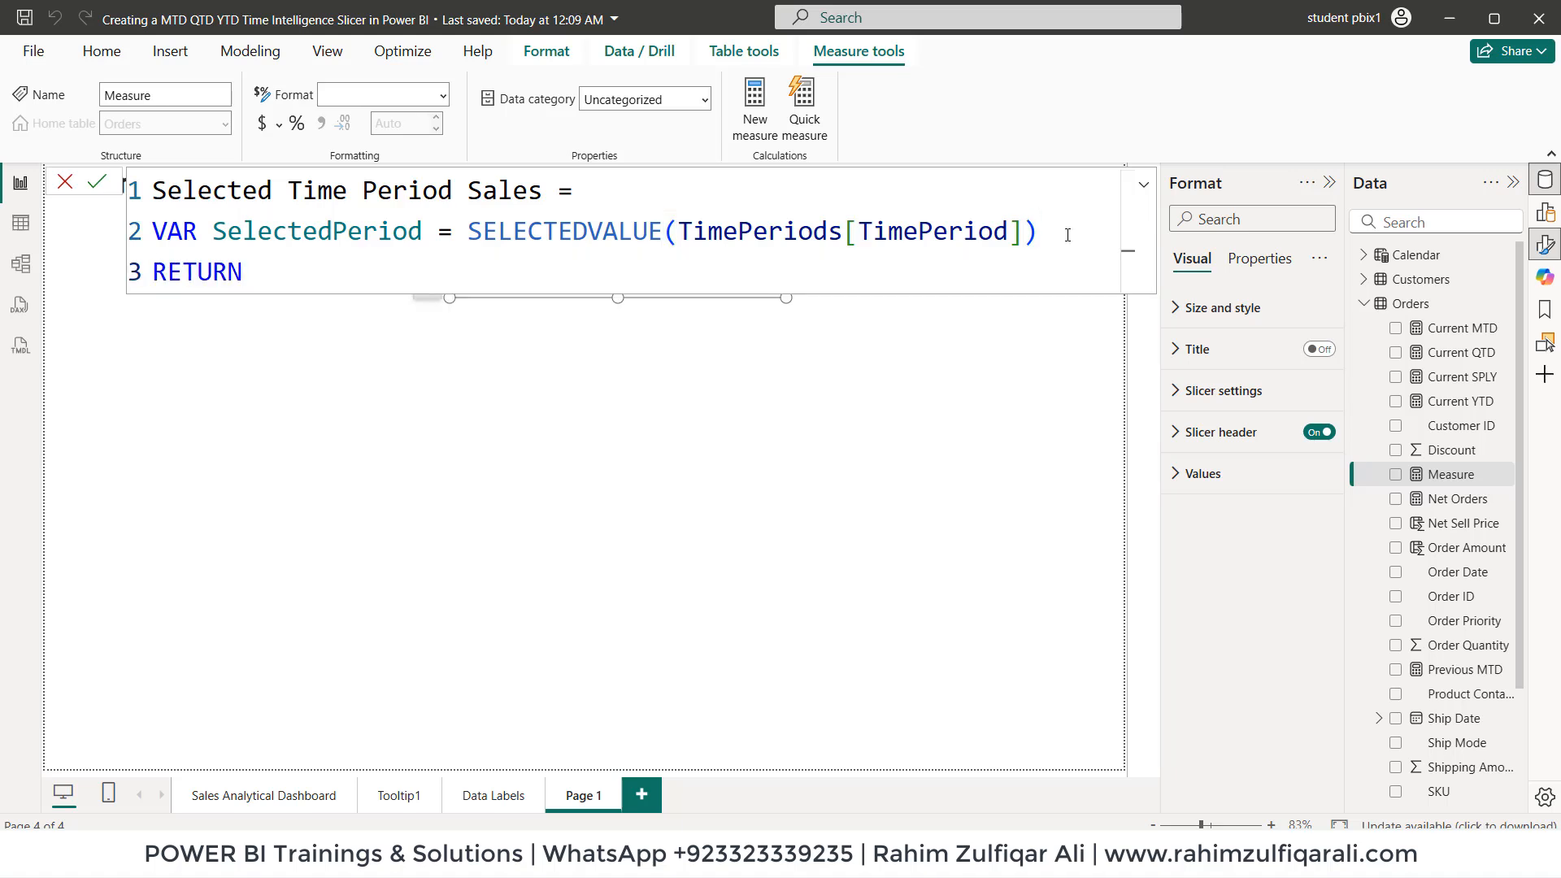
text(swi)
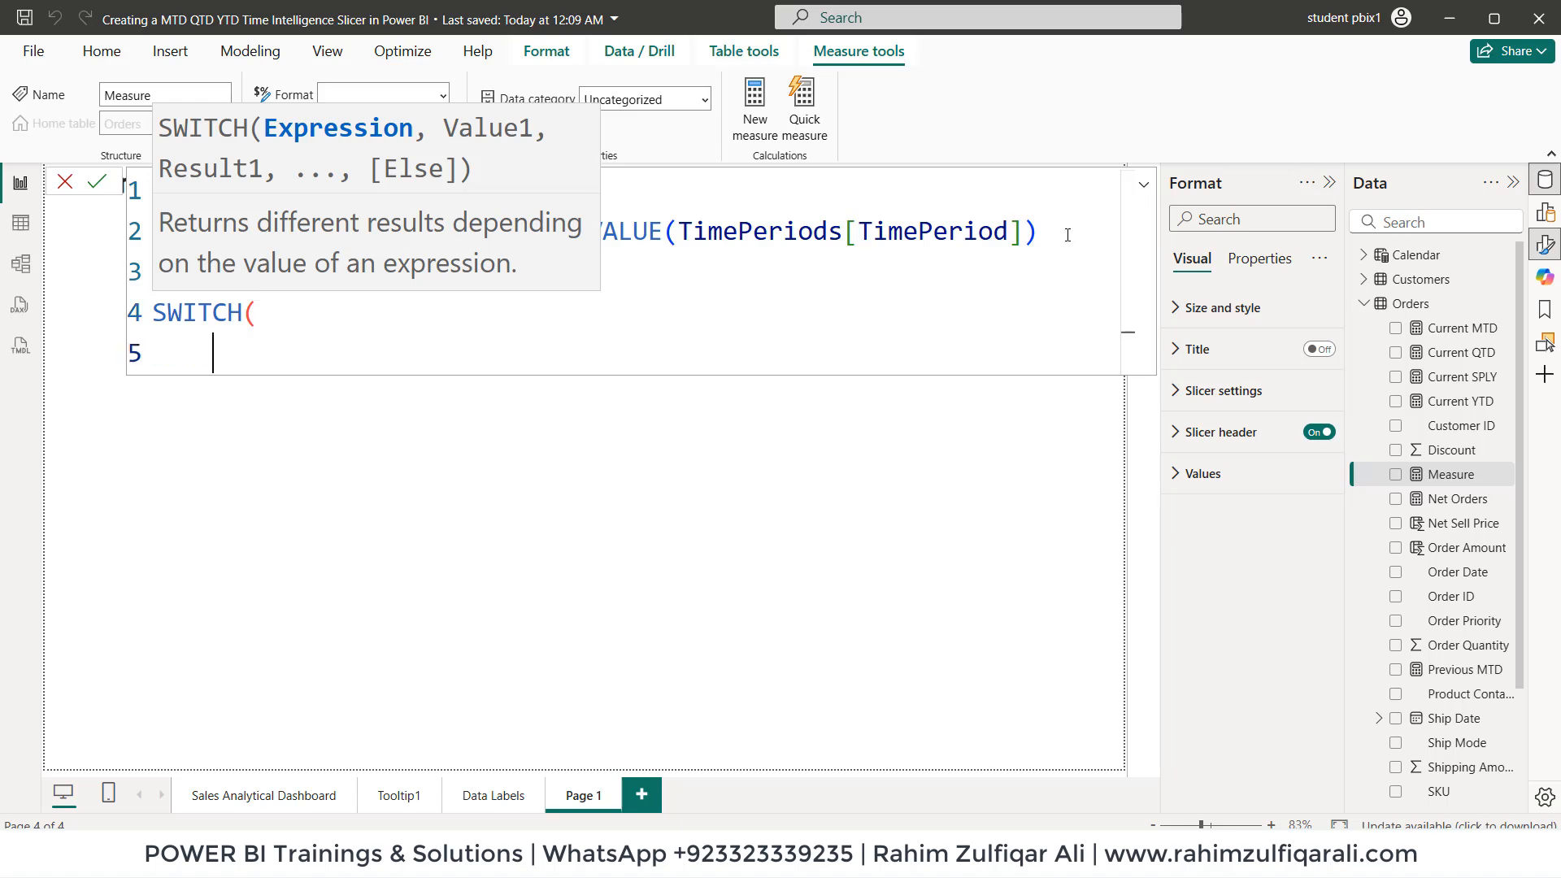
text(sele)
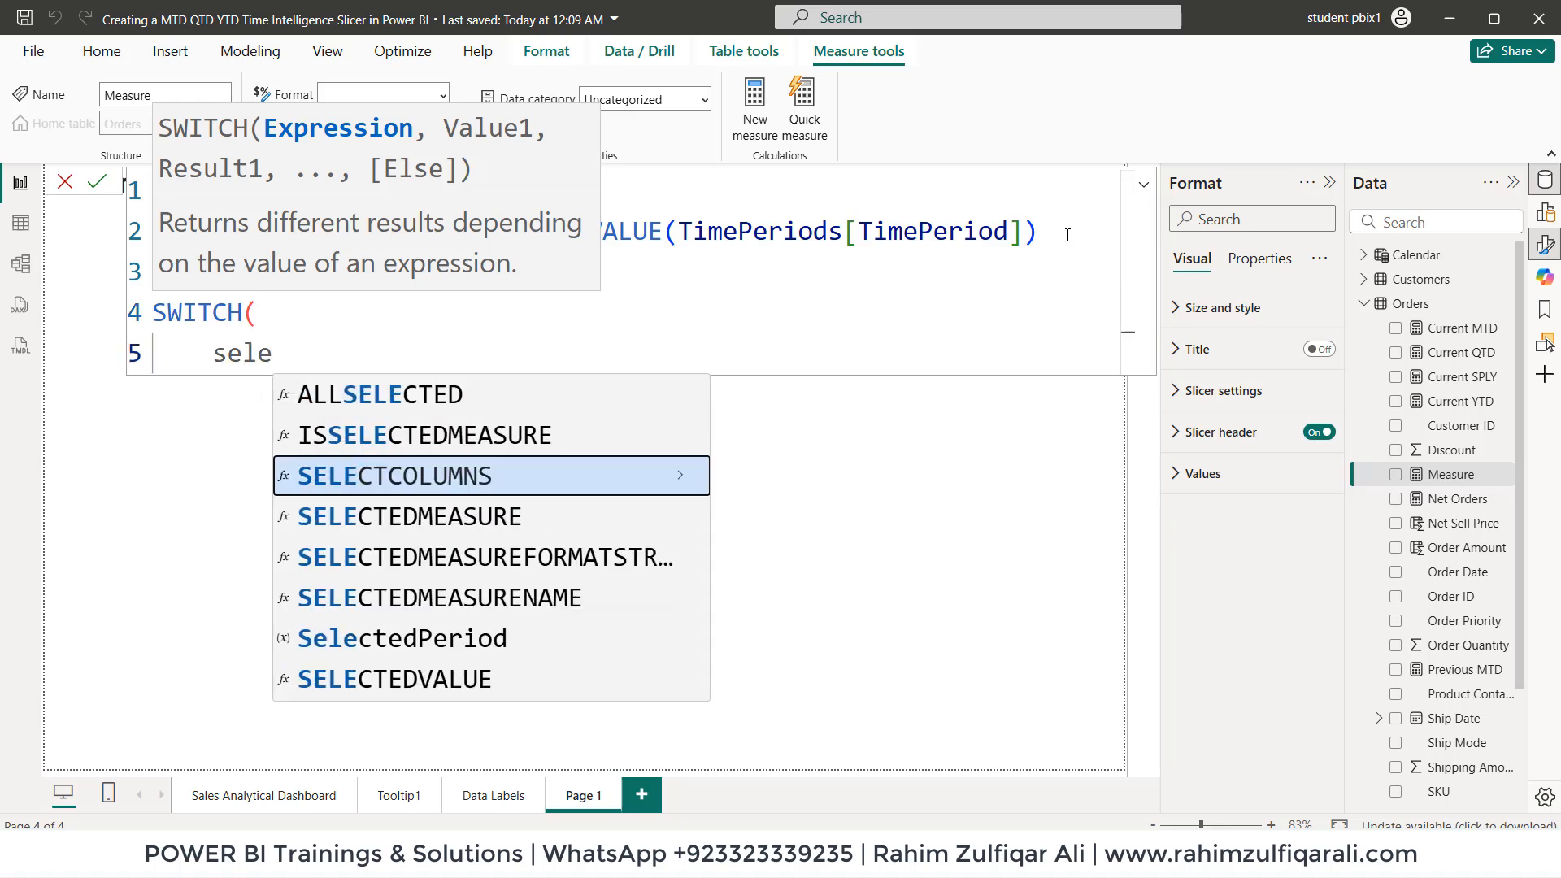
mouse_move(403, 638)
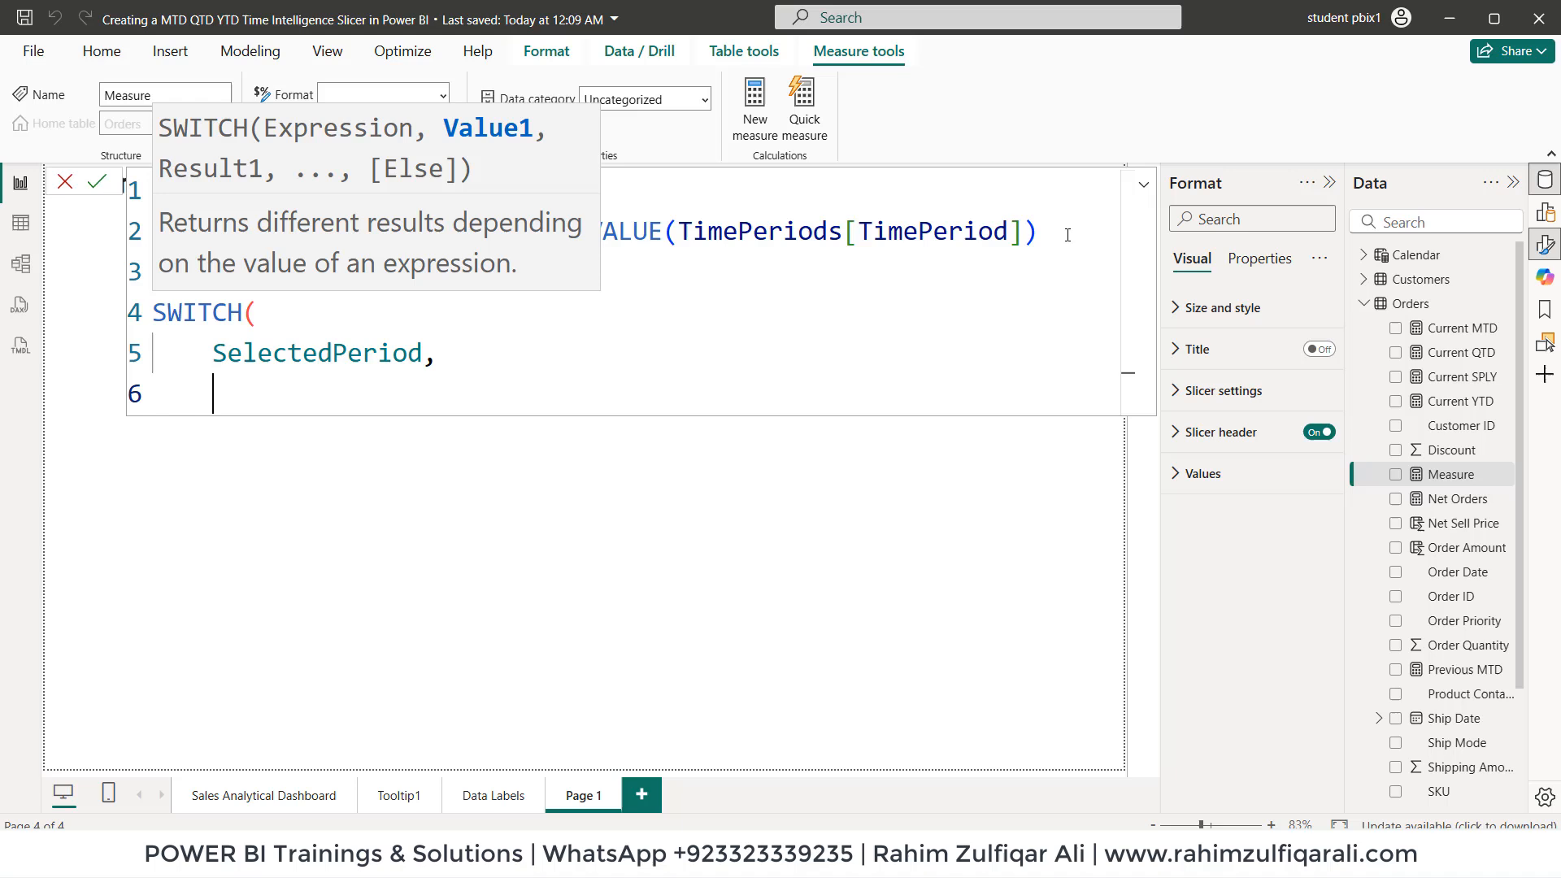
text(")
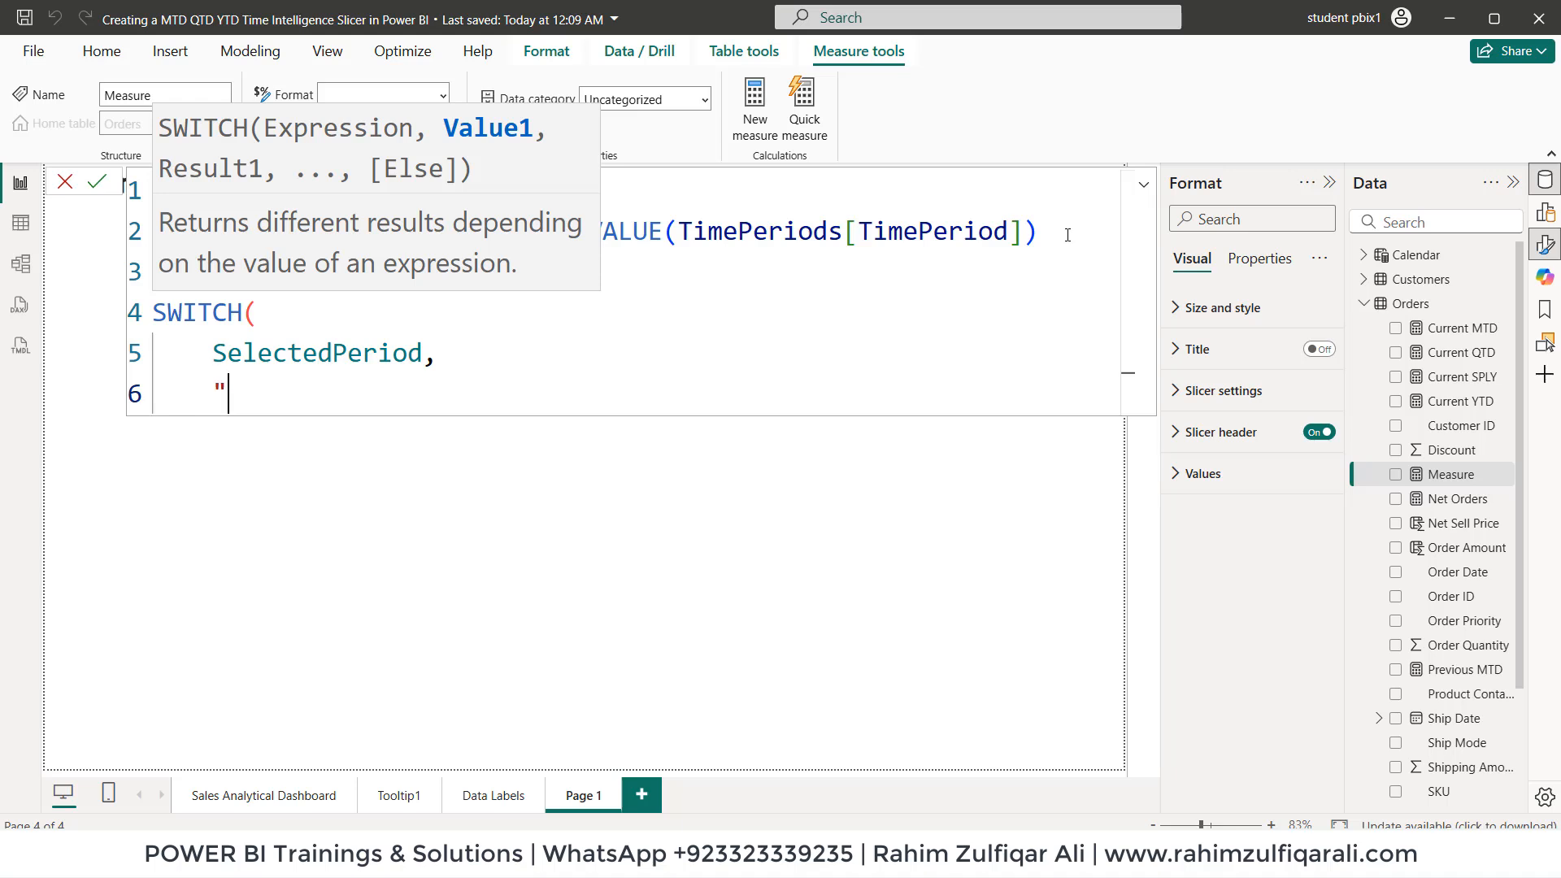
text(MTD")
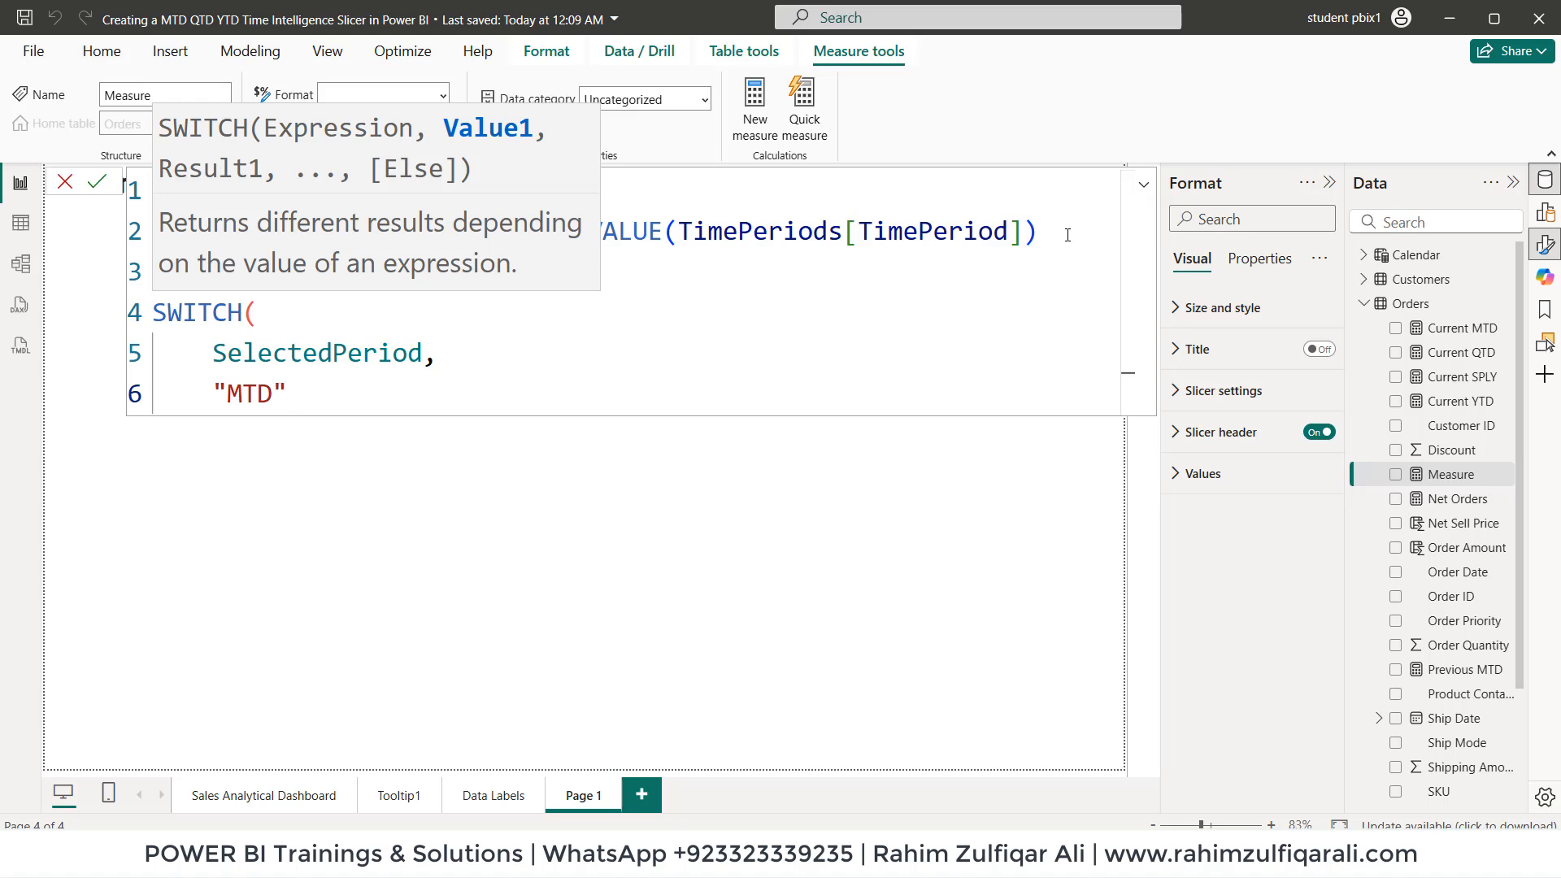
text(, [)
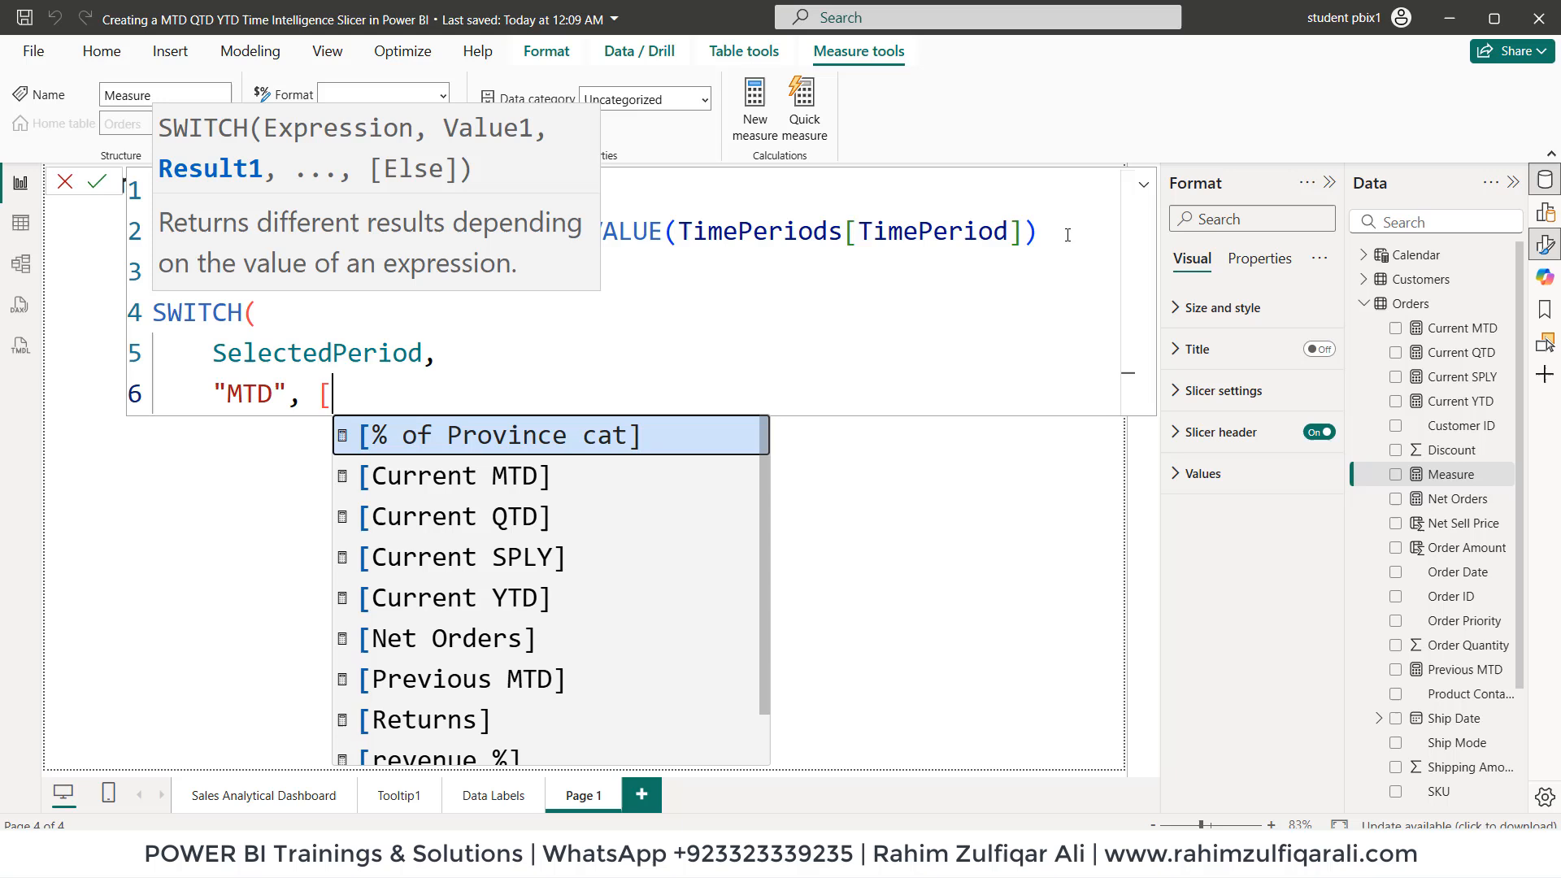
click(454, 475)
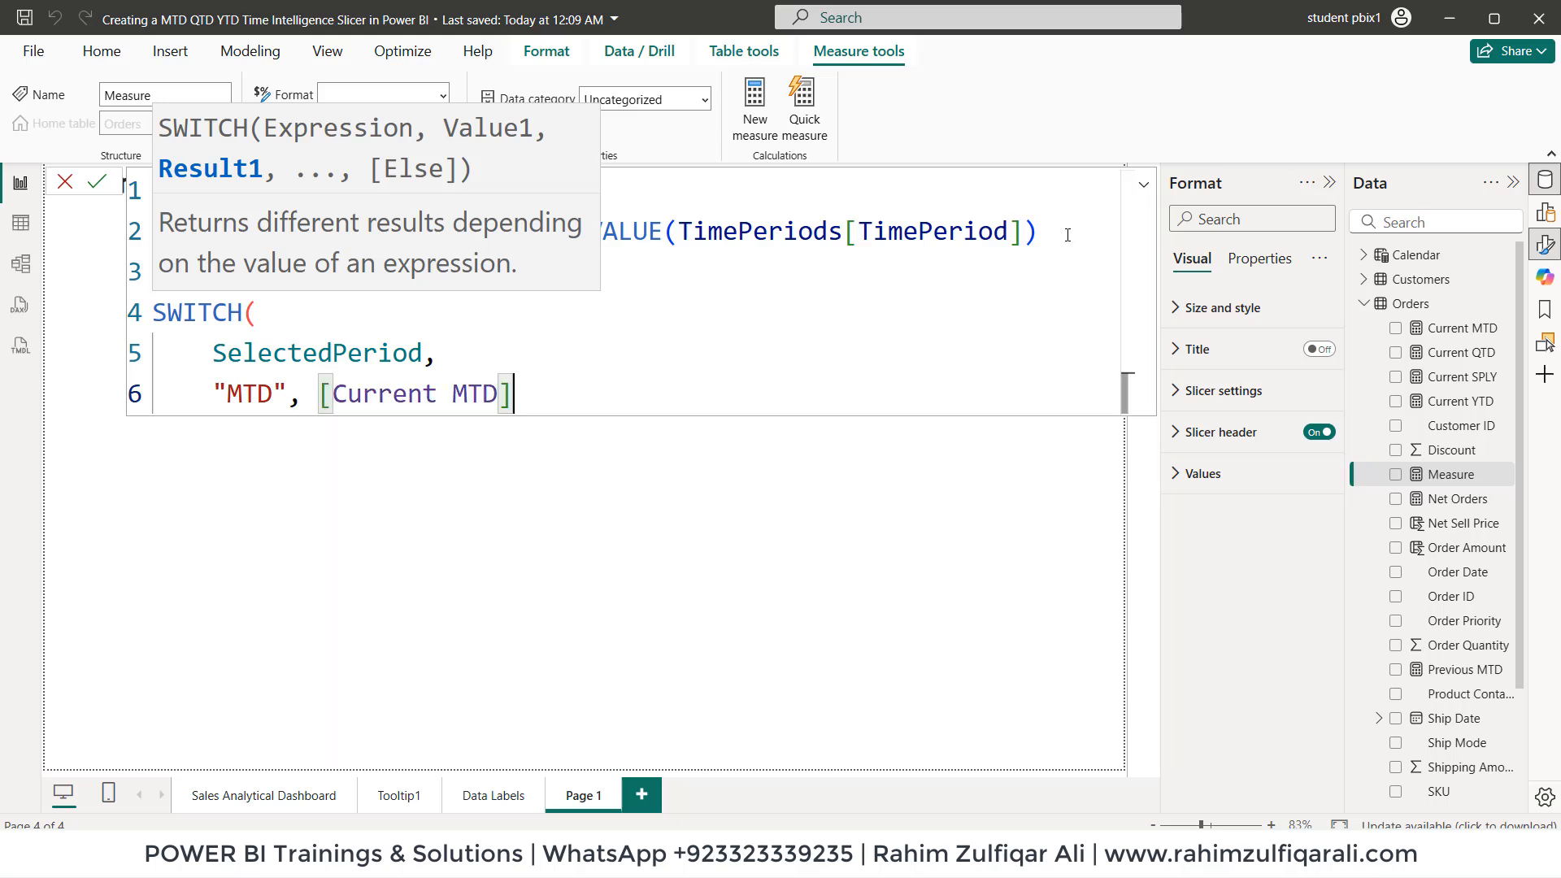
text(,)
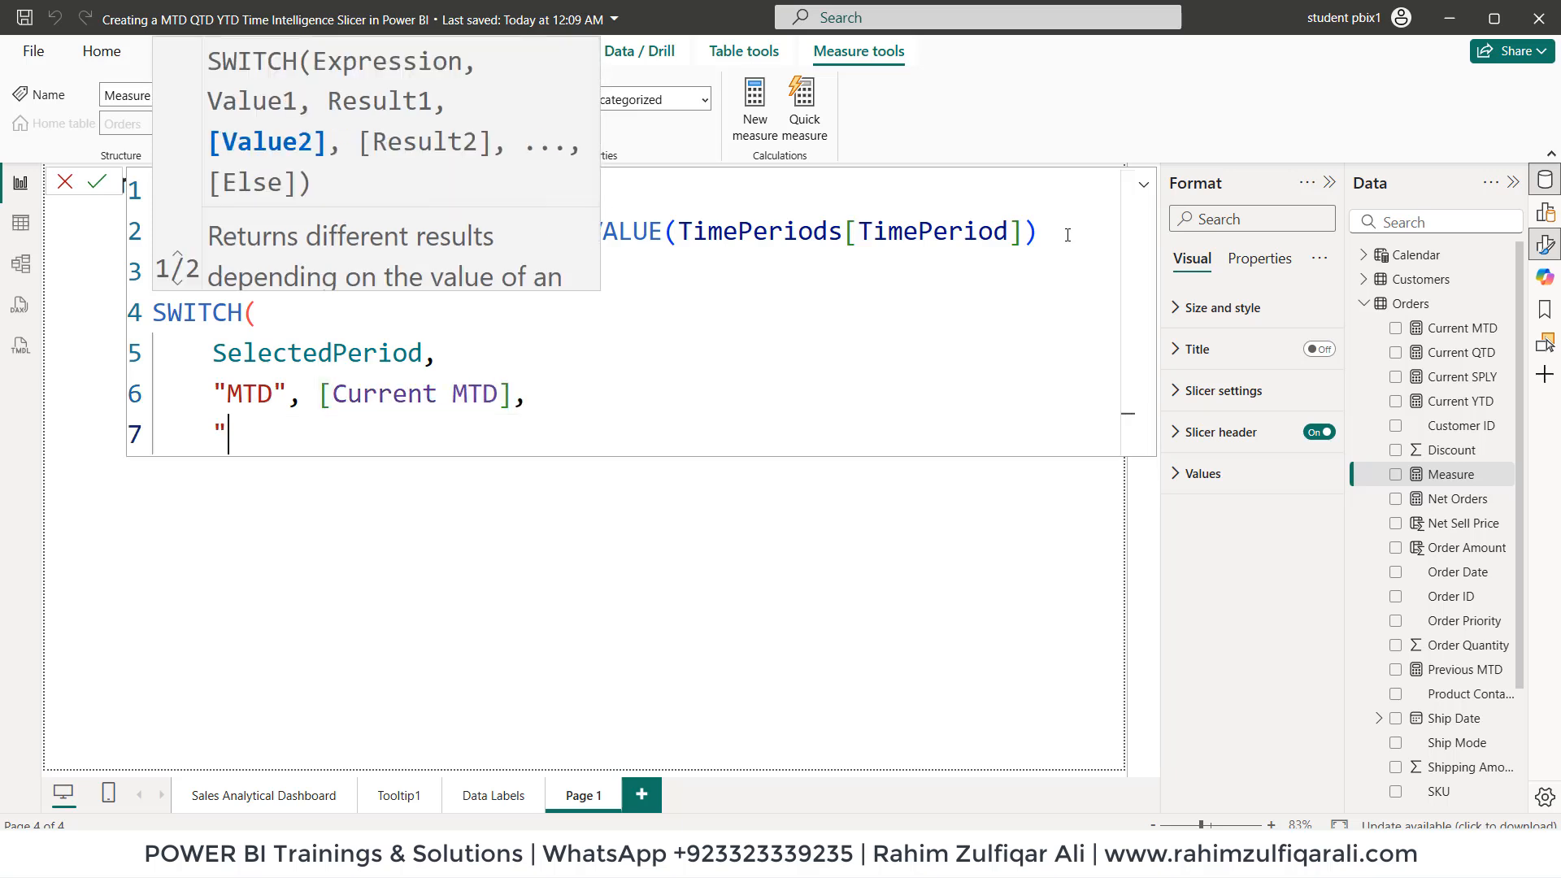
Step: Map "QTD" and "YTD" to their Current measures, default to BLANK(), and commit
text(QTD)
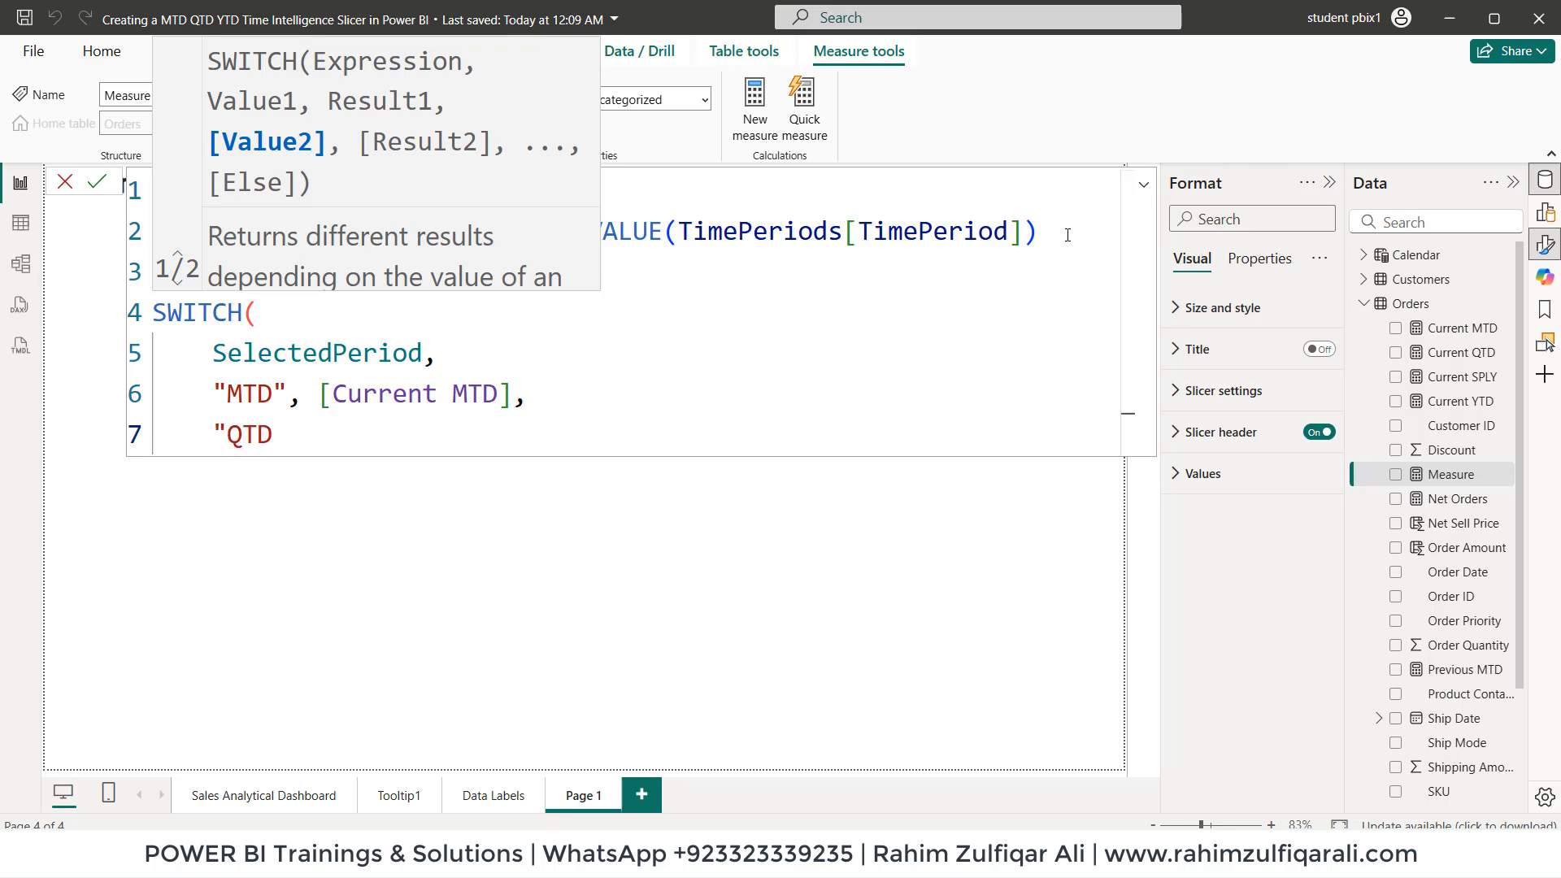
text(",)
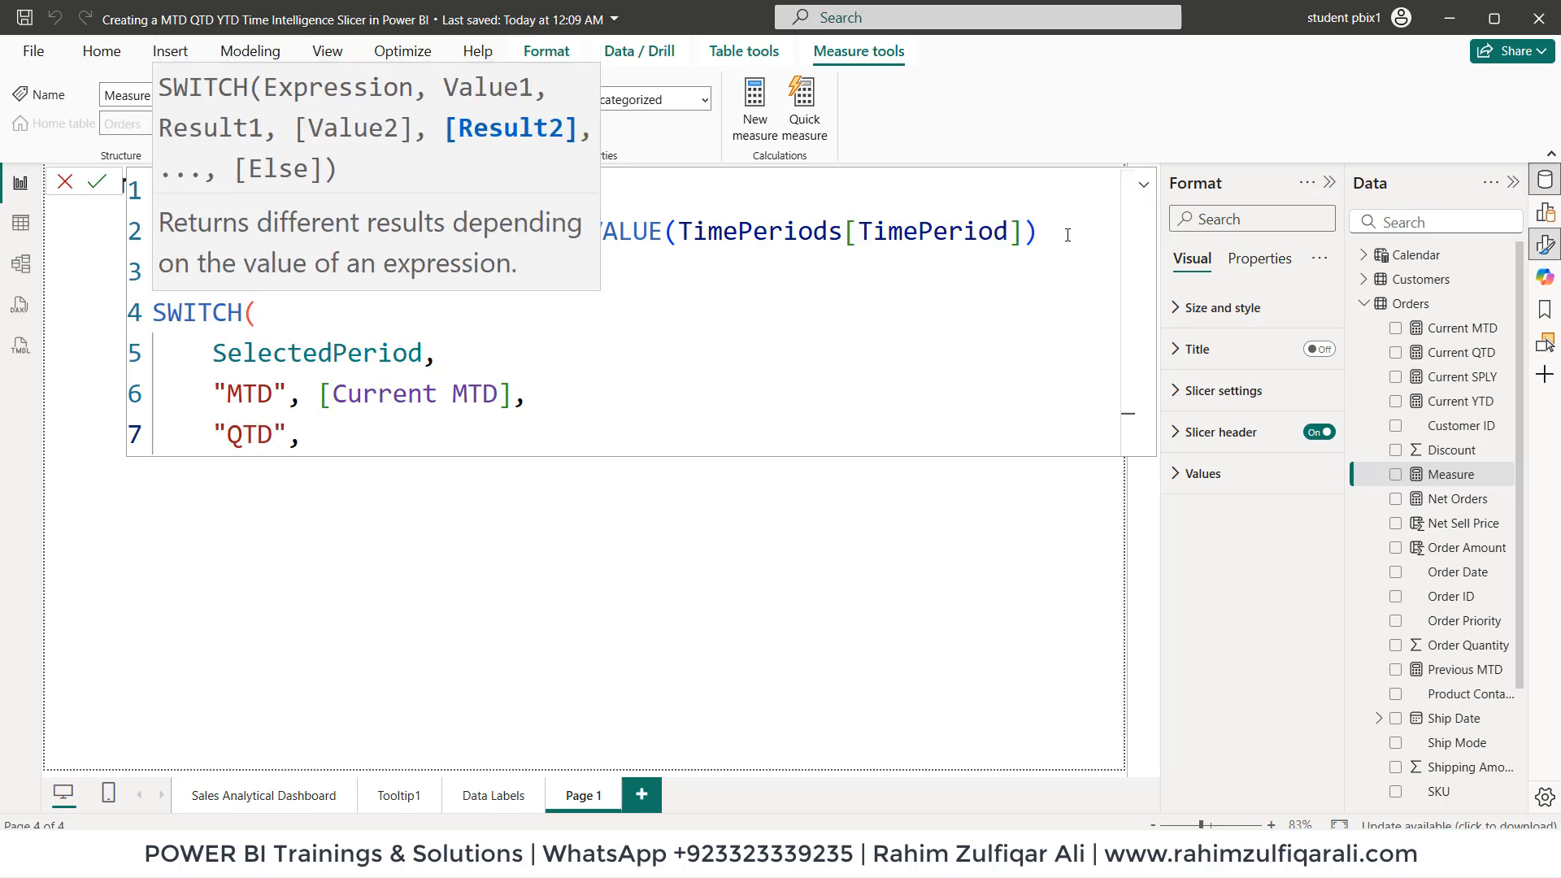
text([Current QTD],)
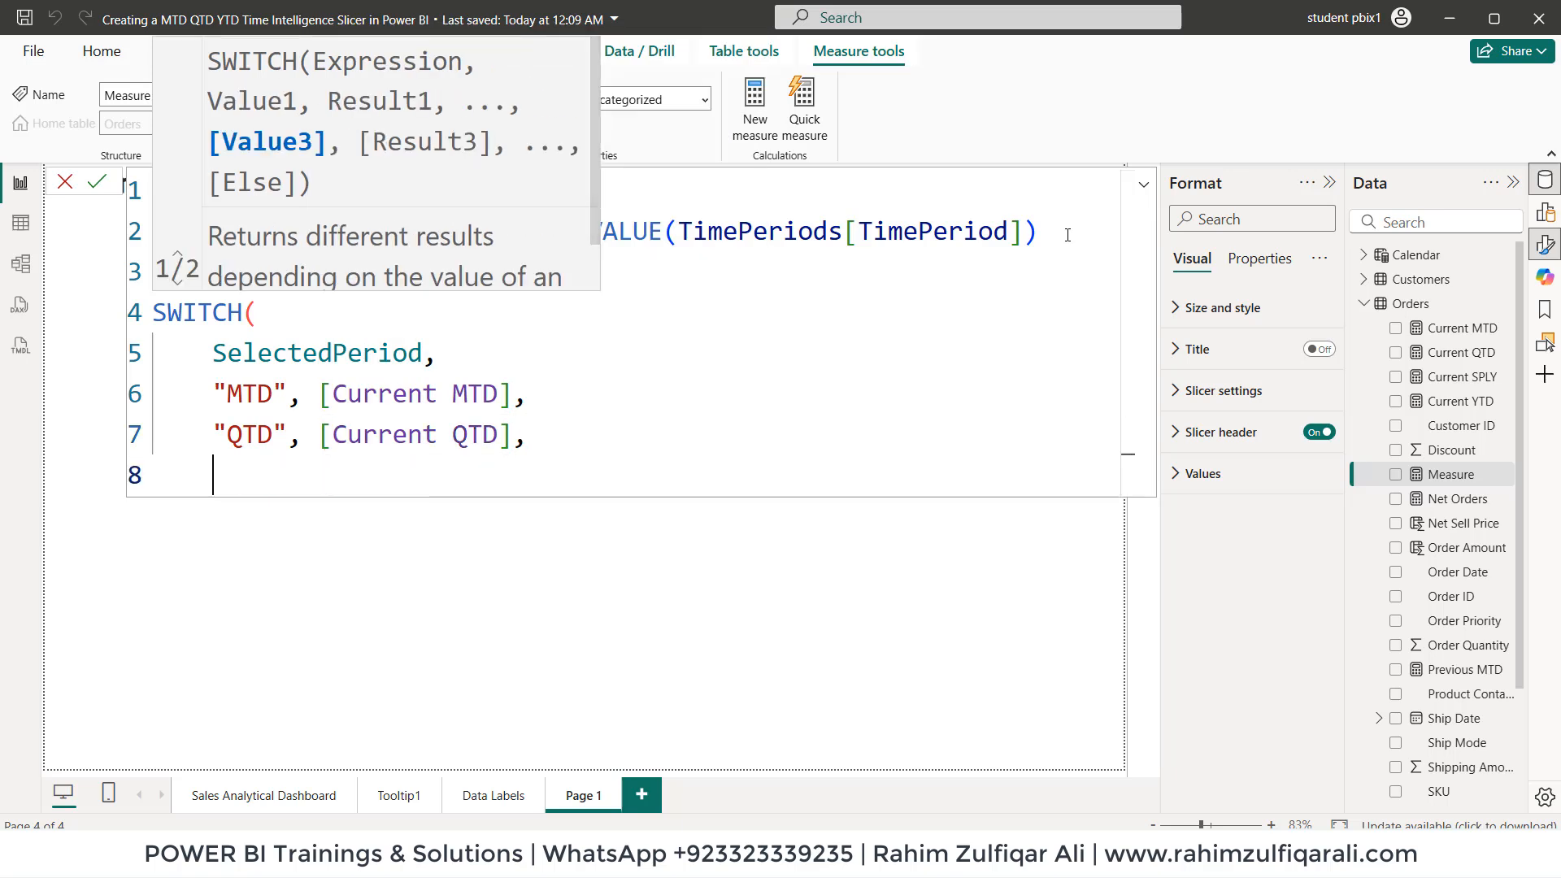
text("YTD",)
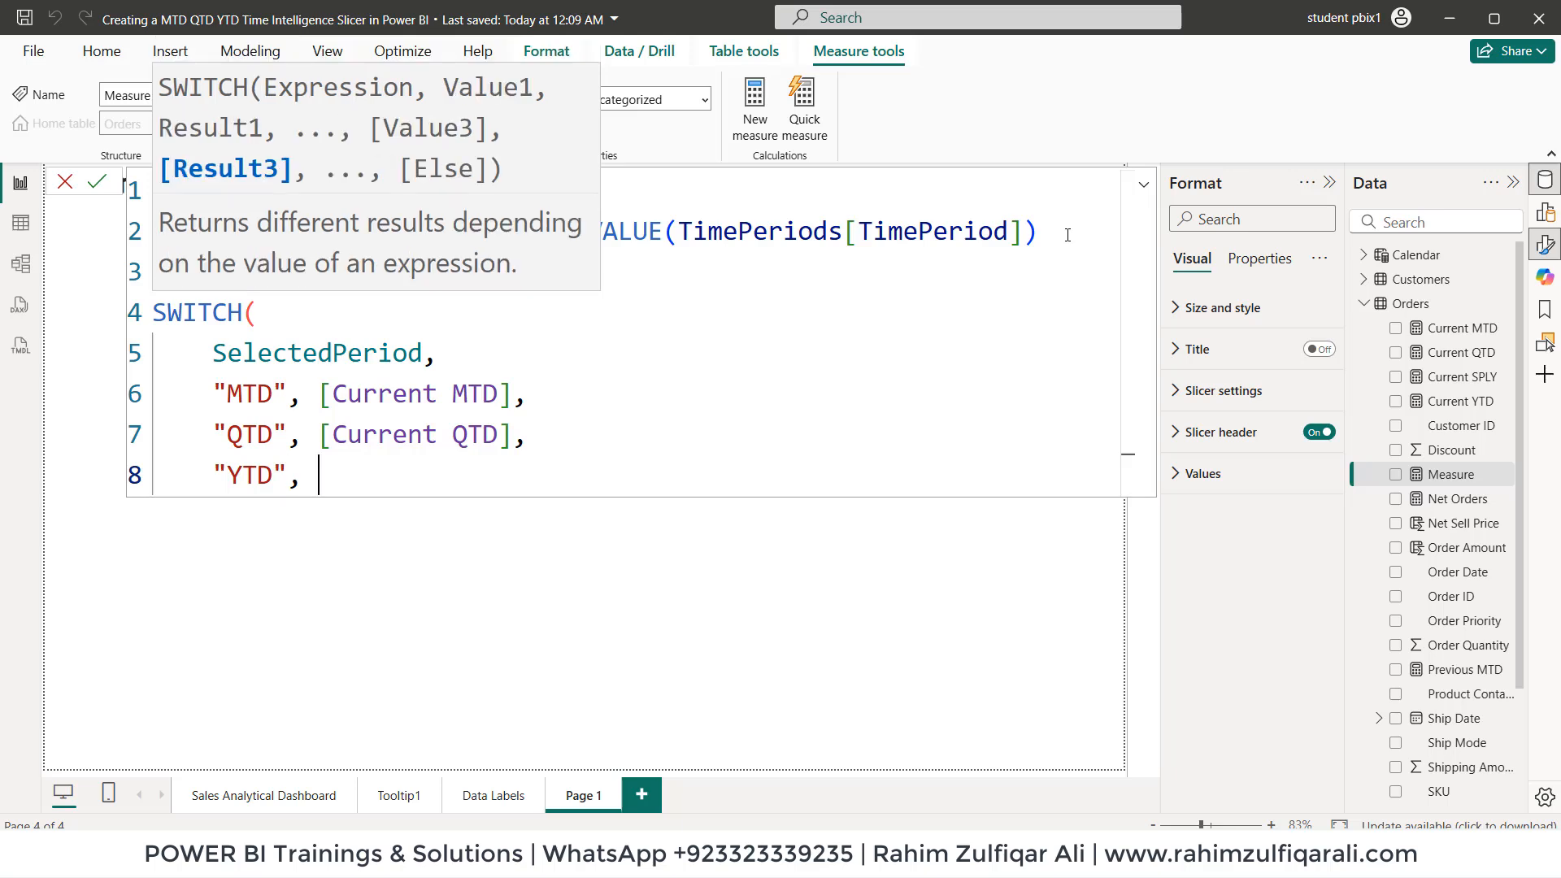
text([Current YTD],)
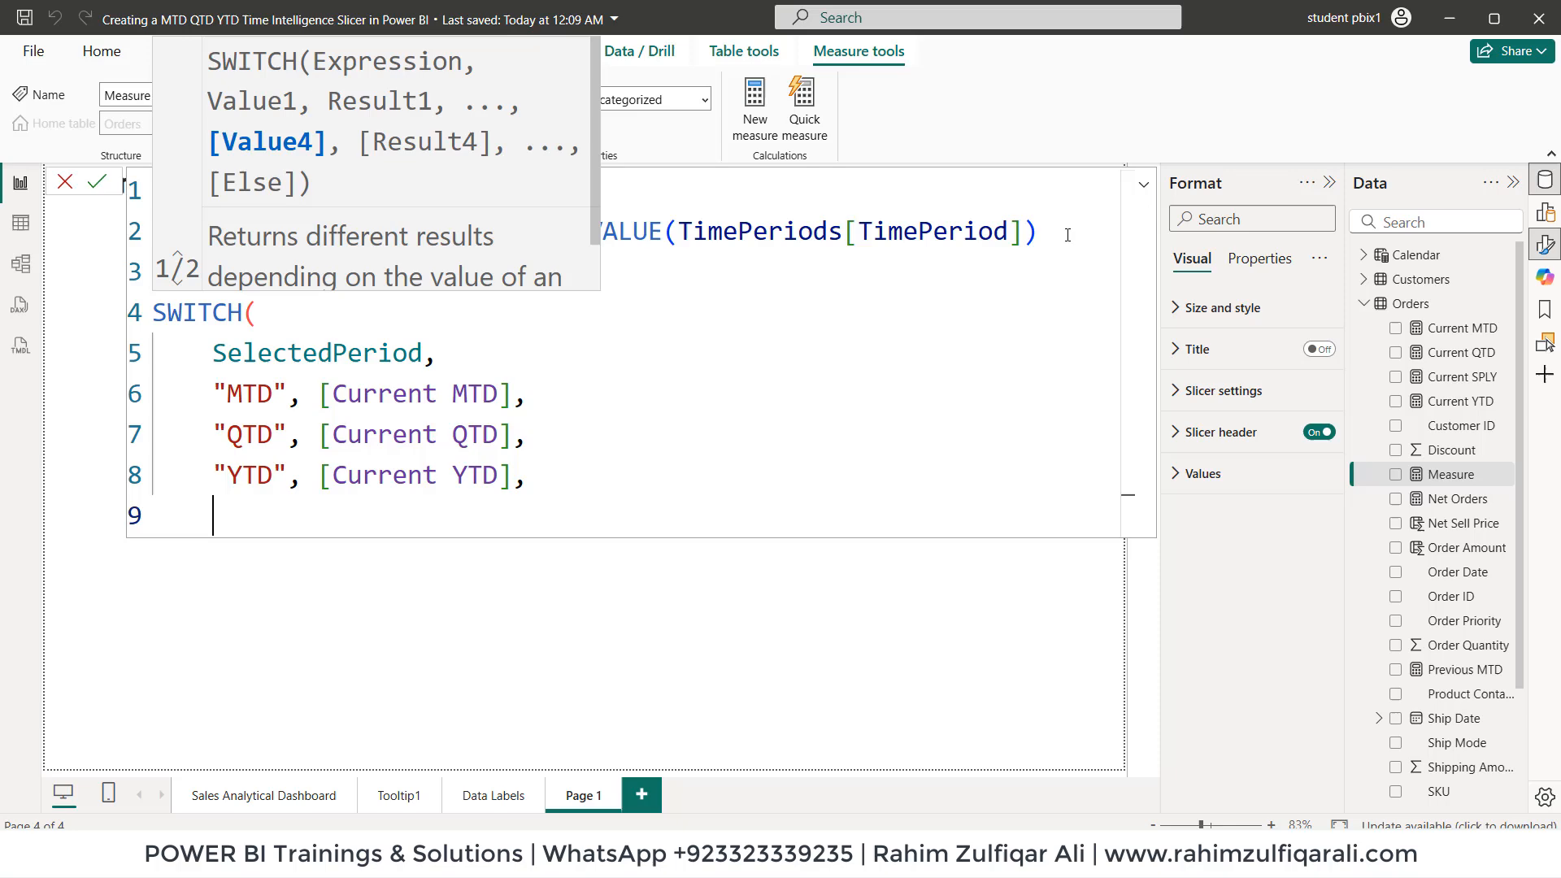
text(Blank()))
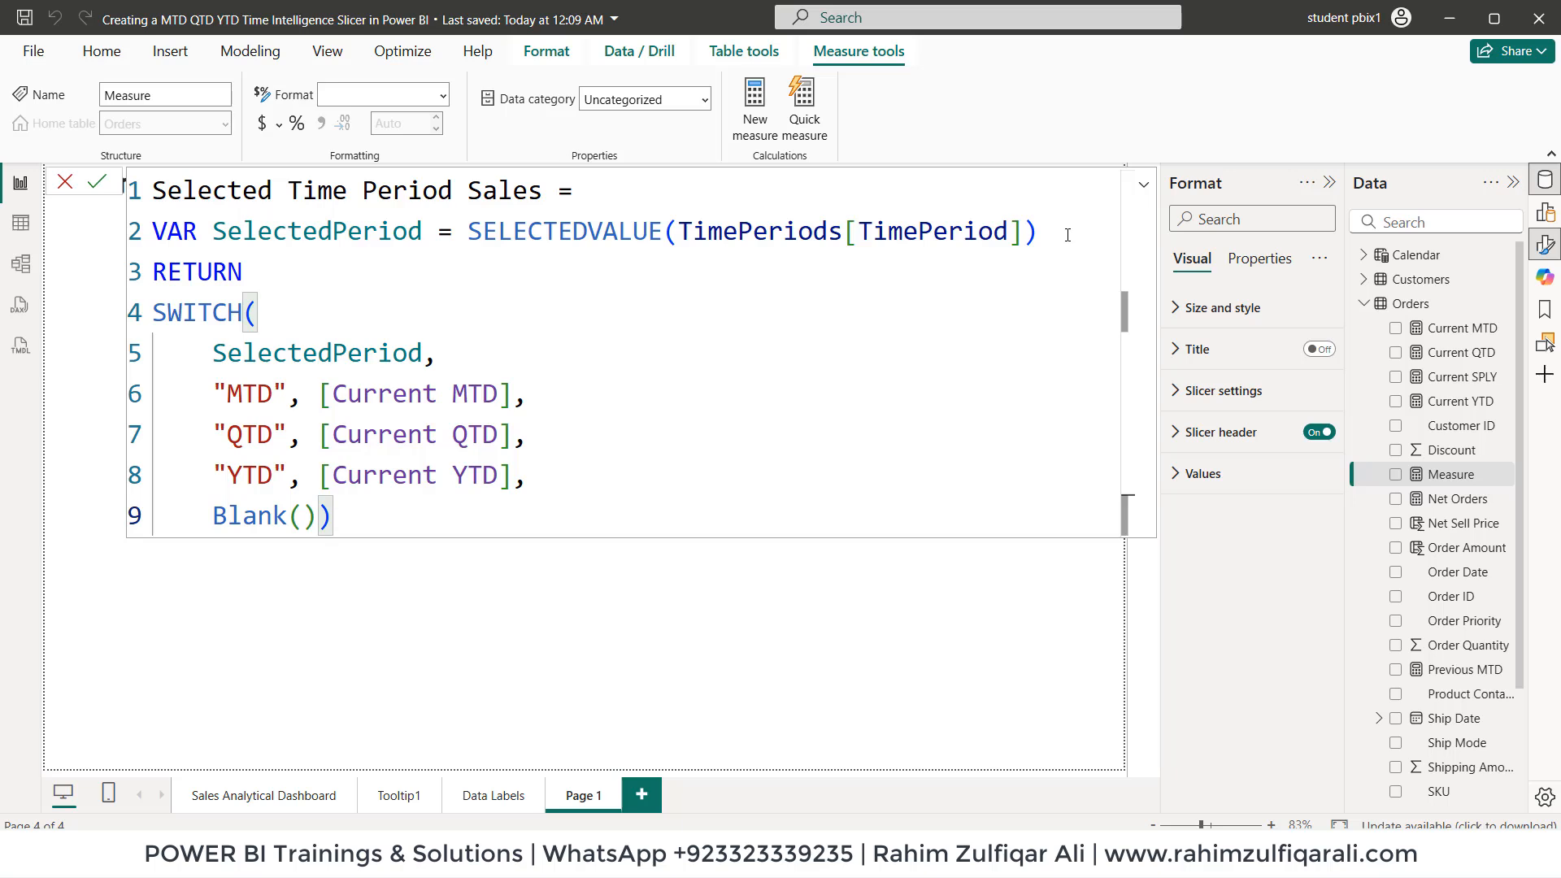
click(98, 181)
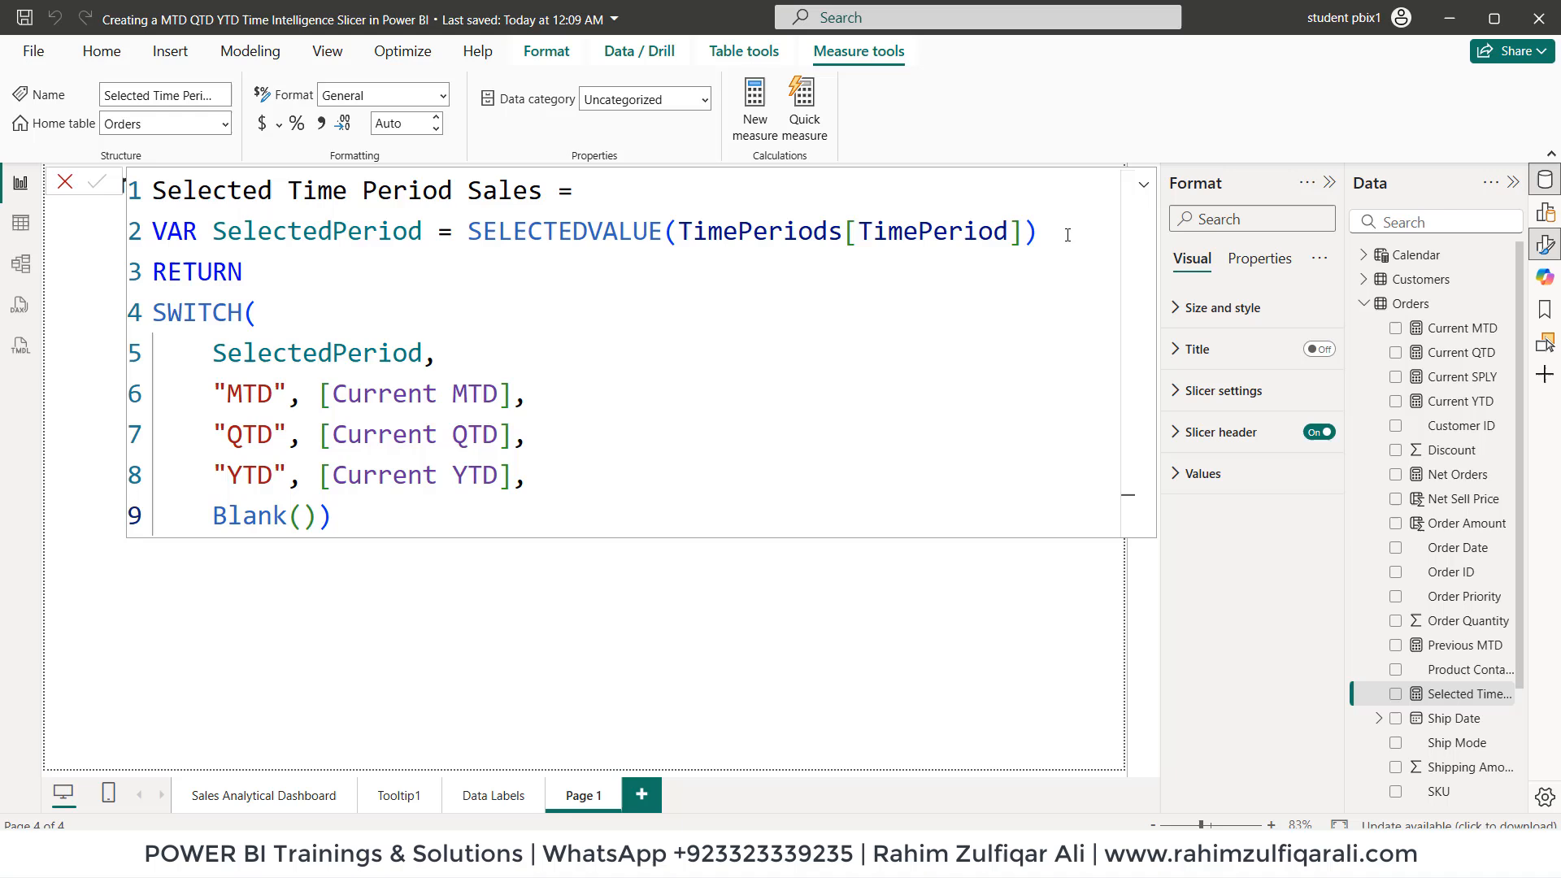
Step: Resize the sales card and test QTD 938.37K, YTD 3.67M and MTD 346.80K
click(98, 182)
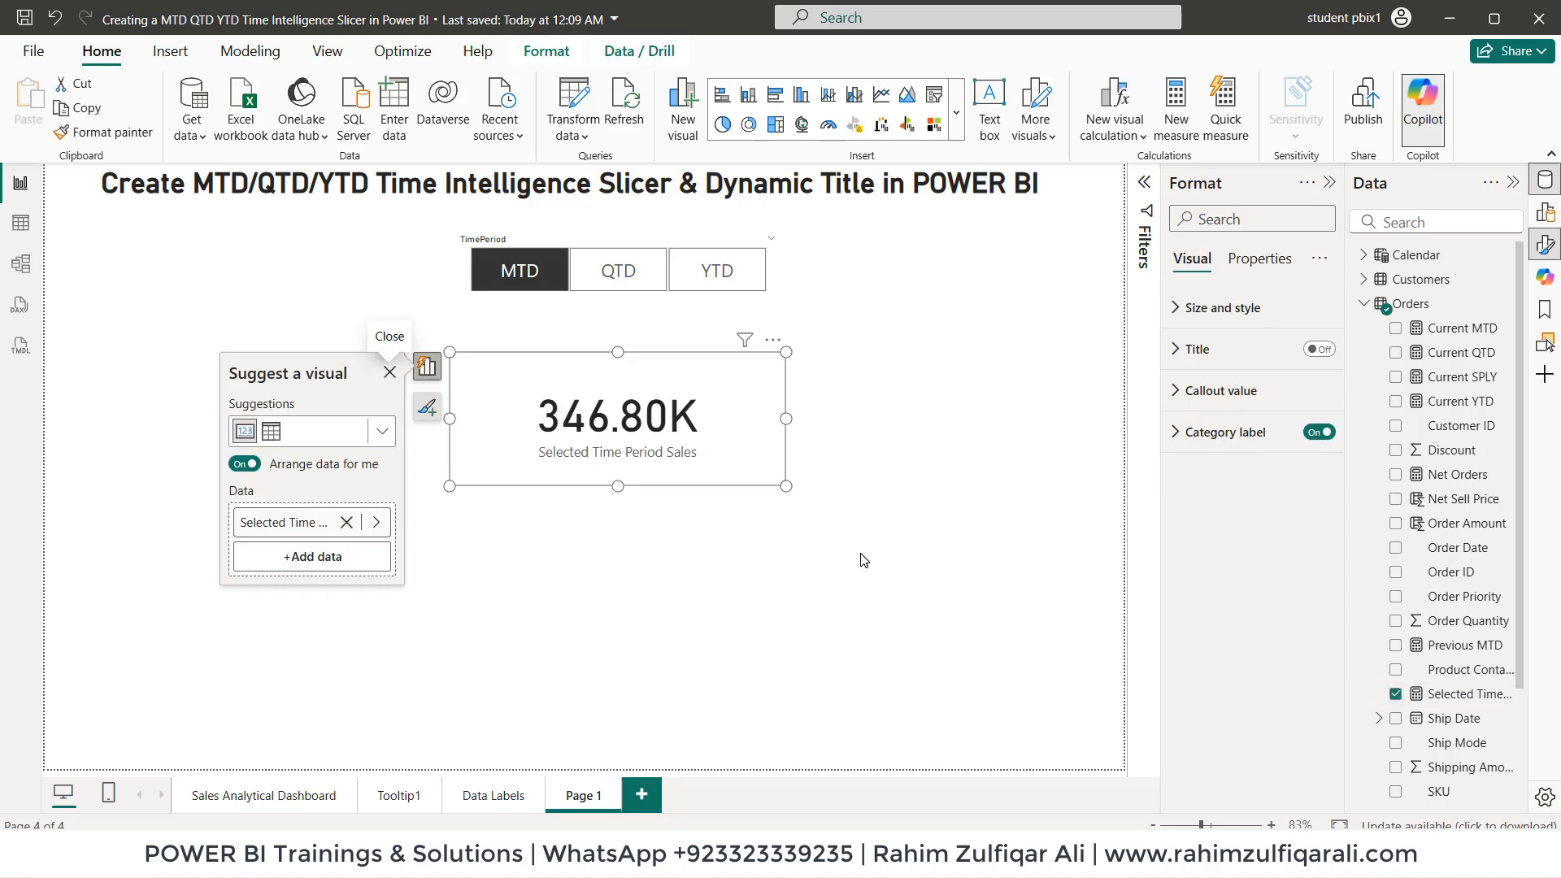
click(389, 371)
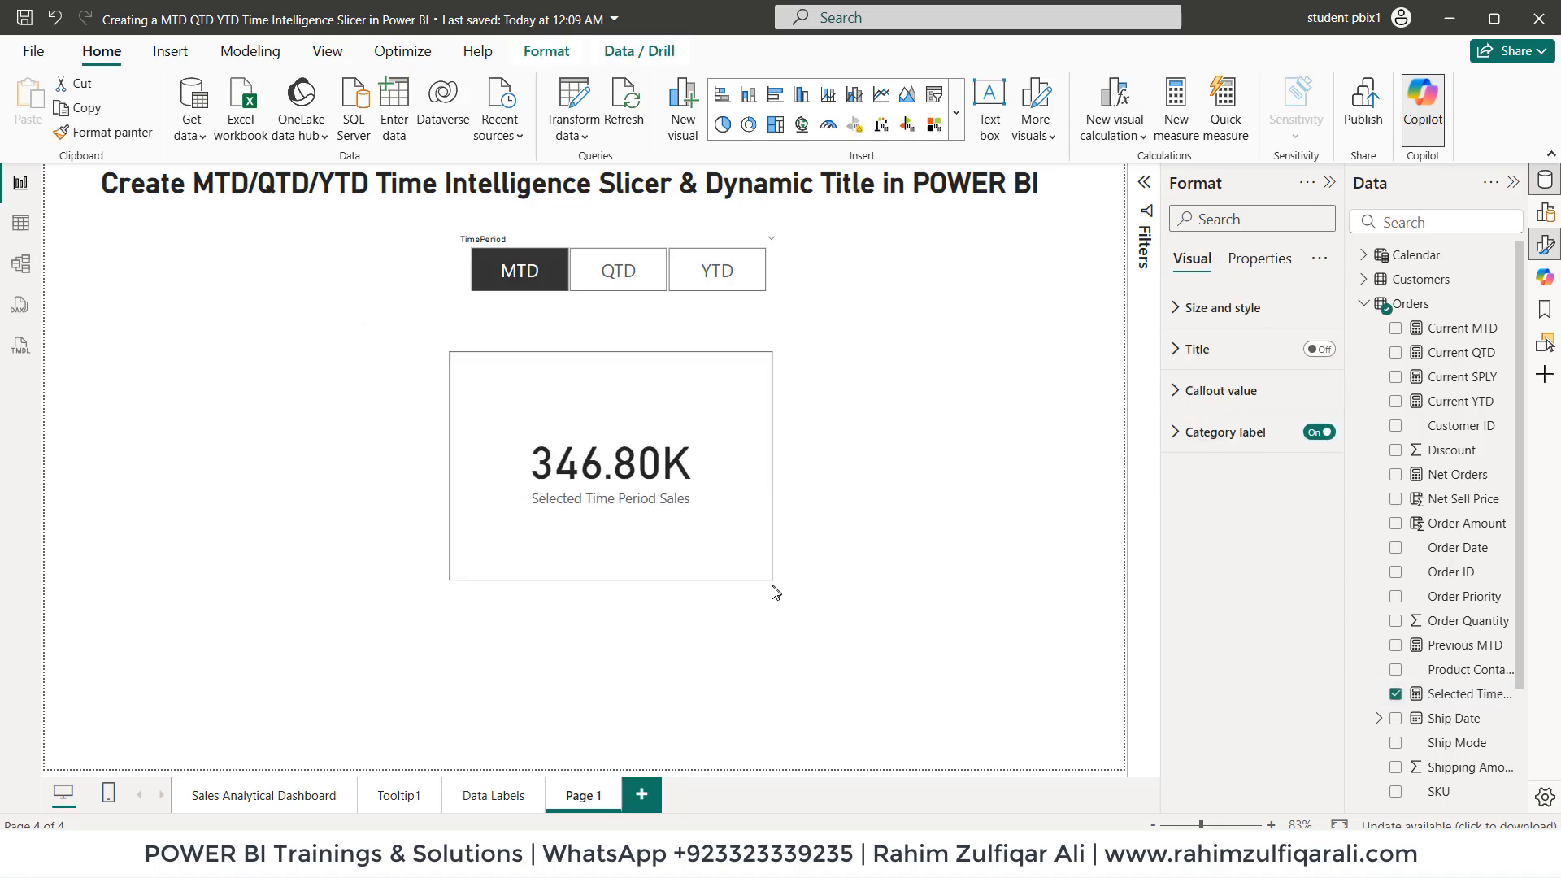
click(611, 462)
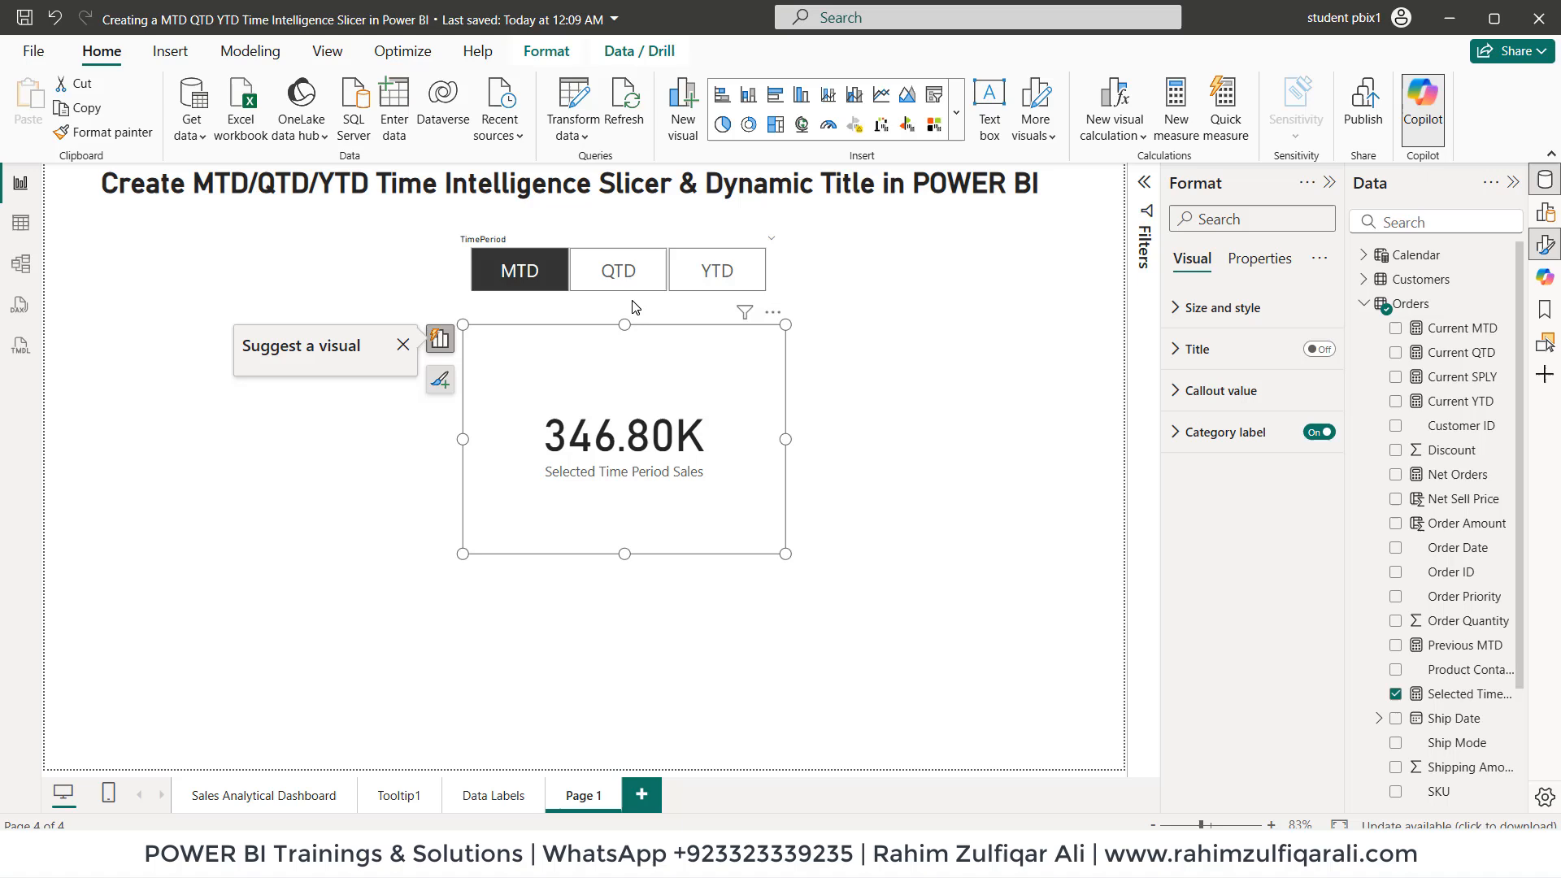
click(617, 270)
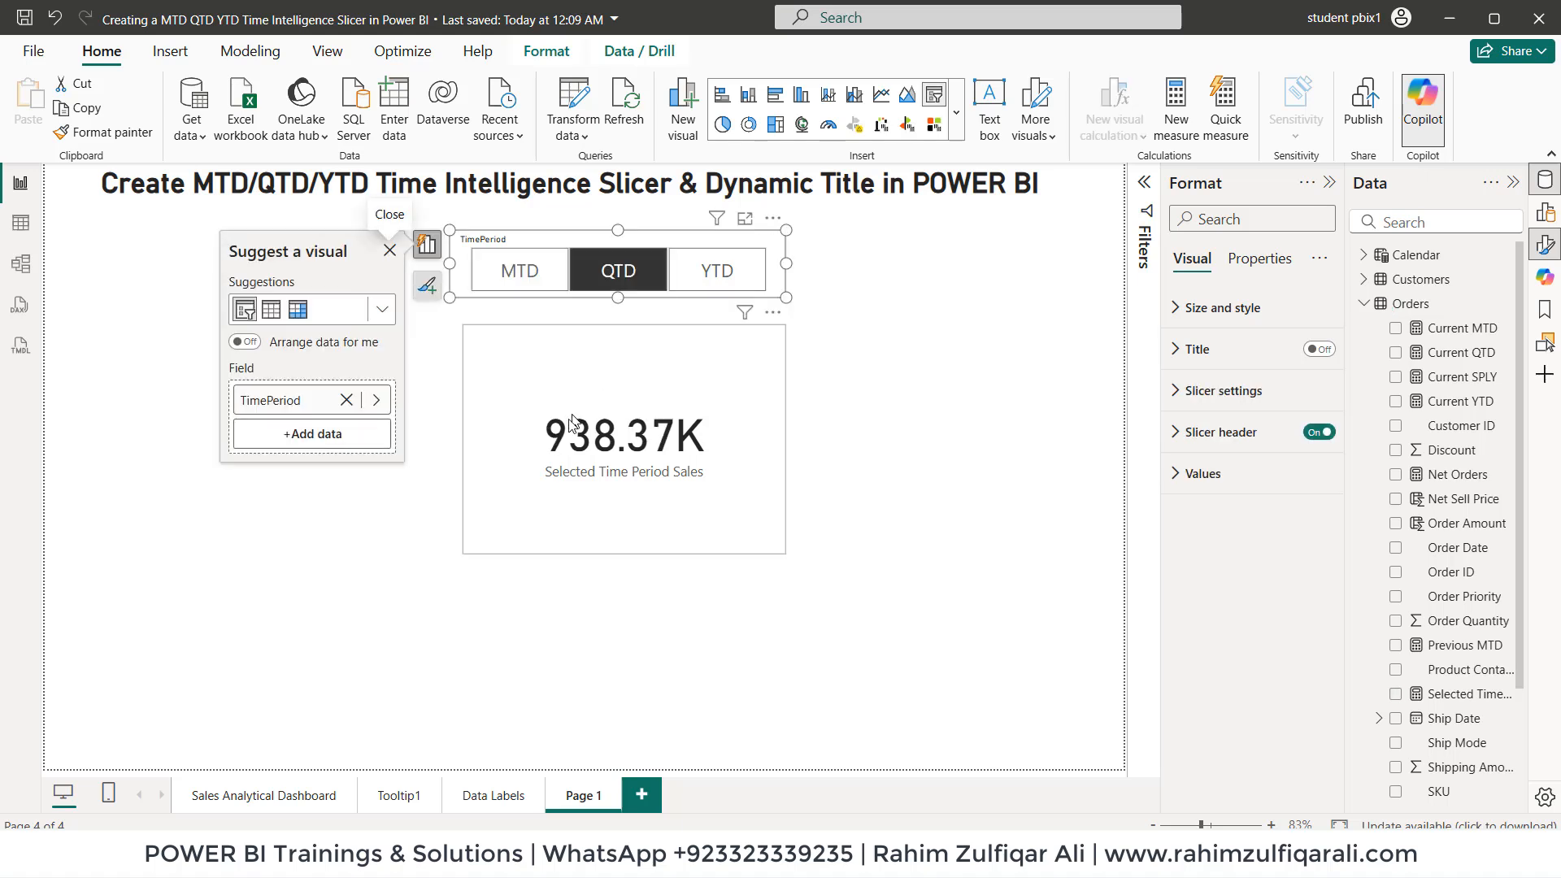
click(716, 270)
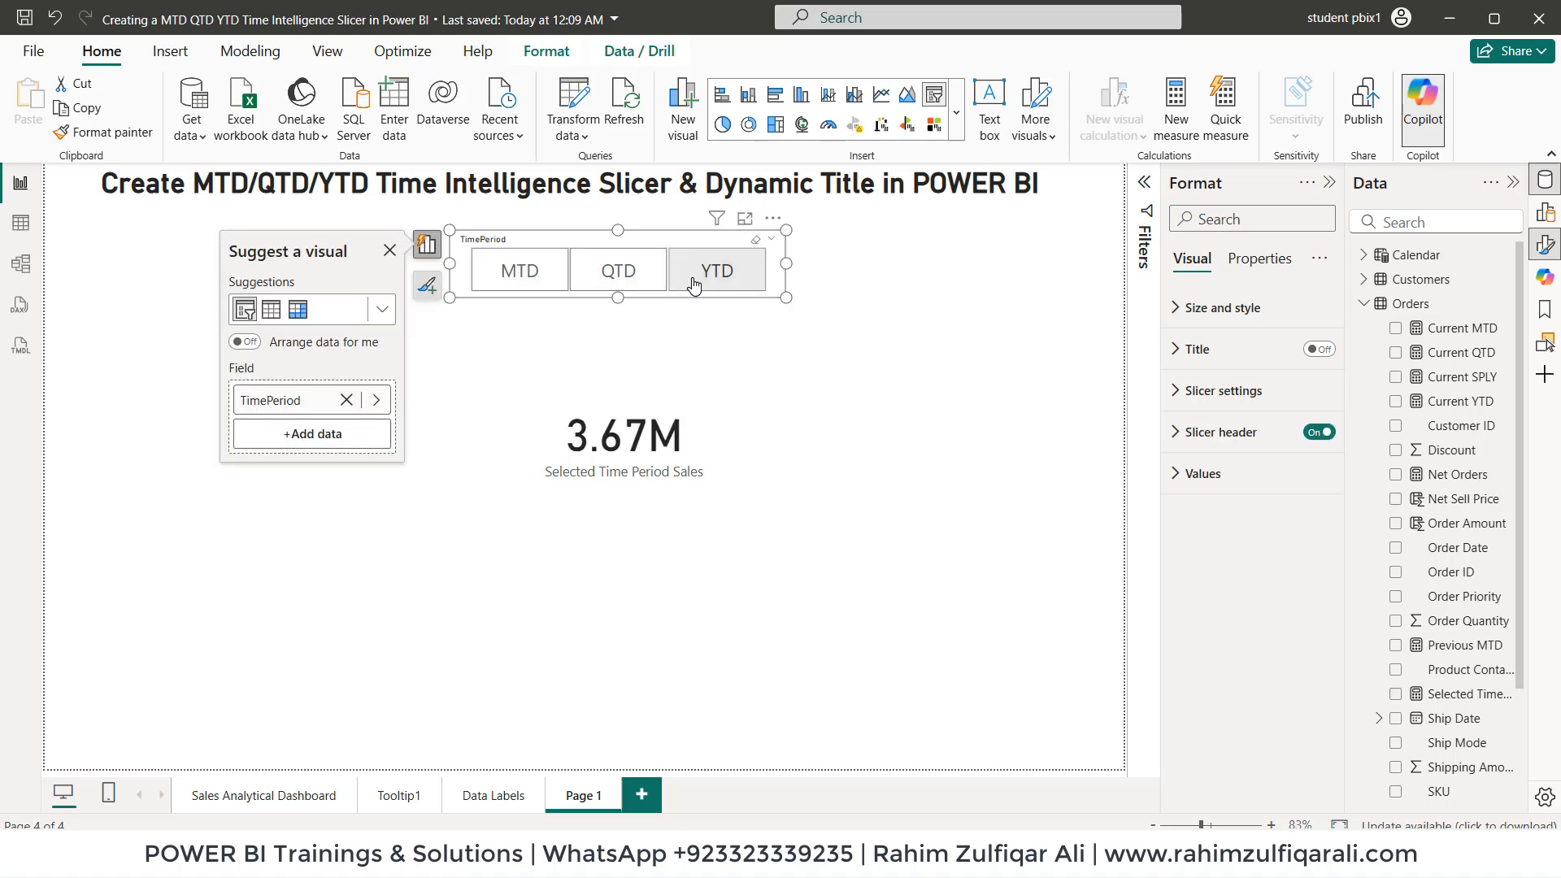
click(519, 270)
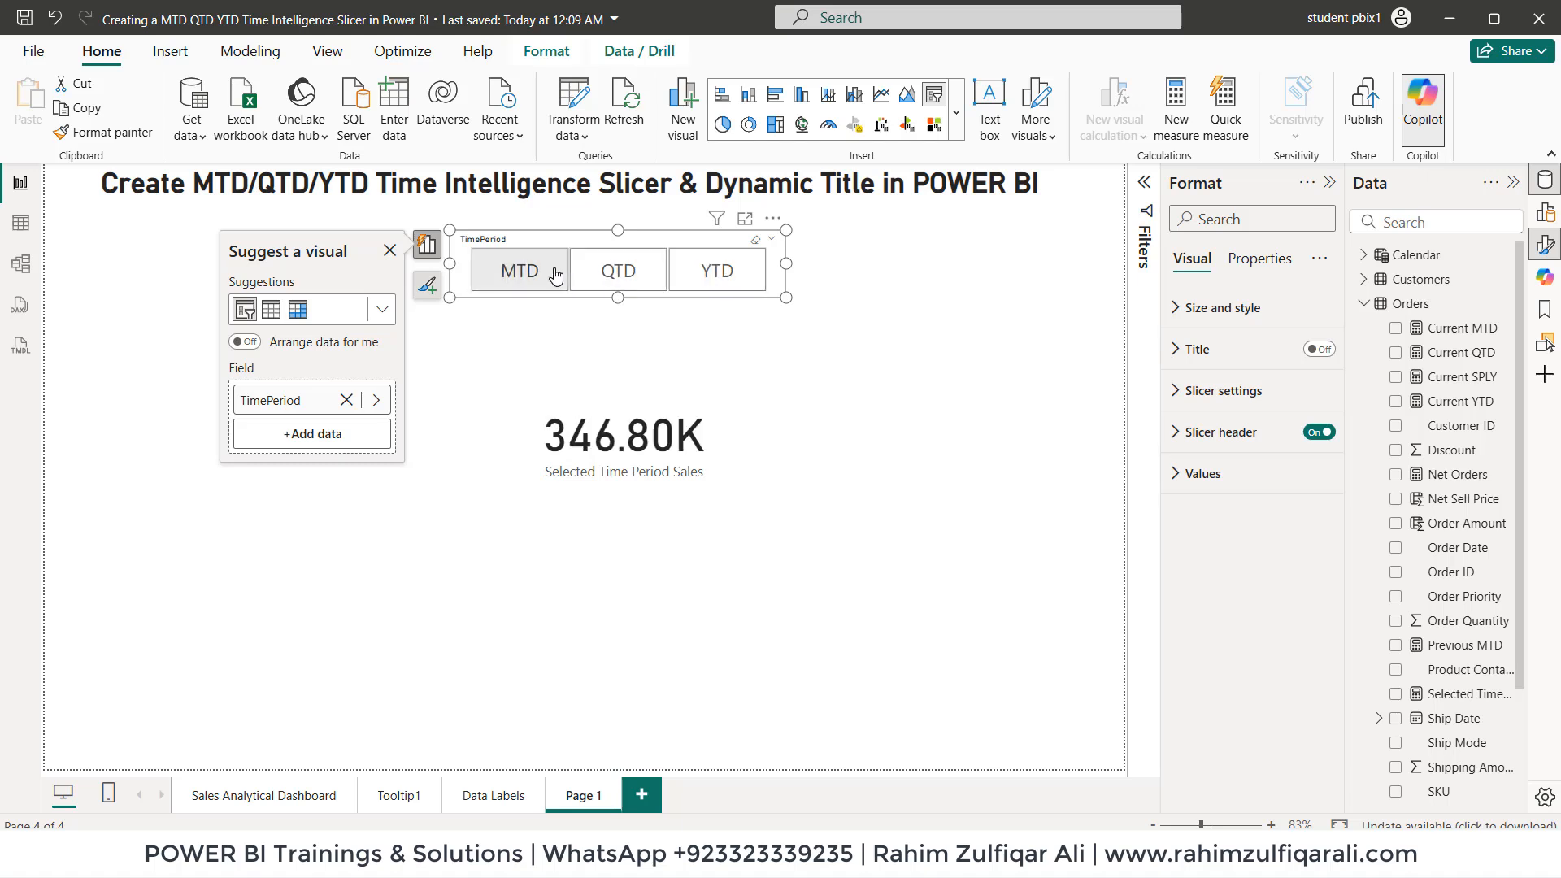
click(716, 270)
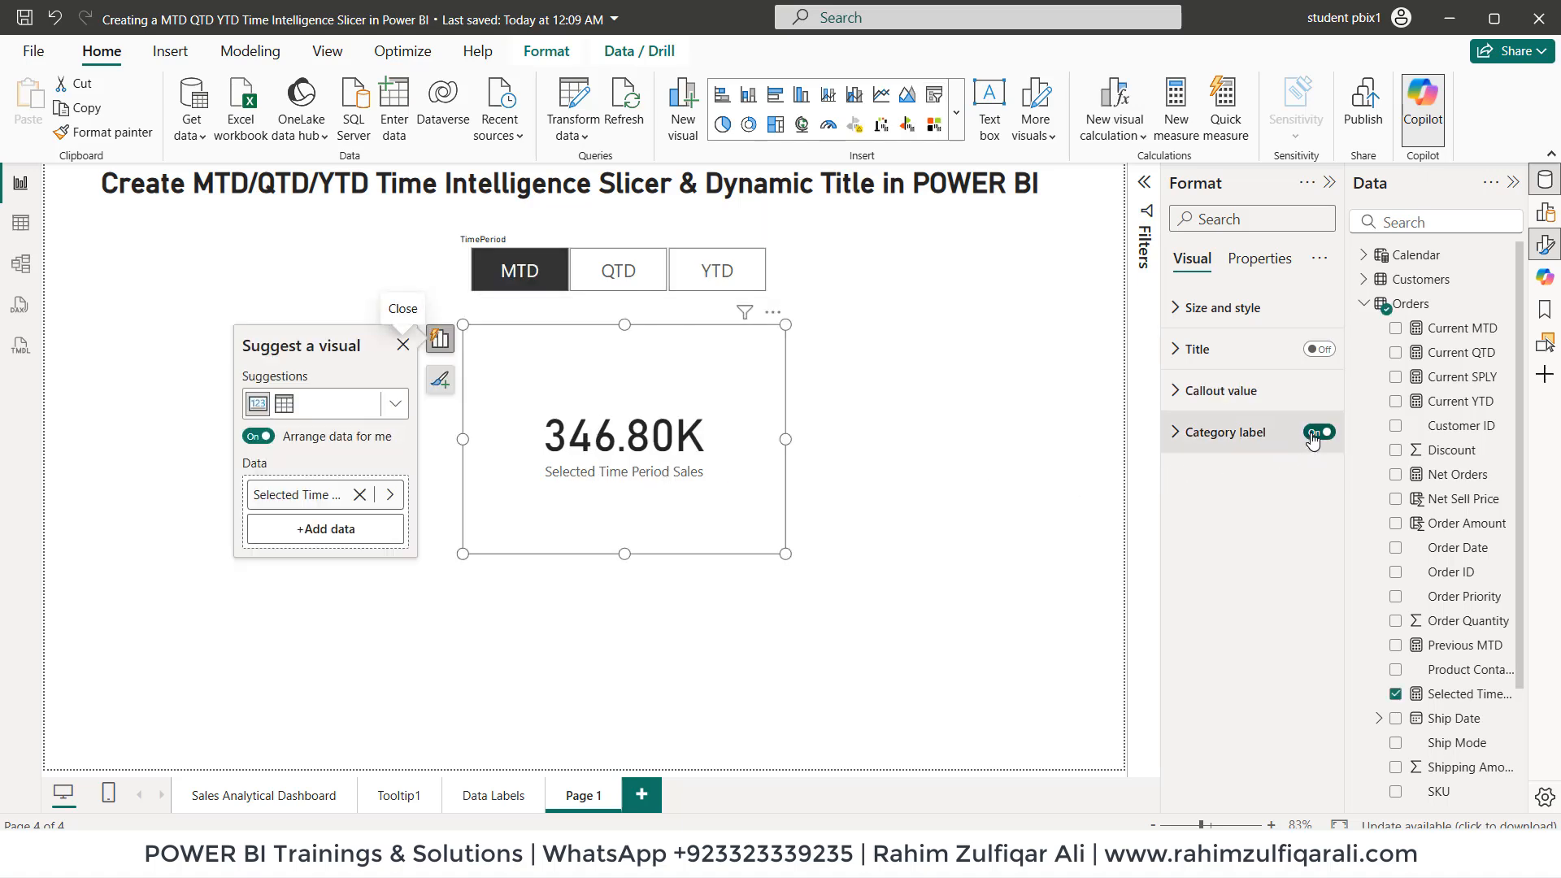
Step: Hide the sales card's category label and switch its title on
click(1318, 431)
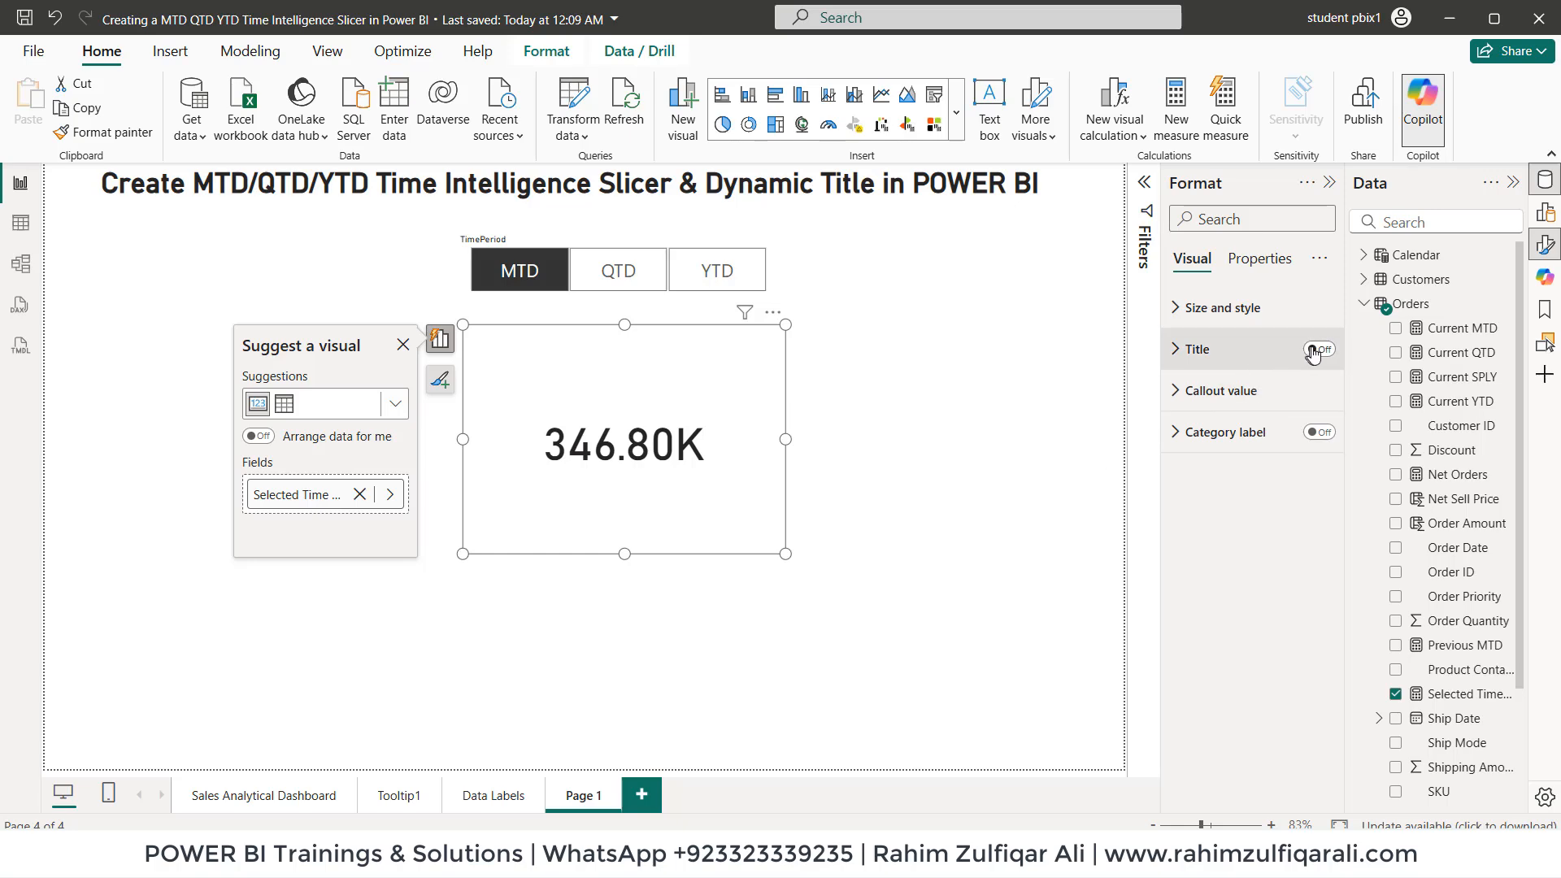
click(1315, 350)
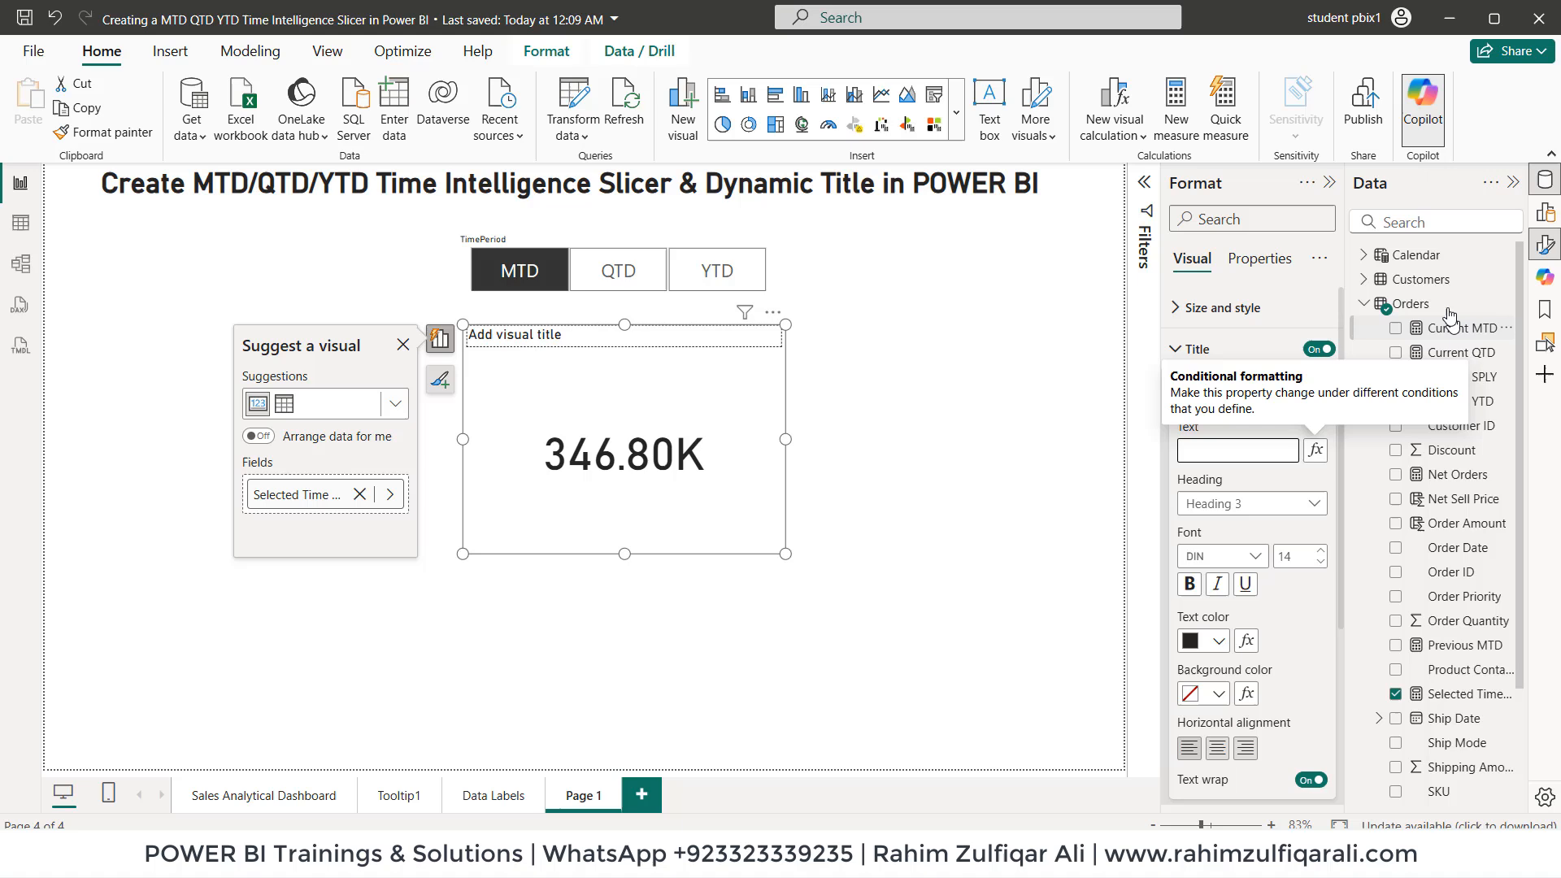
click(1411, 303)
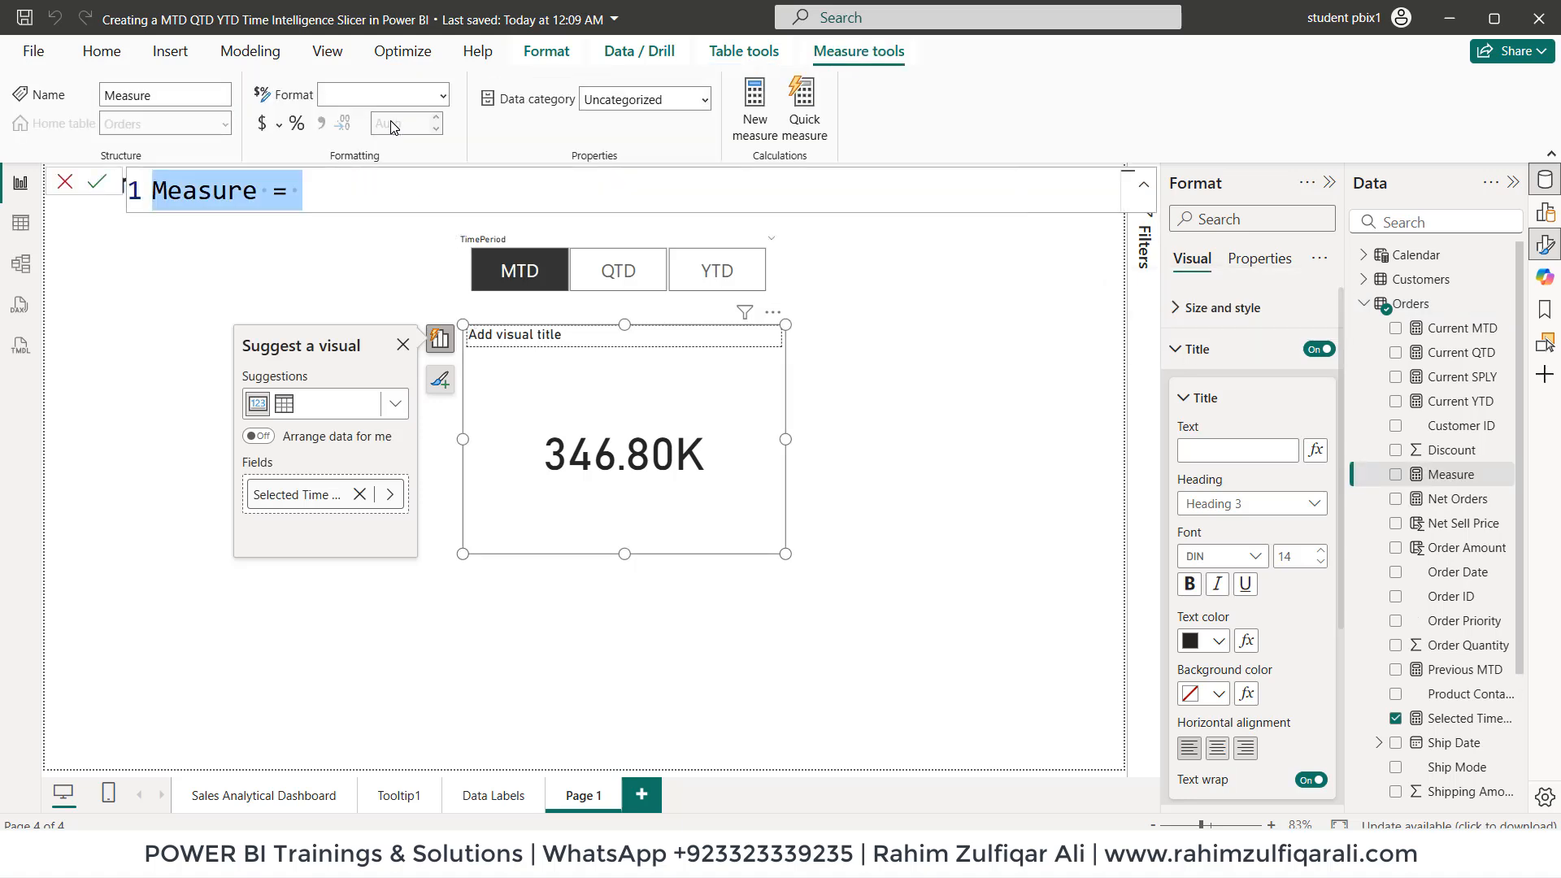
Step: Write the measure Dynamic Title = "Sales by " & SELECTEDVALUE(TimePeriods[TimePeriod])
text(Dynamic T)
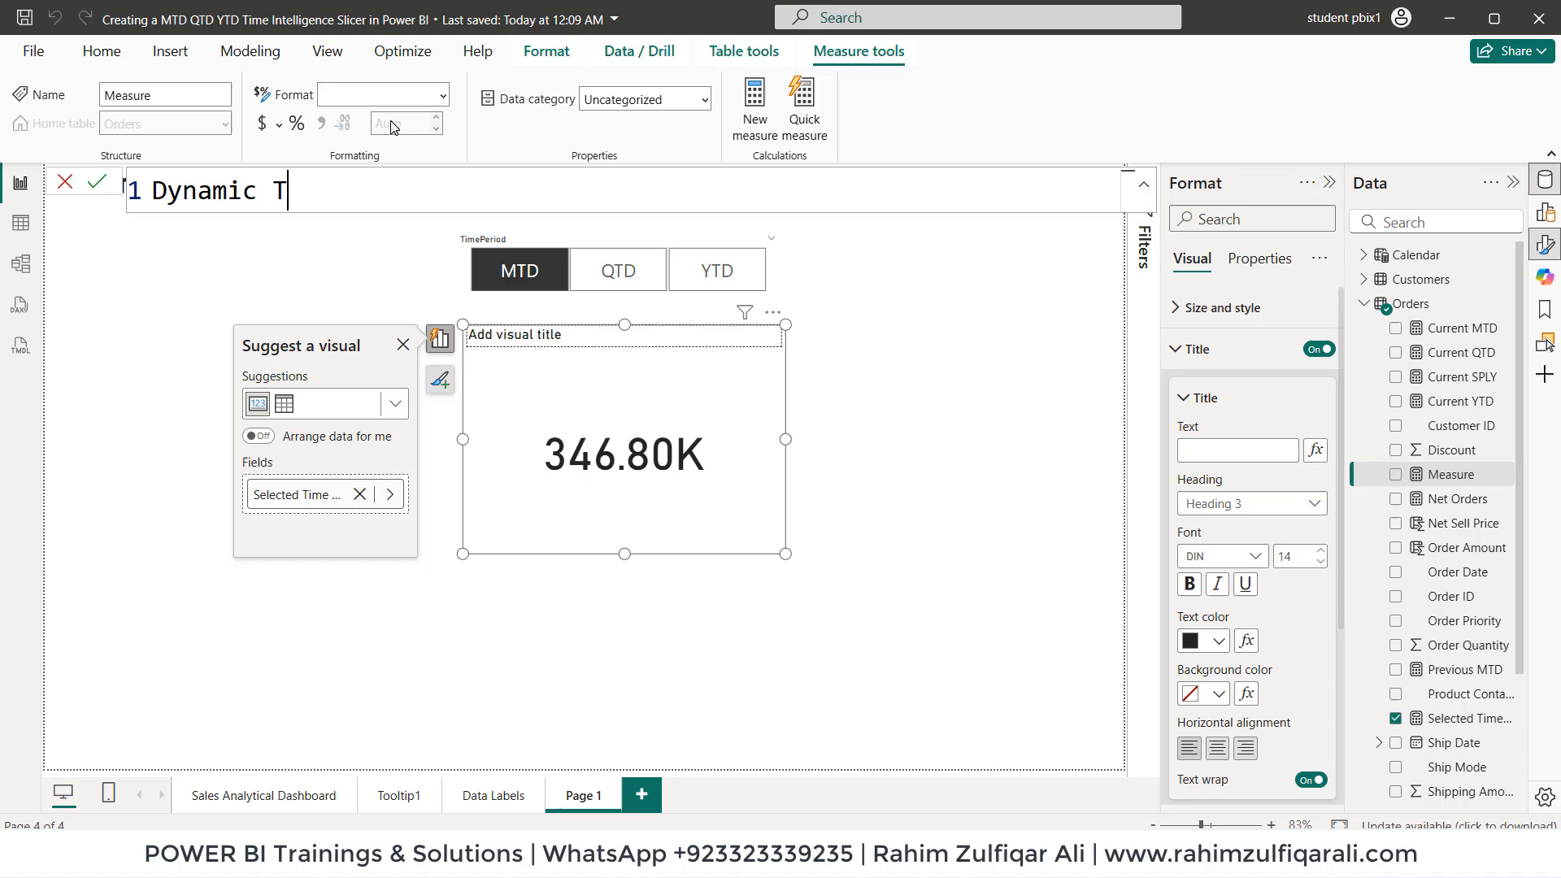
text(itle =)
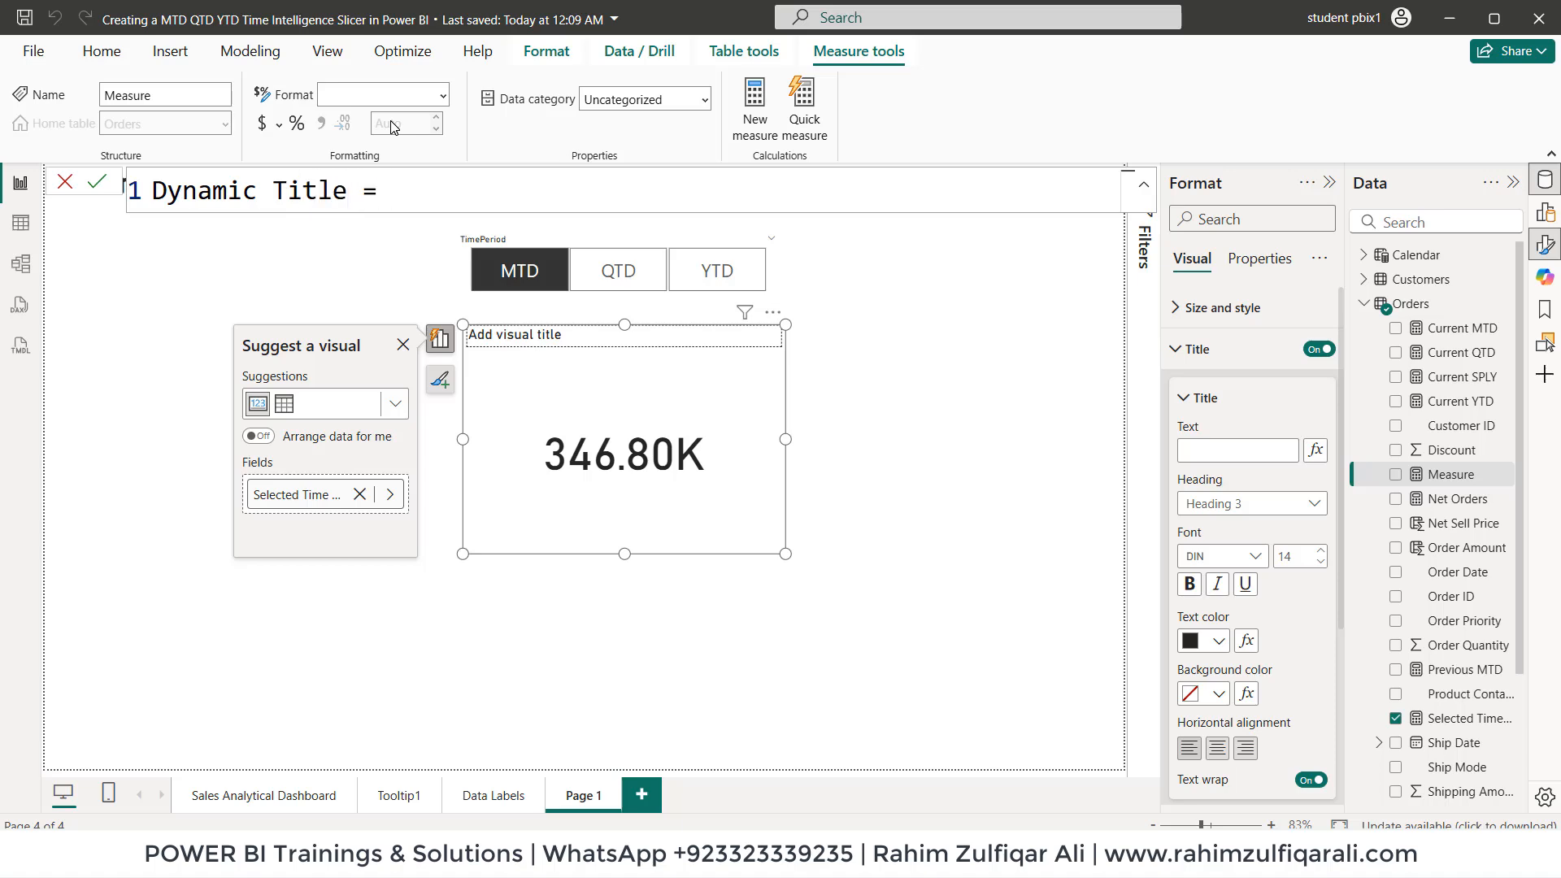
text(")
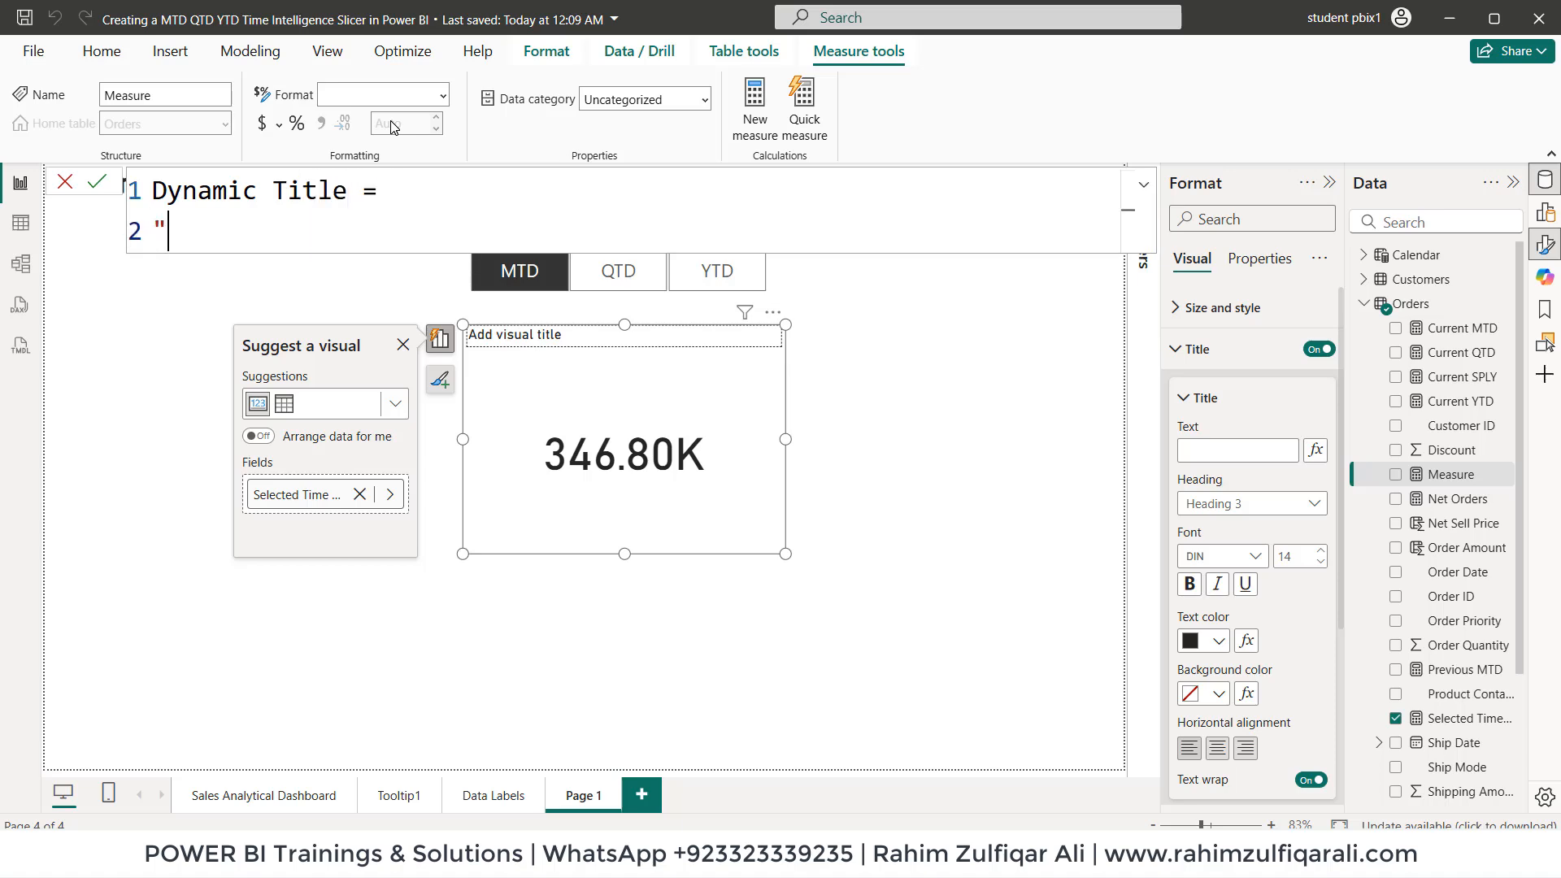
text(Sales by)
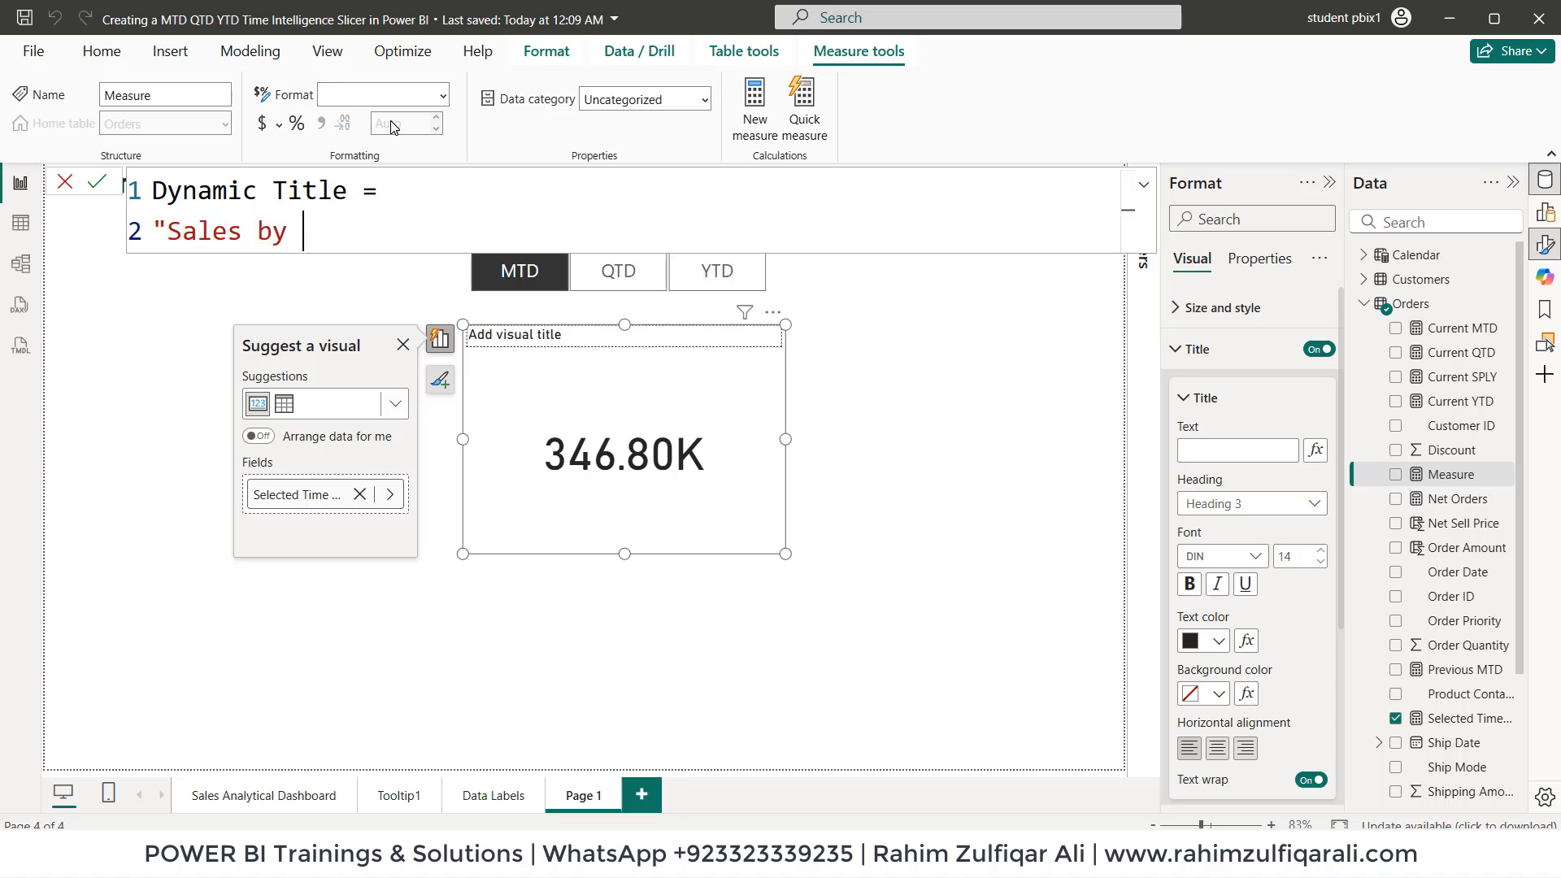
text(")
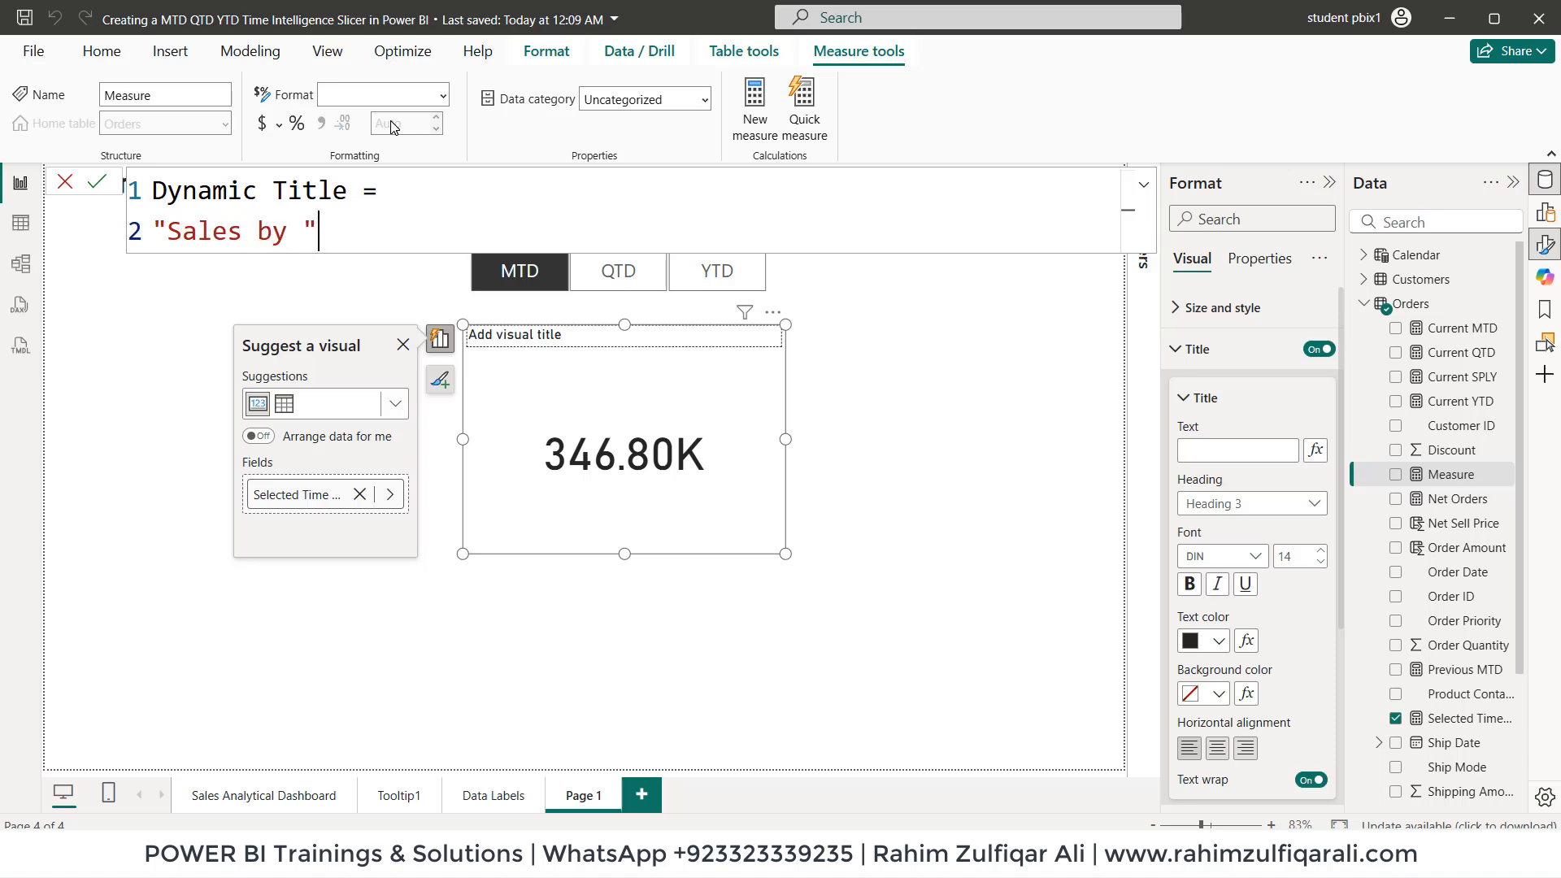
text(&)
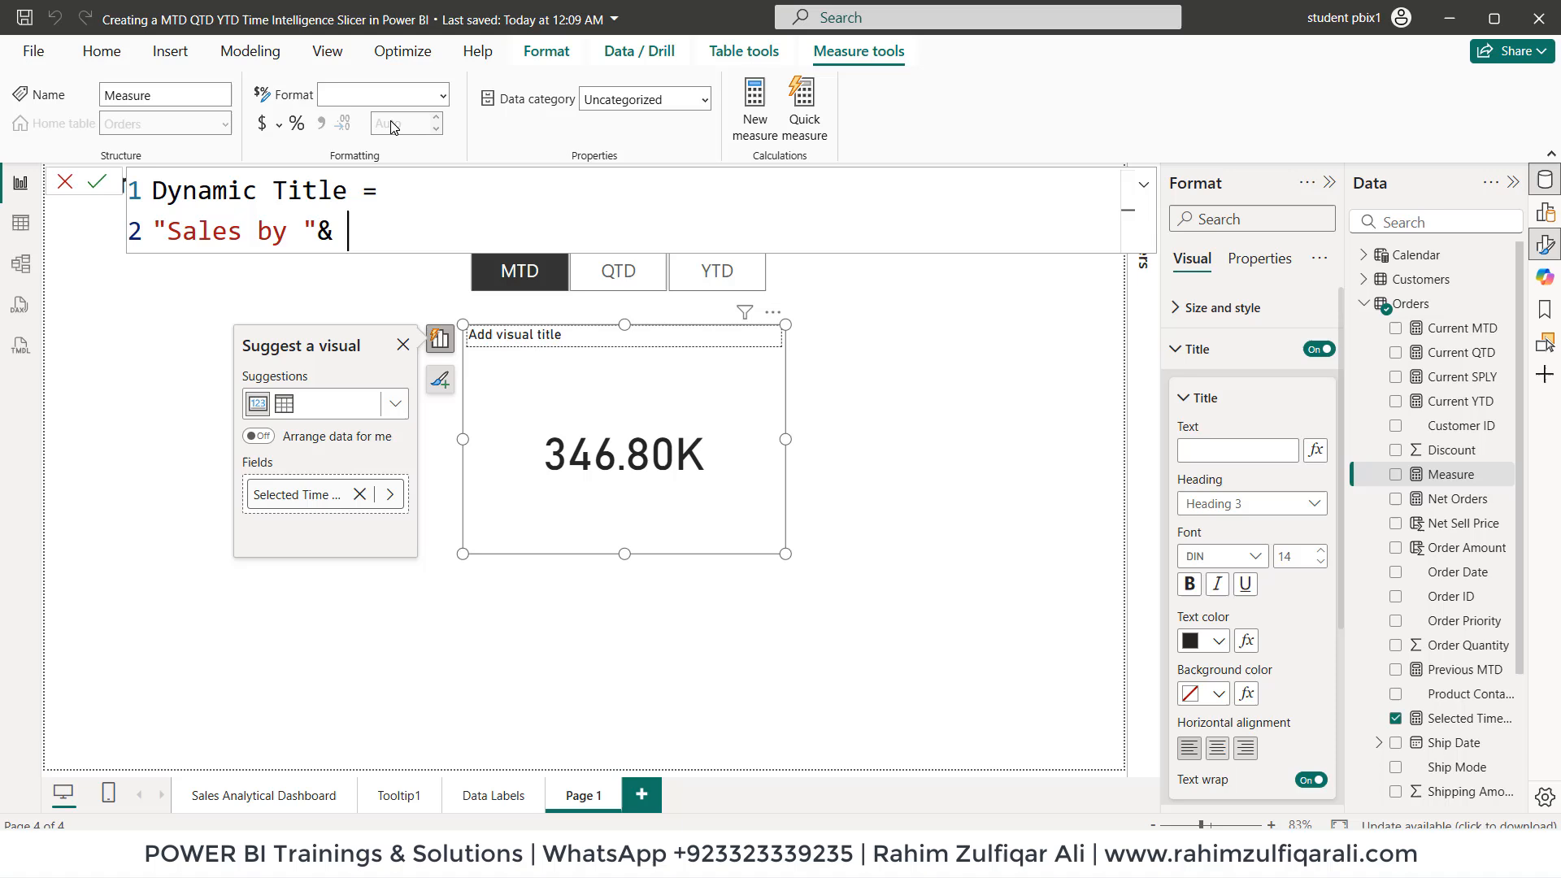
text(sele)
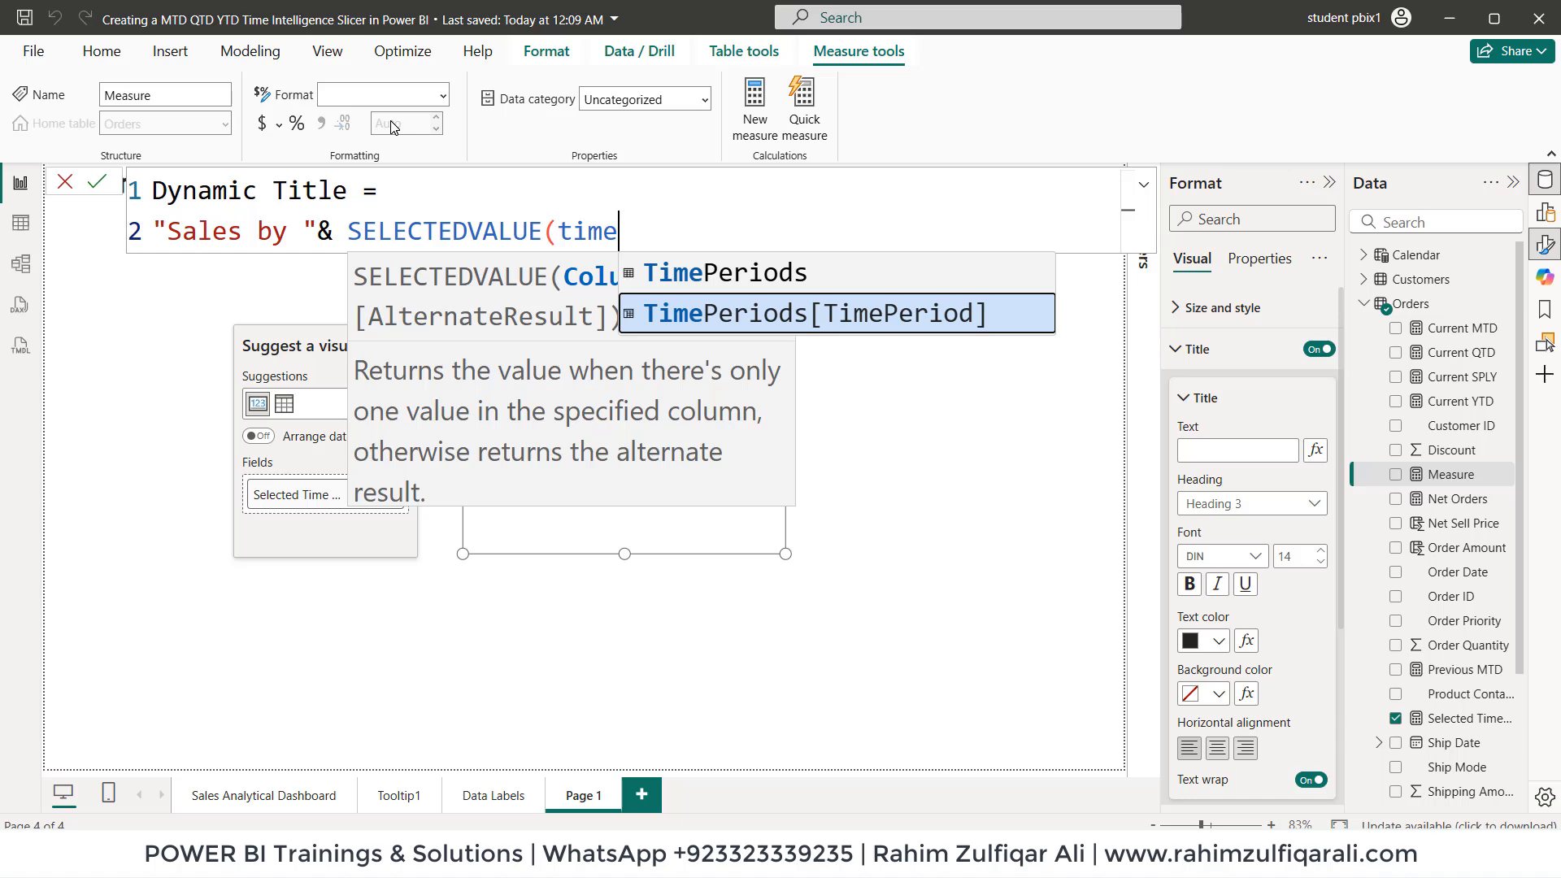
click(812, 313)
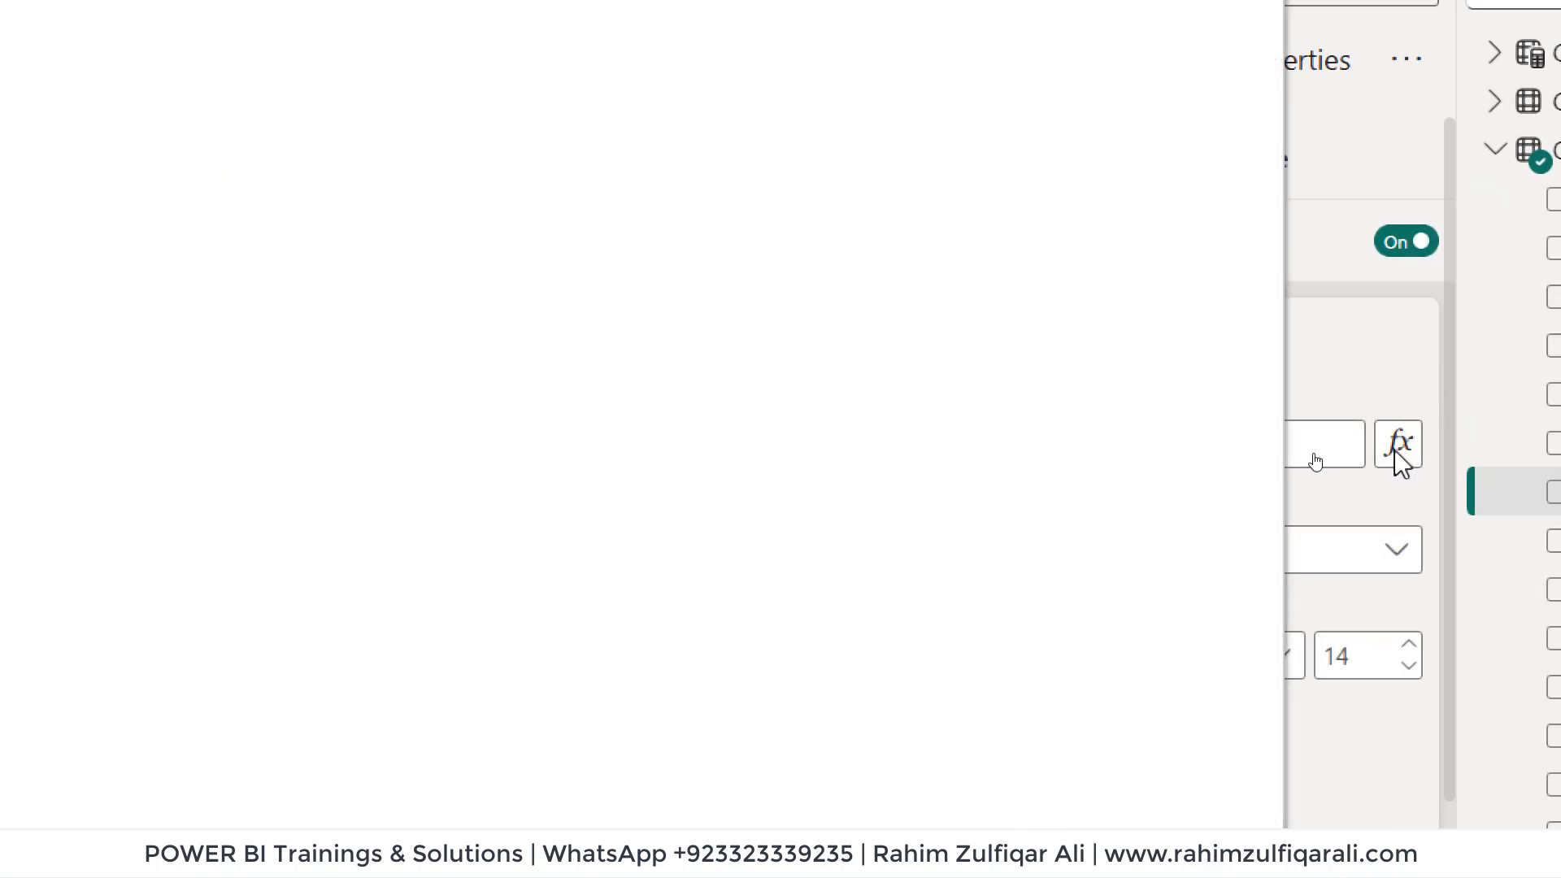
Step: Bind the card title to the Dynamic Title field value and raise its font to 18
click(466, 289)
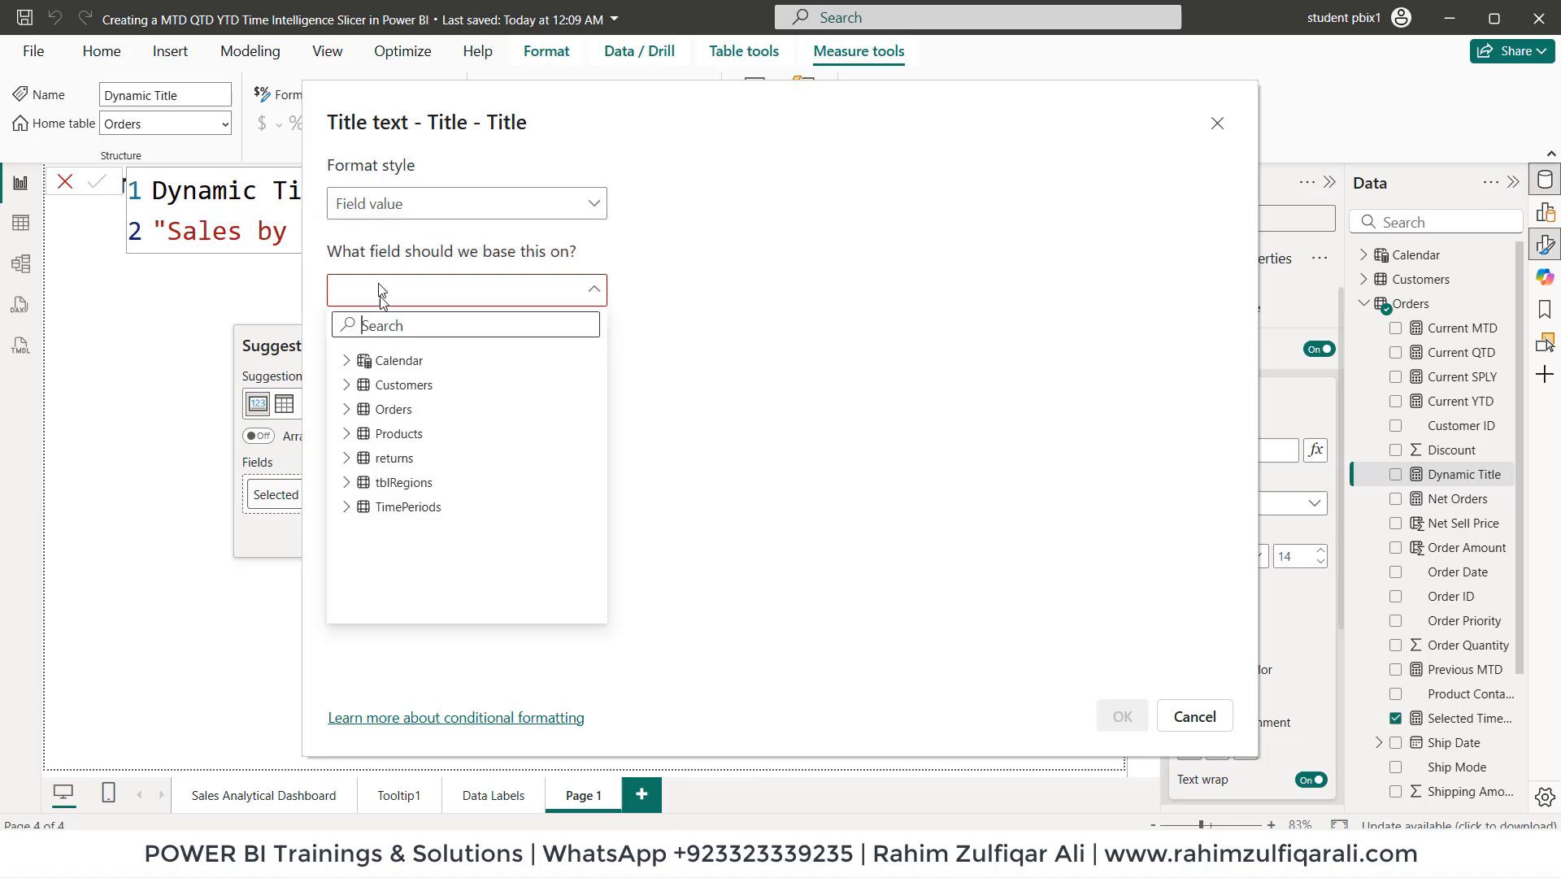
text(dy)
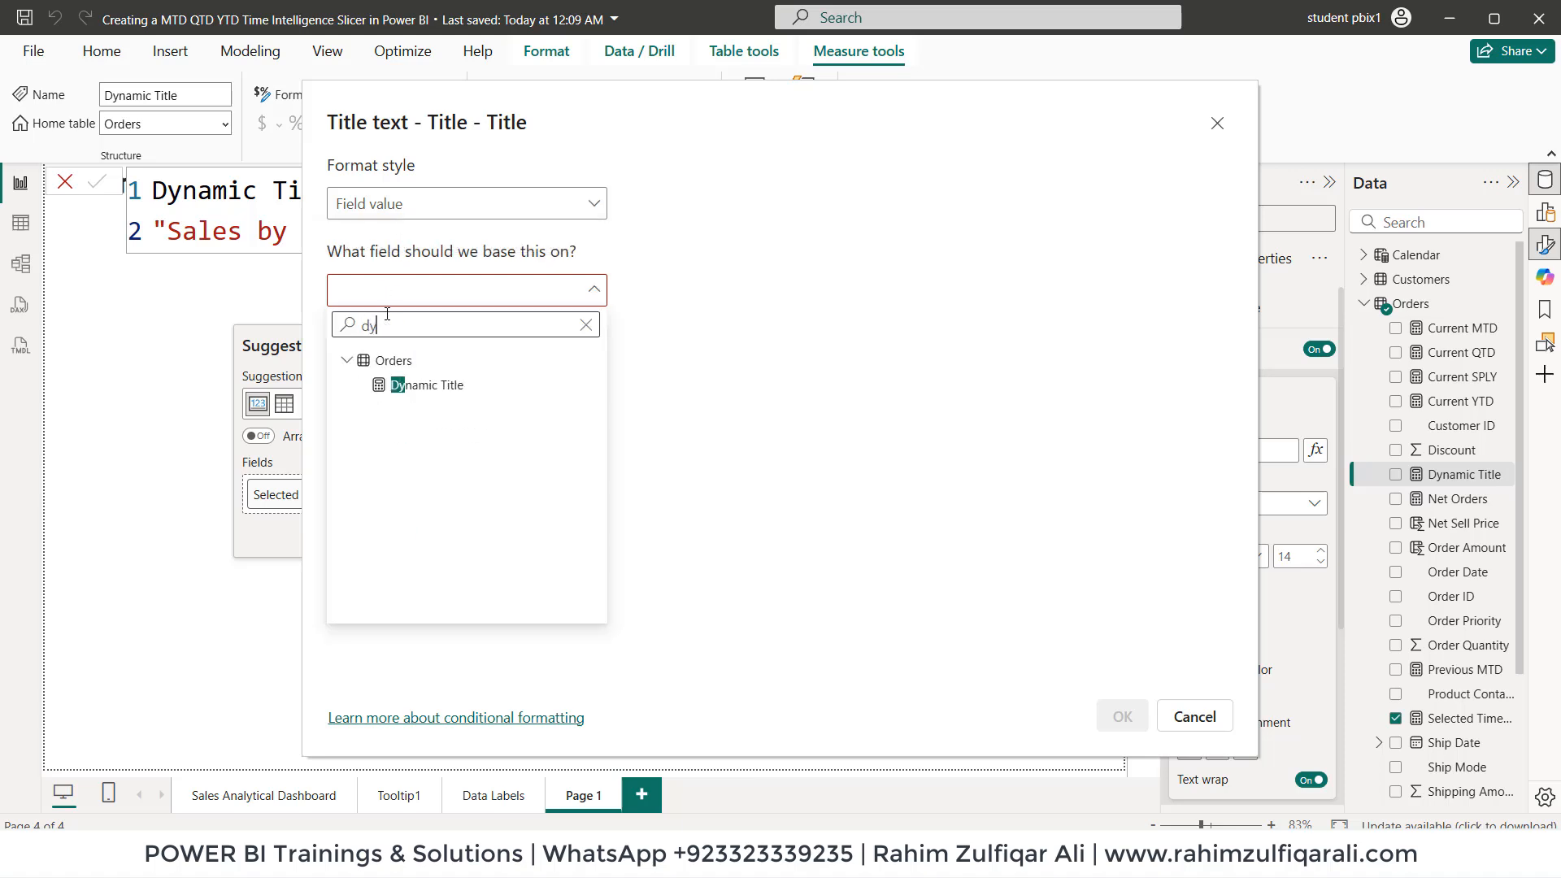
click(426, 385)
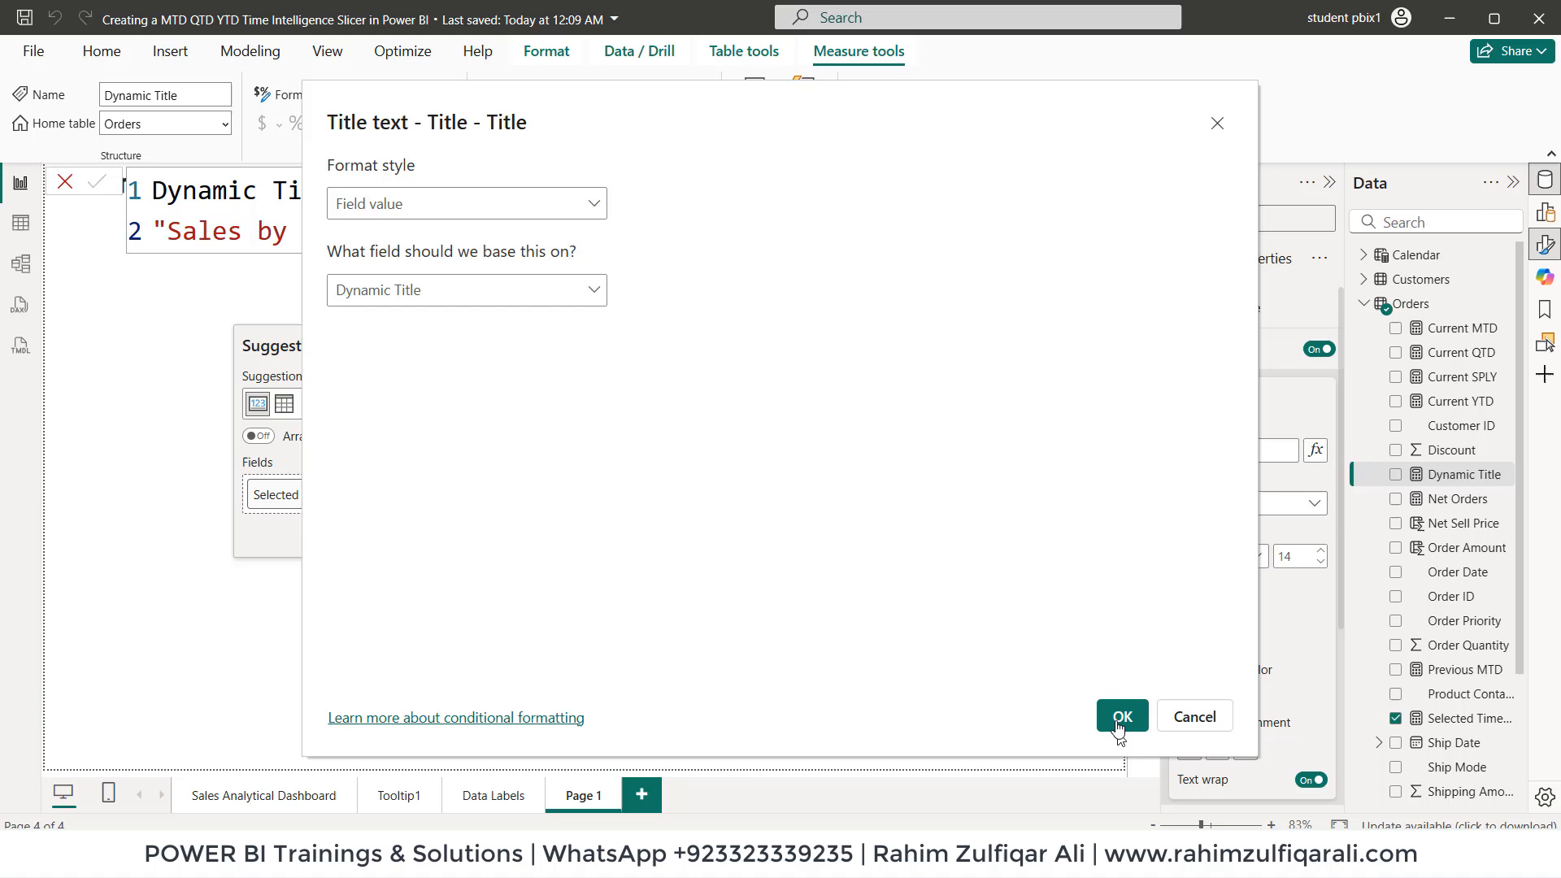
click(1122, 716)
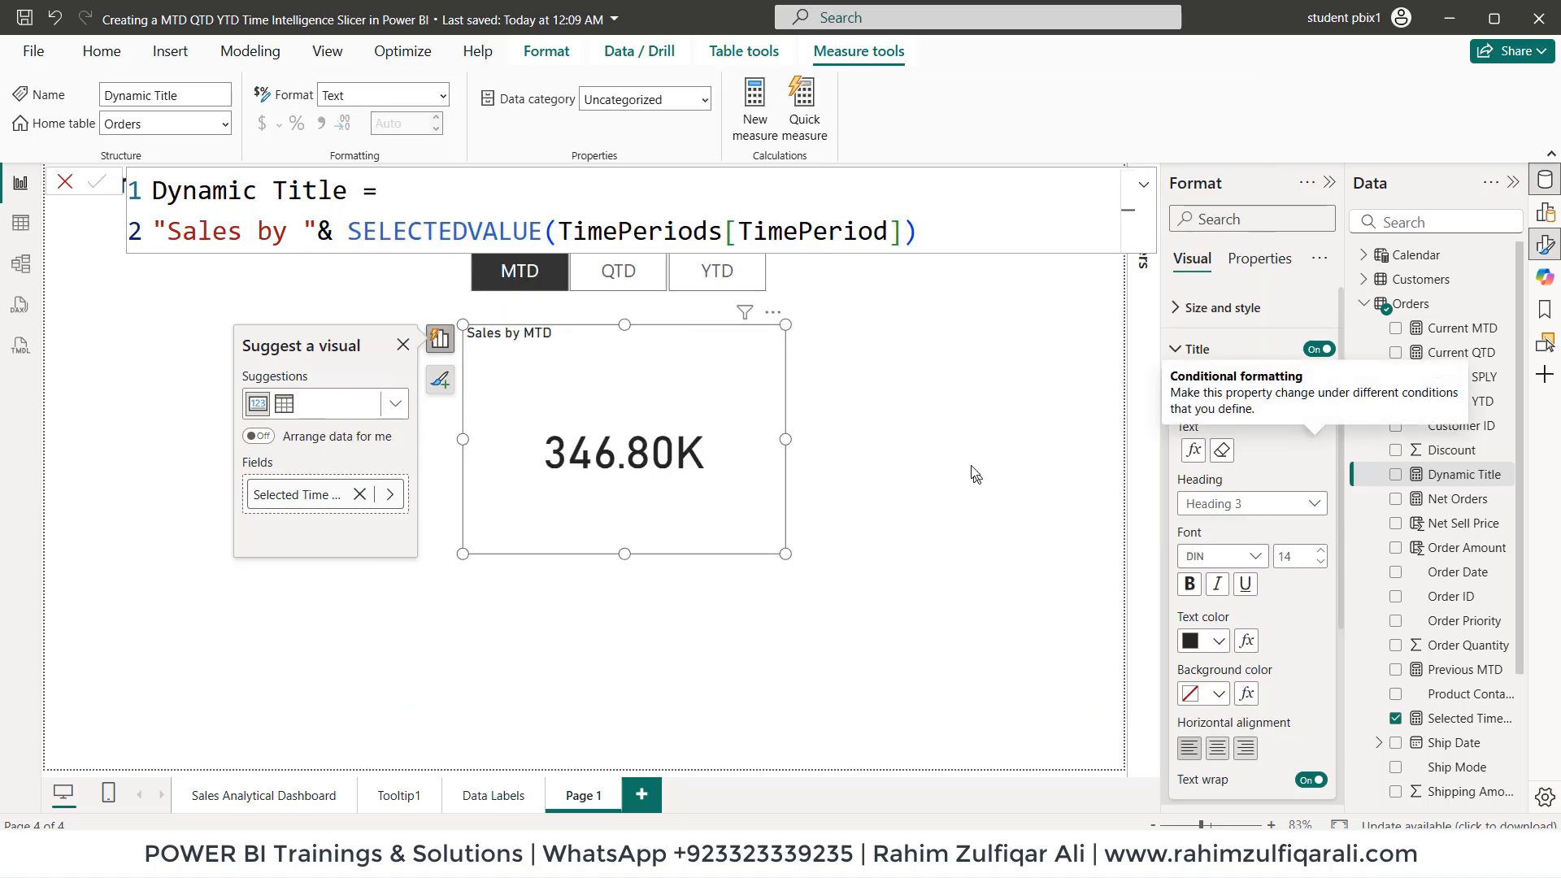
click(1321, 551)
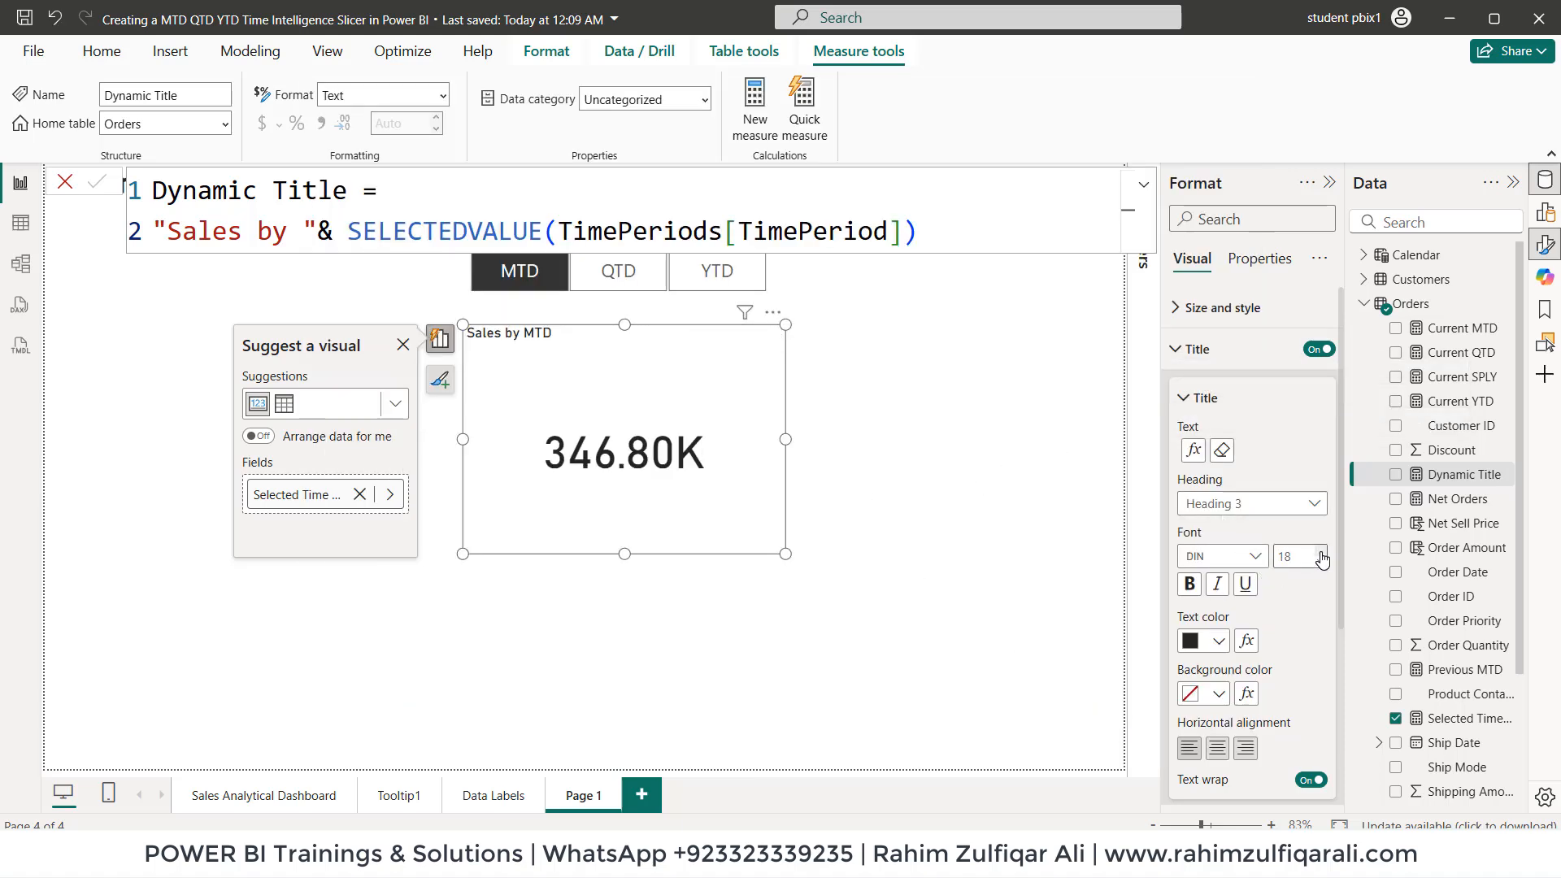
click(1320, 551)
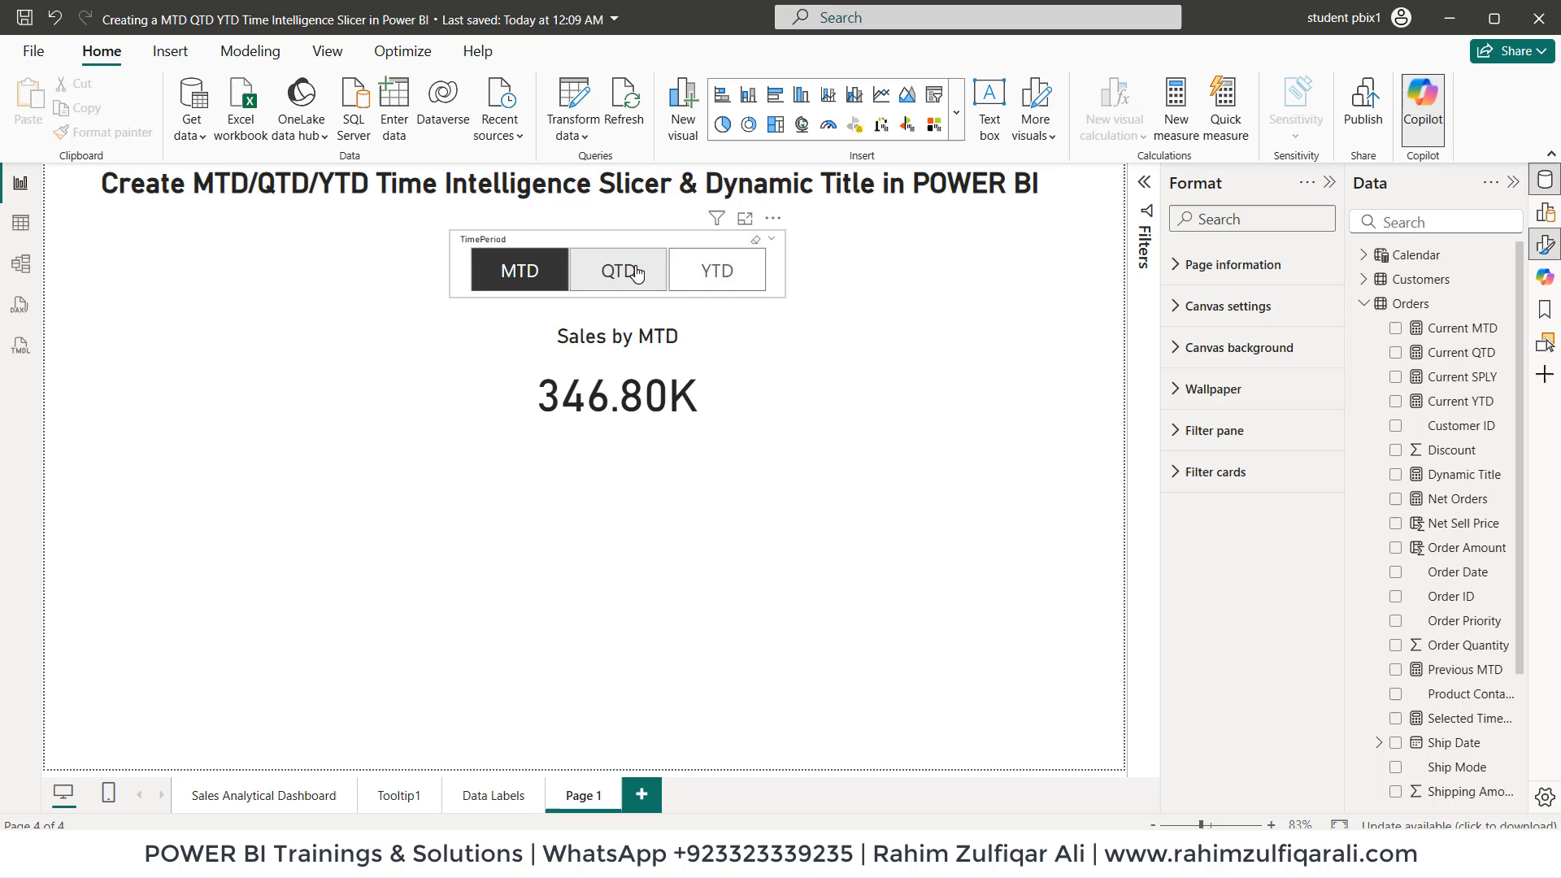
Step: Switch the slicer to QTD (938.37K) and then to YTD (3.67M) to check the card updates
click(617, 270)
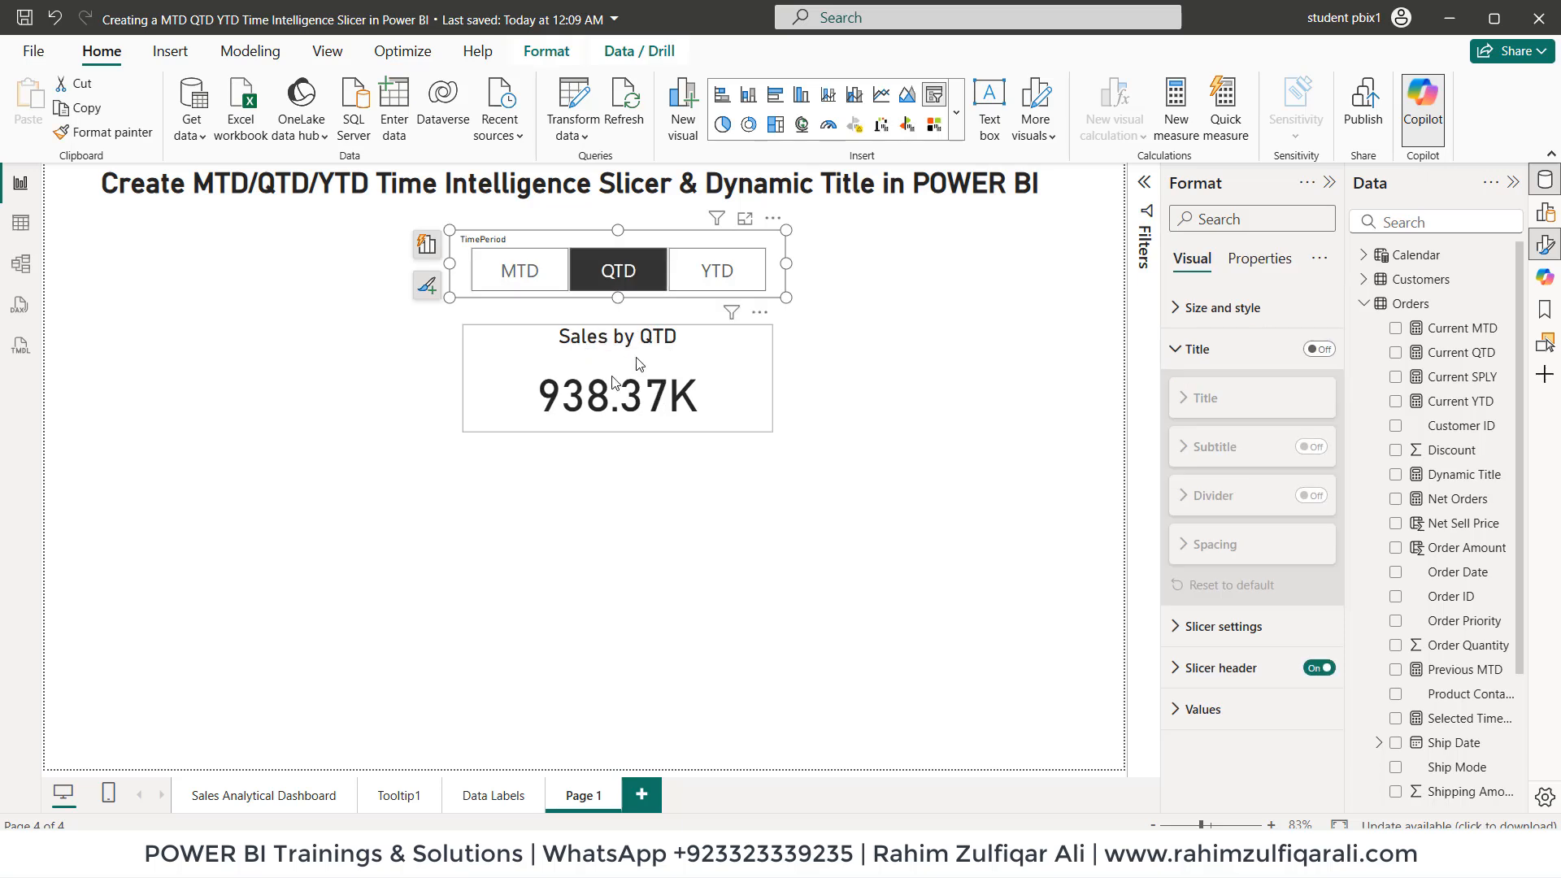
click(715, 270)
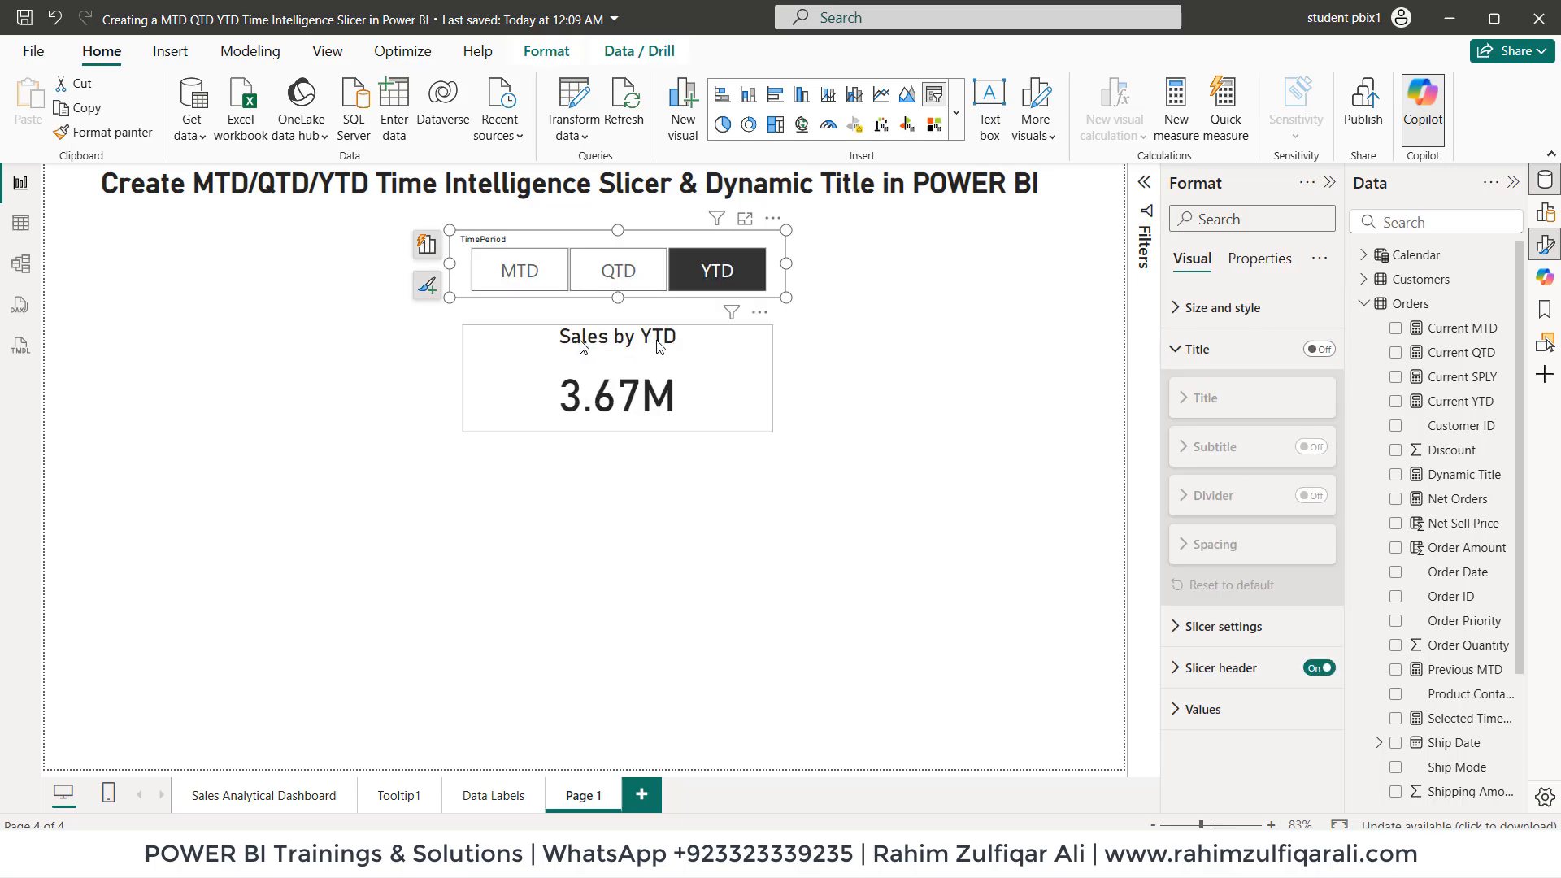